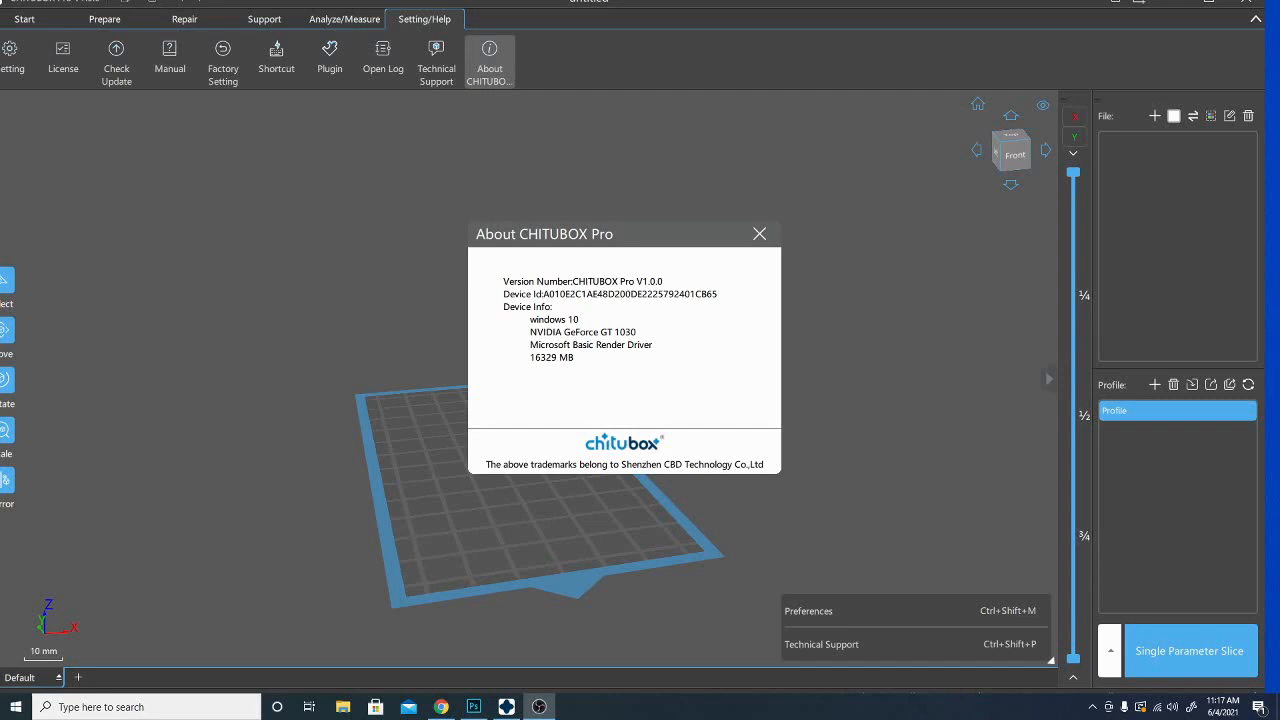
mouse_move(843, 439)
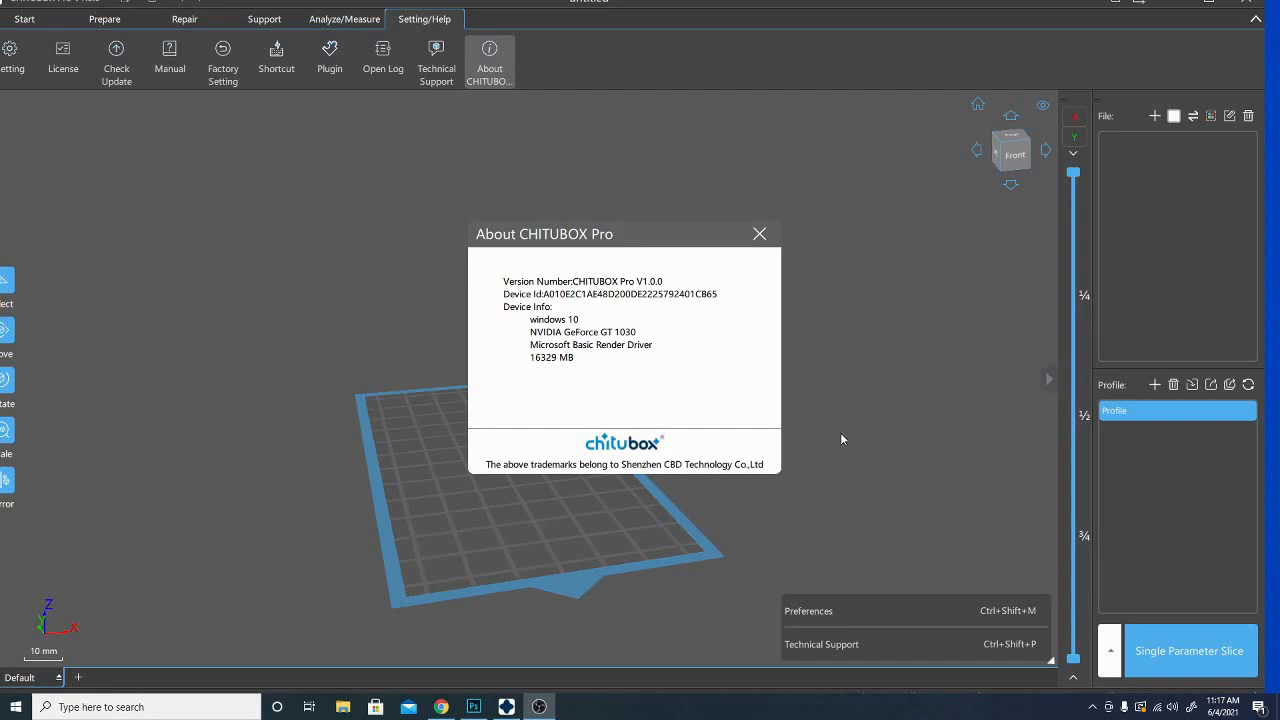
mouse_move(773, 418)
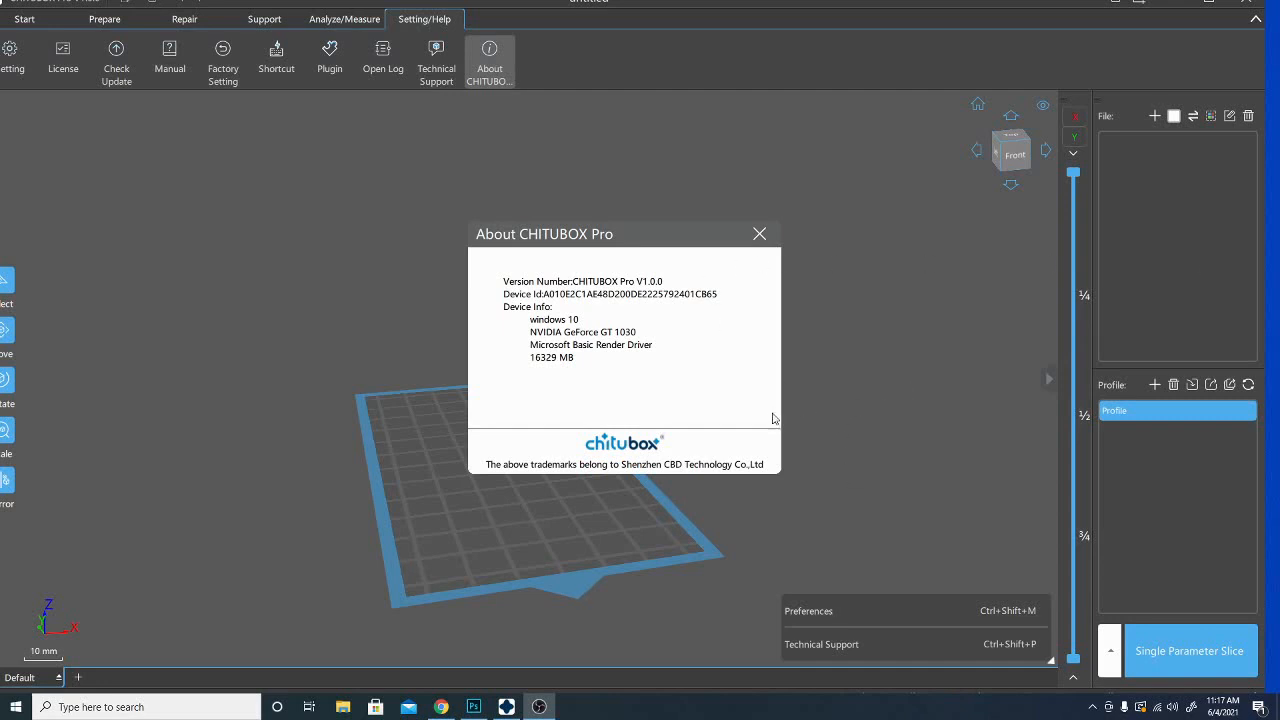
mouse_move(975, 485)
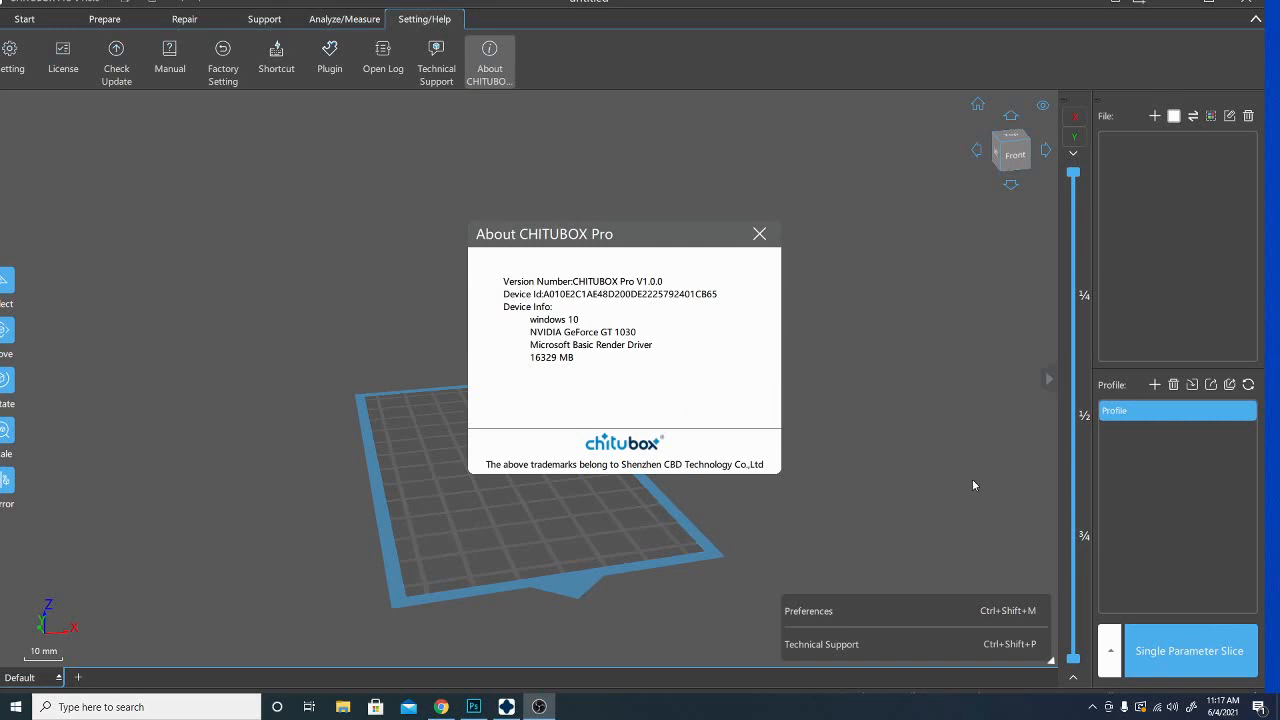
mouse_move(733, 400)
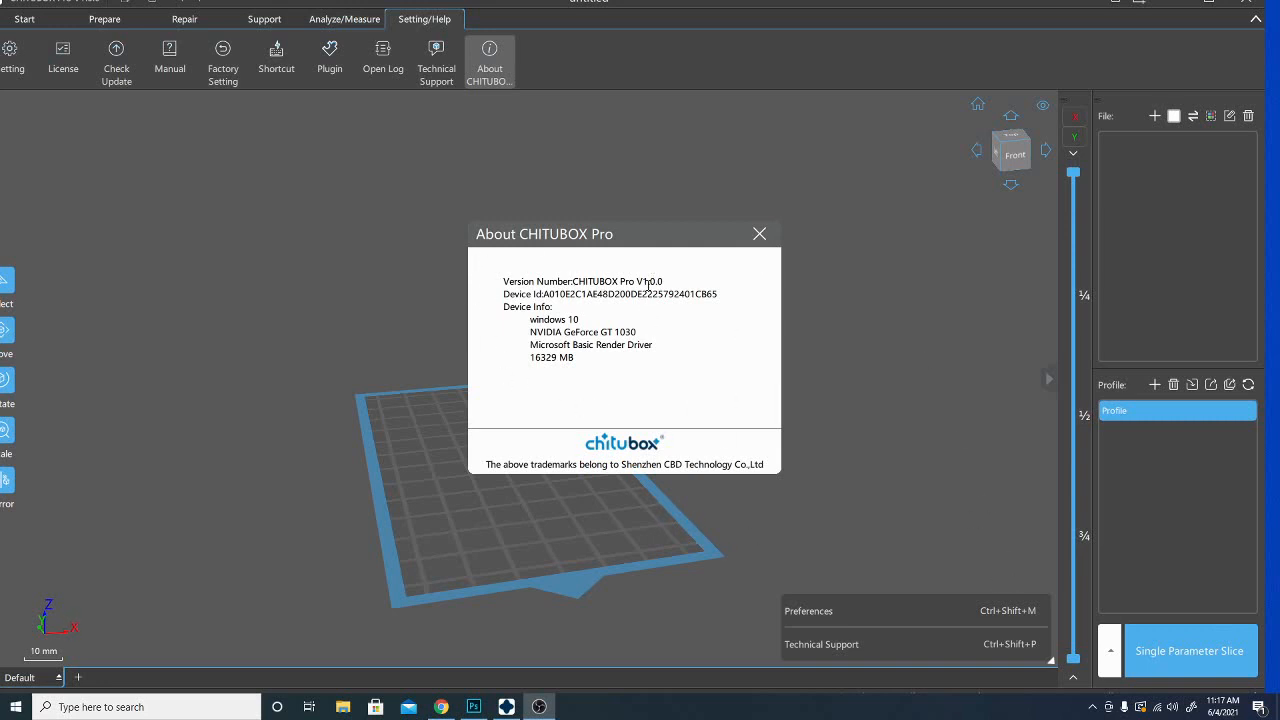
mouse_move(835, 563)
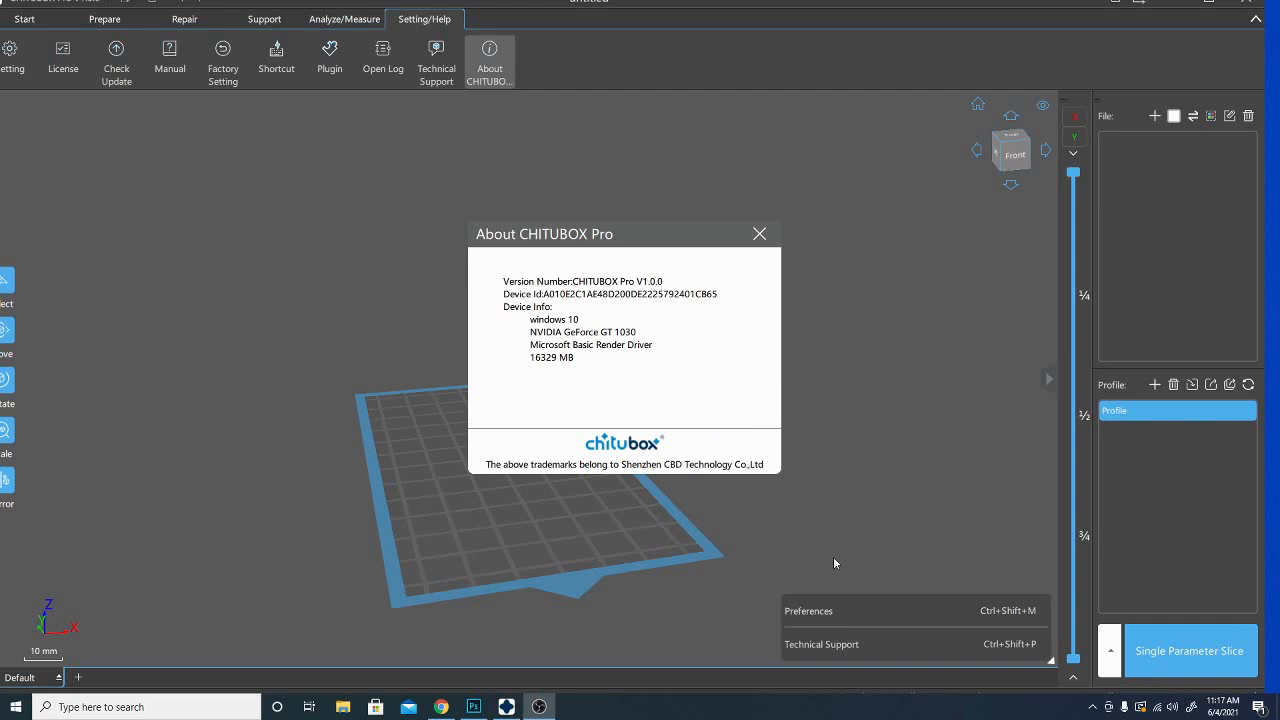
mouse_move(483, 247)
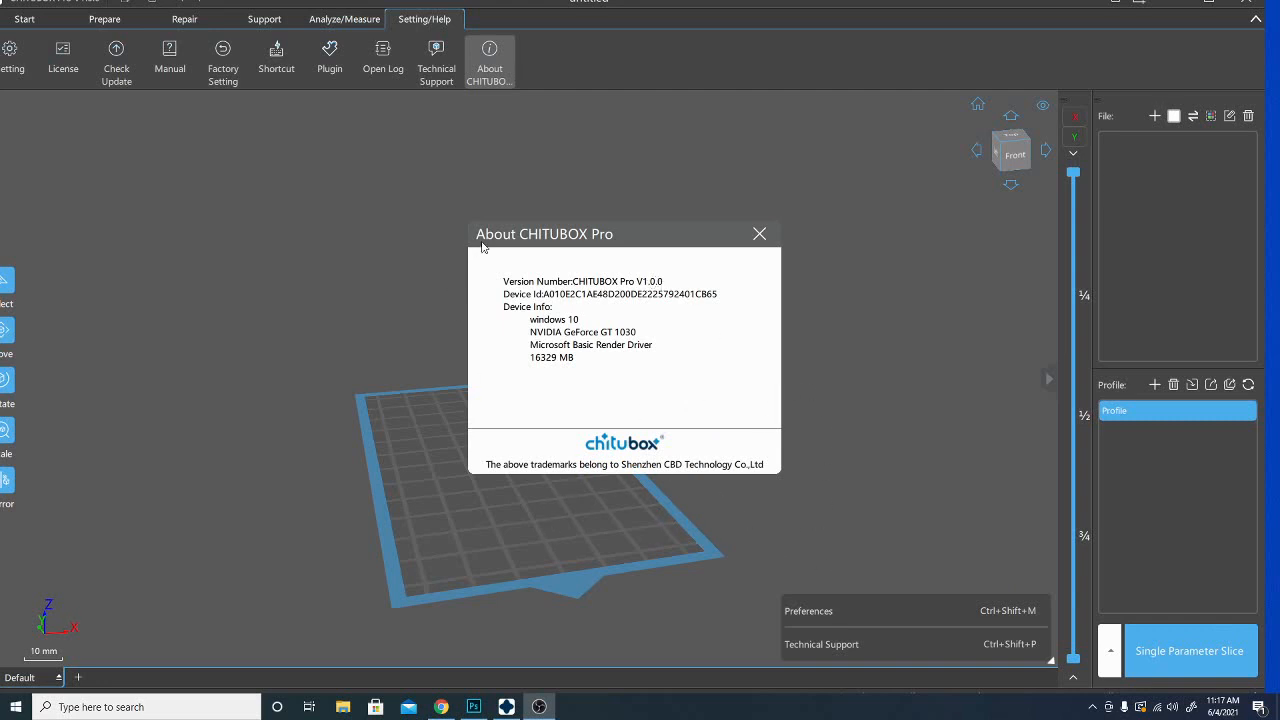
mouse_move(440, 383)
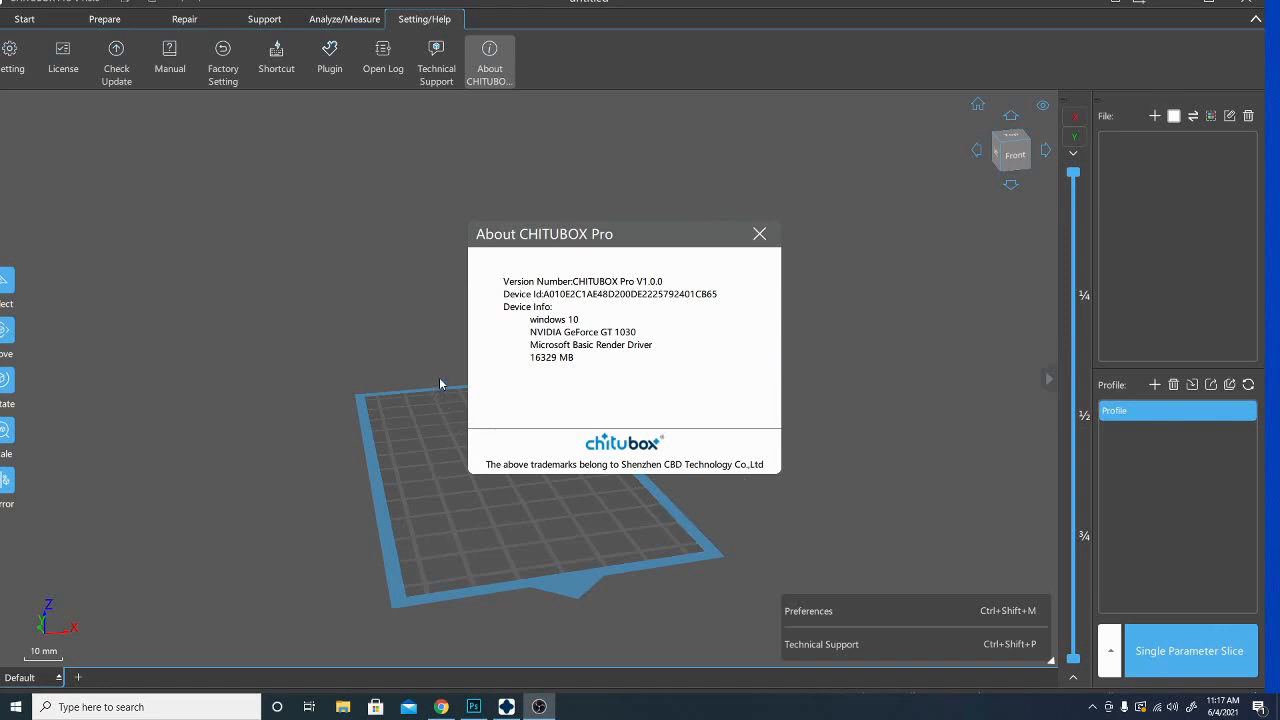
mouse_move(713, 330)
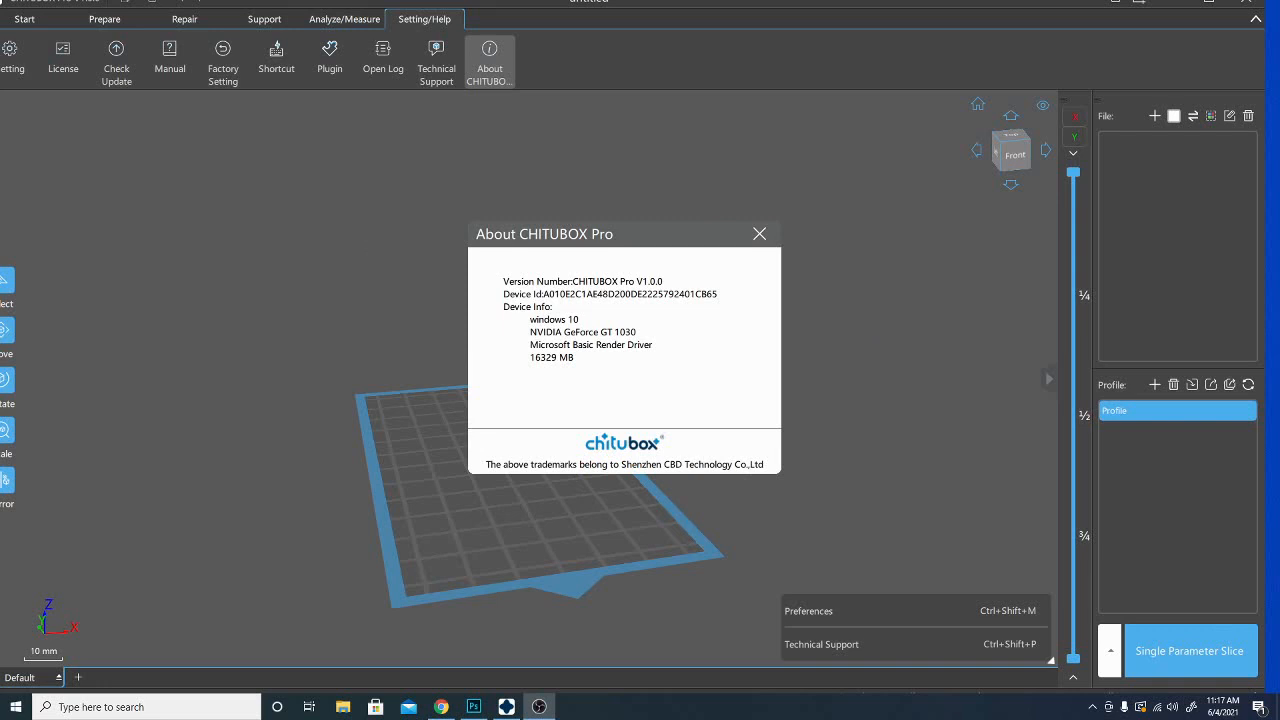
- Dismiss the About CHITUBOX Pro dialog to return to the empty untitled scene
left_click(759, 233)
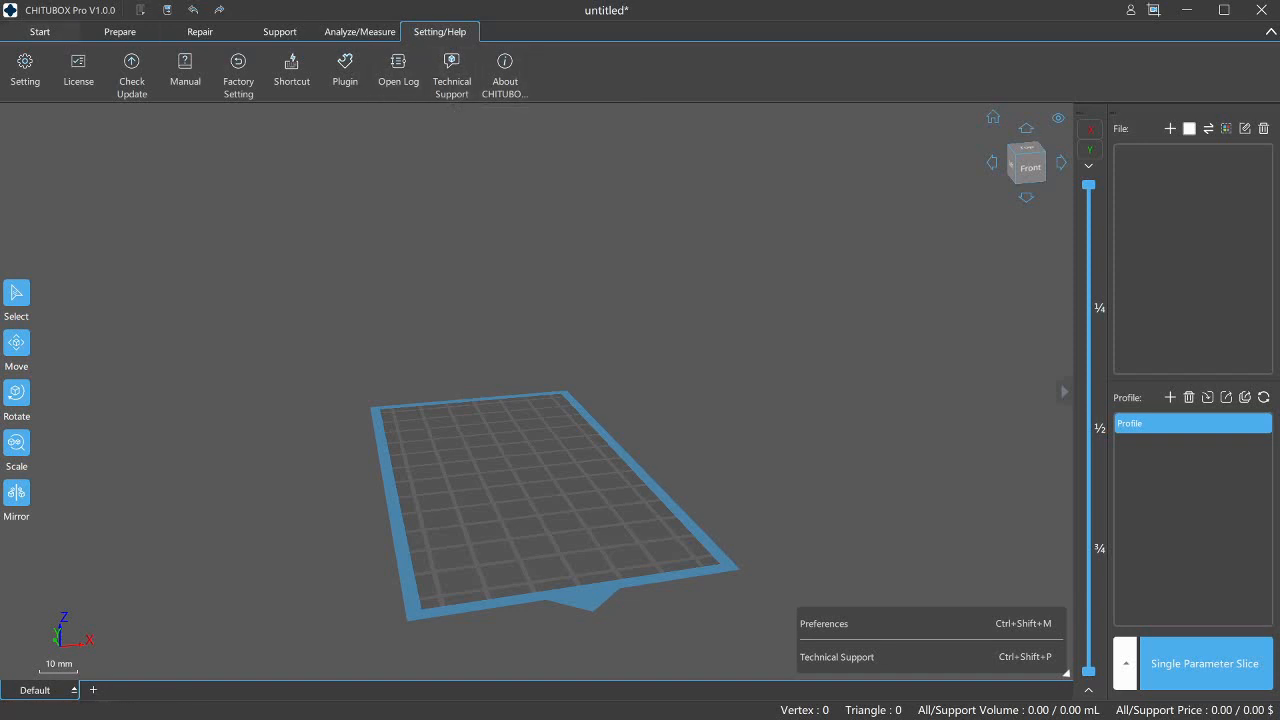
- Switch the ribbon to the Start tab's New Project, Open, Save and Add Machine commands
left_click(39, 31)
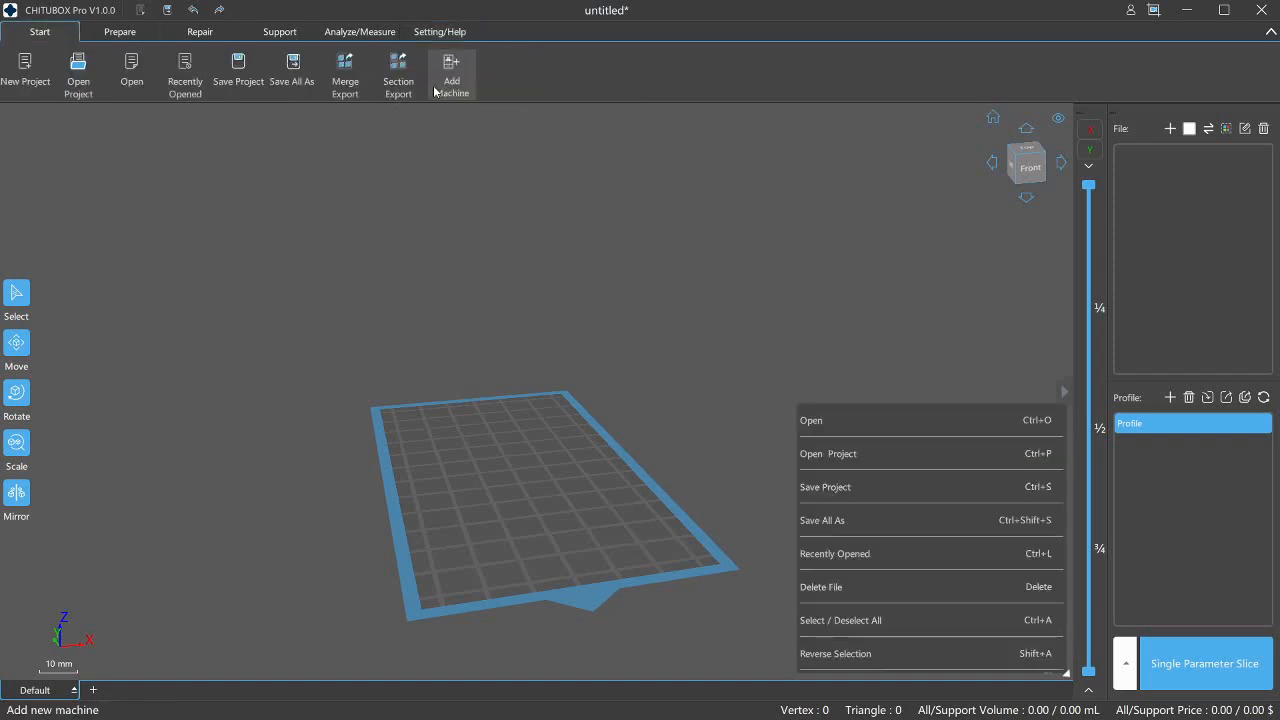
mouse_move(625, 297)
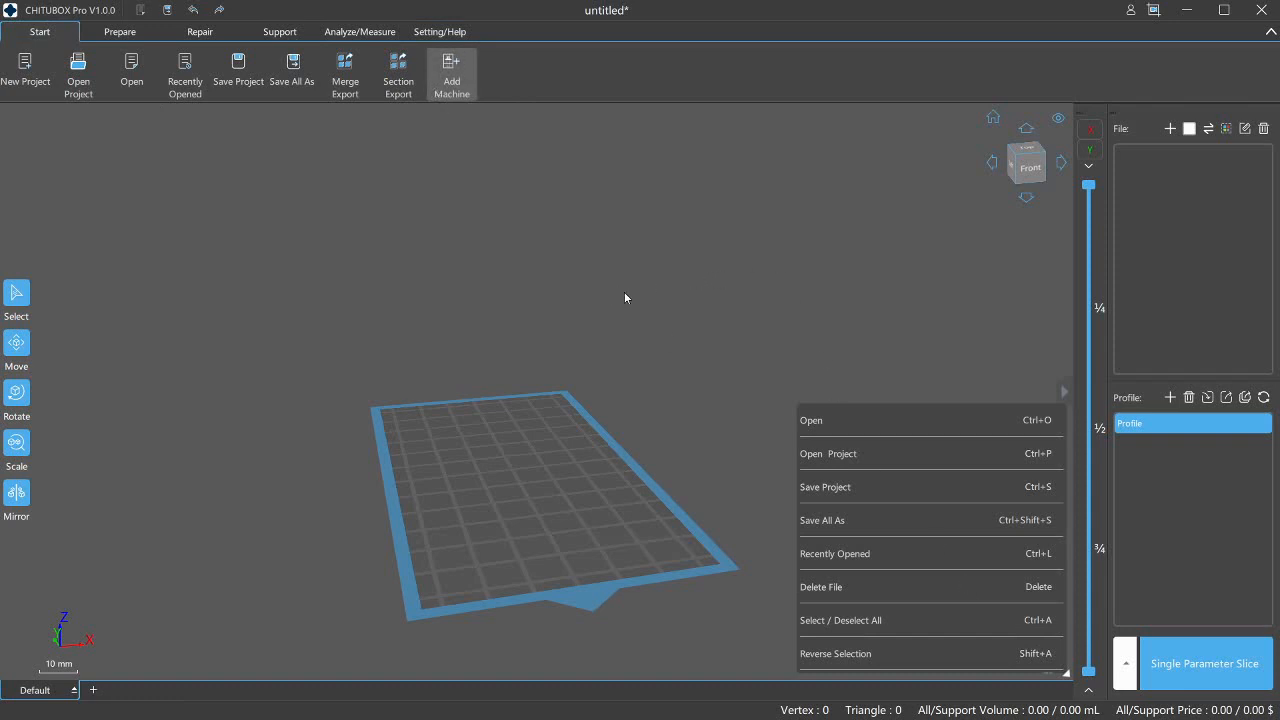
mouse_move(791, 335)
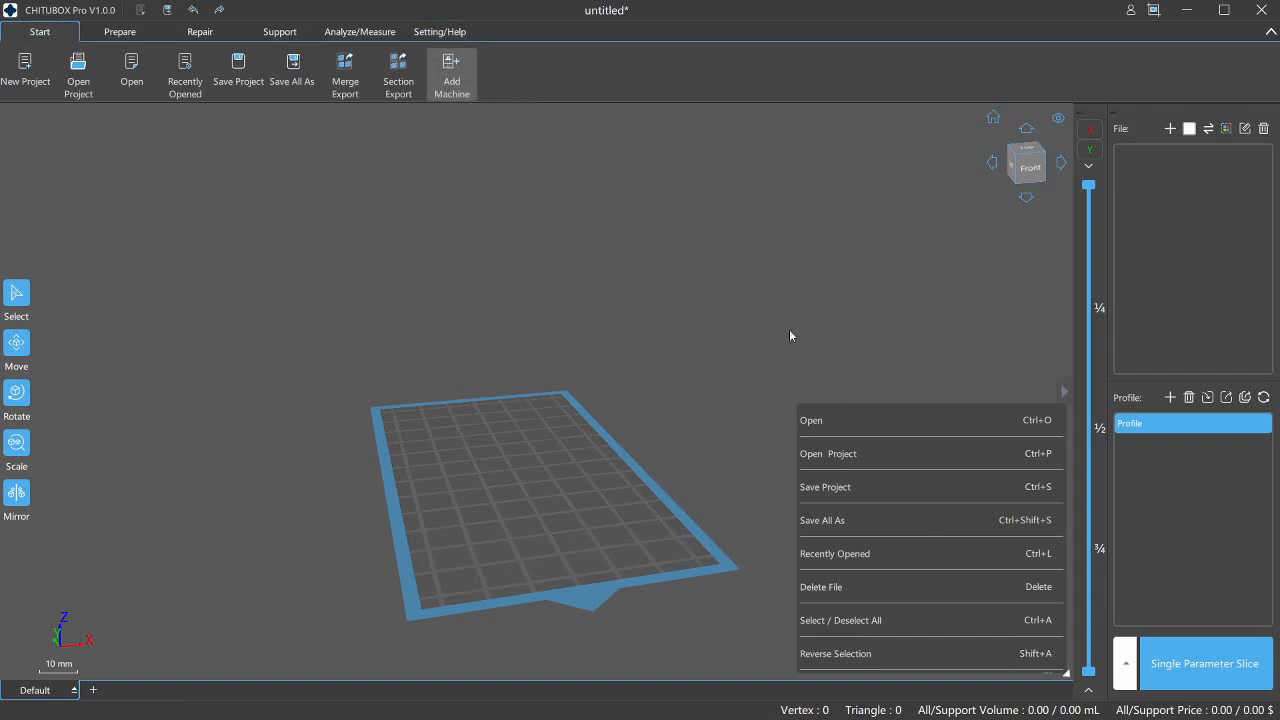
mouse_move(700, 300)
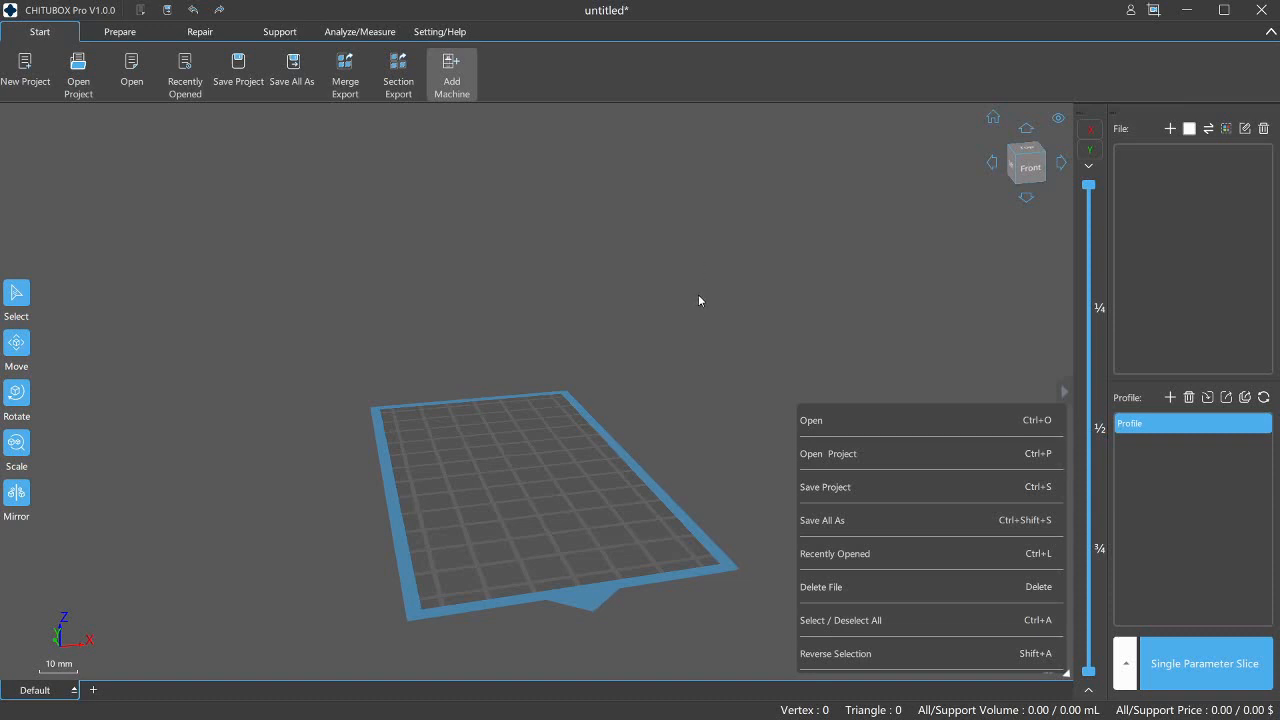
mouse_move(650, 285)
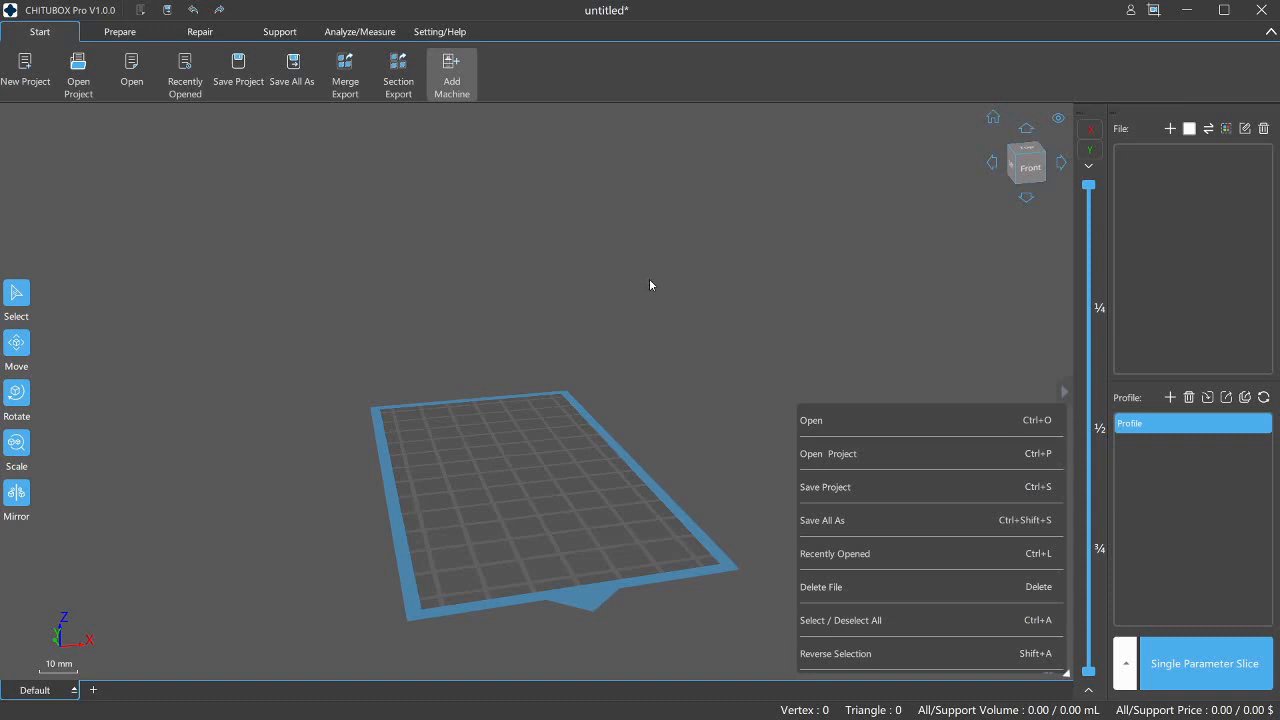
mouse_move(695, 384)
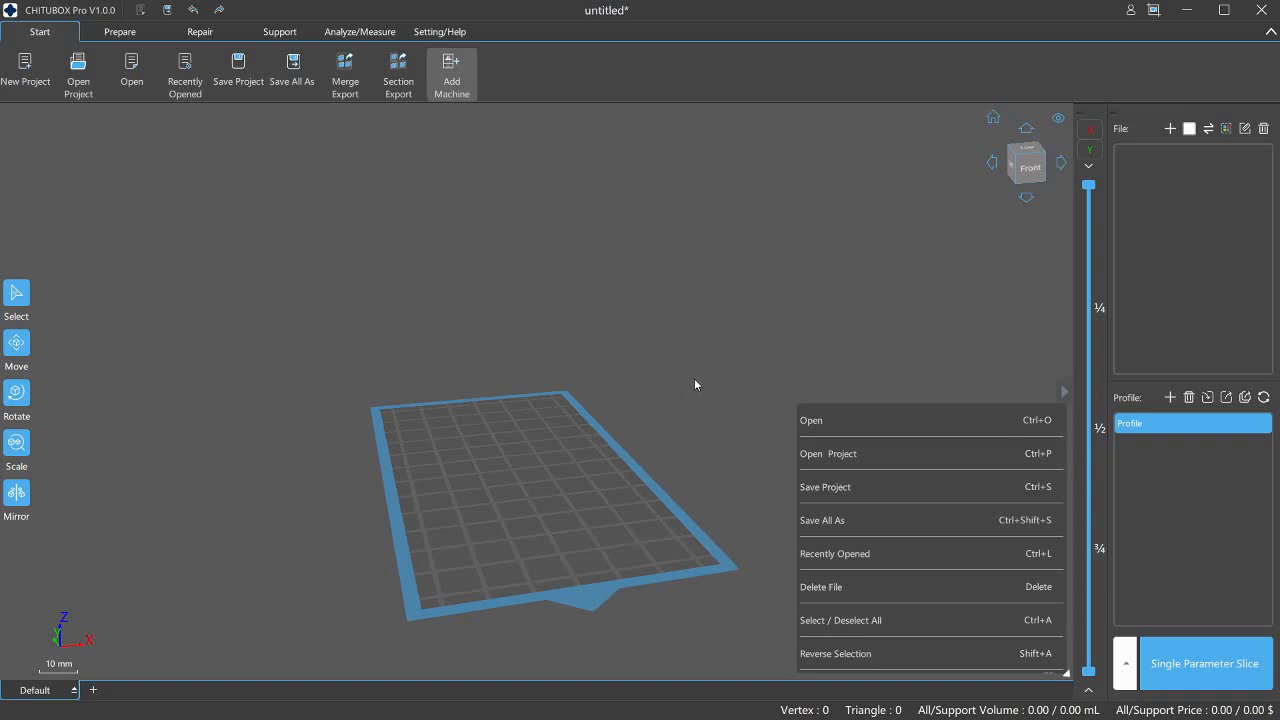
mouse_move(710, 305)
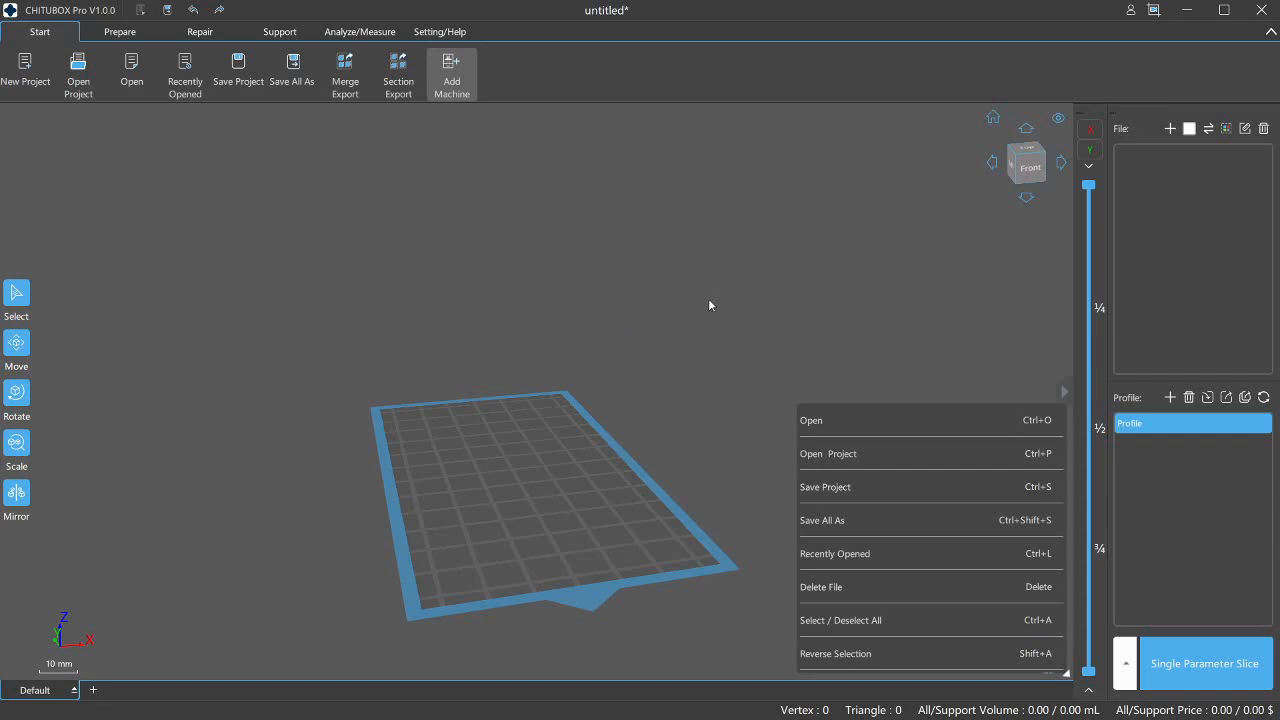
mouse_move(600, 390)
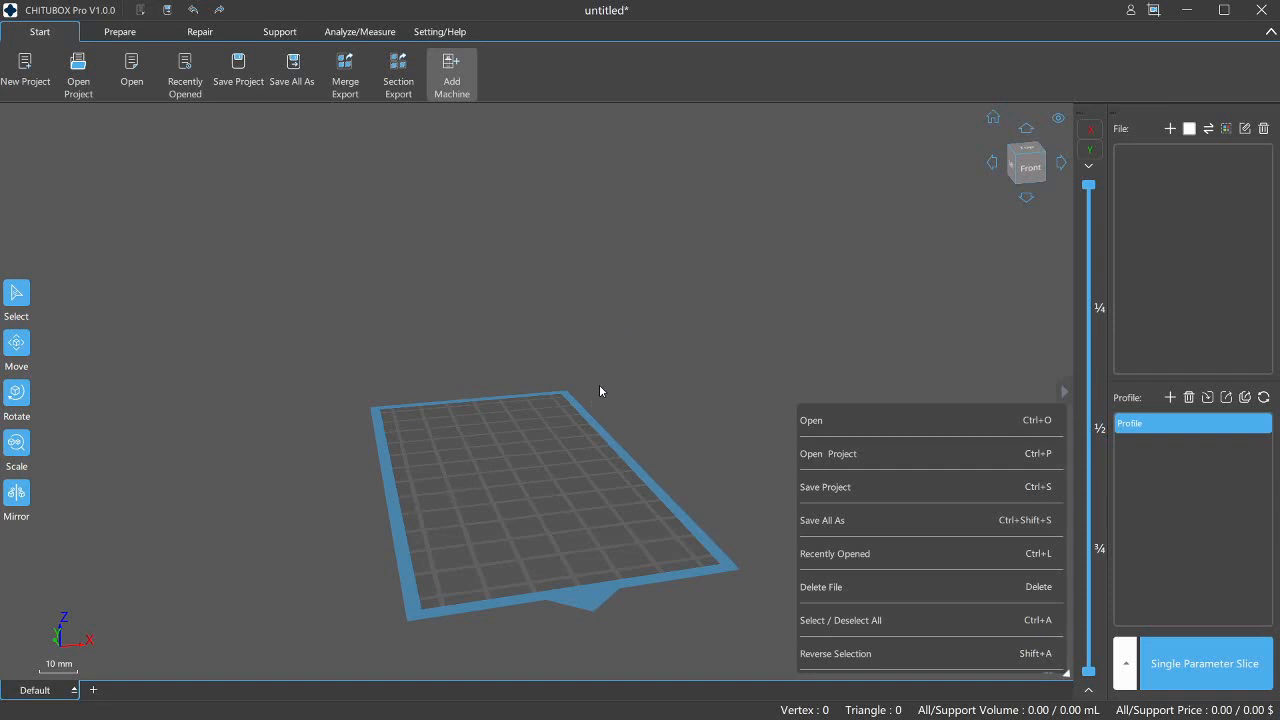
mouse_move(637, 416)
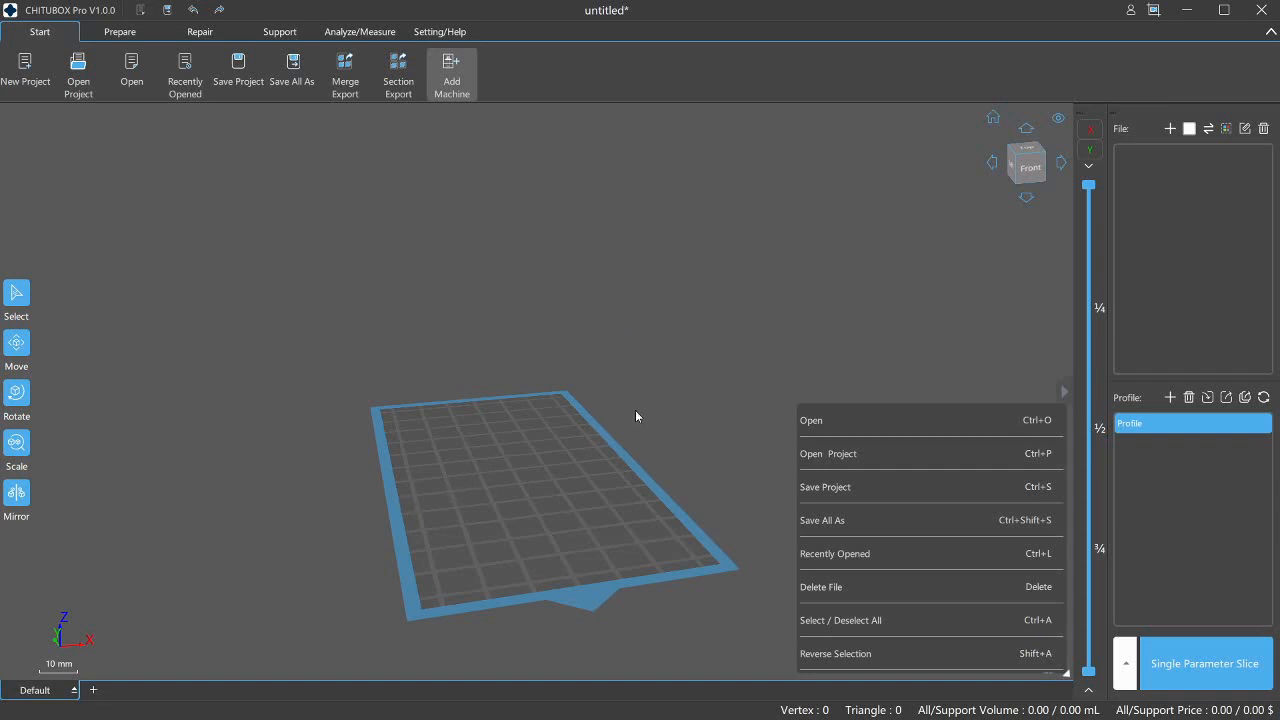
mouse_move(614, 452)
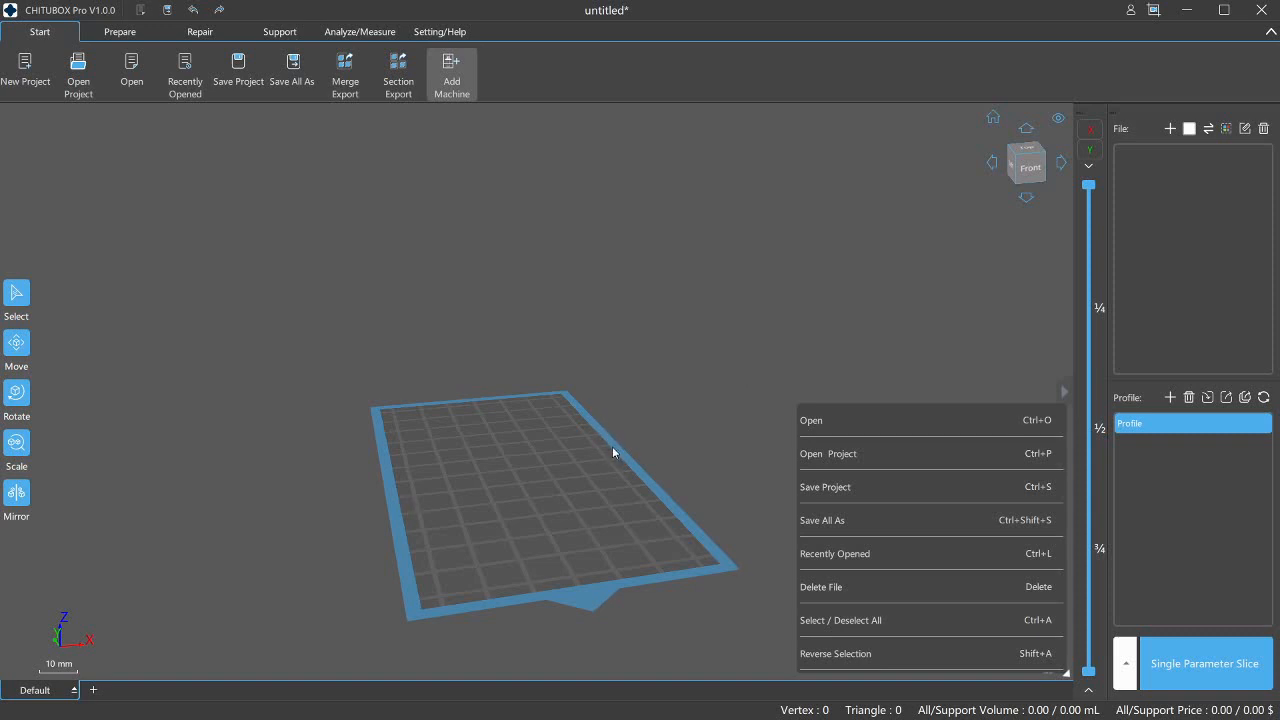
mouse_move(588, 530)
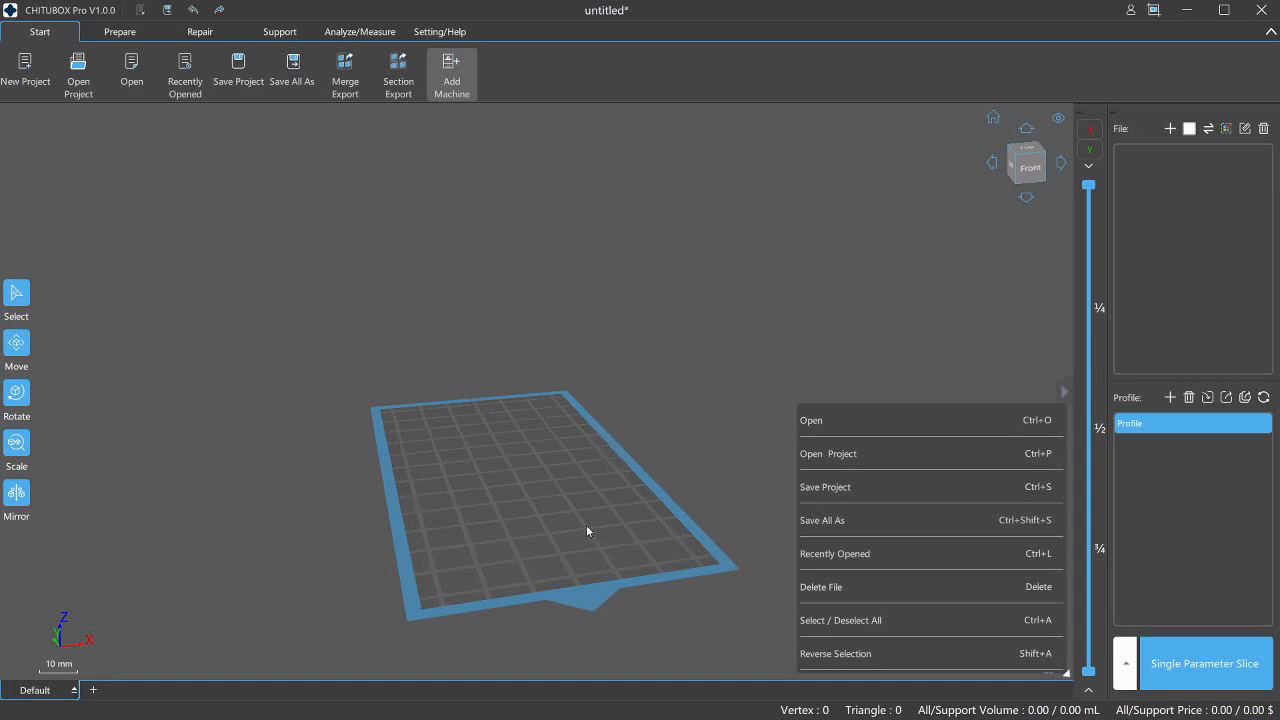
mouse_move(520, 457)
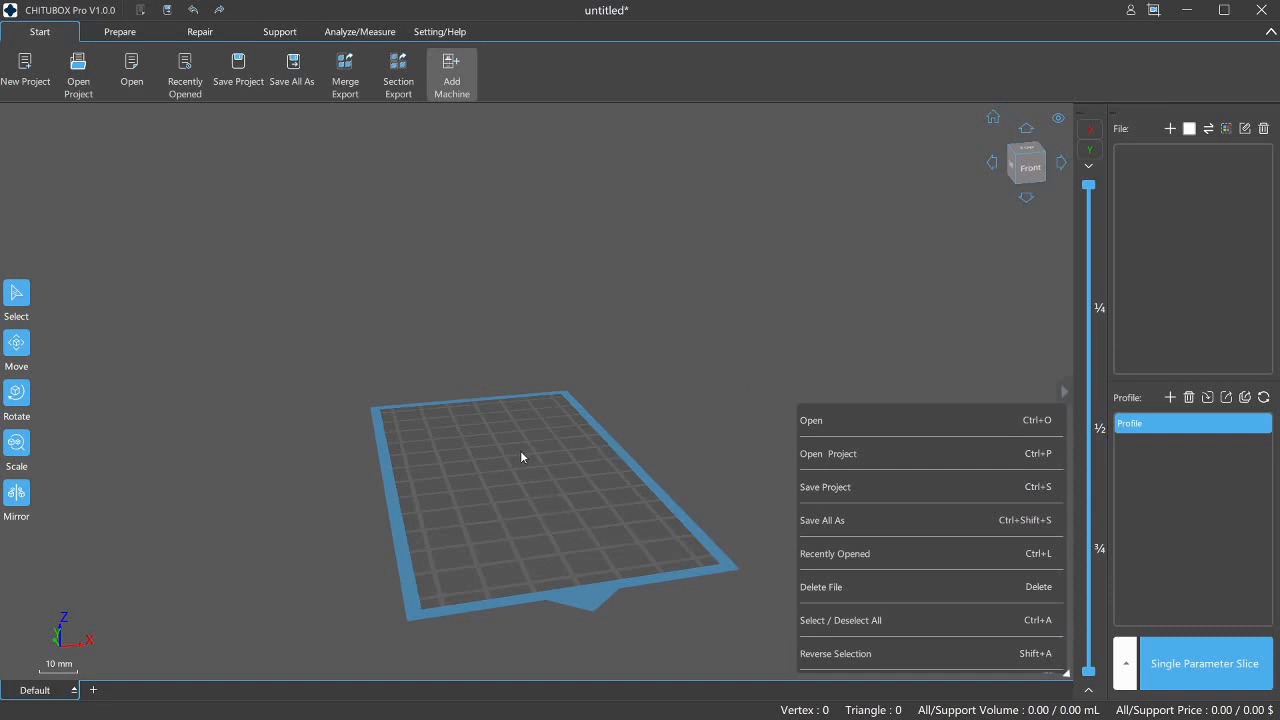
mouse_move(505, 430)
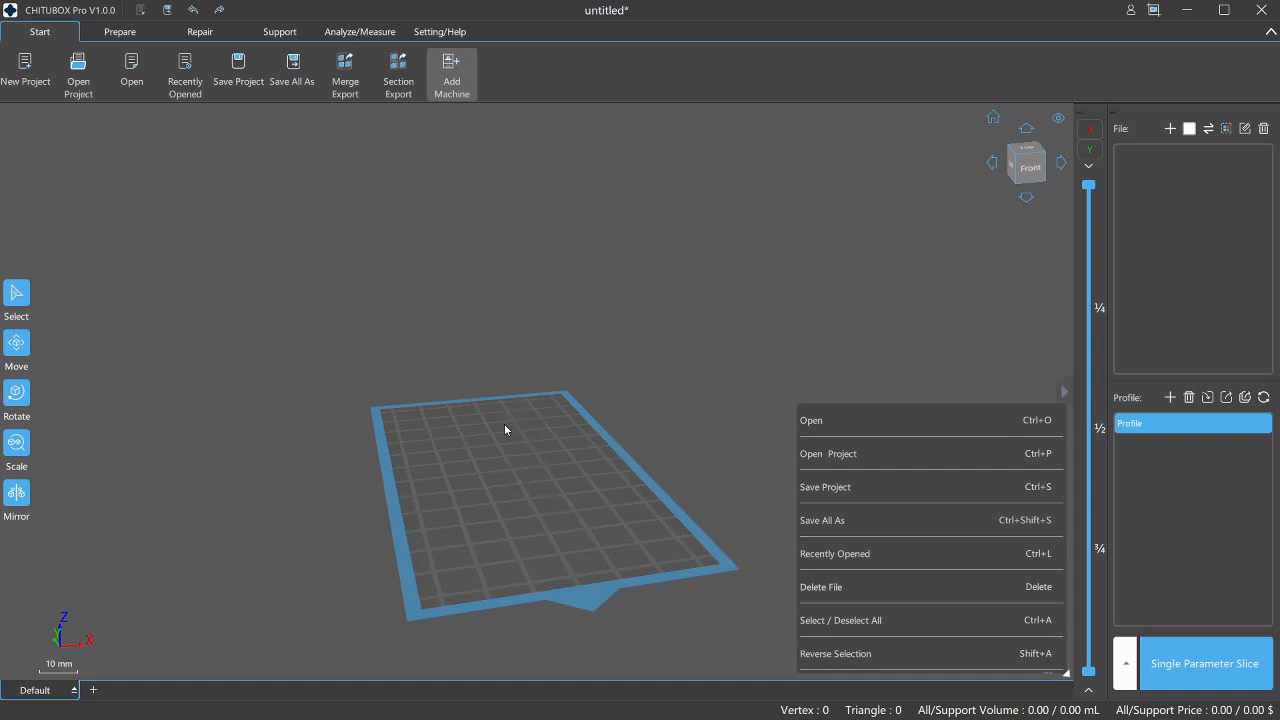
mouse_move(820, 433)
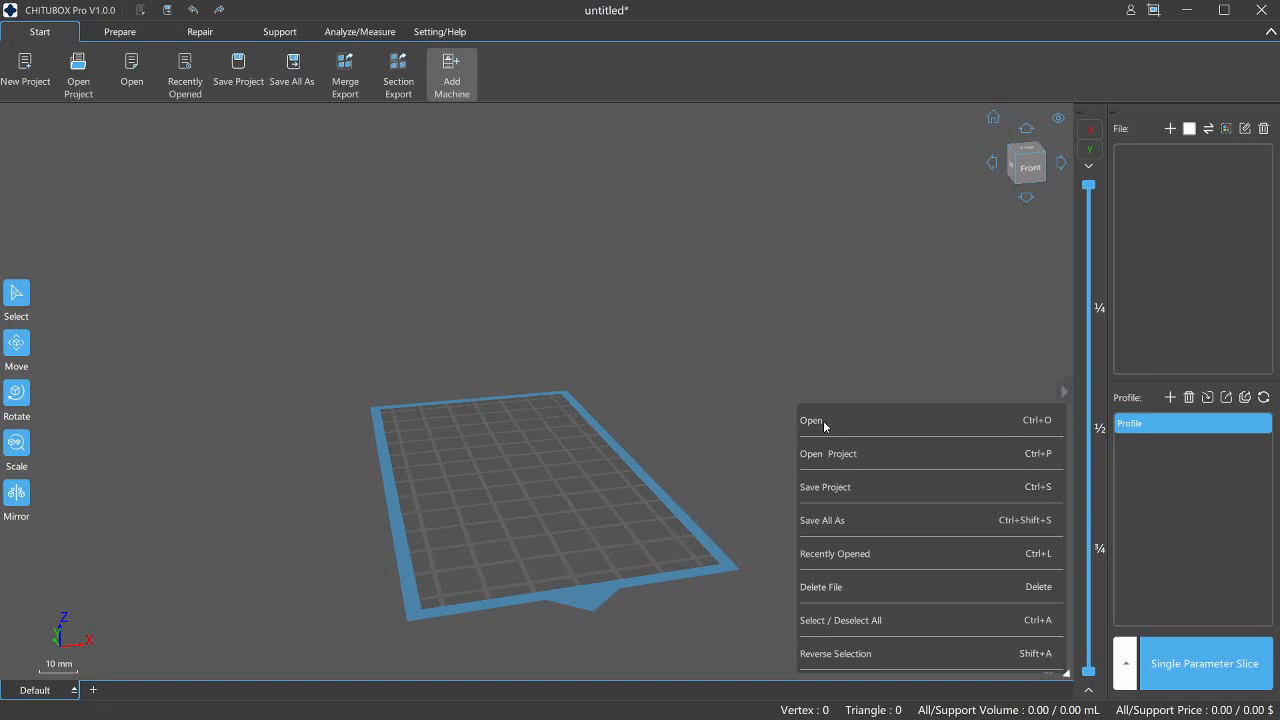
mouse_move(704, 432)
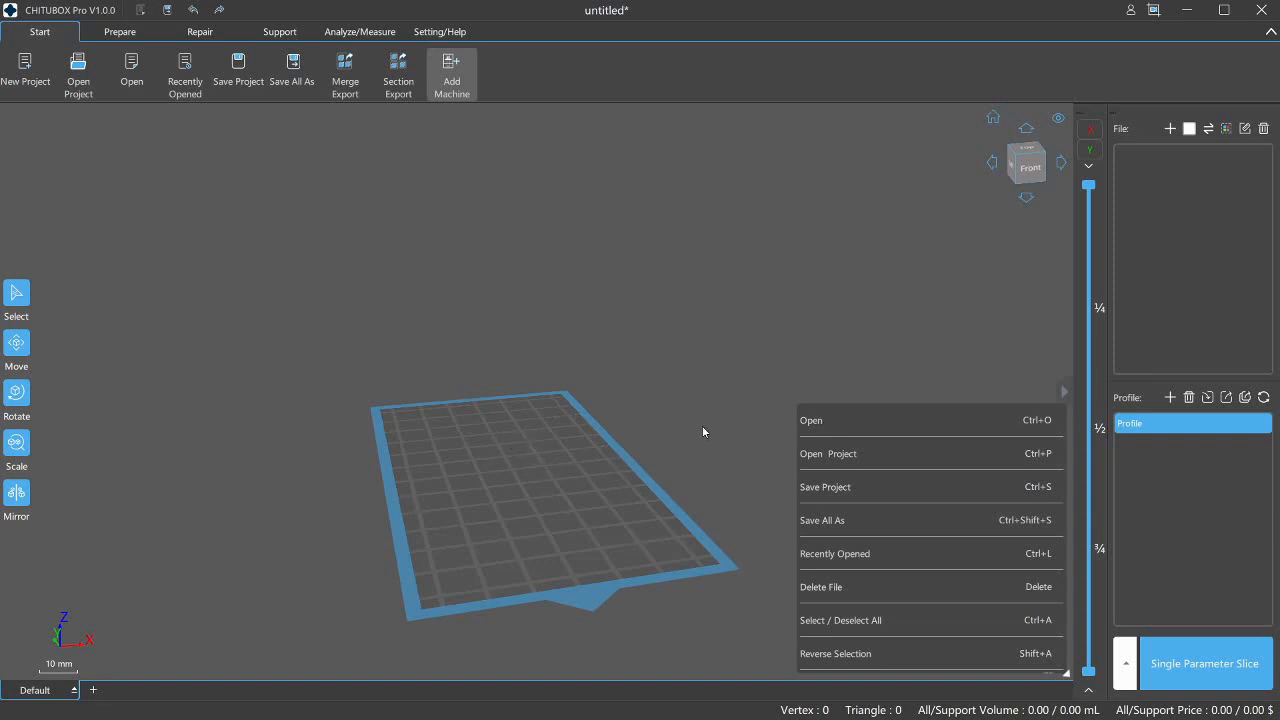
mouse_move(573, 525)
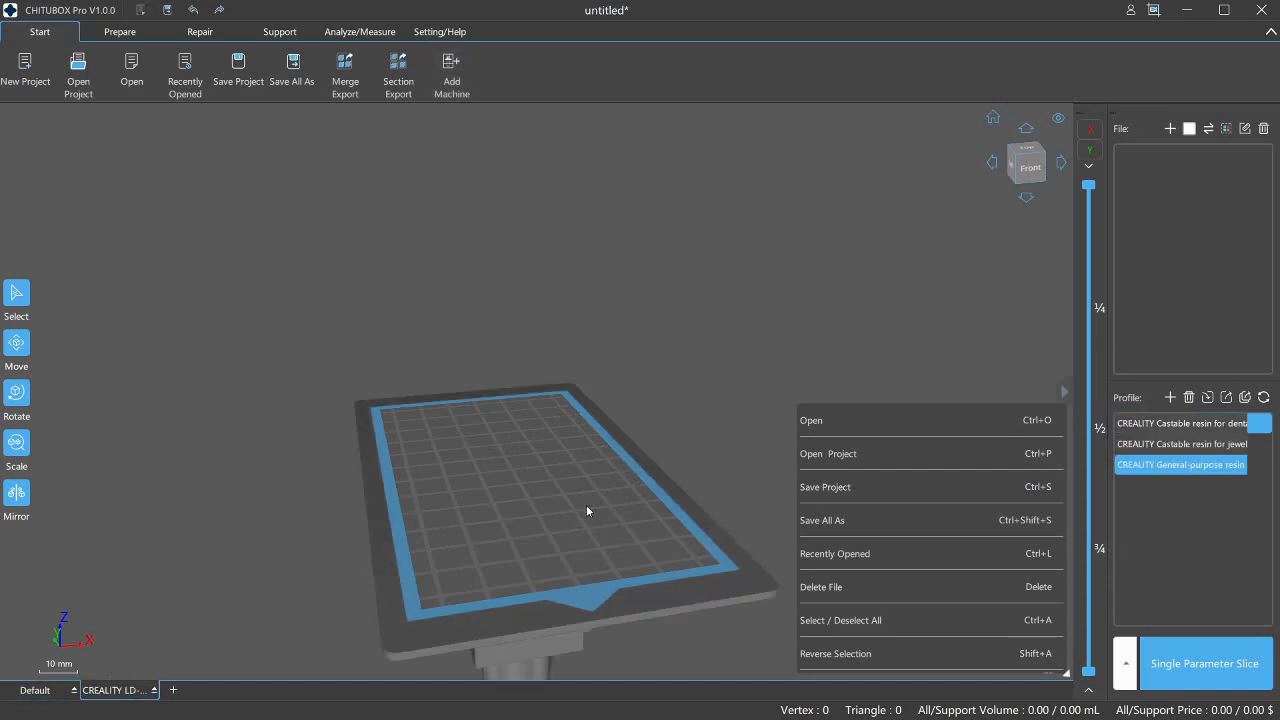
mouse_move(528, 506)
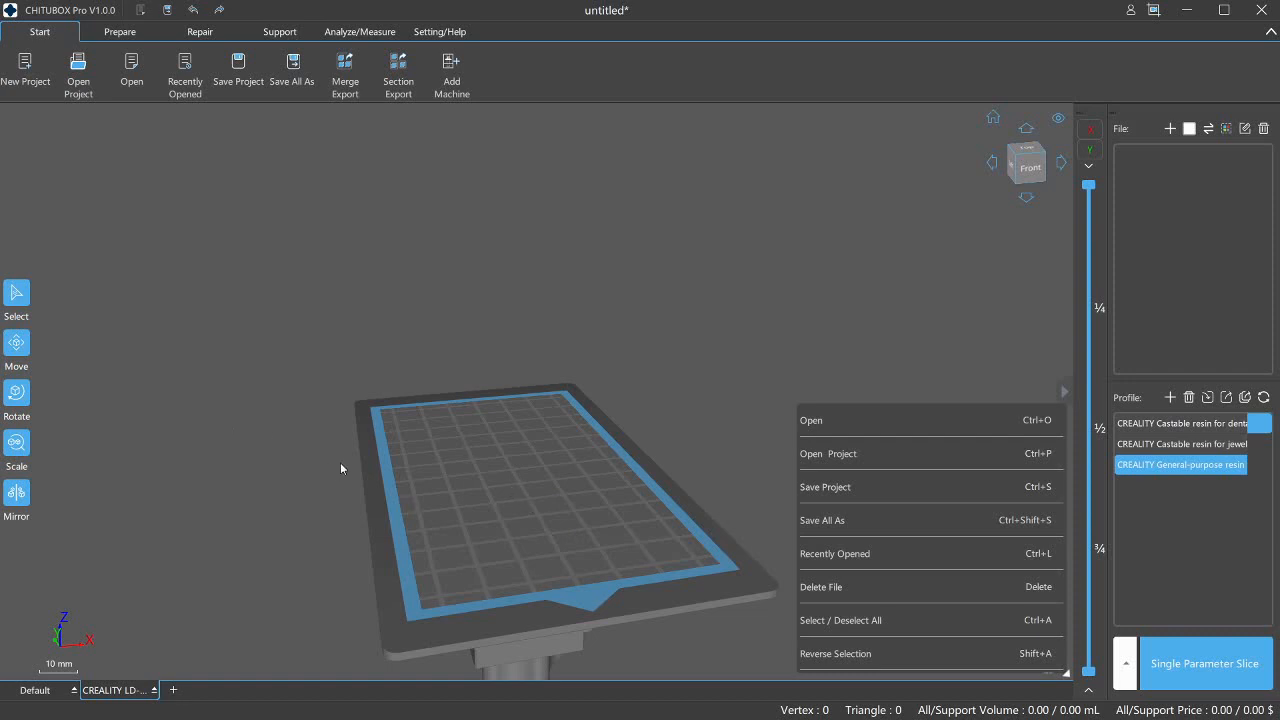
mouse_move(497, 559)
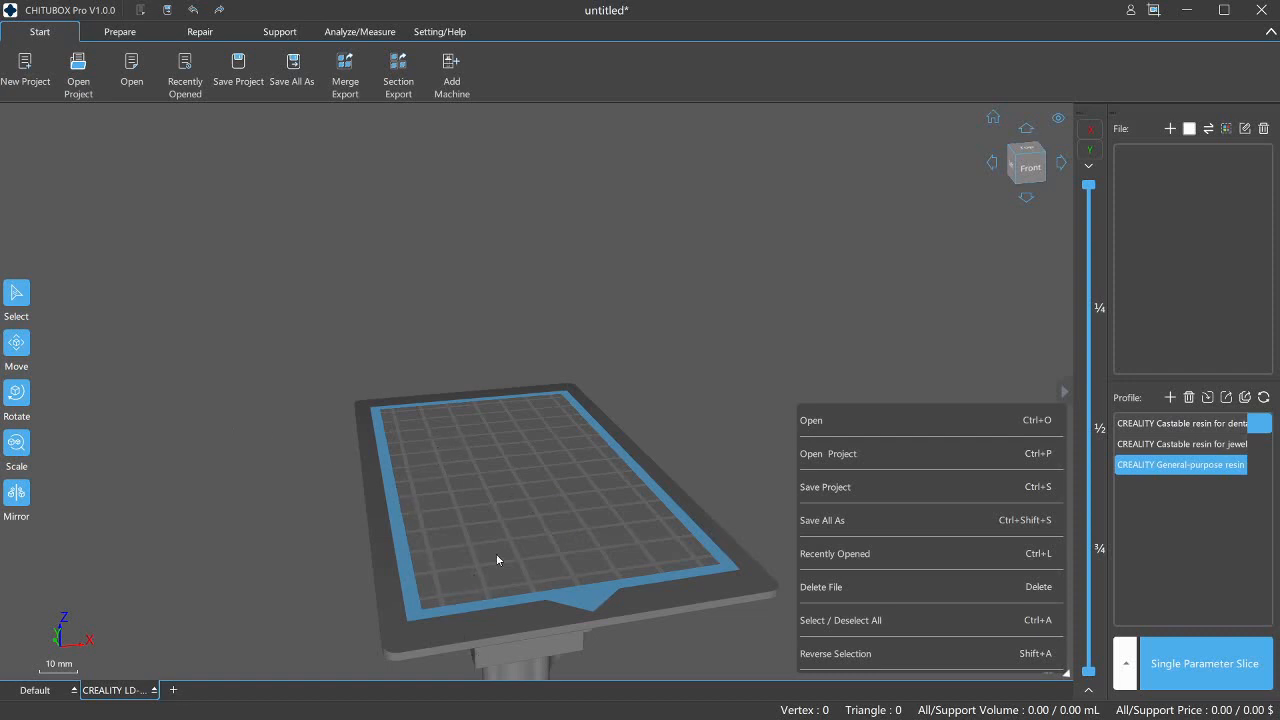
mouse_move(447, 423)
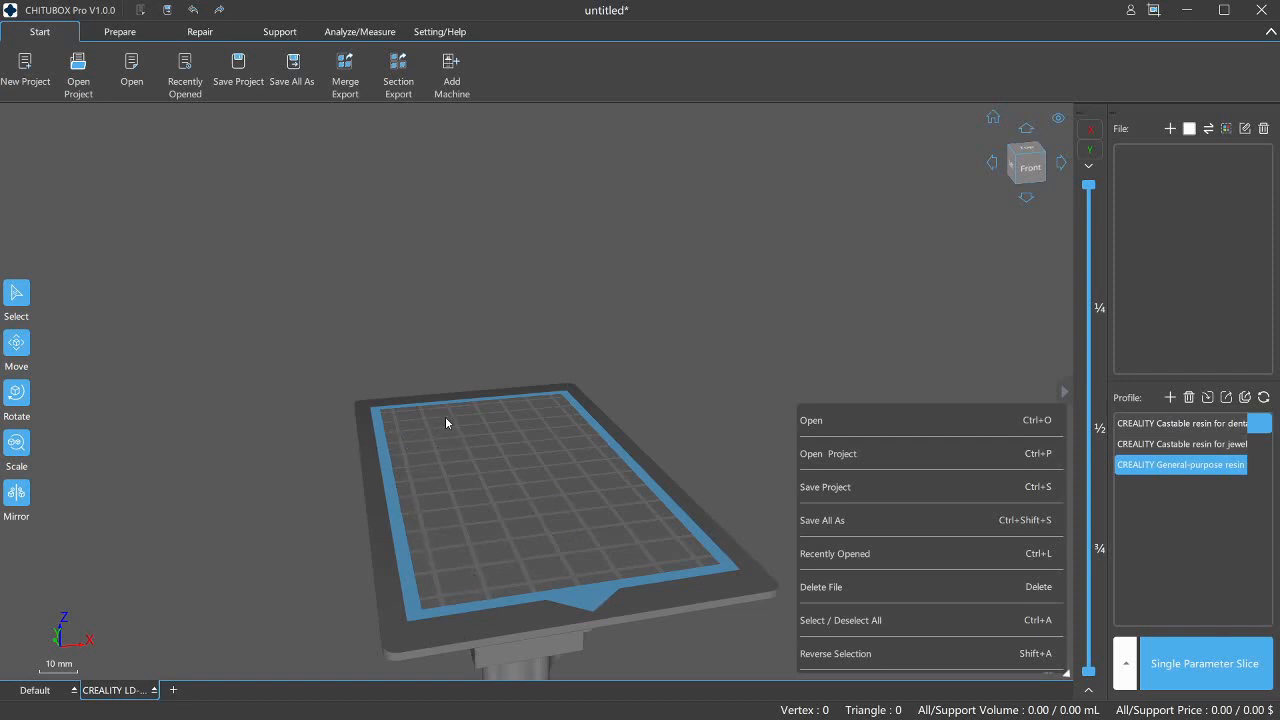
mouse_move(398, 412)
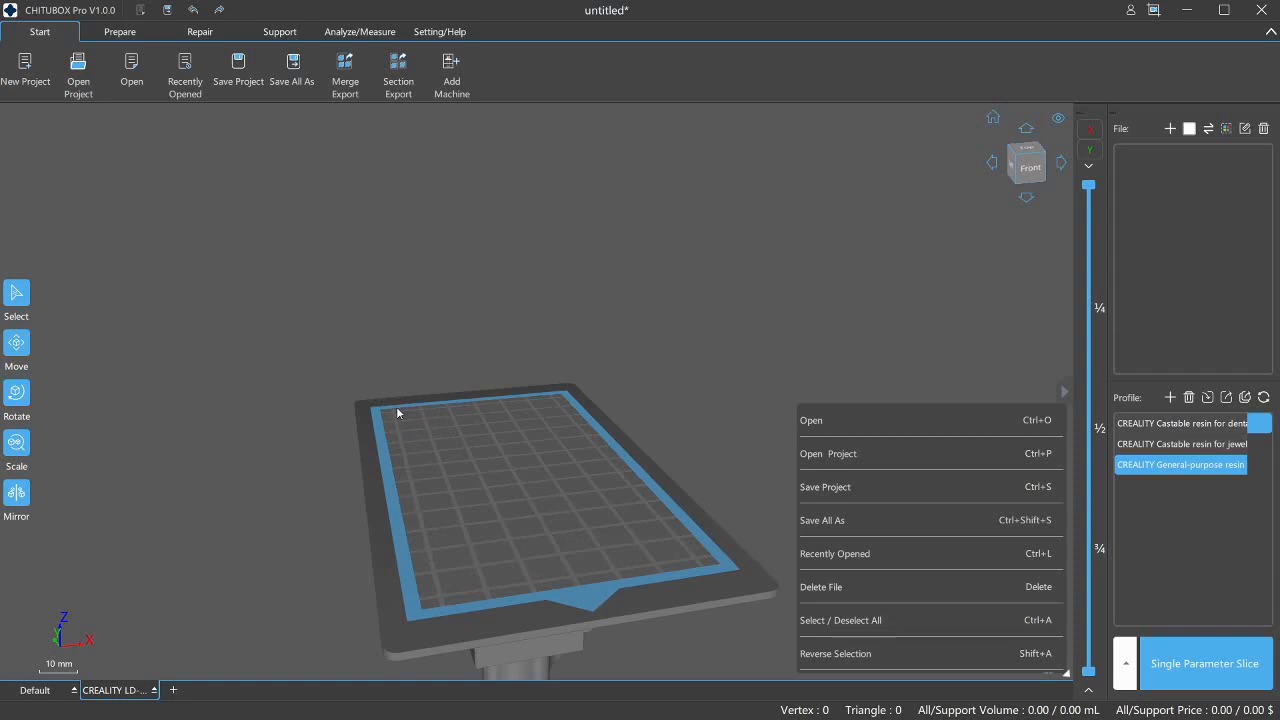
mouse_move(576, 574)
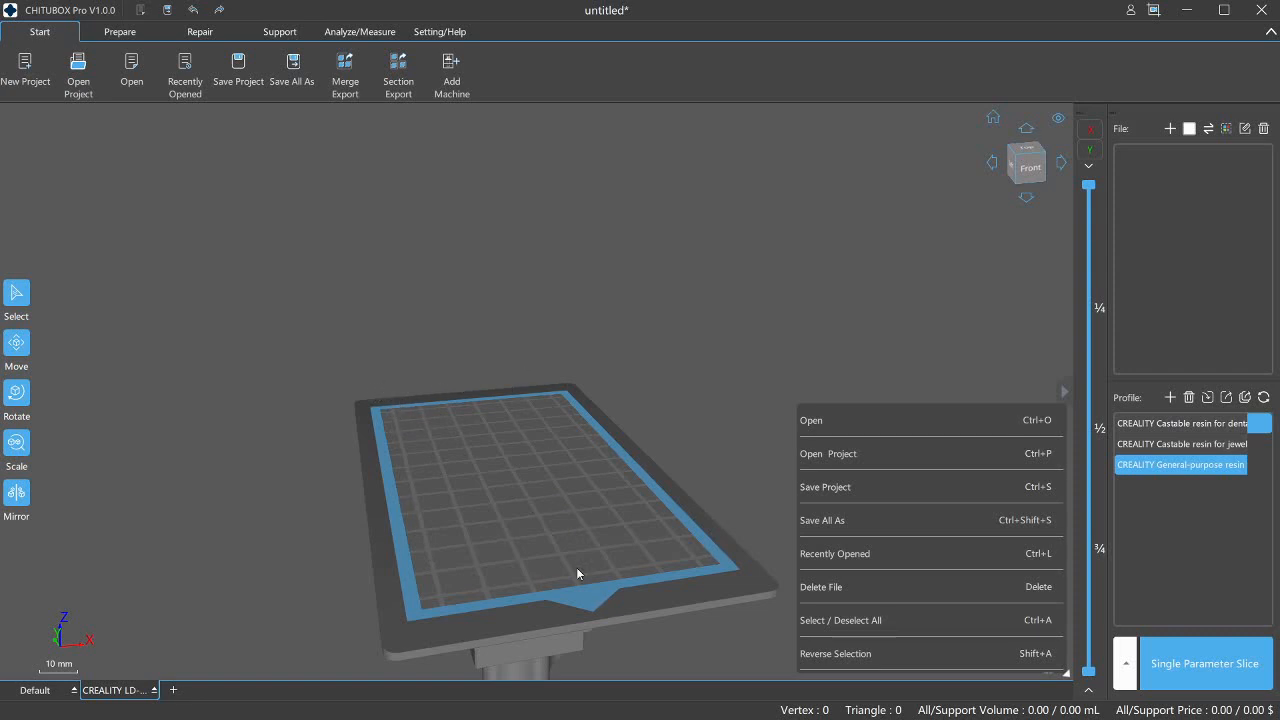
mouse_move(390, 471)
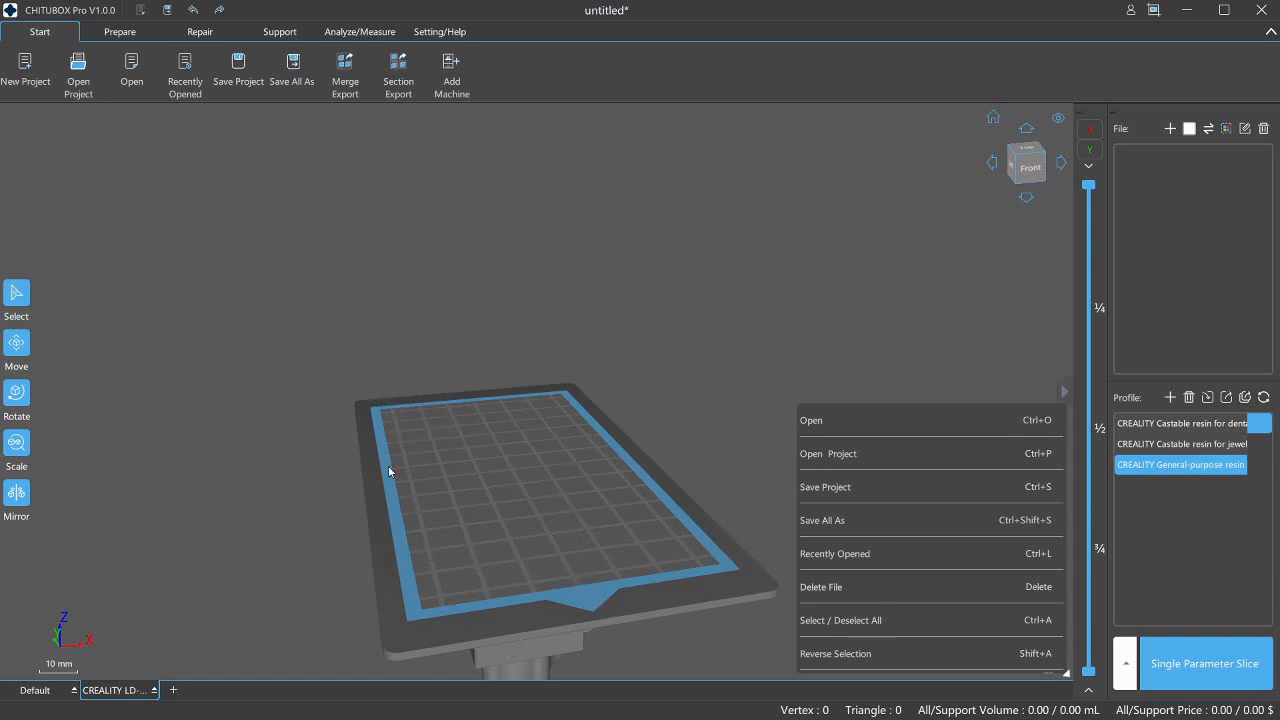
mouse_move(575, 476)
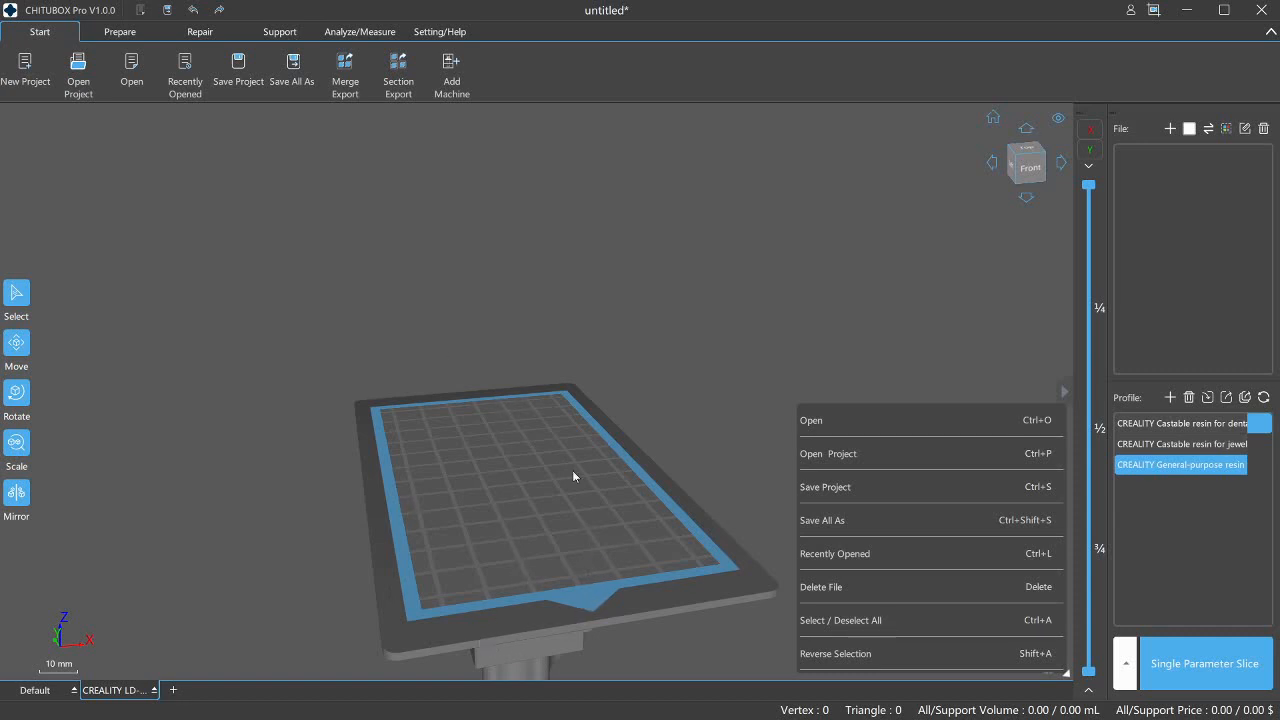
mouse_move(210, 490)
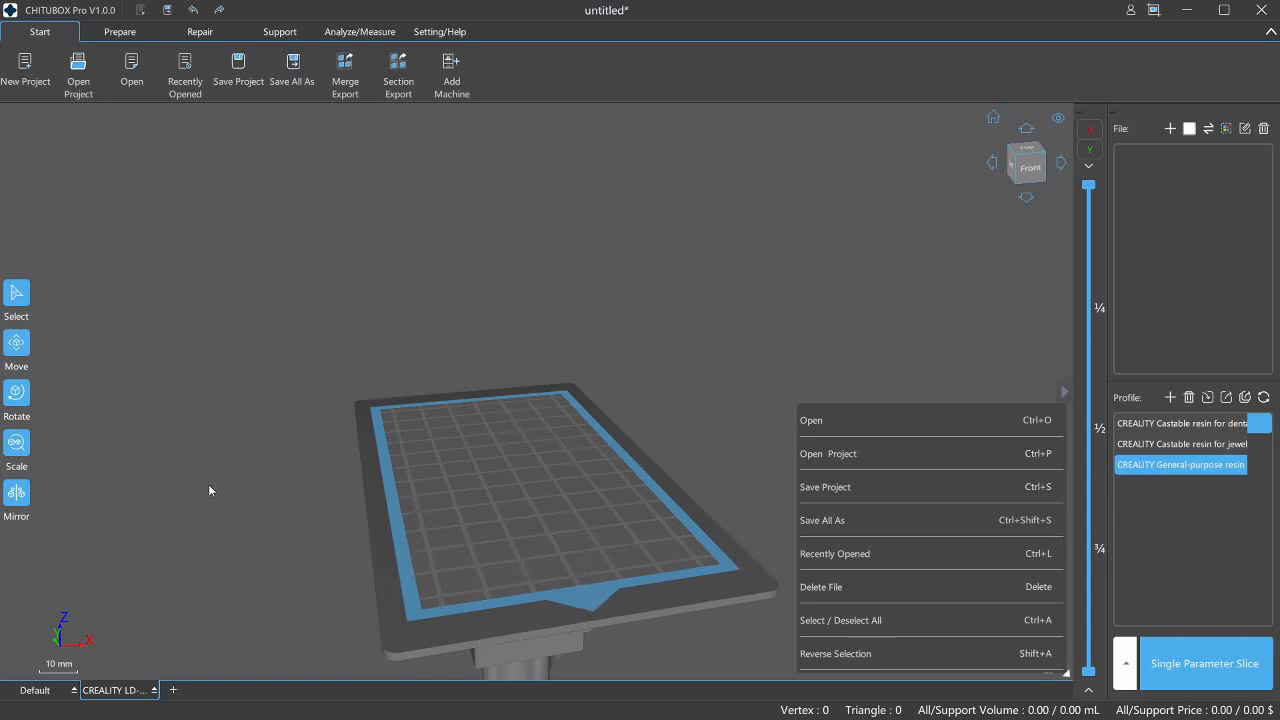
mouse_move(327, 531)
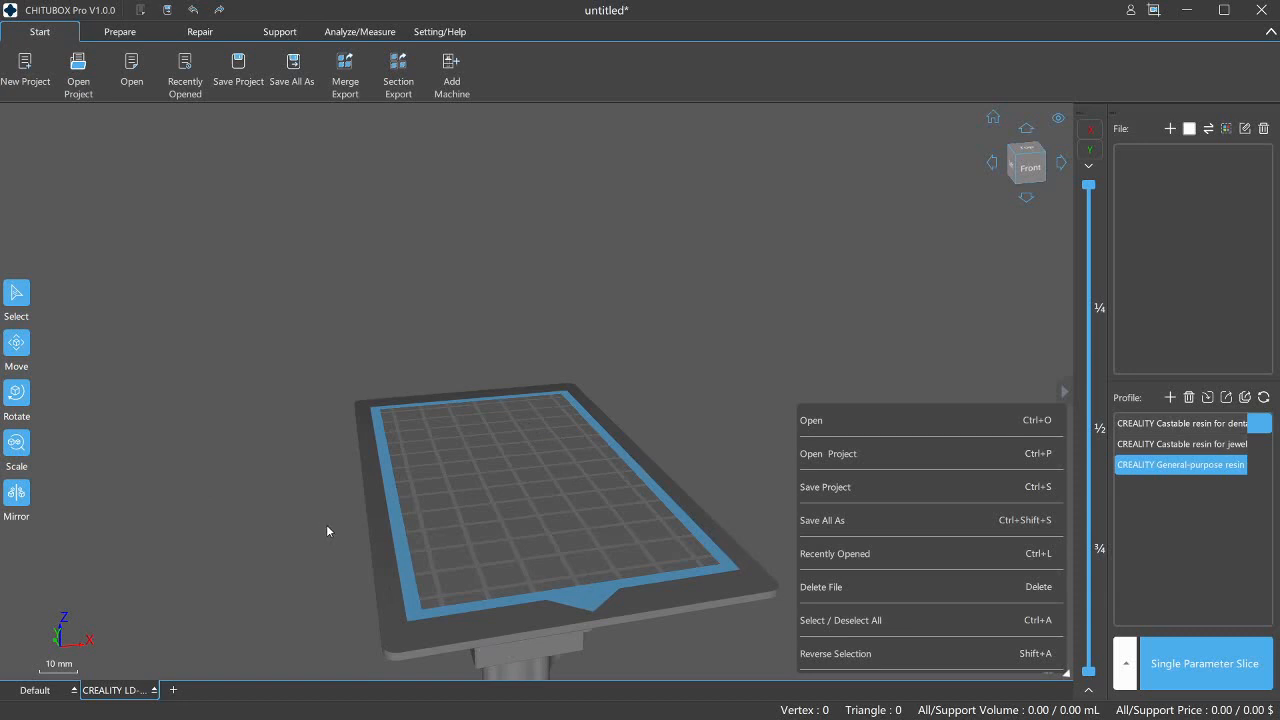
mouse_move(291, 465)
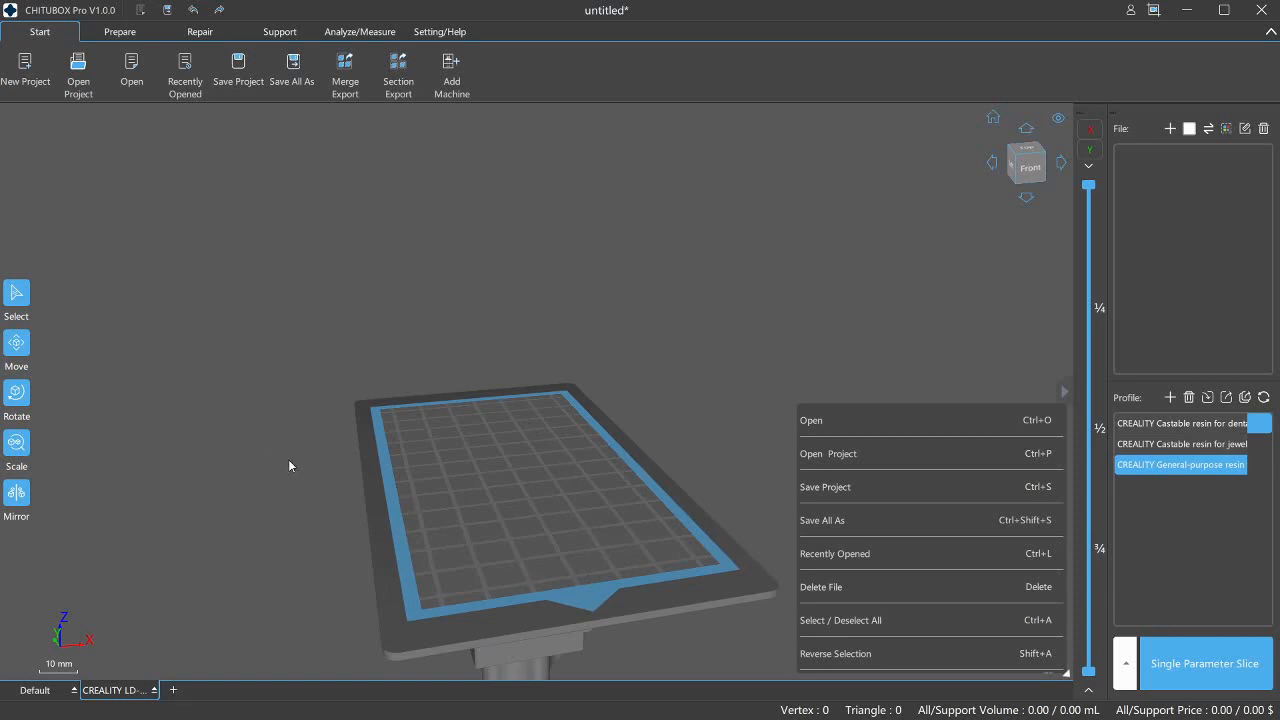
mouse_move(137, 79)
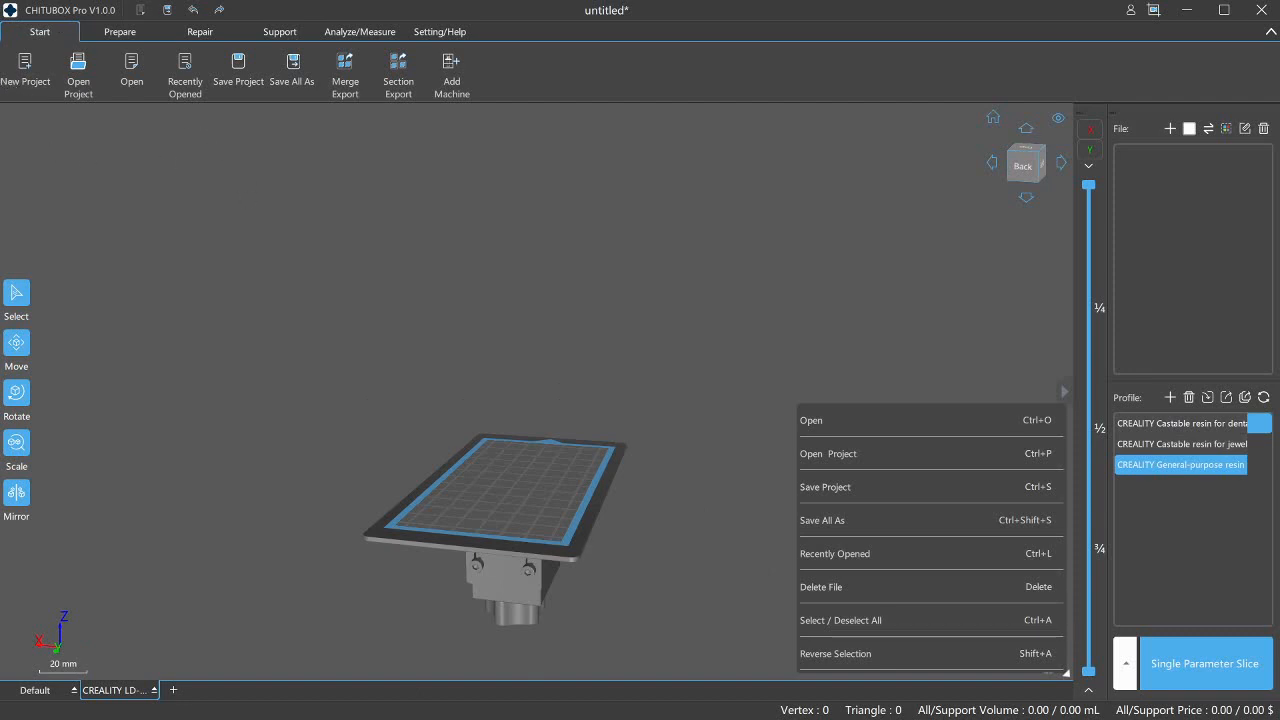
mouse_move(504, 316)
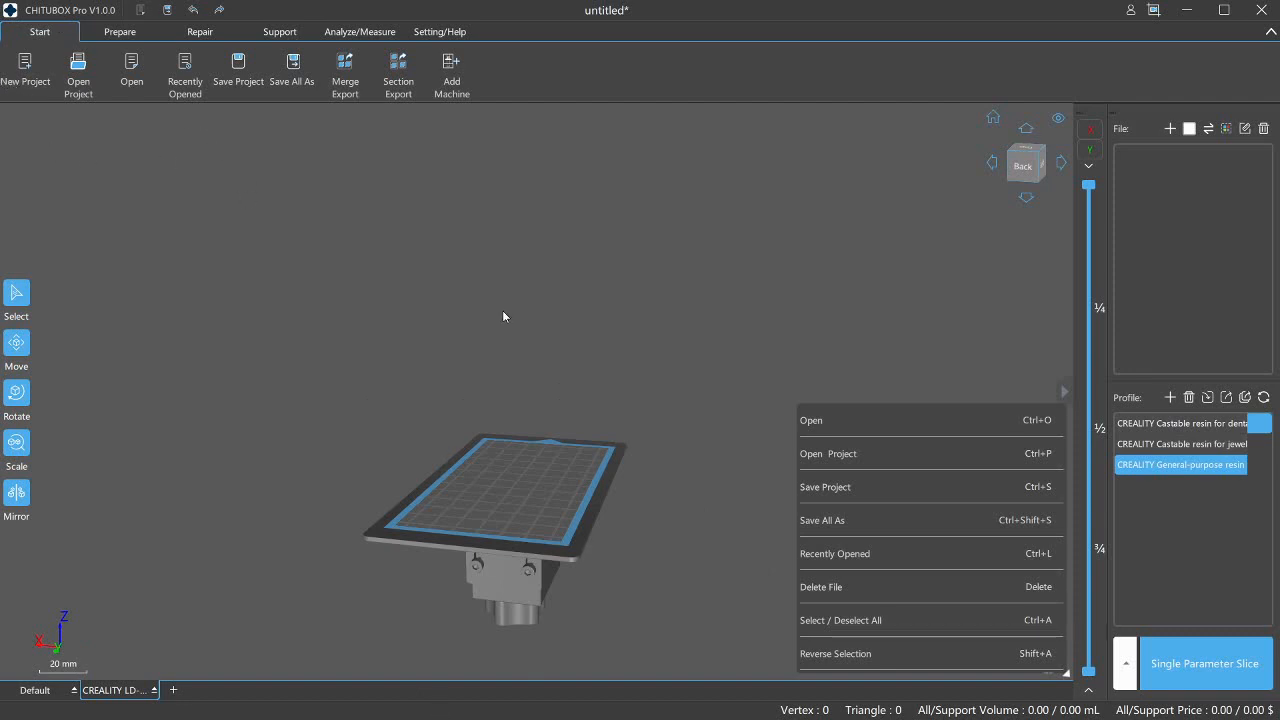
mouse_move(27, 73)
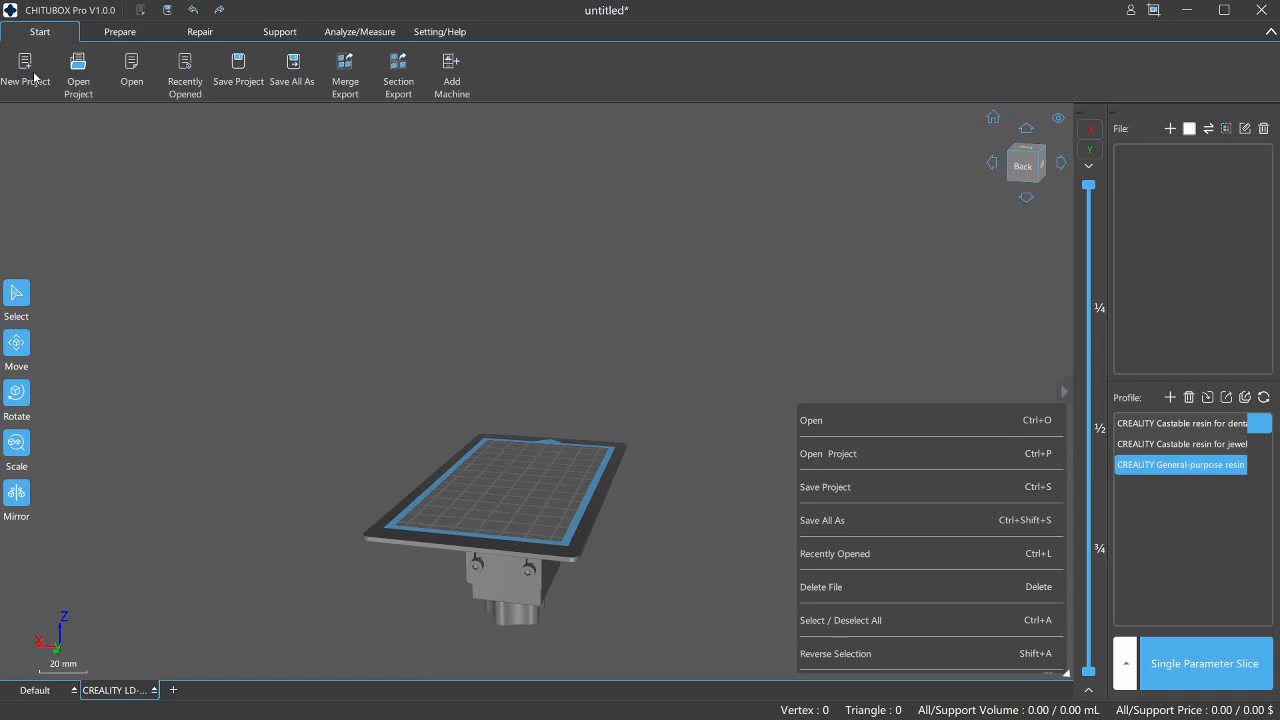
mouse_move(95, 83)
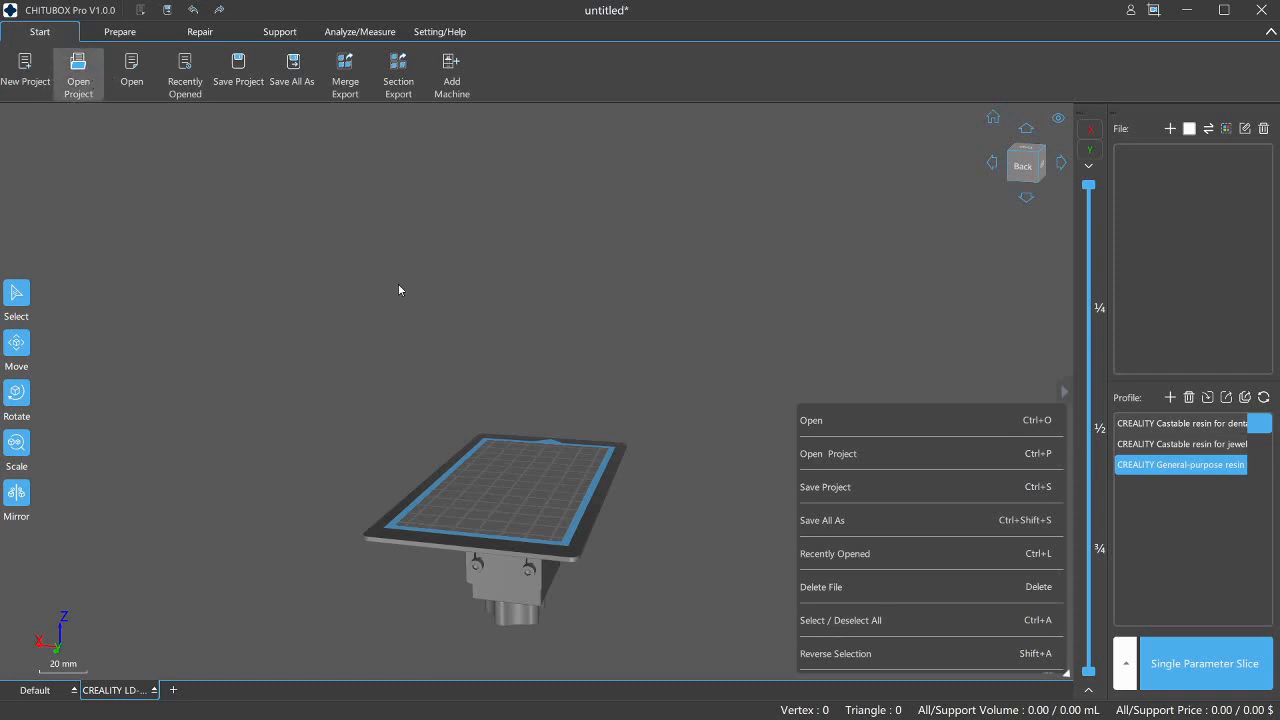
mouse_move(103, 67)
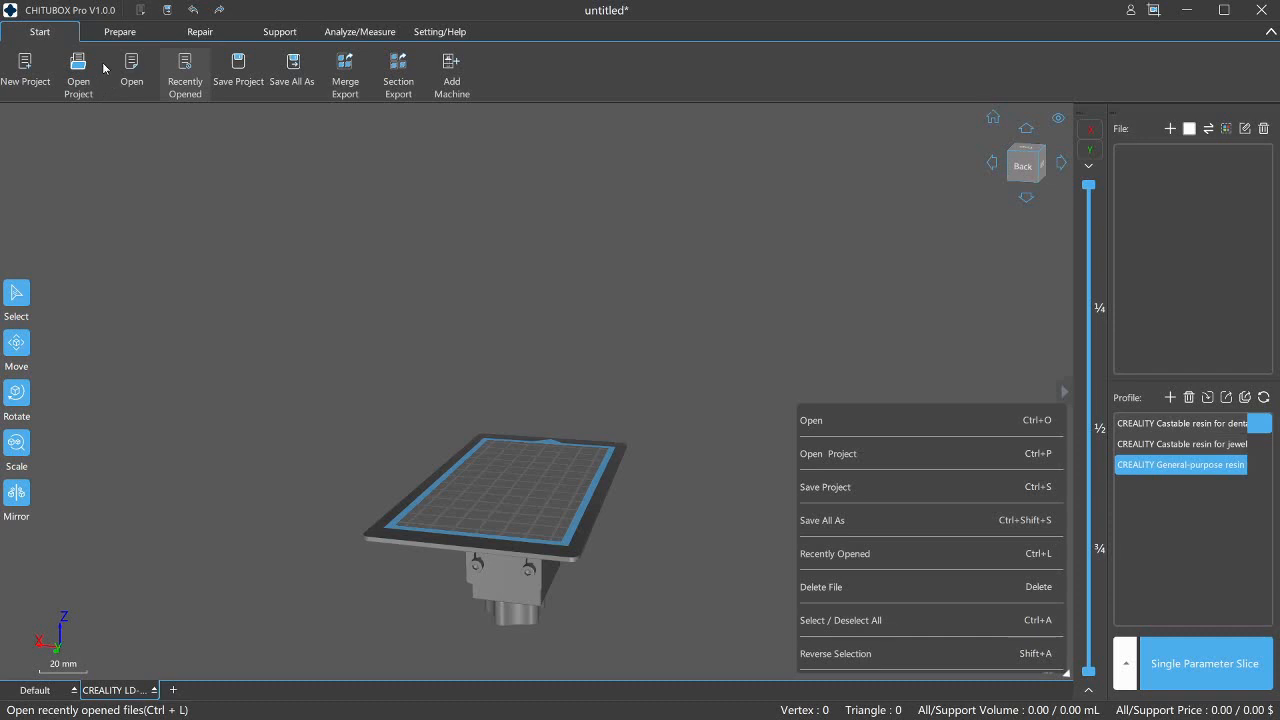
mouse_move(119, 86)
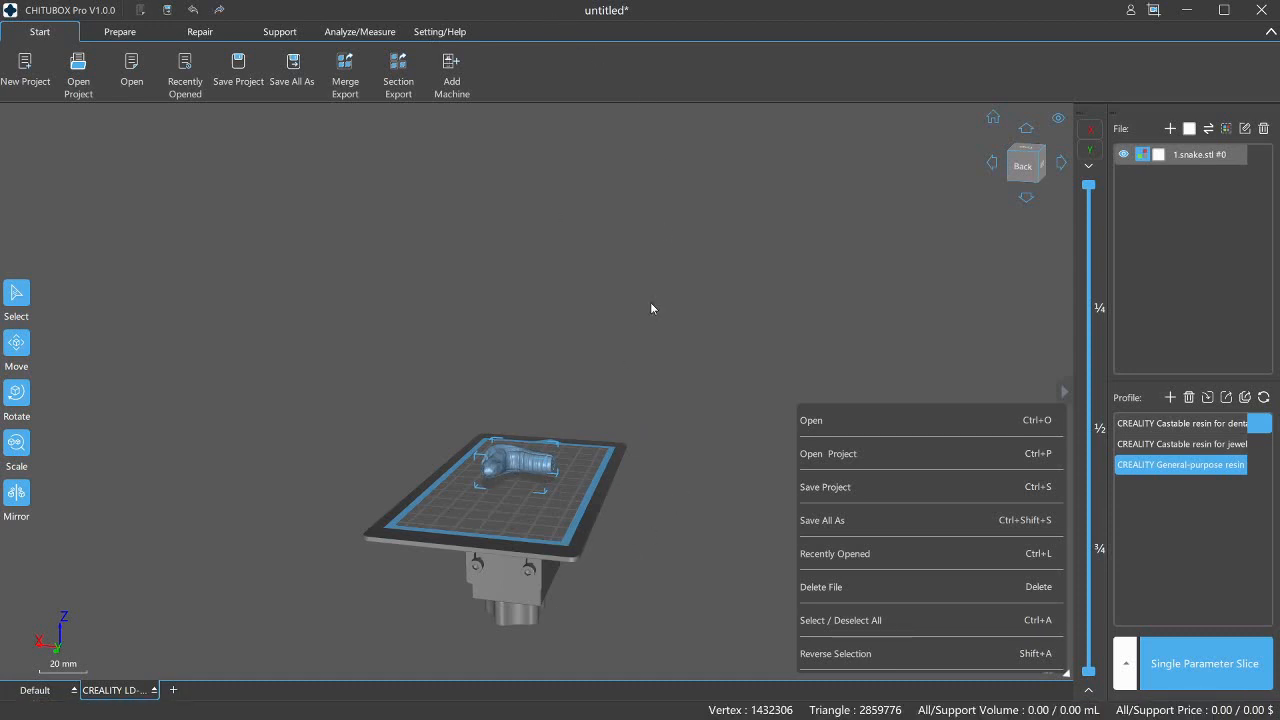
mouse_move(585, 347)
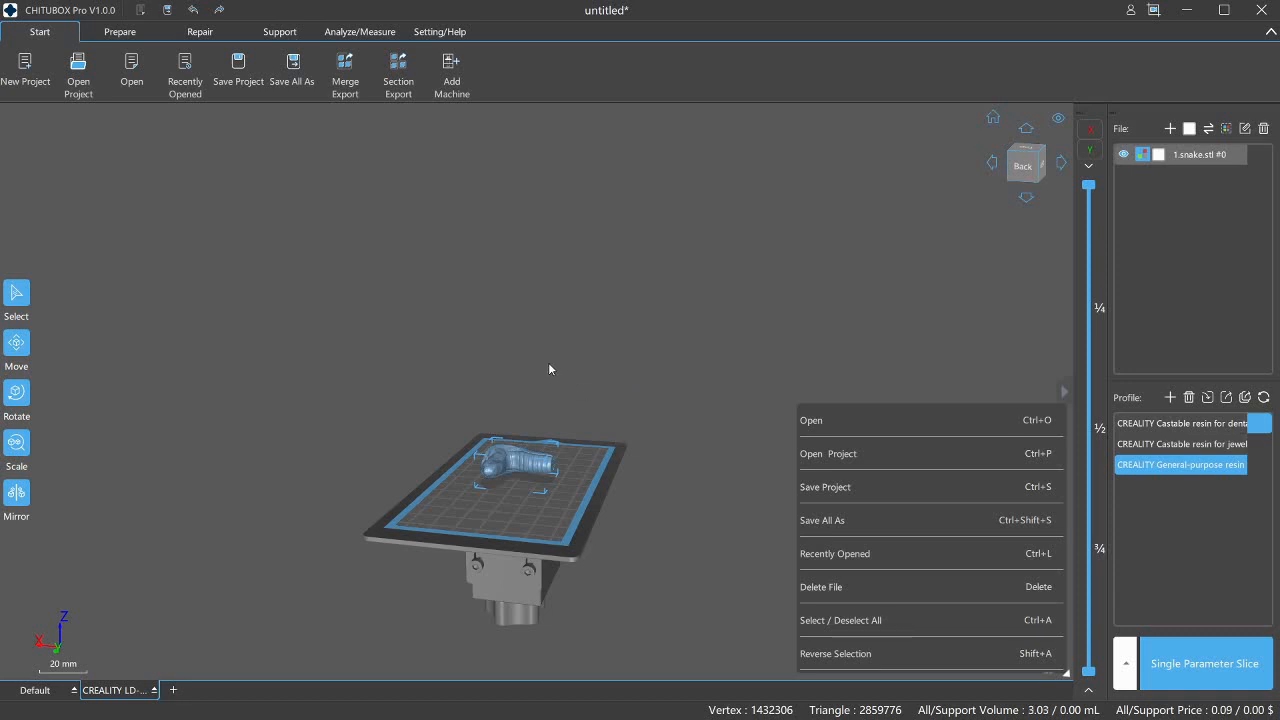
mouse_move(588, 415)
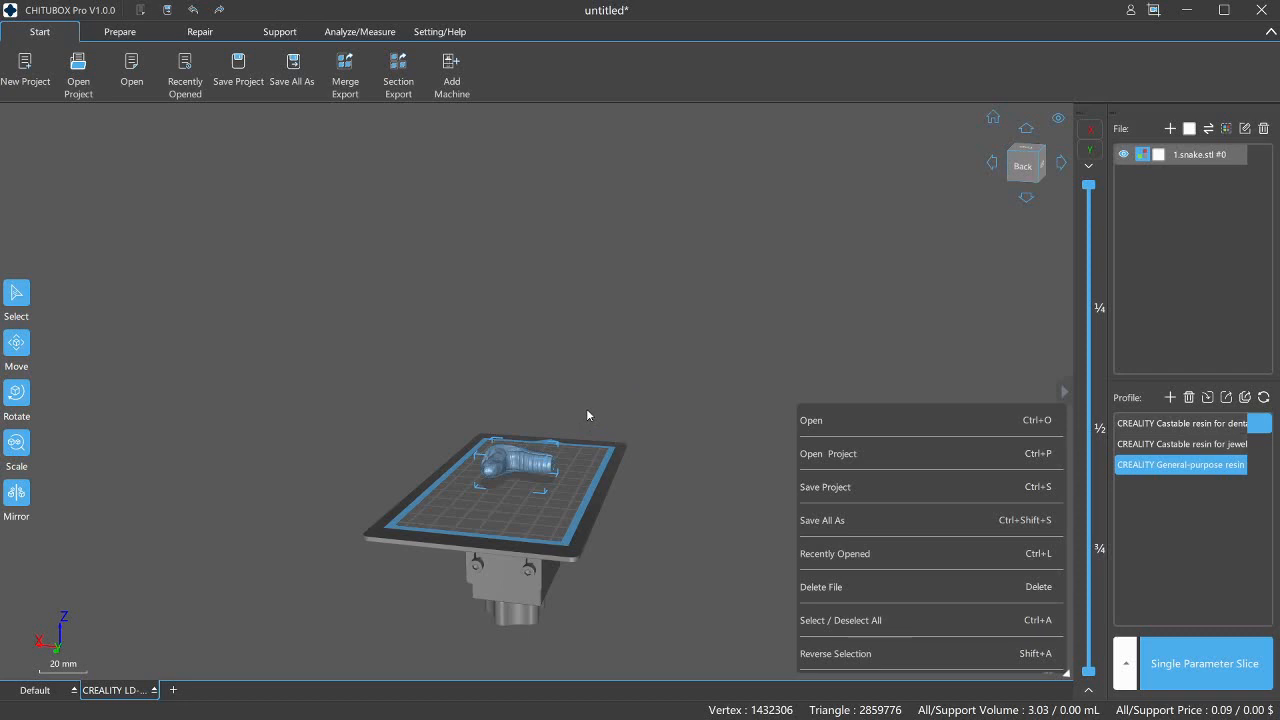
- Bring up the Repair tools to run Advanced Repair on snake.stl
left_click(199, 31)
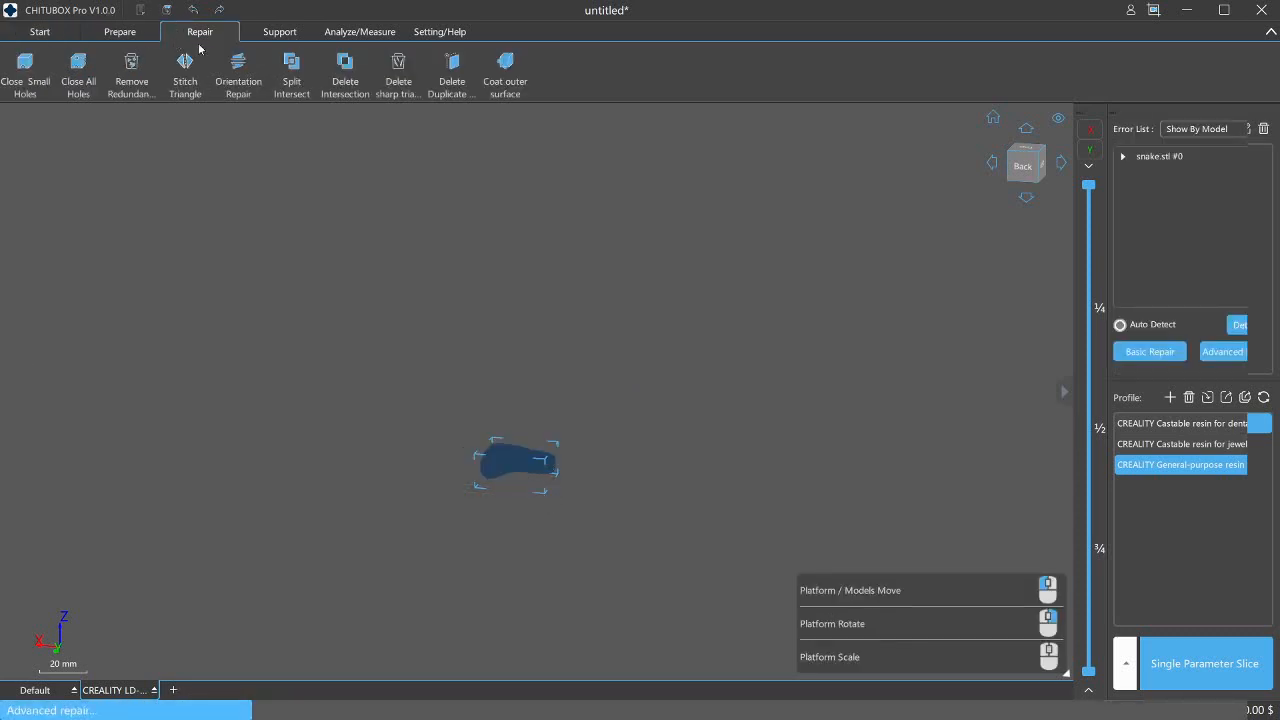
mouse_move(84, 167)
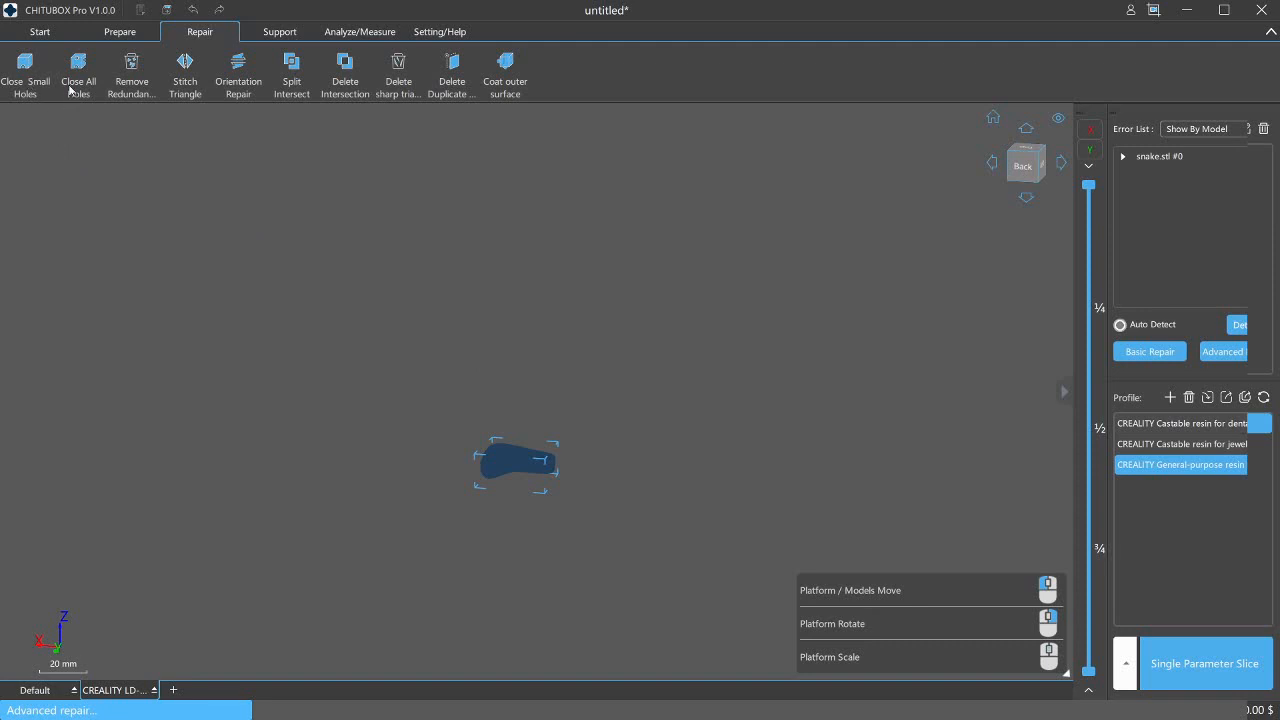
mouse_move(131, 72)
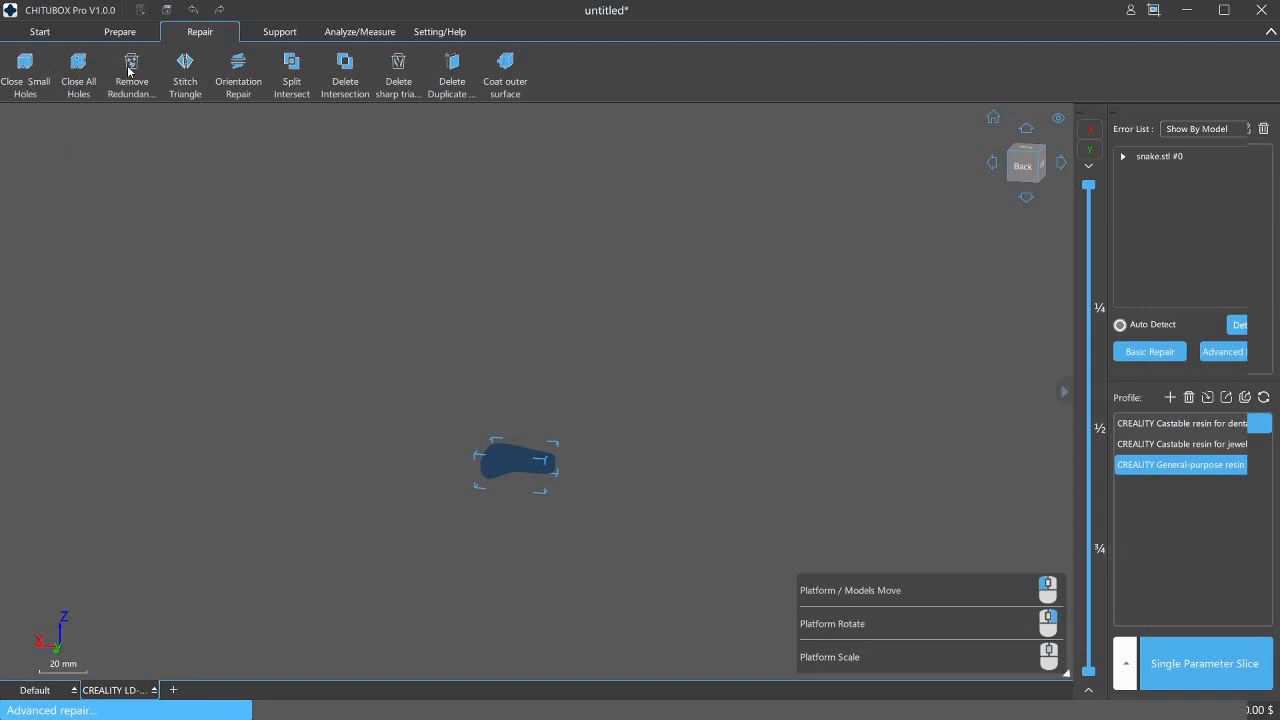
mouse_move(188, 94)
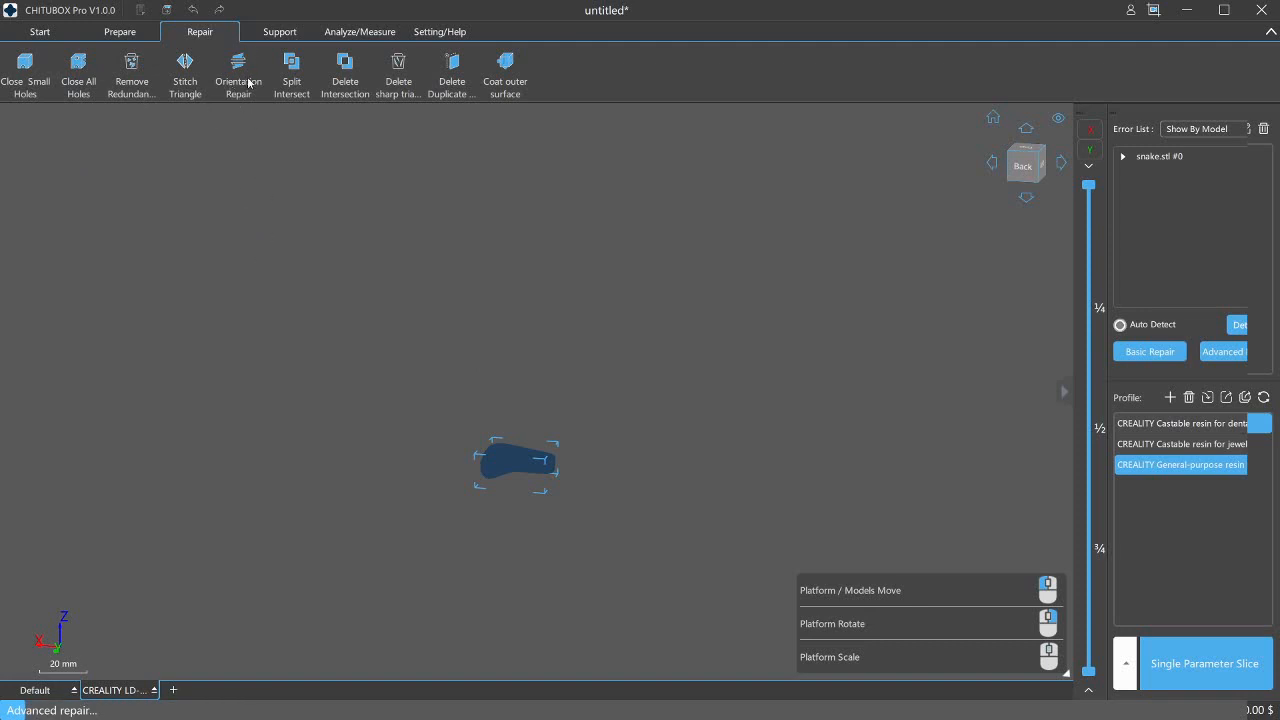
mouse_move(565, 460)
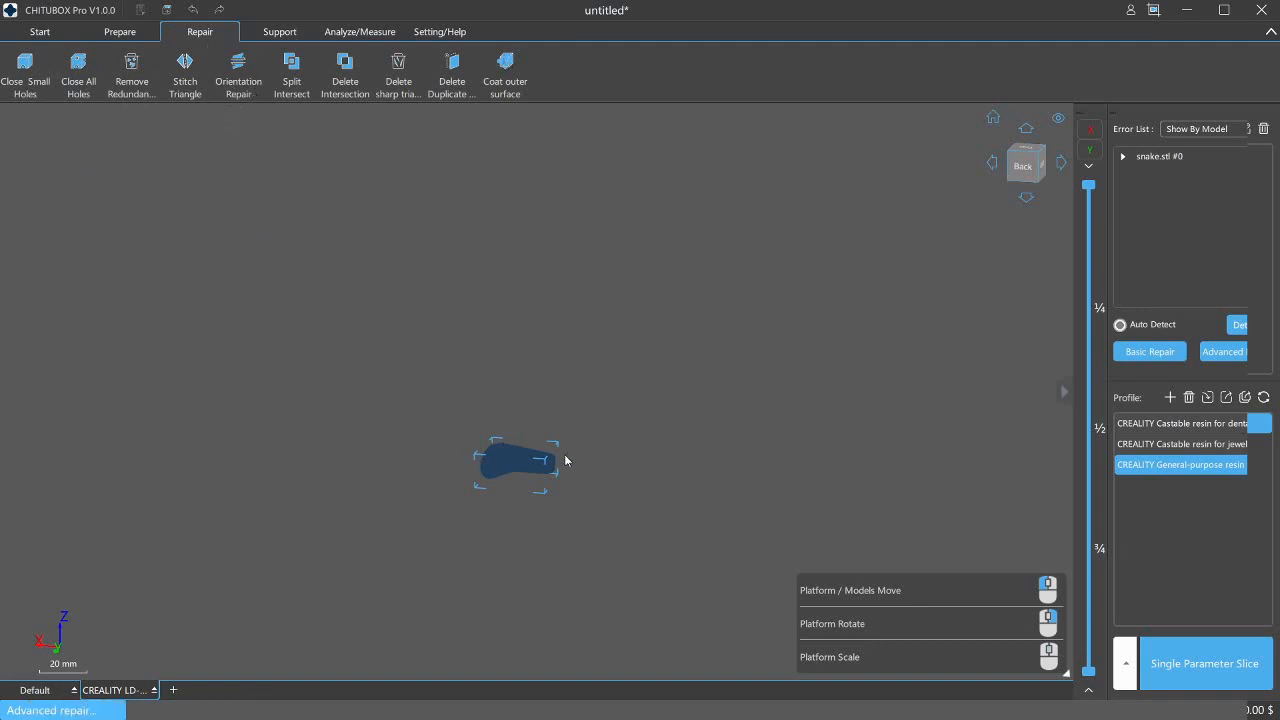
mouse_move(716, 13)
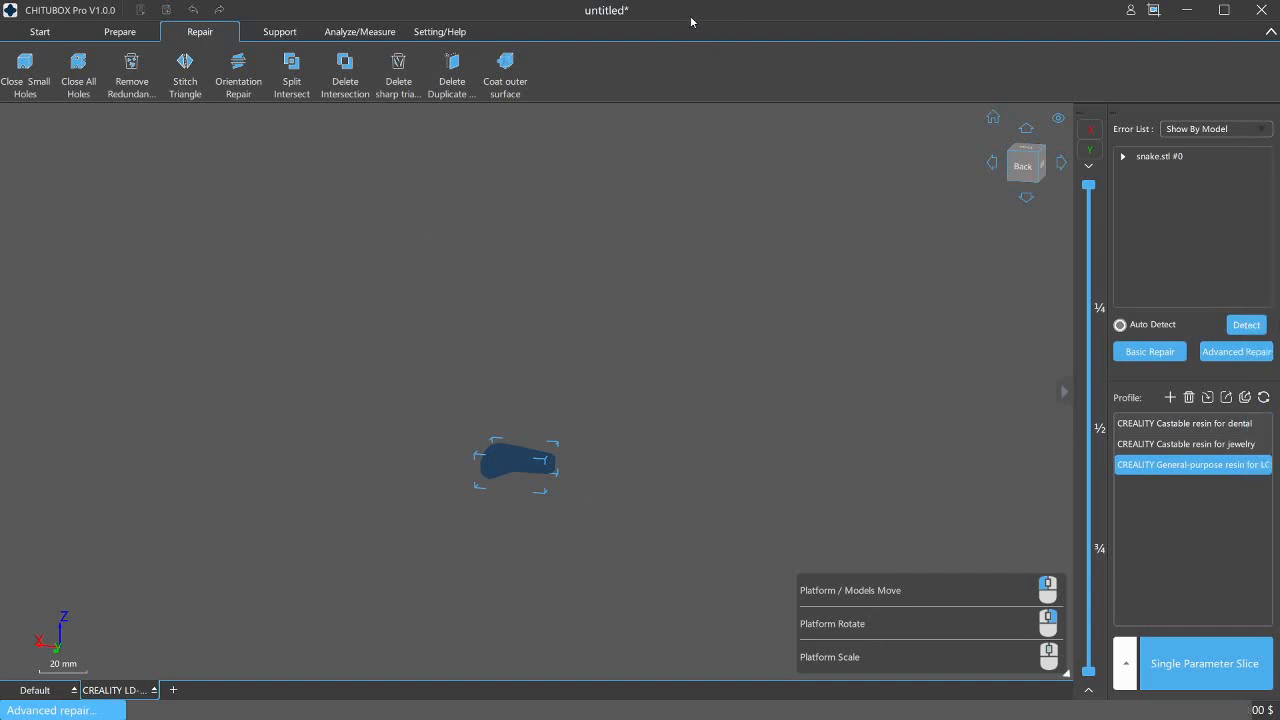
mouse_move(505, 479)
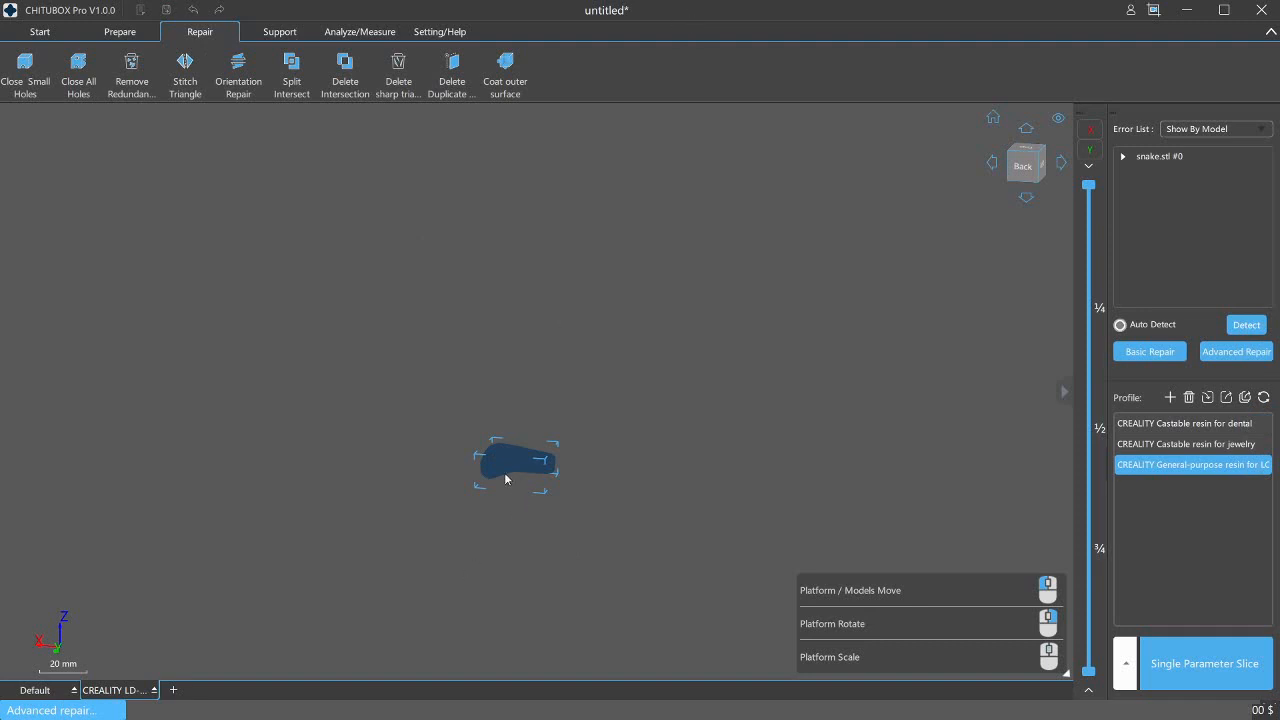
mouse_move(527, 414)
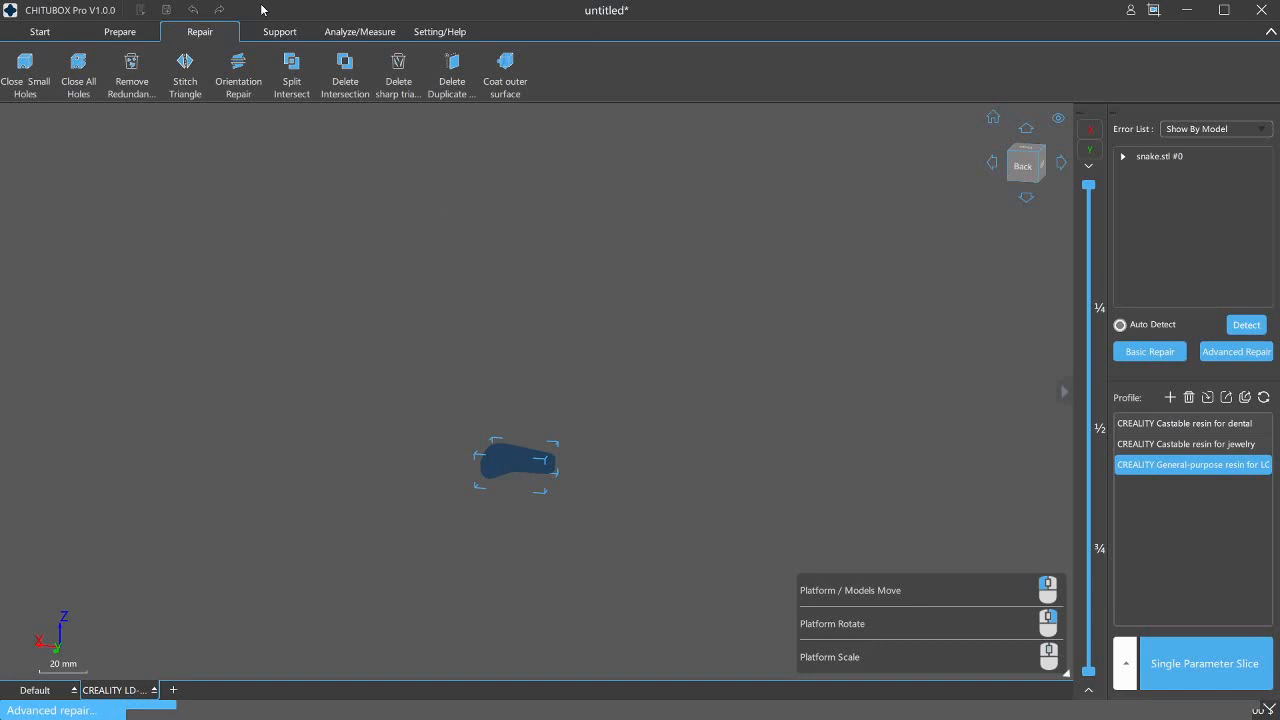
mouse_move(538, 526)
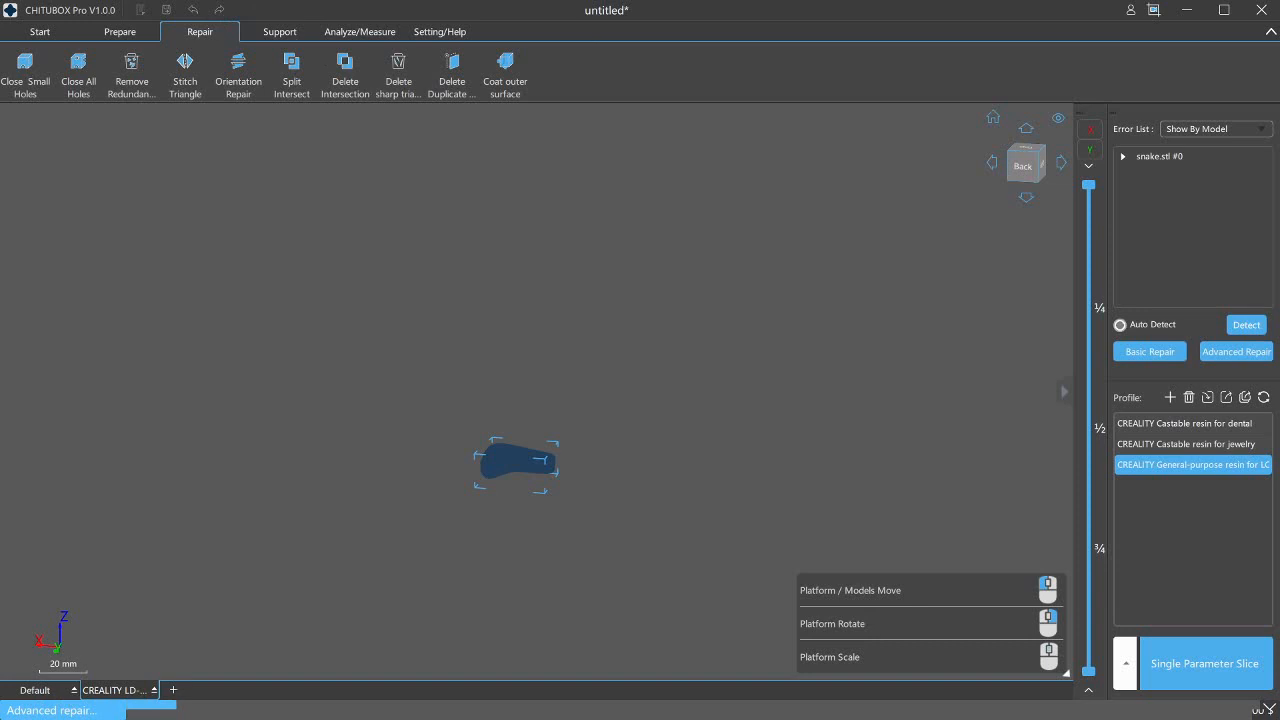
mouse_move(111, 630)
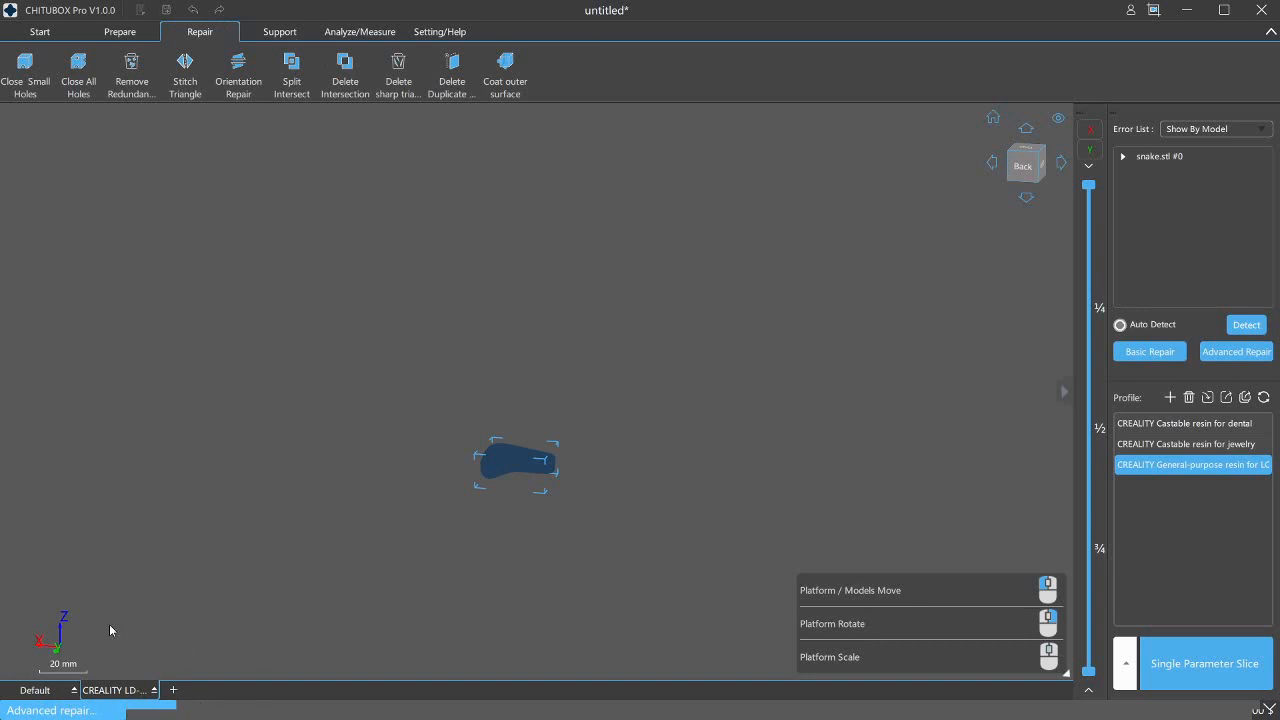
mouse_move(128, 698)
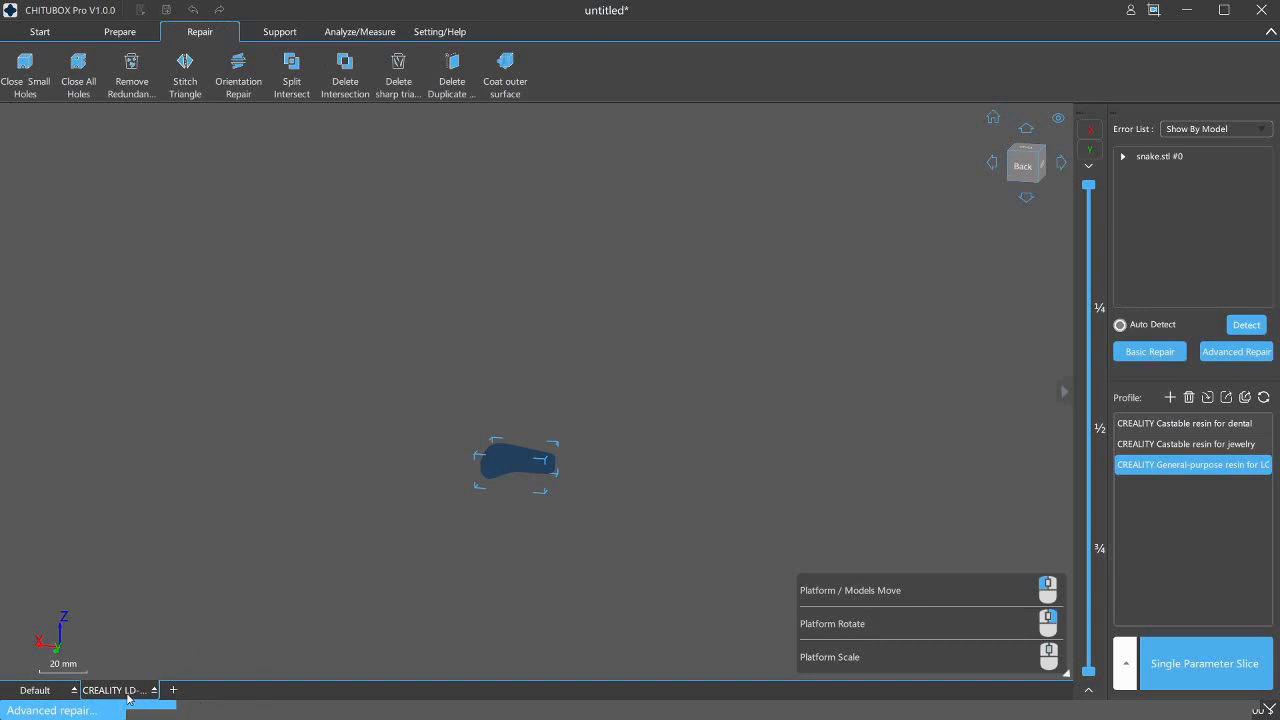
mouse_move(140, 674)
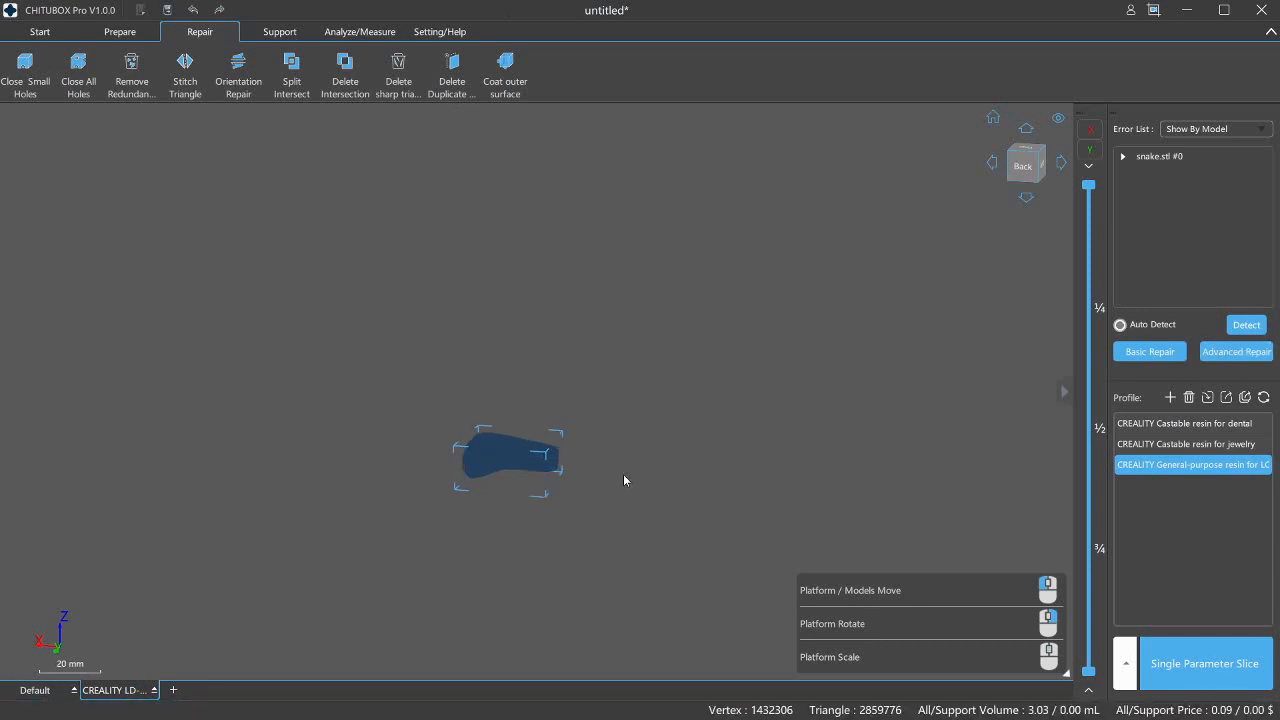
mouse_move(595, 394)
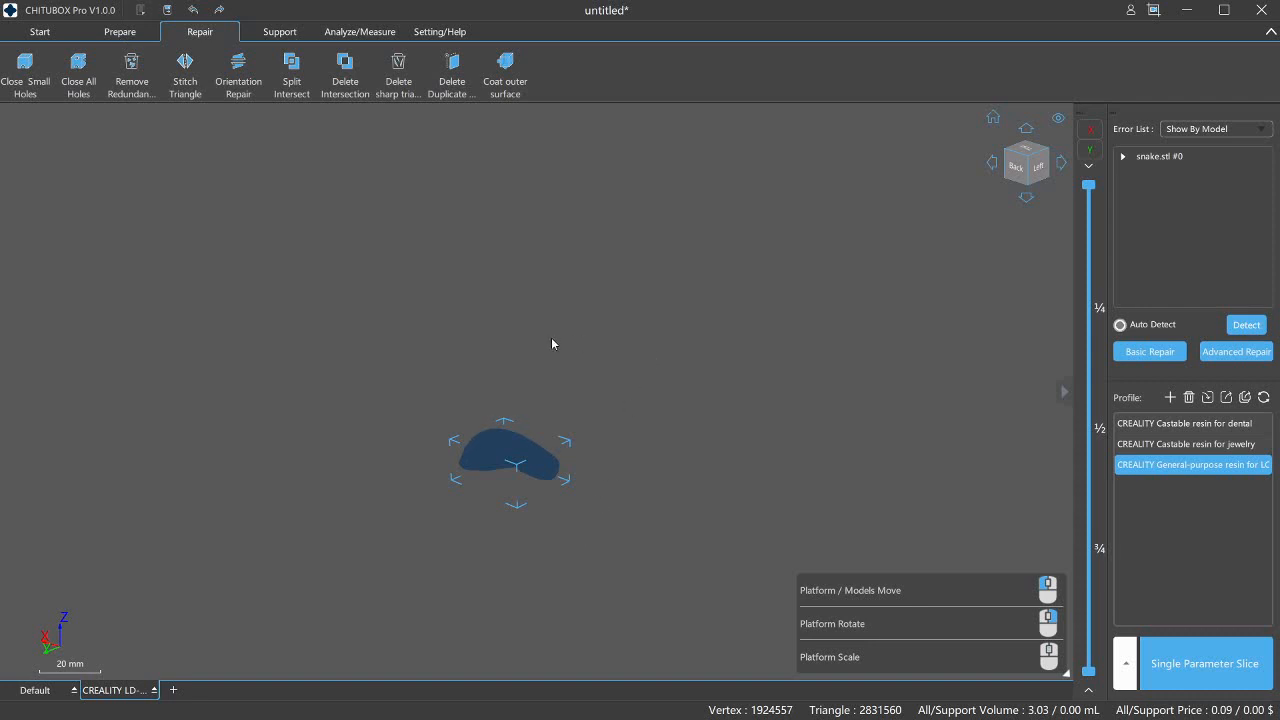
mouse_move(645, 396)
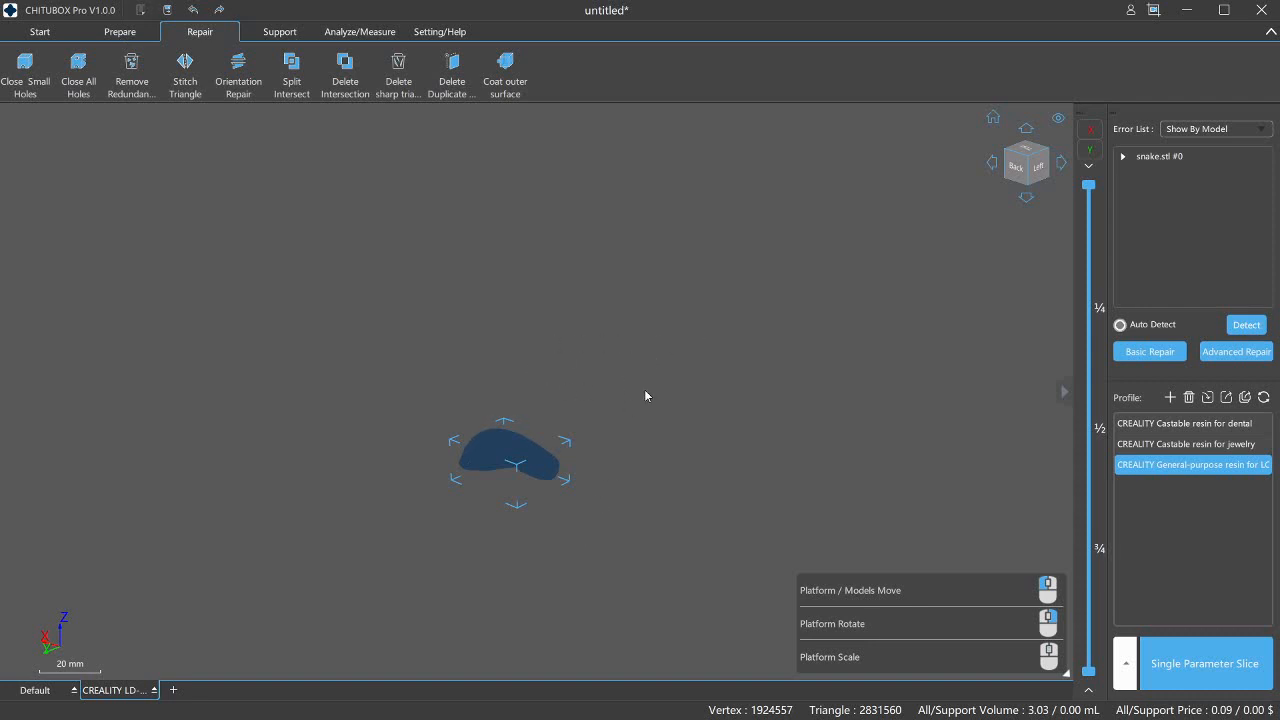
left_click(119, 31)
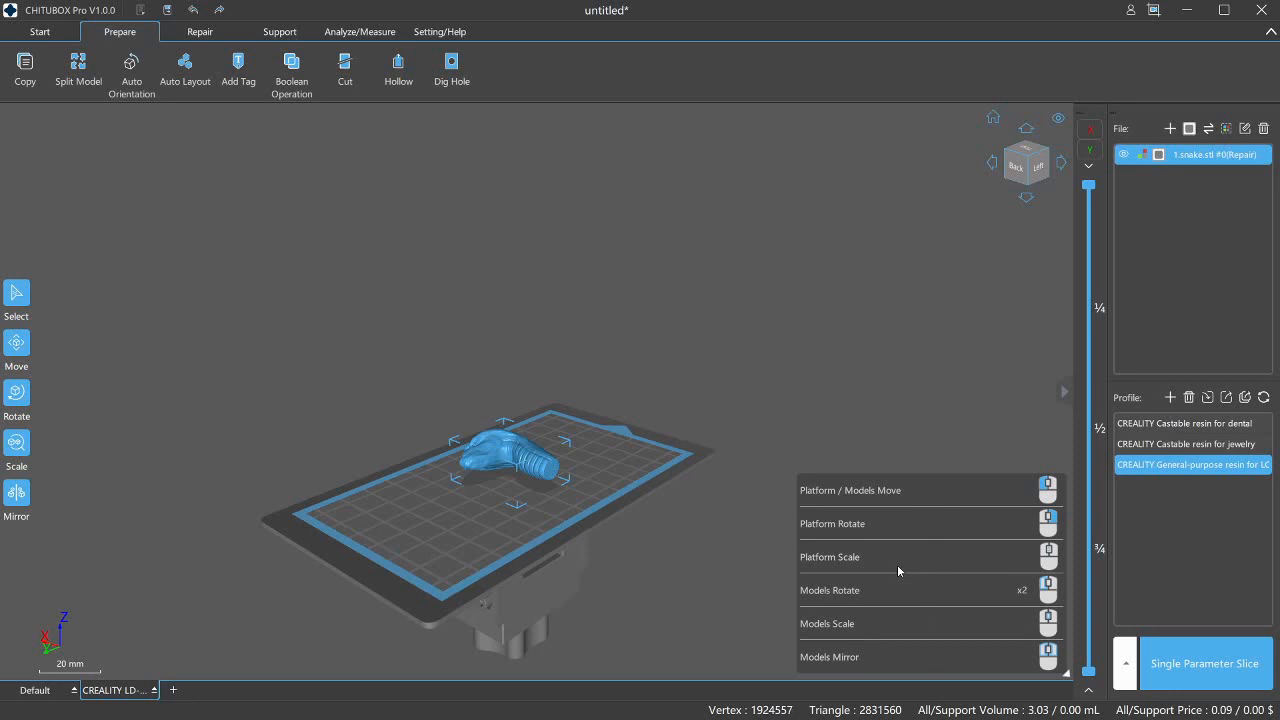
mouse_move(476, 233)
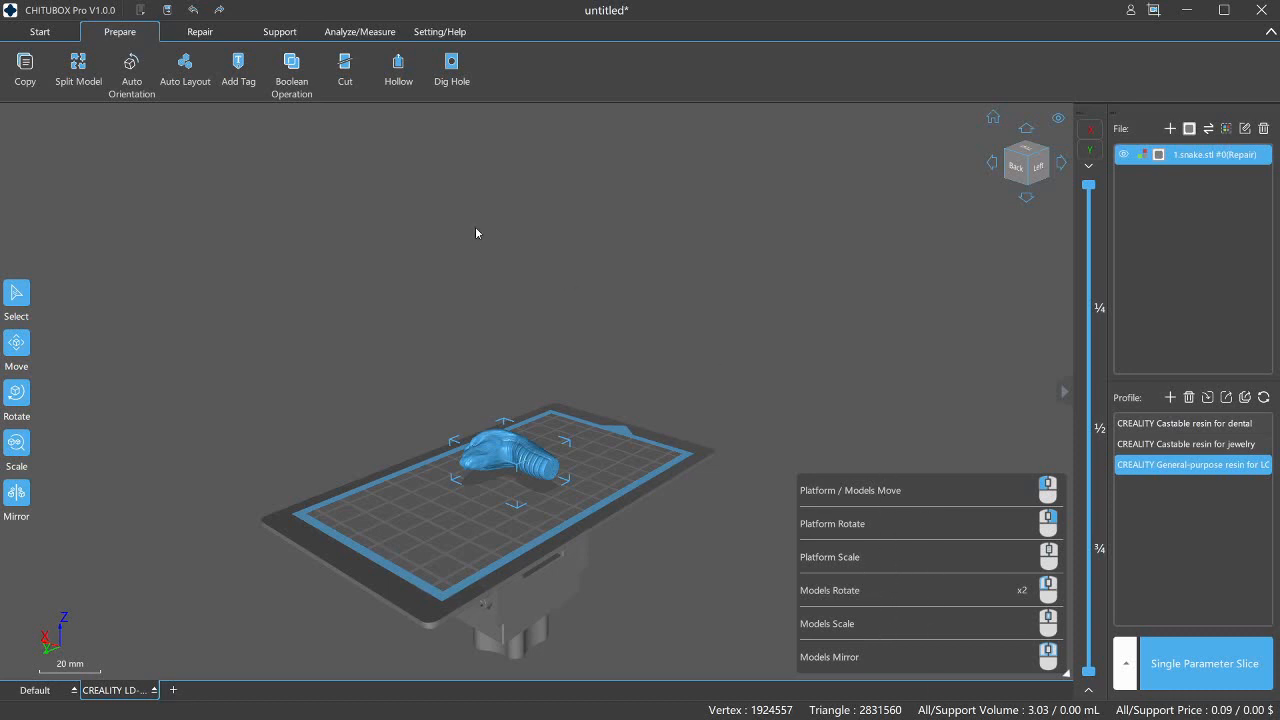
mouse_move(901, 576)
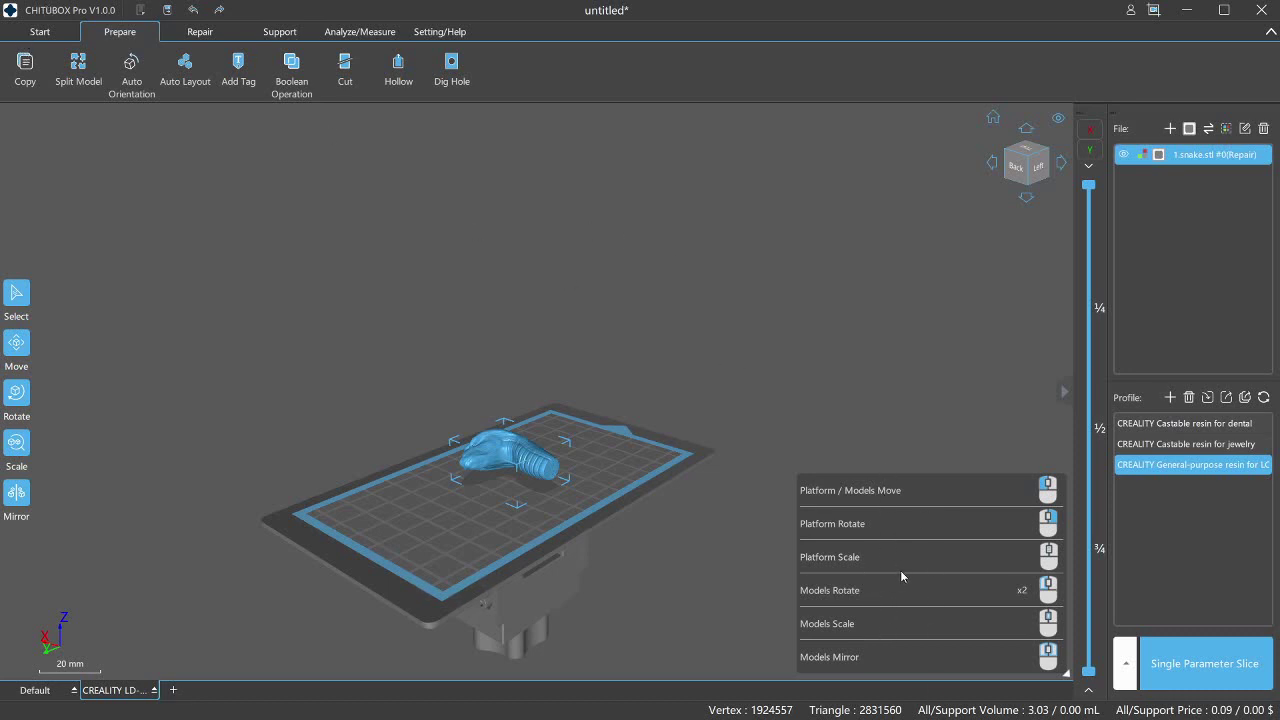
mouse_move(920, 510)
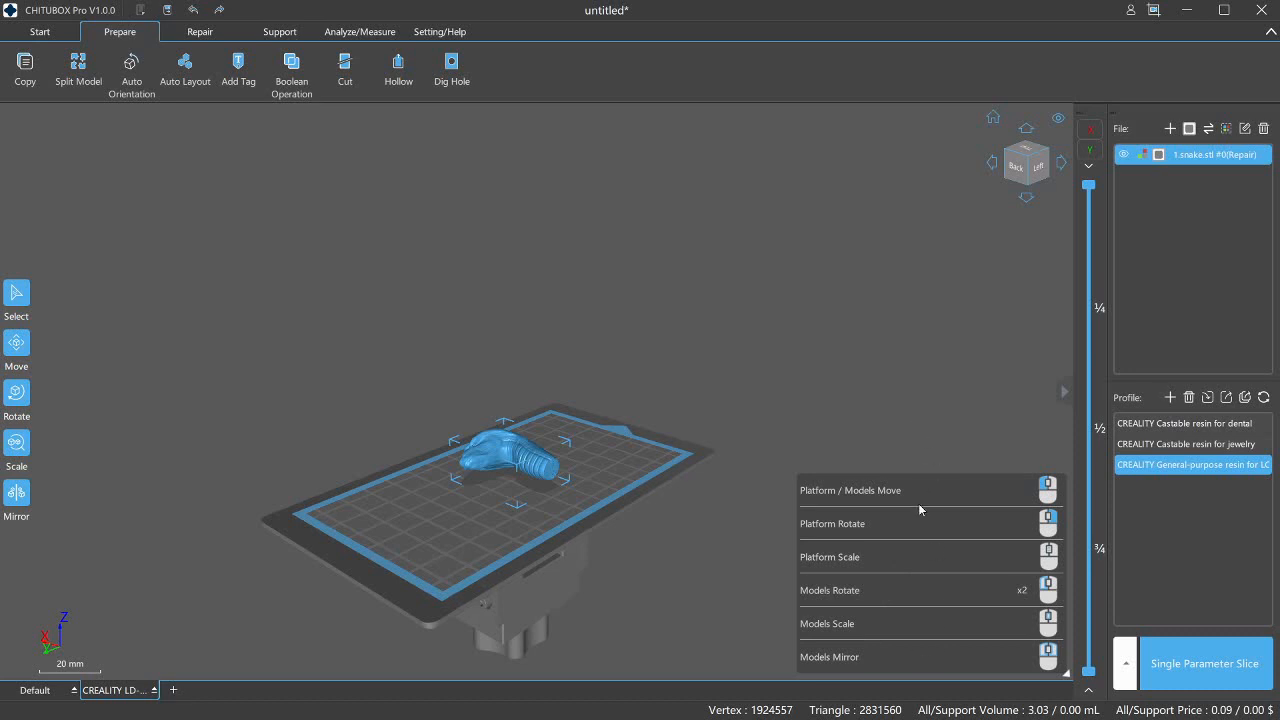
mouse_move(1070, 455)
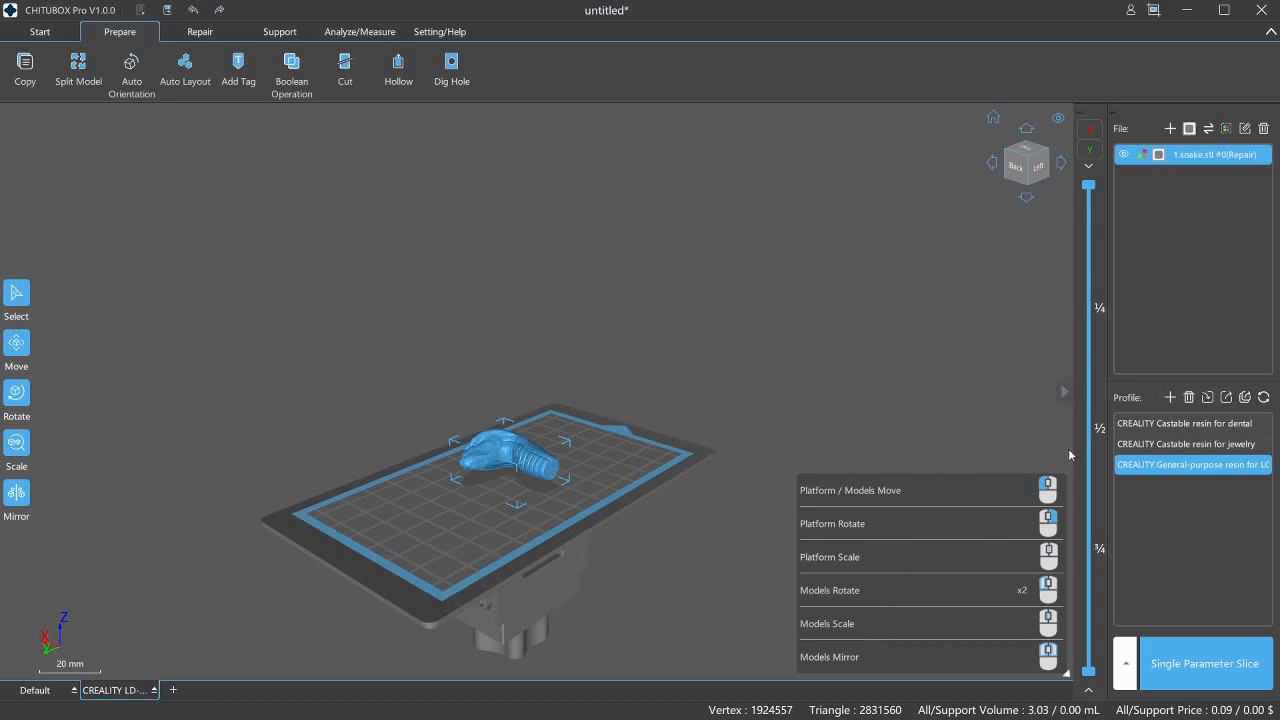
mouse_move(1065, 523)
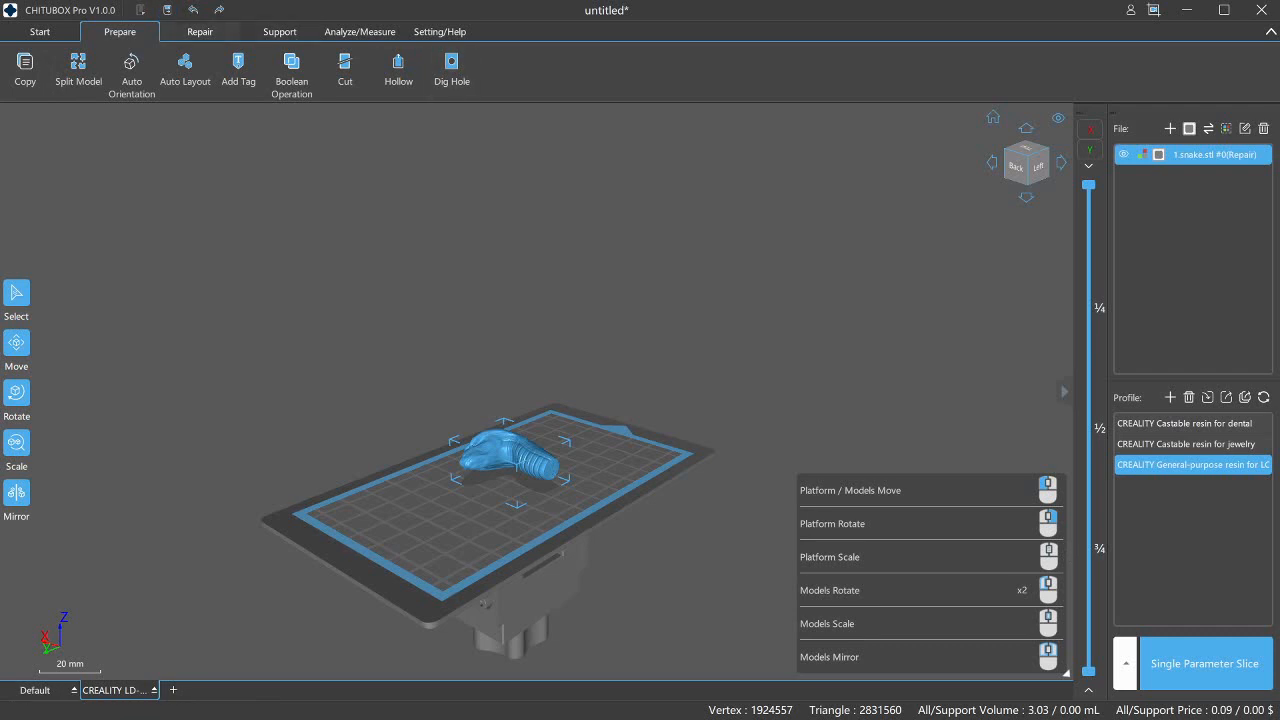
- Review the repair error list, then return through Prepare to the Start tab's file commands
left_click(199, 31)
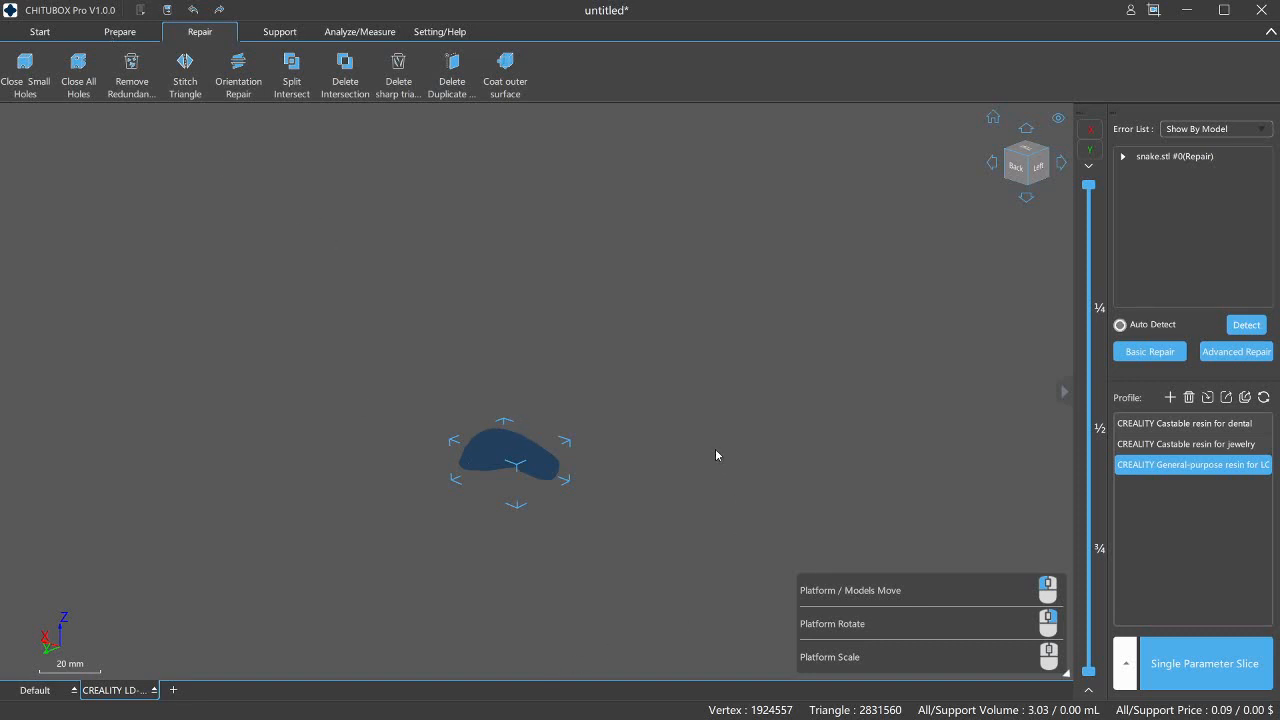
mouse_move(596, 393)
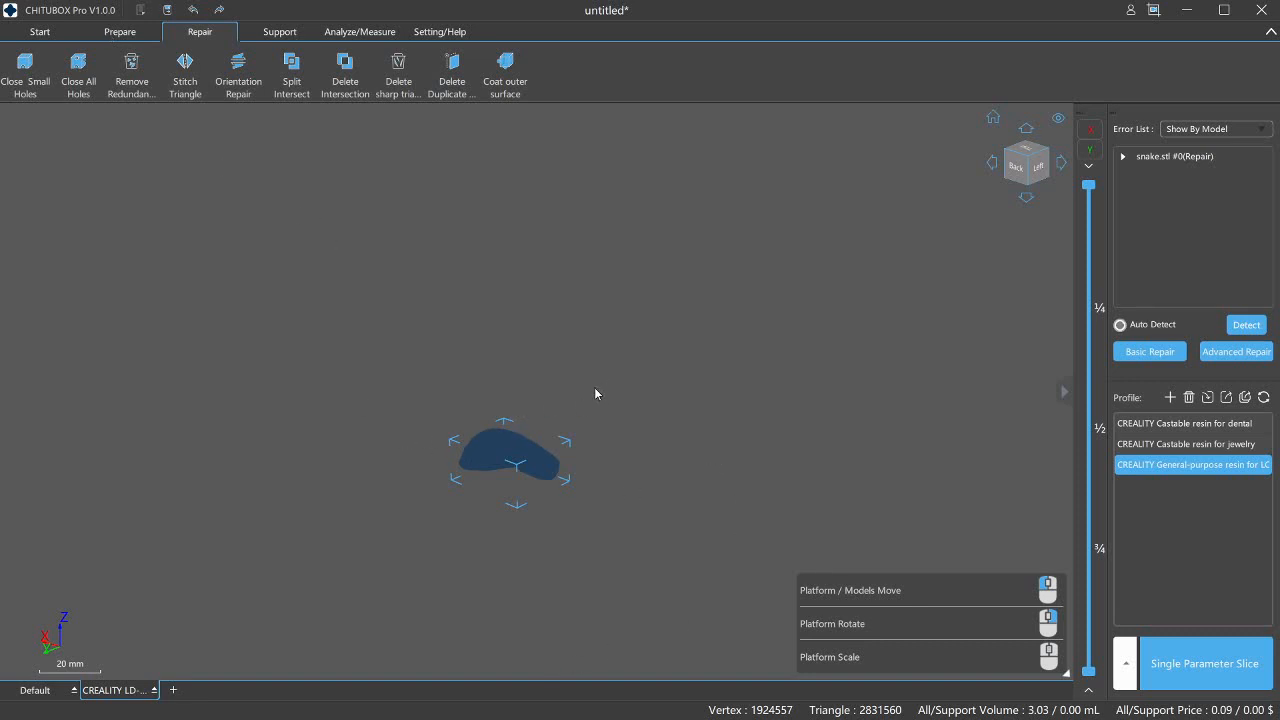
mouse_move(12, 308)
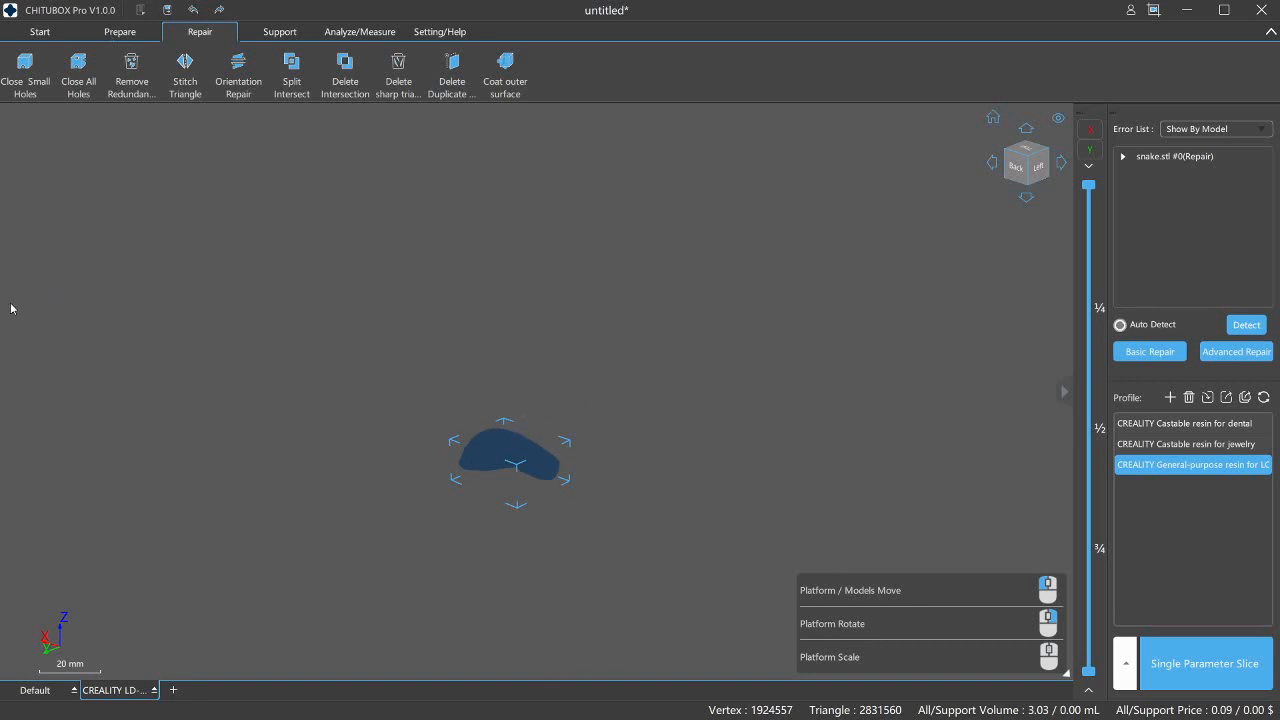
mouse_move(20, 365)
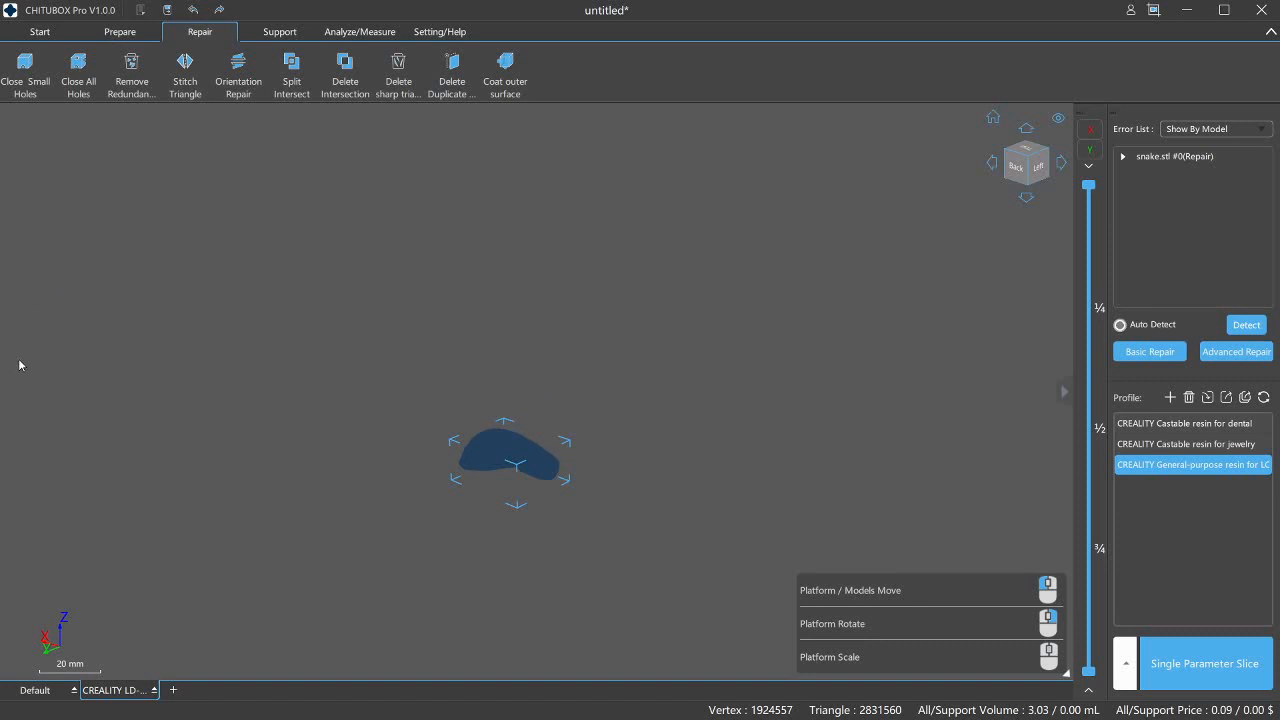
mouse_move(150, 419)
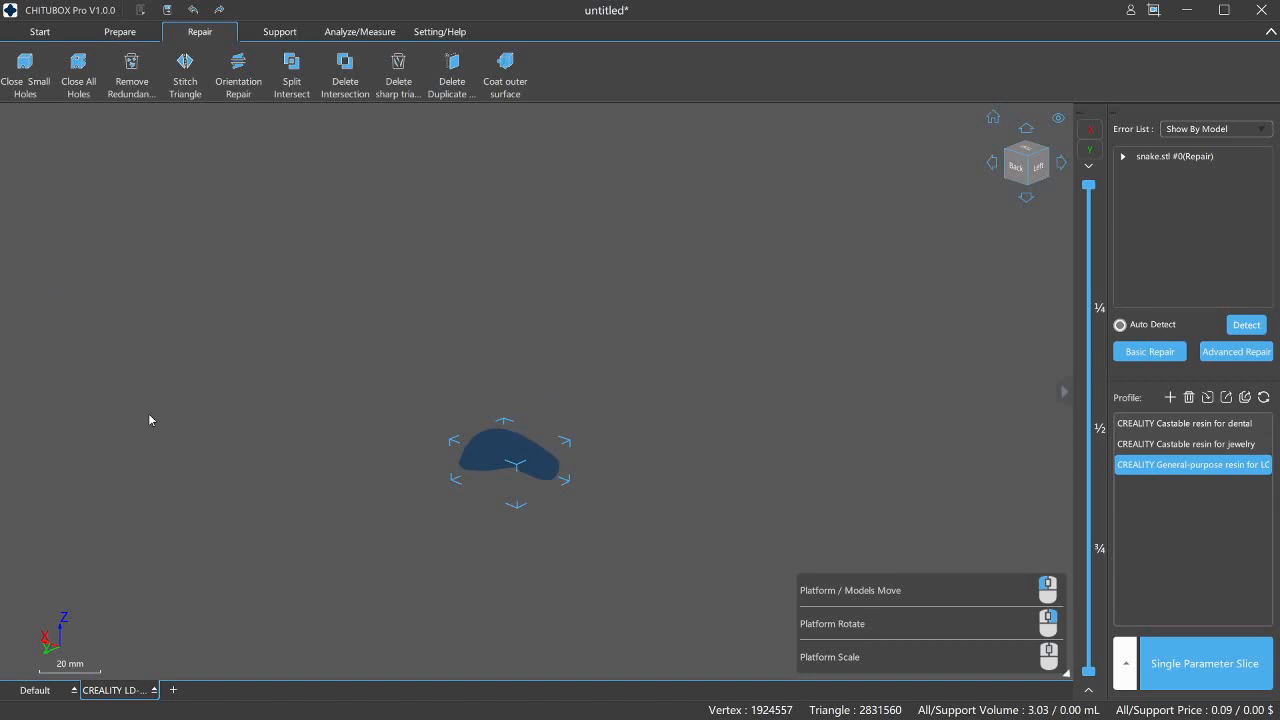
mouse_move(13, 403)
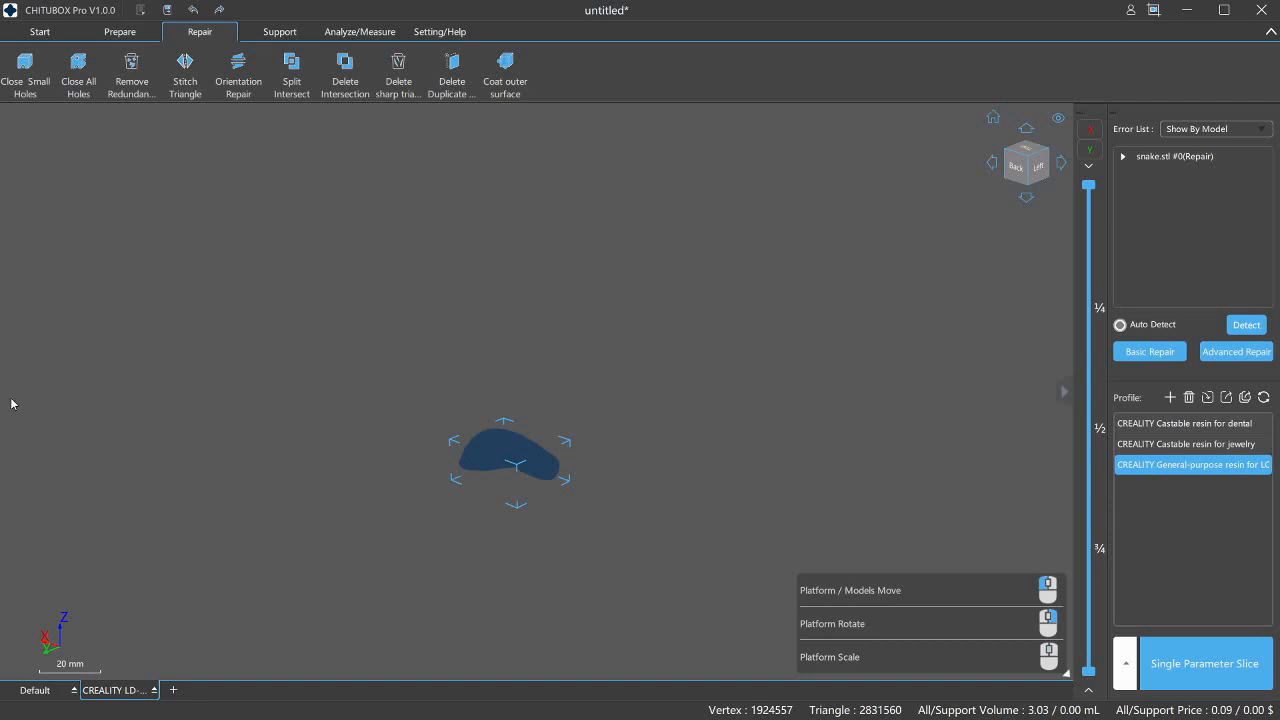
mouse_move(149, 437)
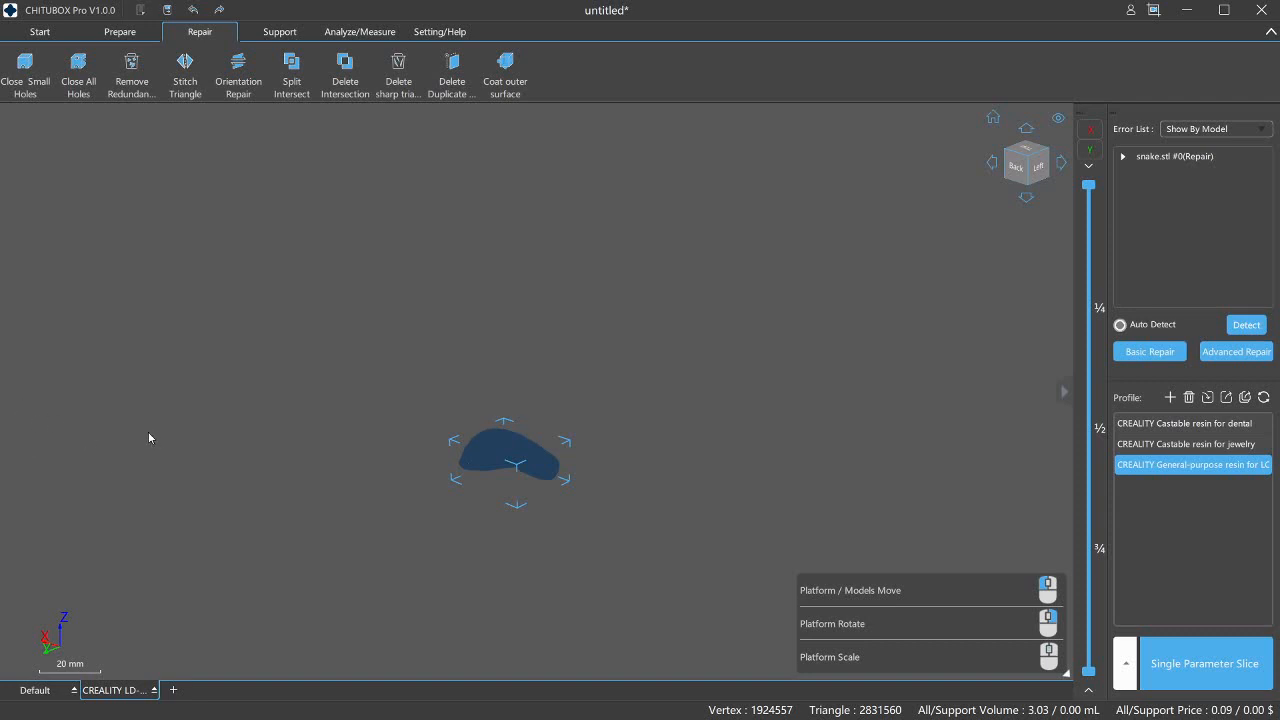
mouse_move(62, 438)
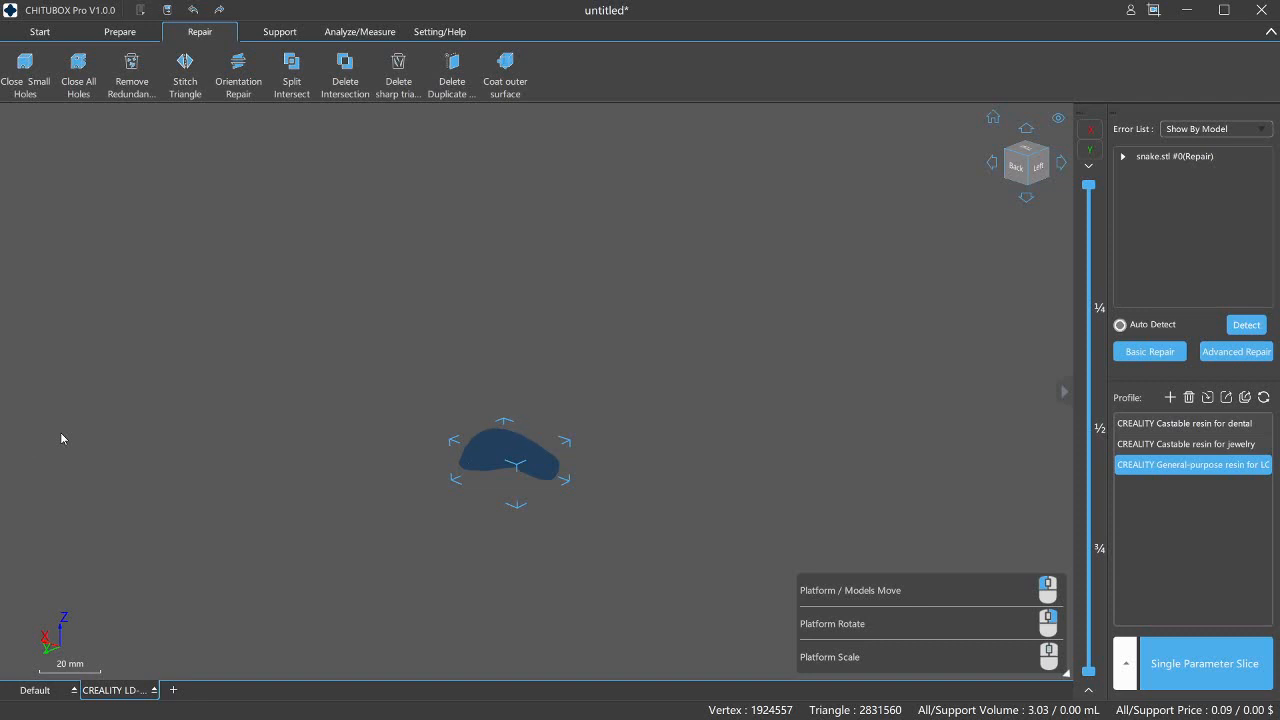
mouse_move(719, 376)
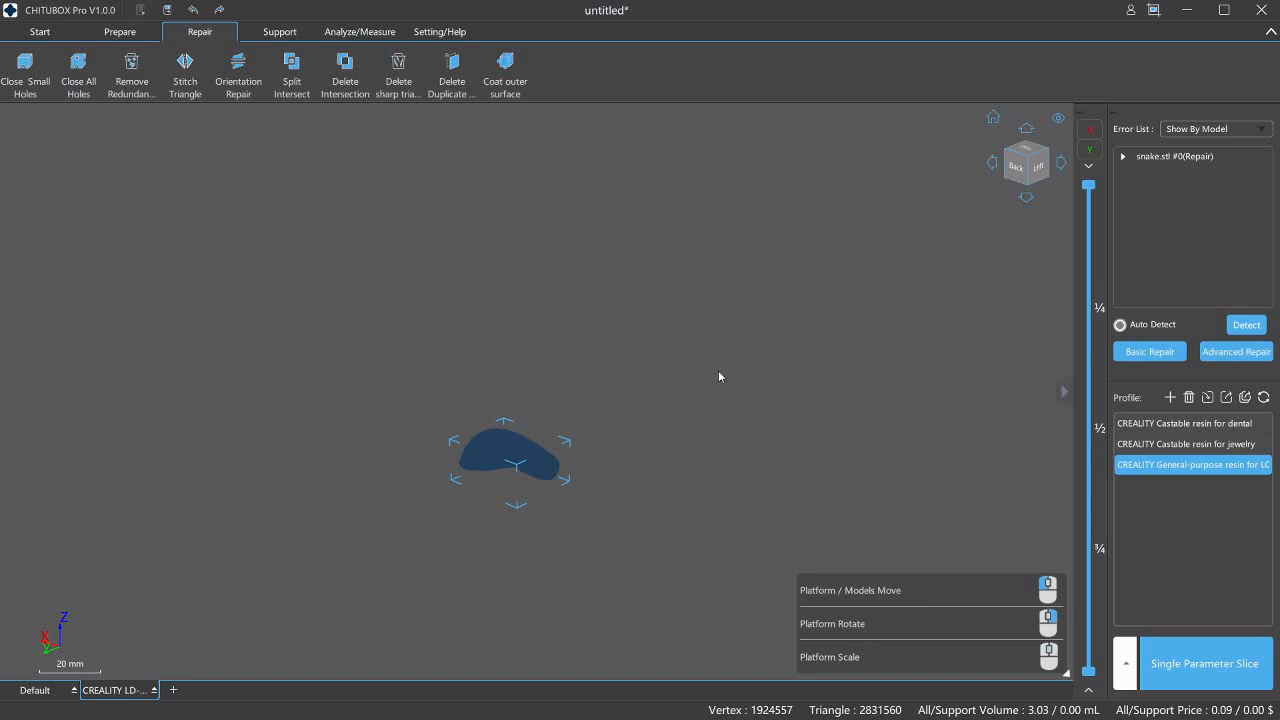
mouse_move(178, 497)
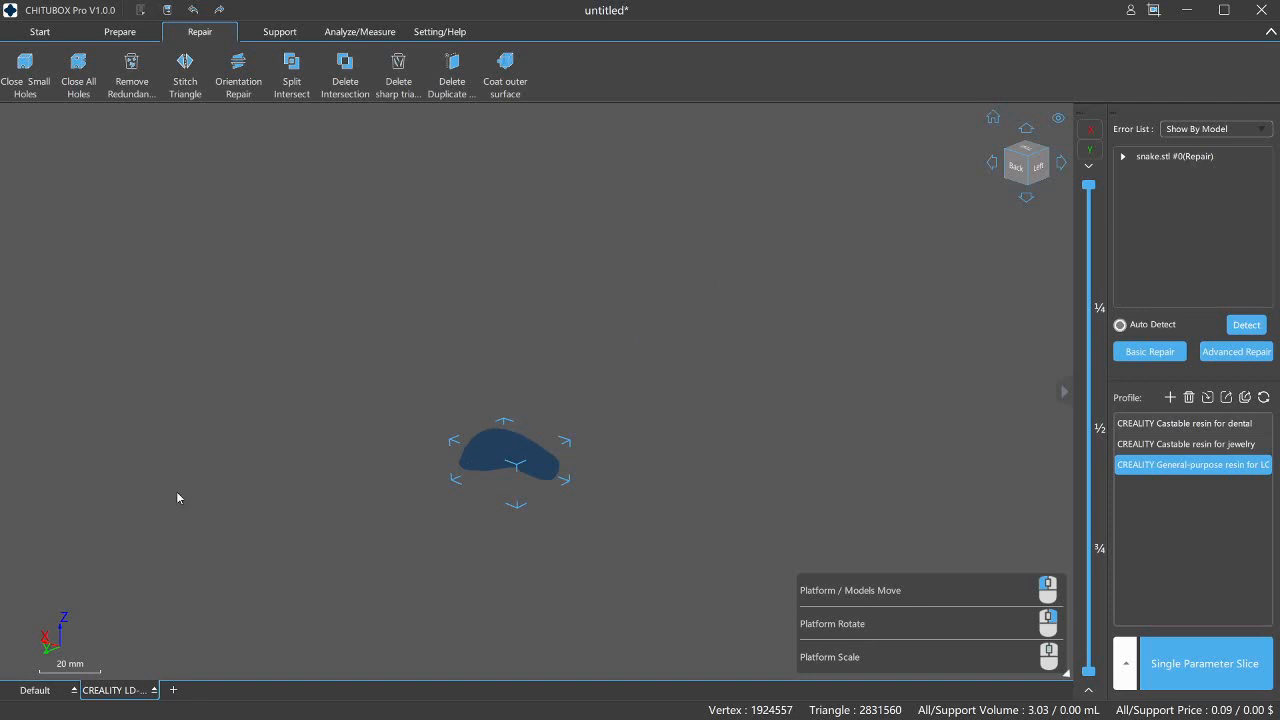
mouse_move(14, 454)
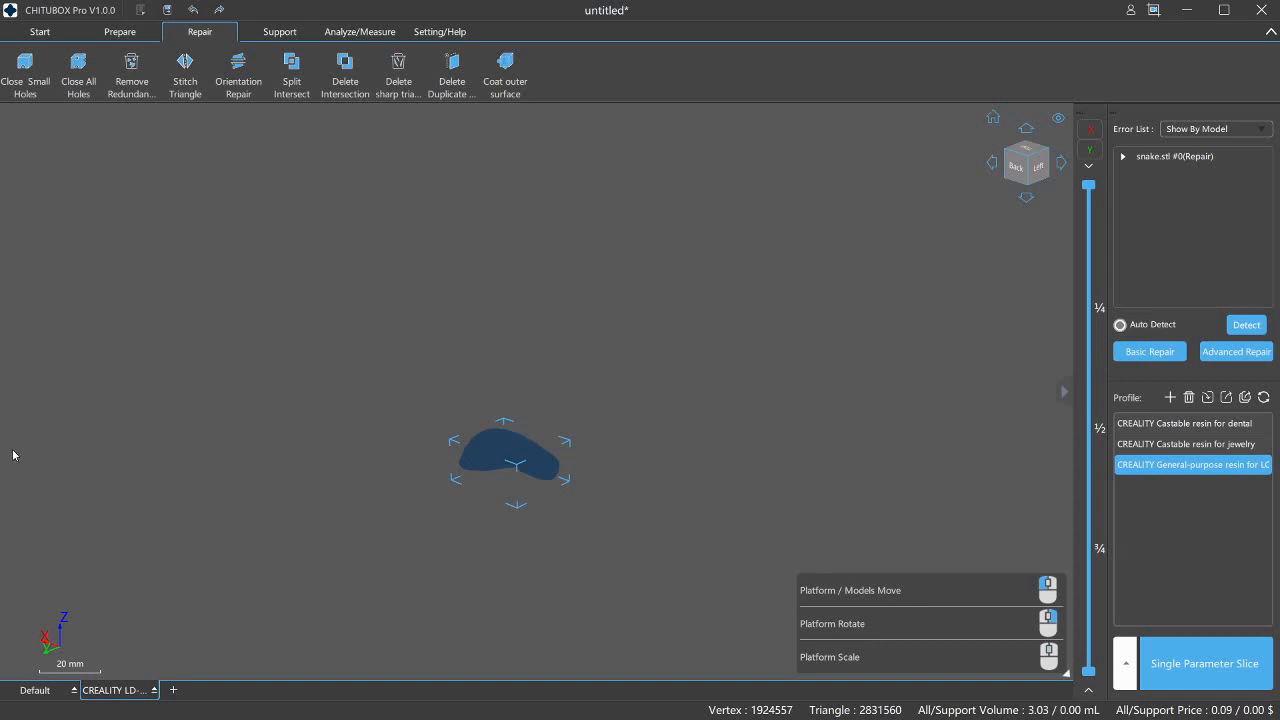
mouse_move(127, 482)
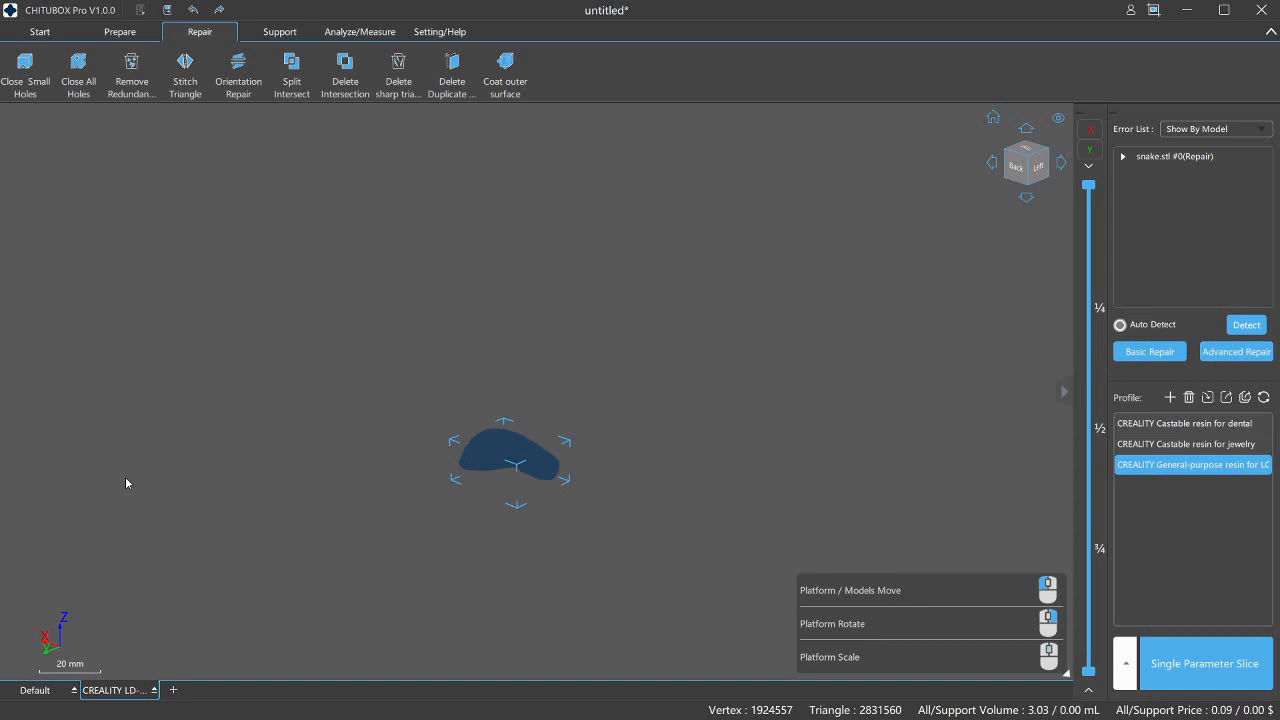
mouse_move(716, 348)
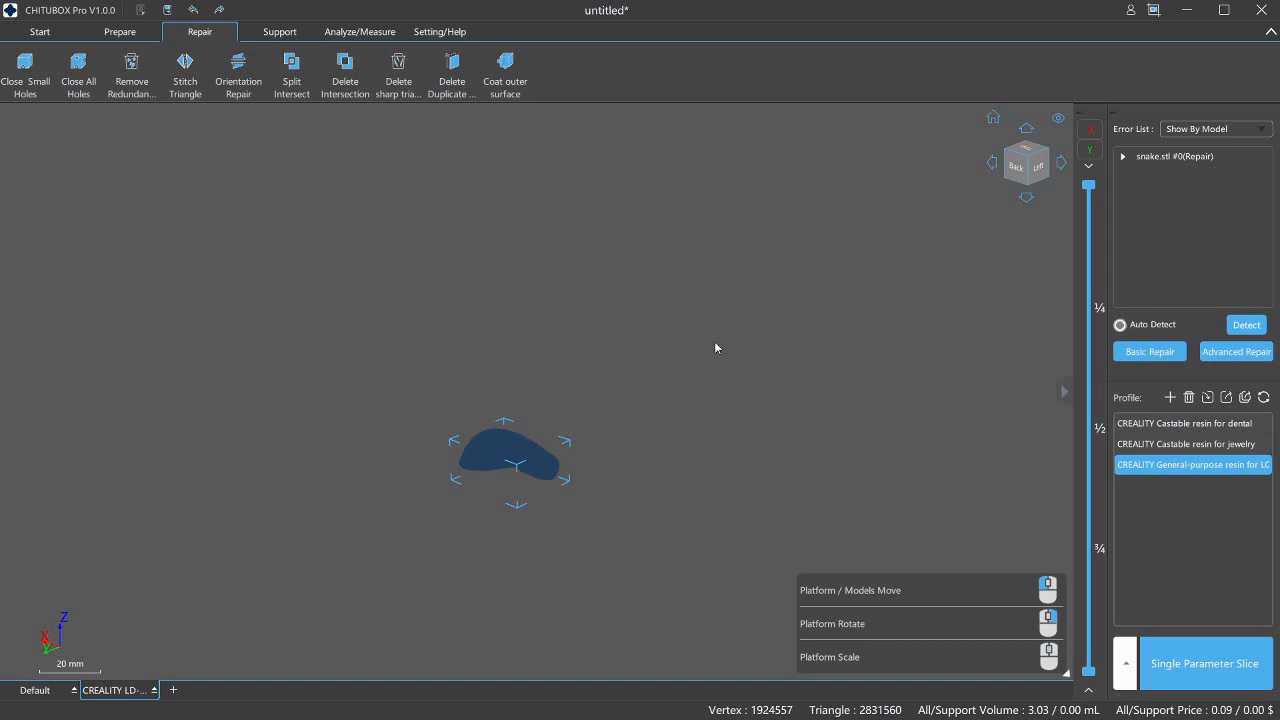
mouse_move(670, 343)
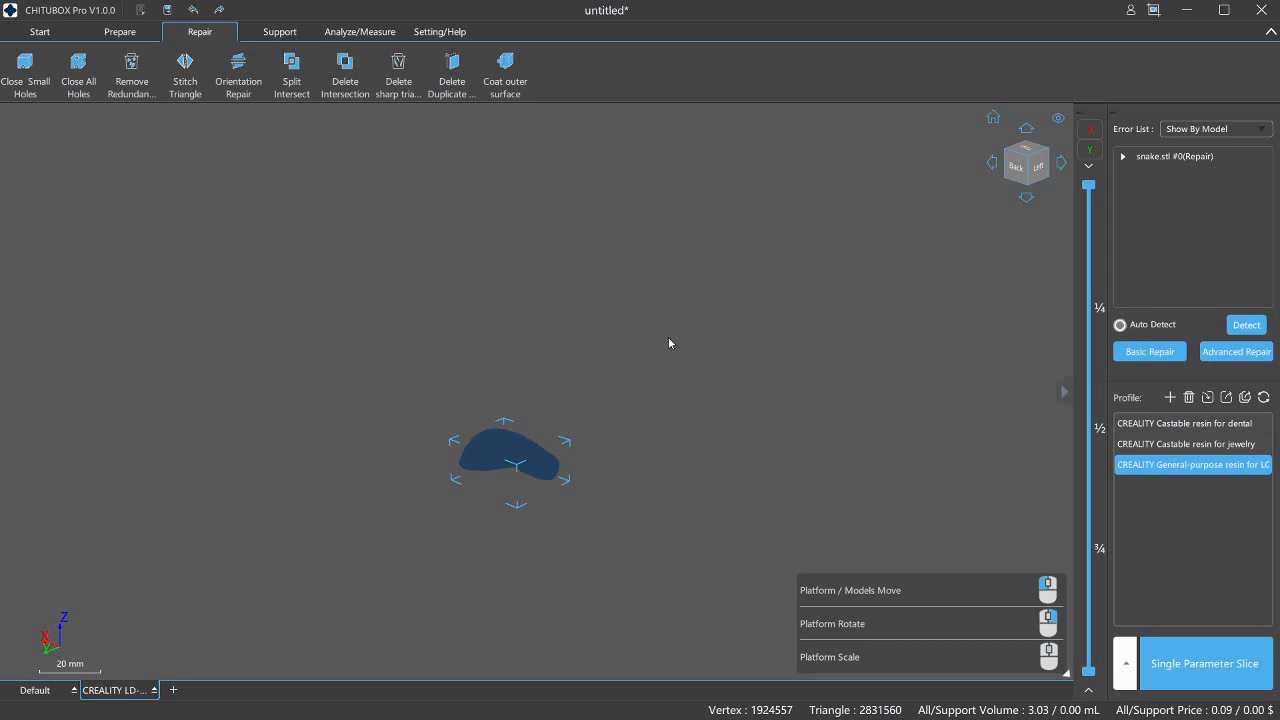
mouse_move(458, 590)
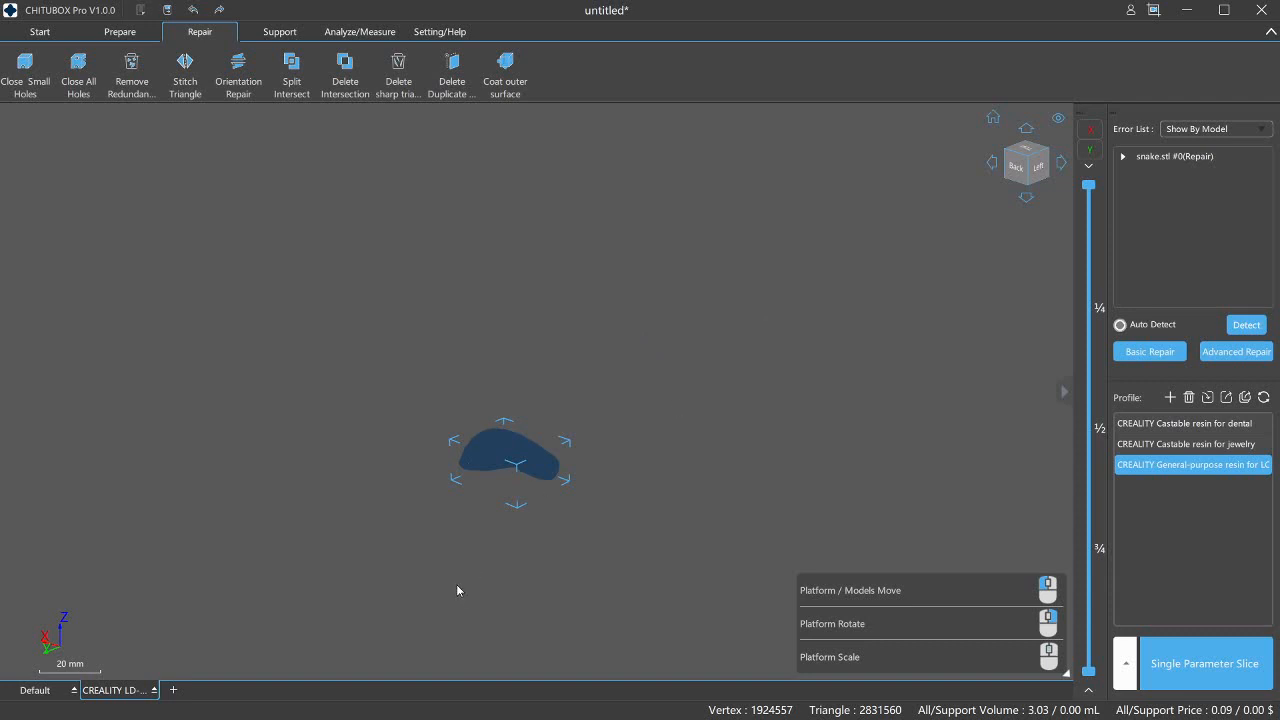
mouse_move(465, 493)
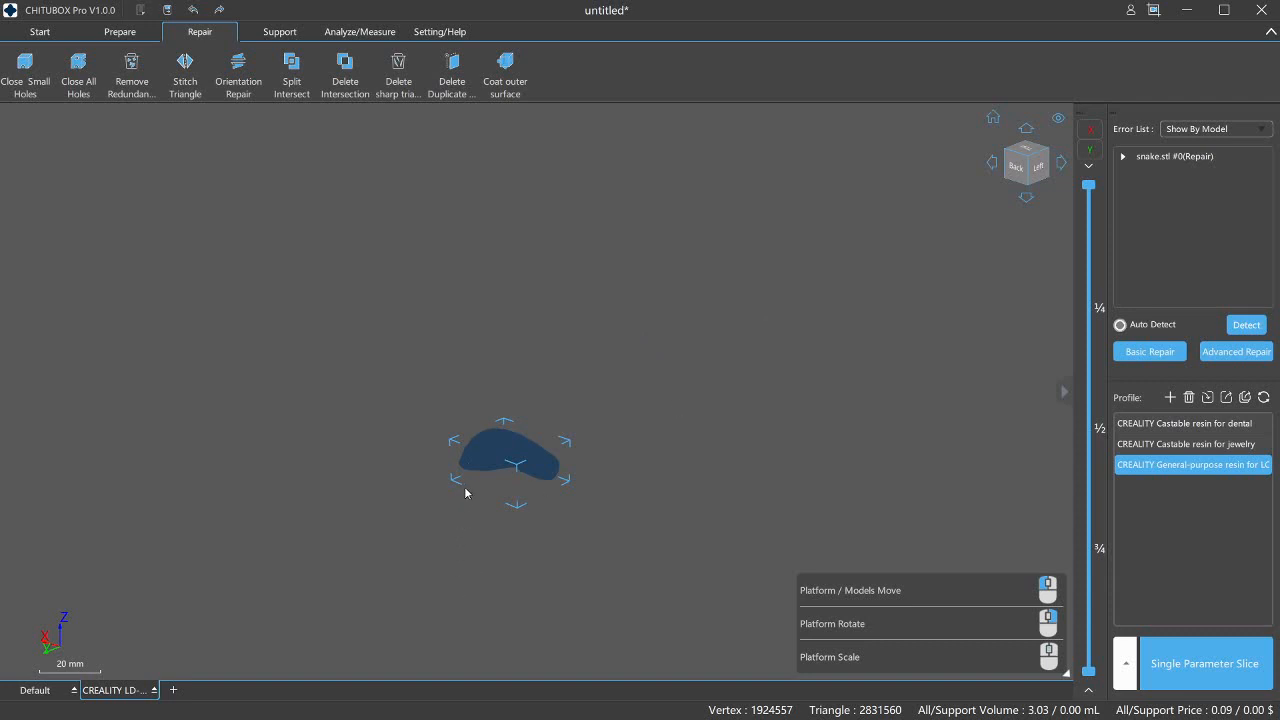
mouse_move(293, 87)
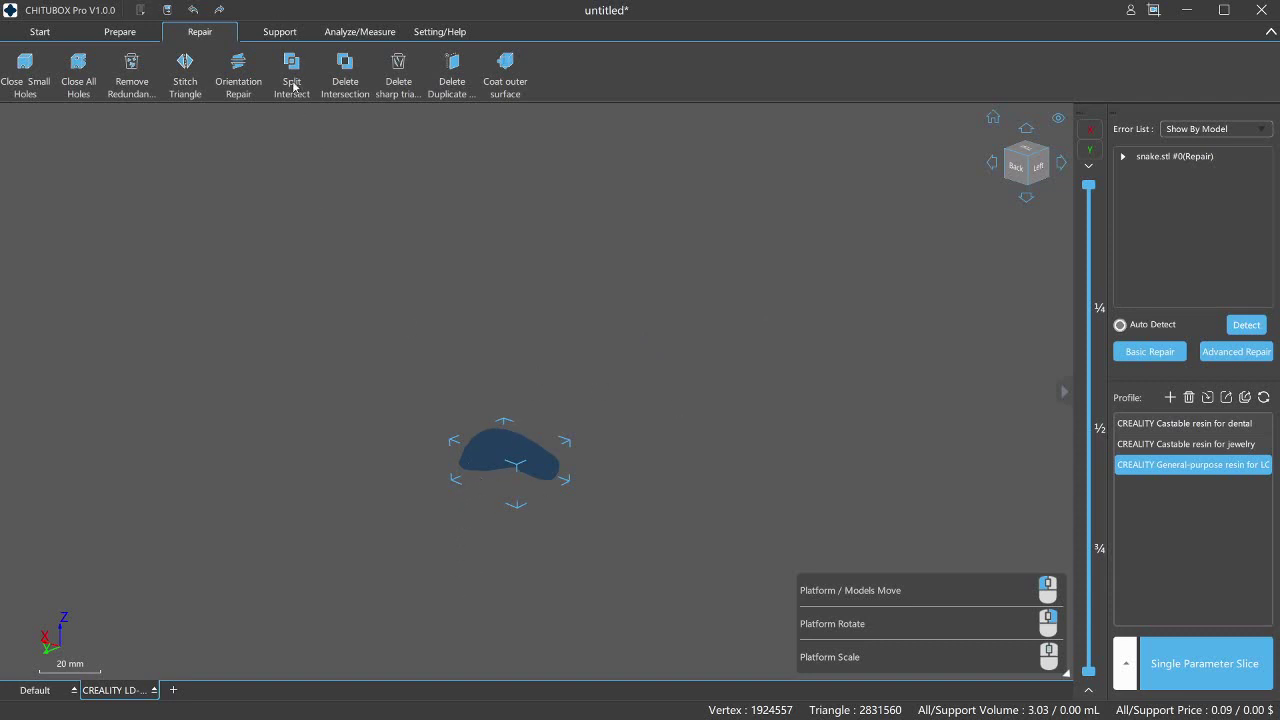
mouse_move(278, 60)
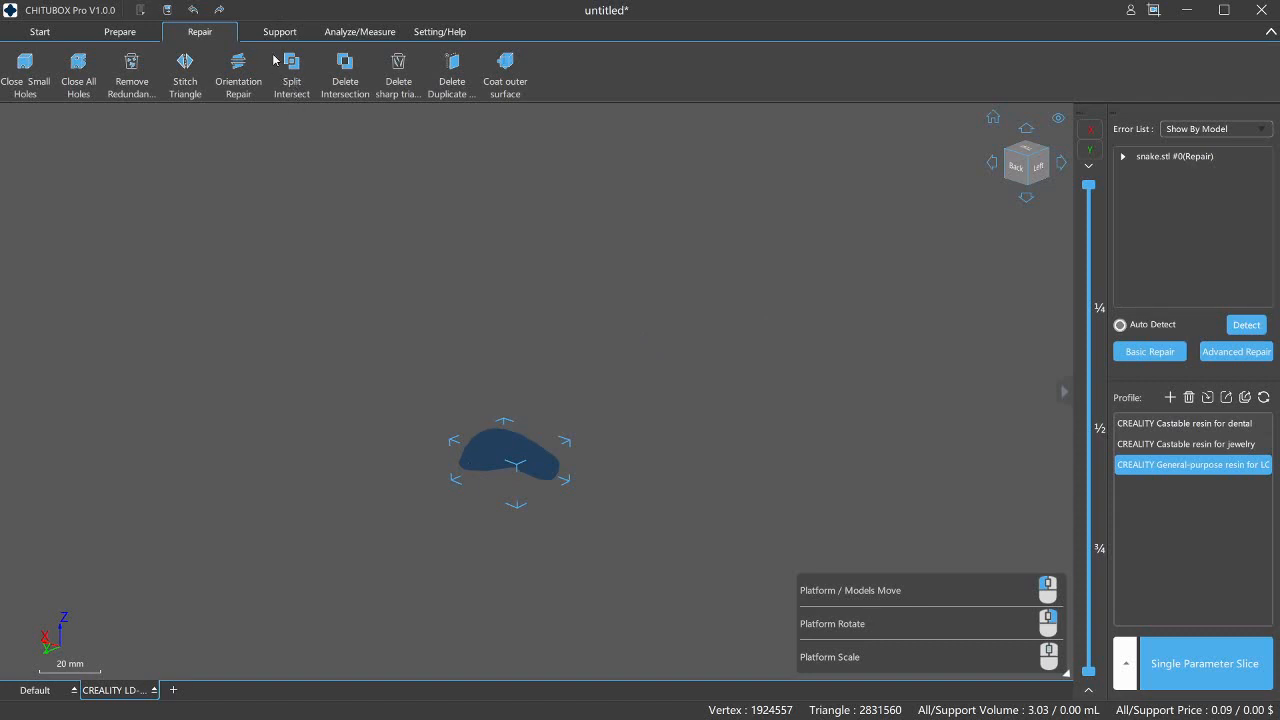
mouse_move(287, 84)
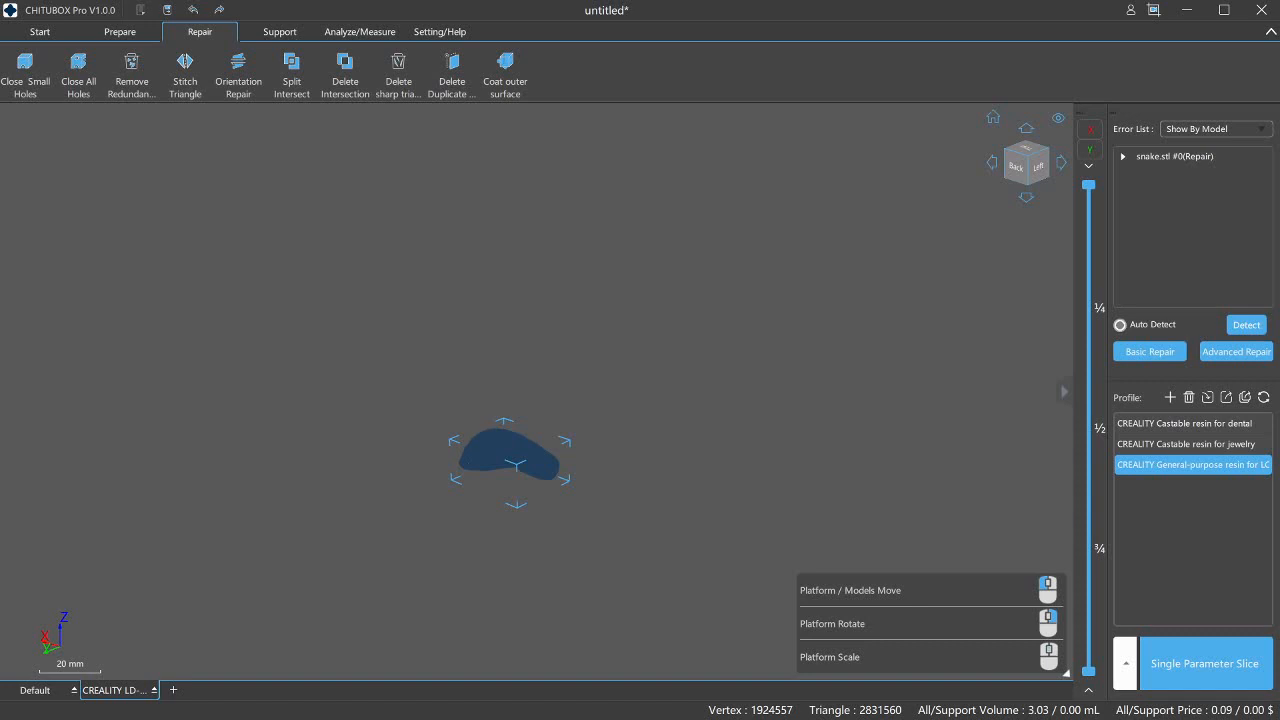
left_click(119, 31)
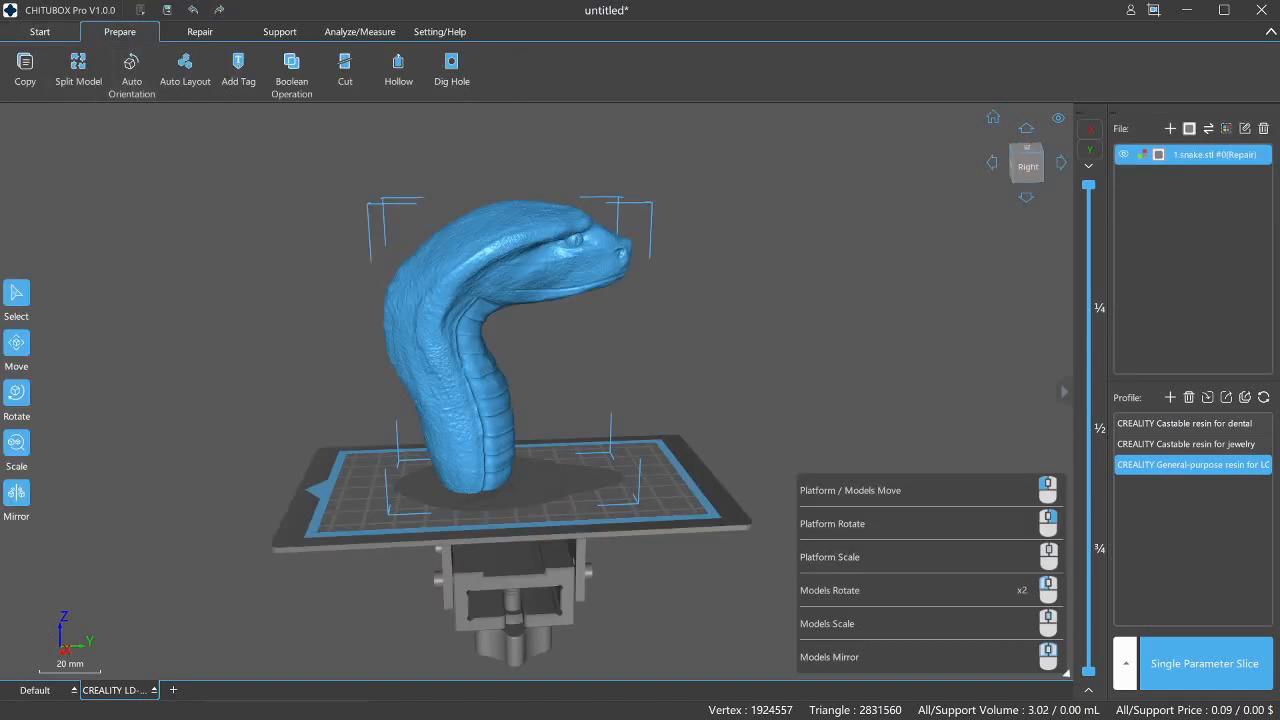
left_click(40, 31)
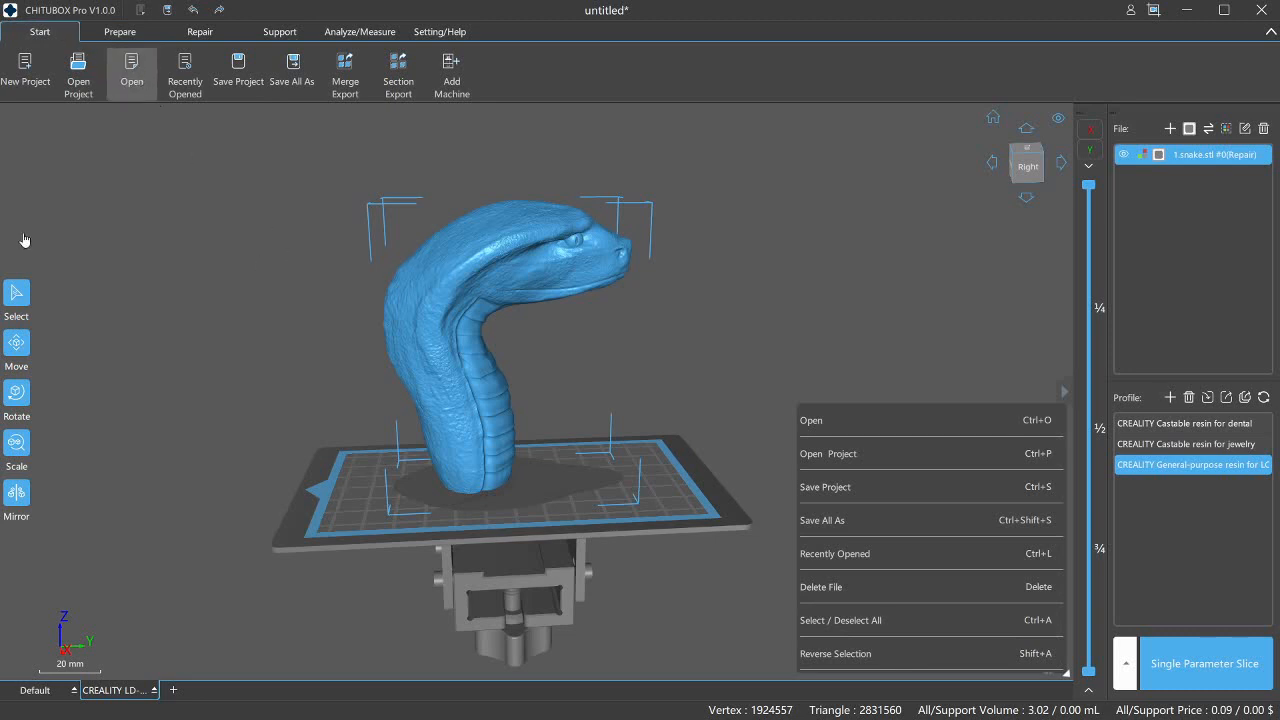
mouse_move(69, 173)
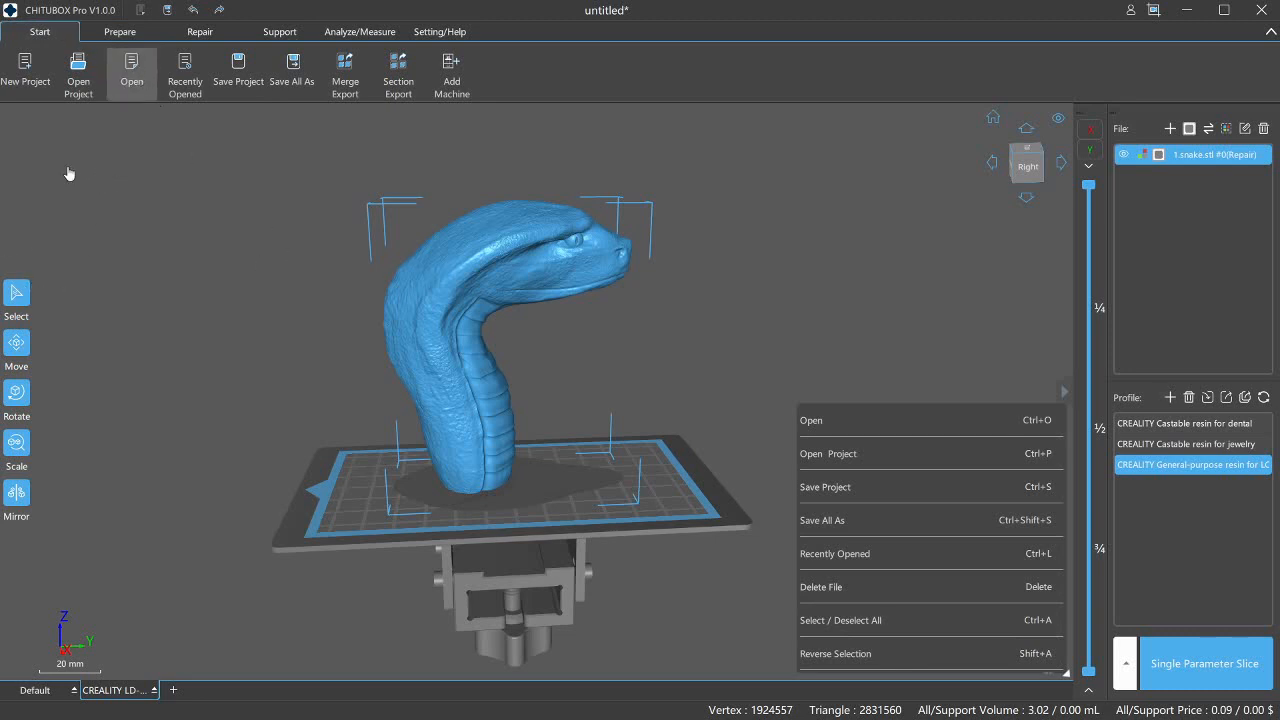
mouse_move(191, 295)
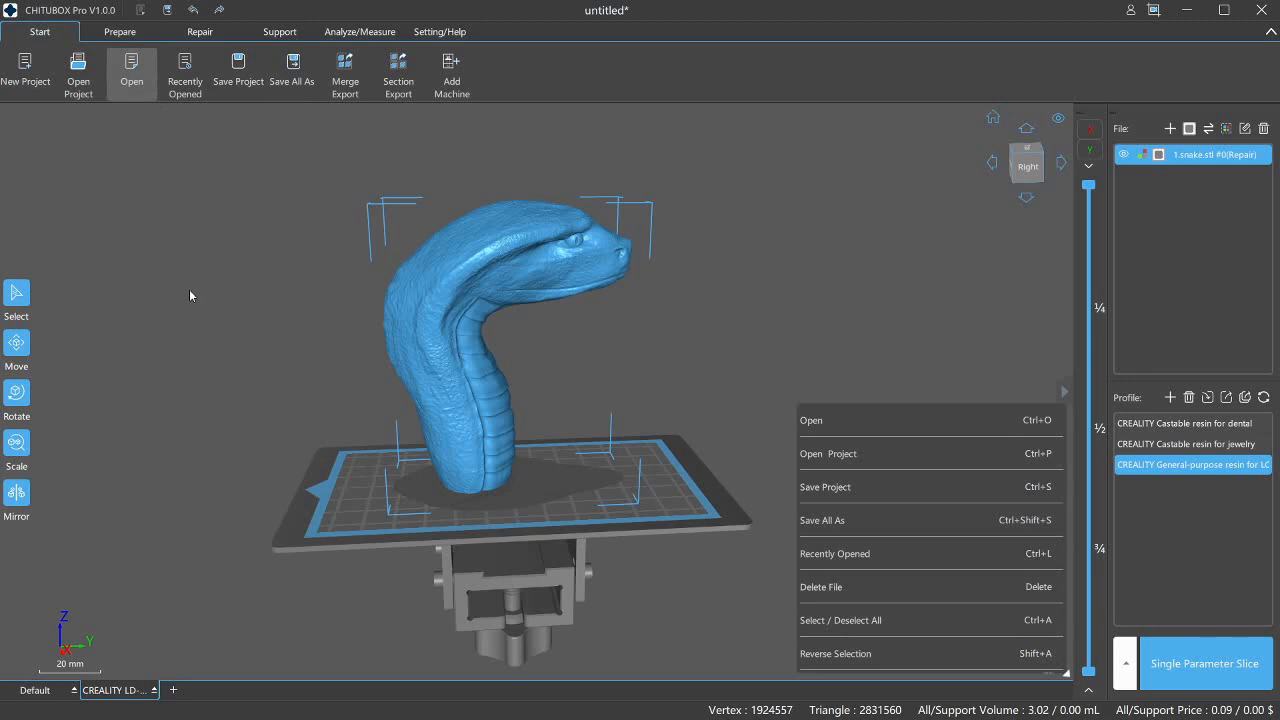
mouse_move(267, 319)
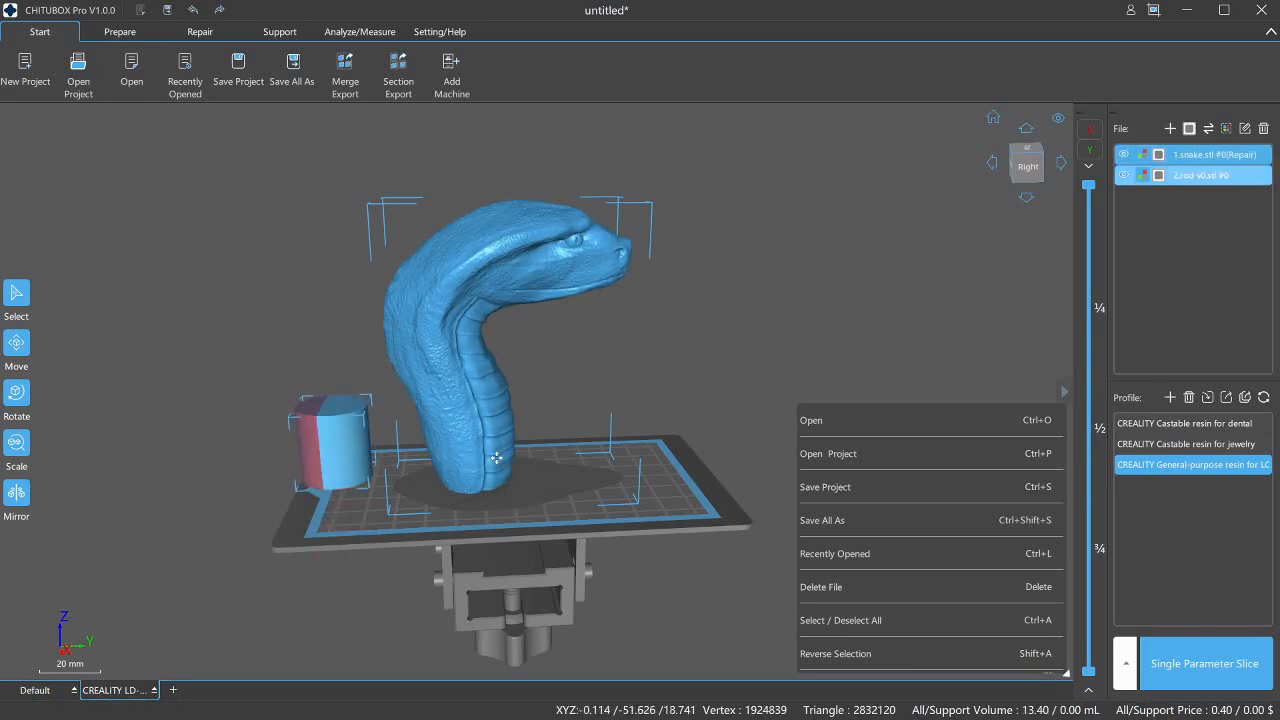
mouse_move(235, 485)
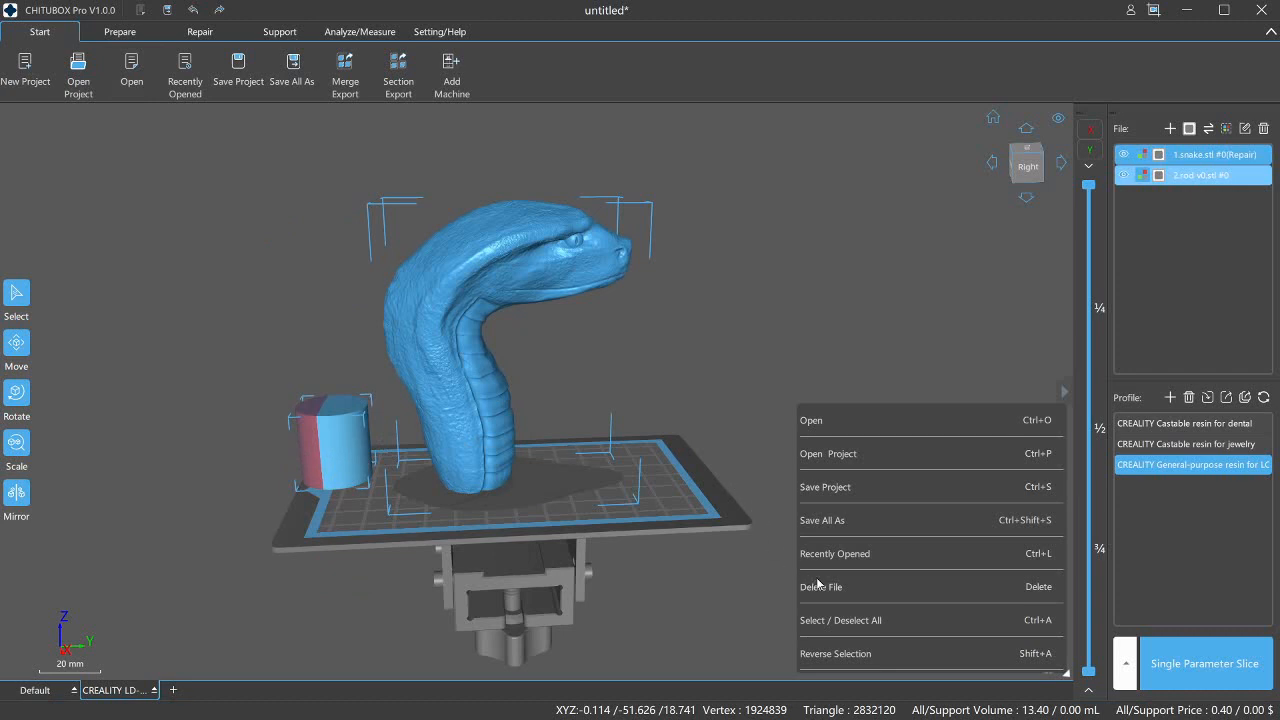
mouse_move(827, 630)
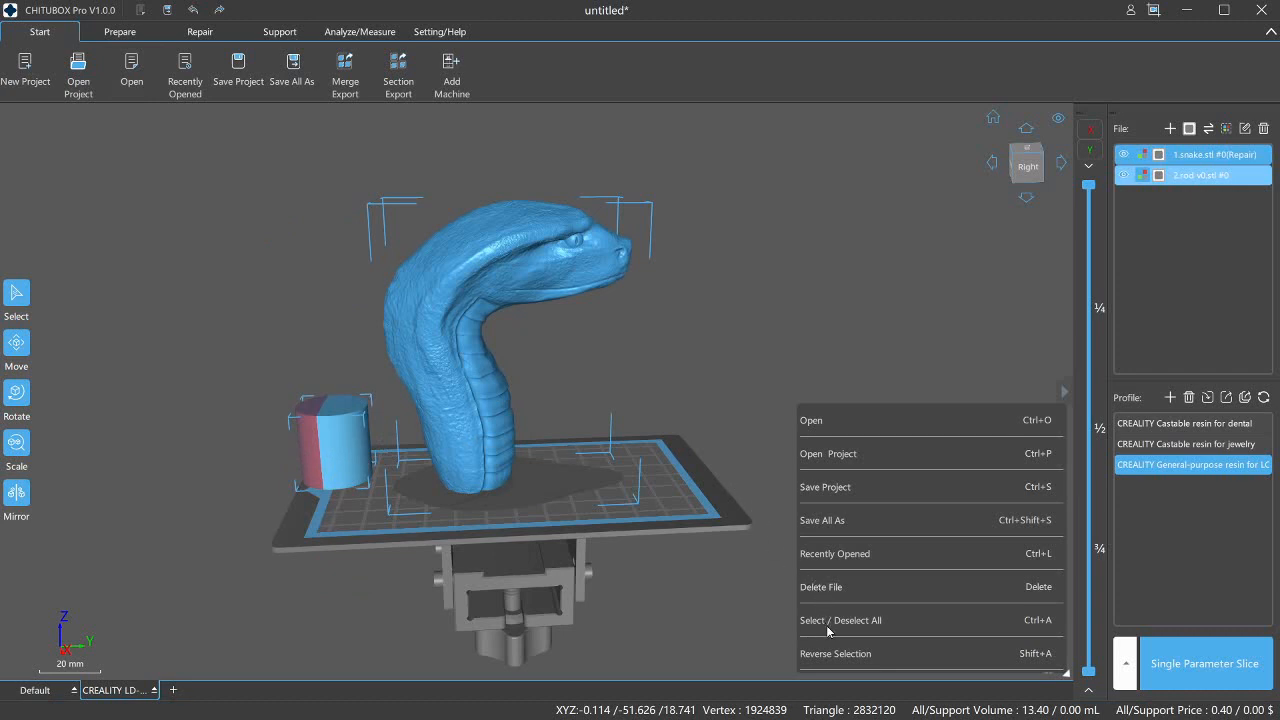
mouse_move(343, 403)
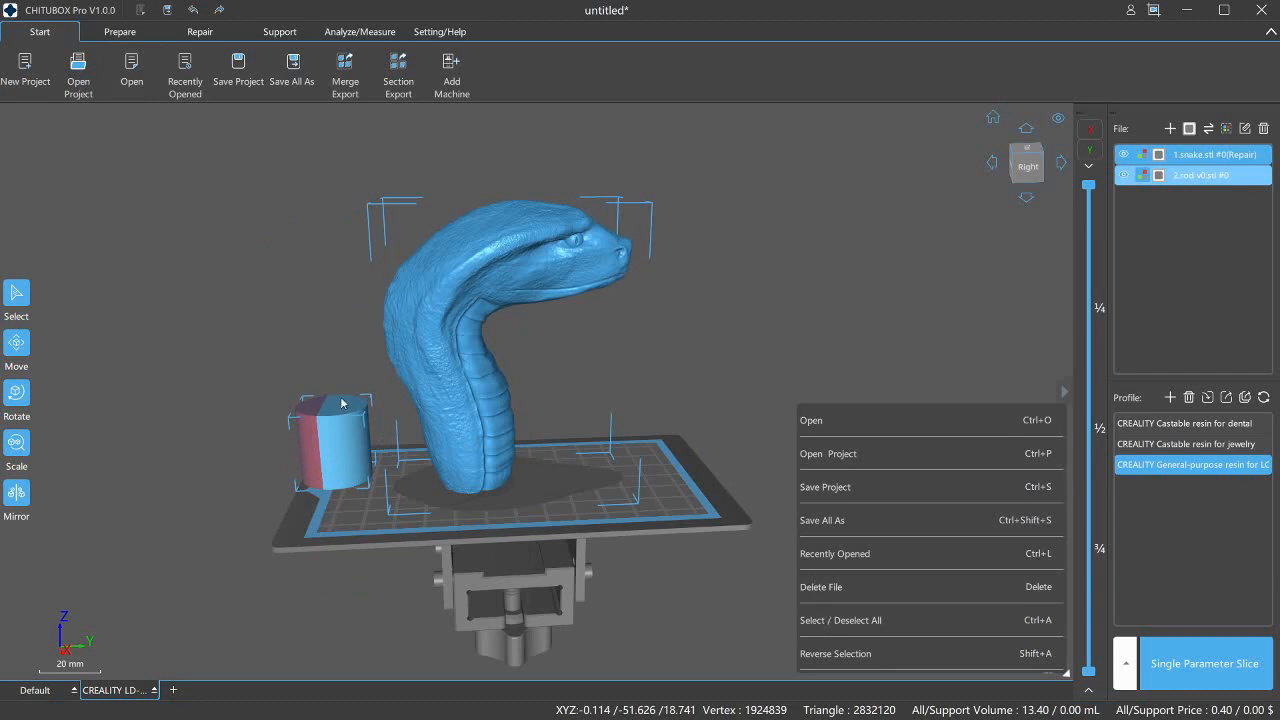
mouse_move(368, 450)
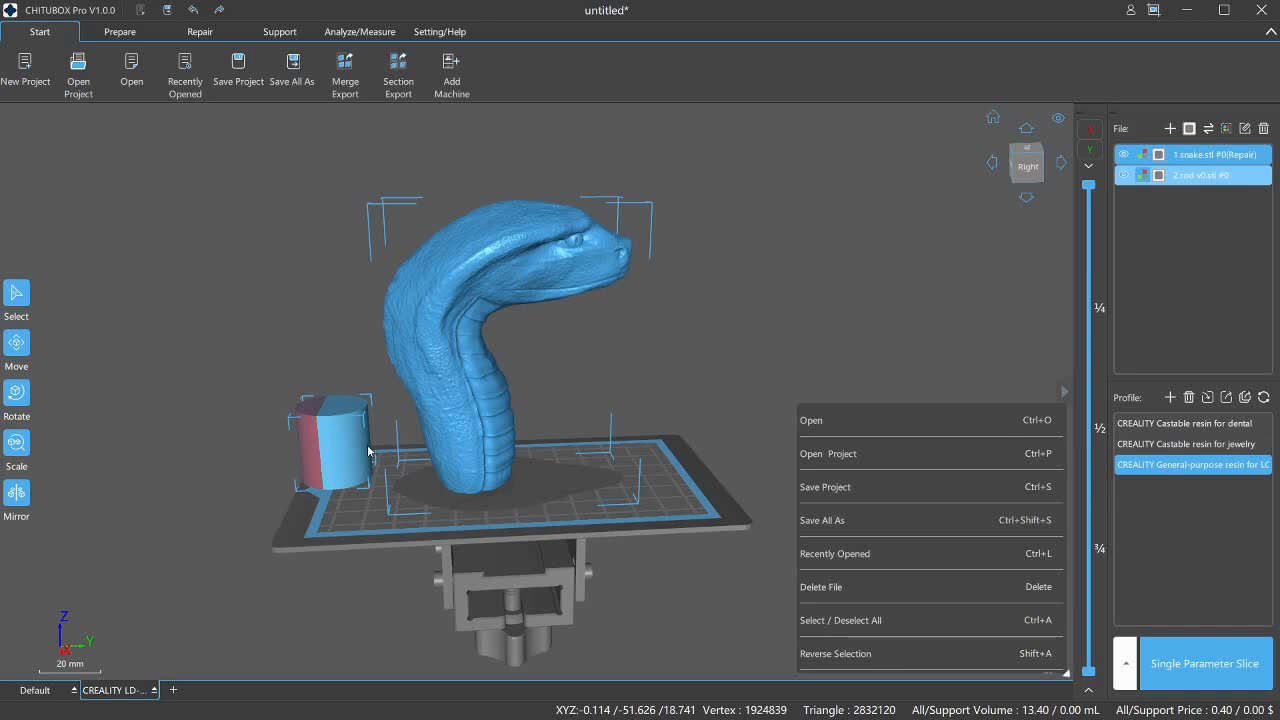
mouse_move(521, 451)
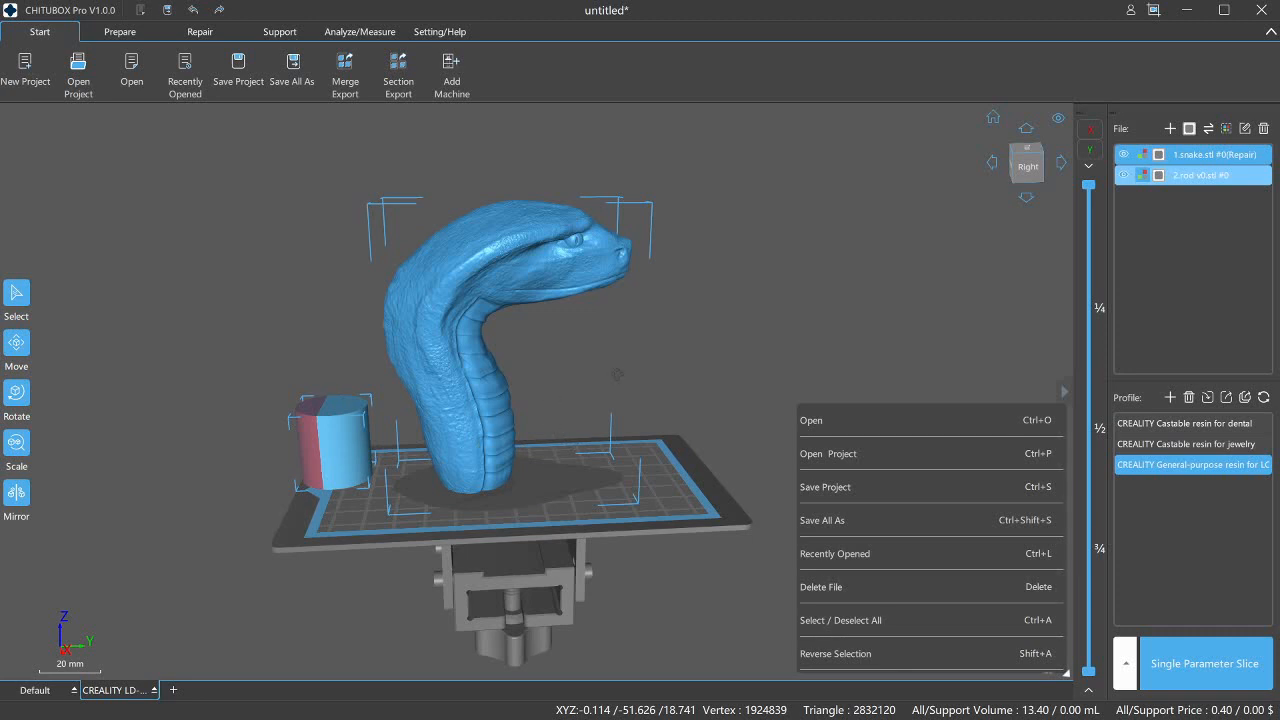
mouse_move(646, 496)
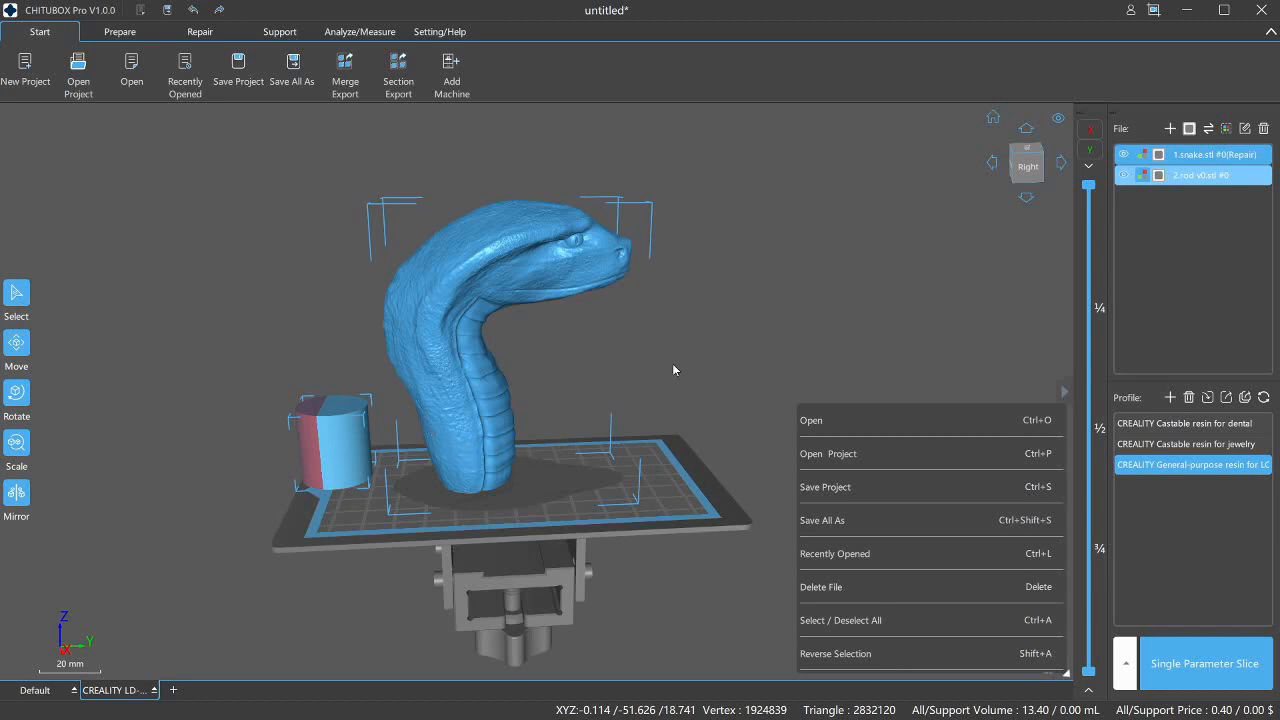
mouse_move(37, 427)
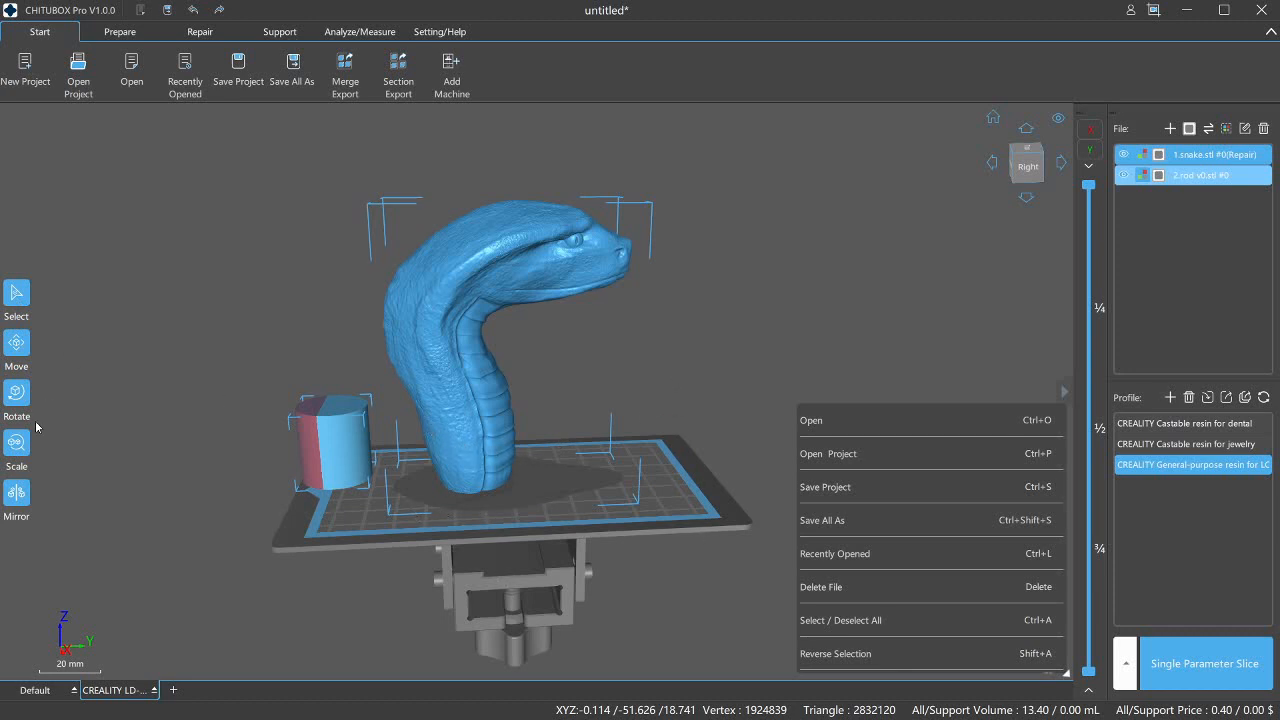
mouse_move(273, 521)
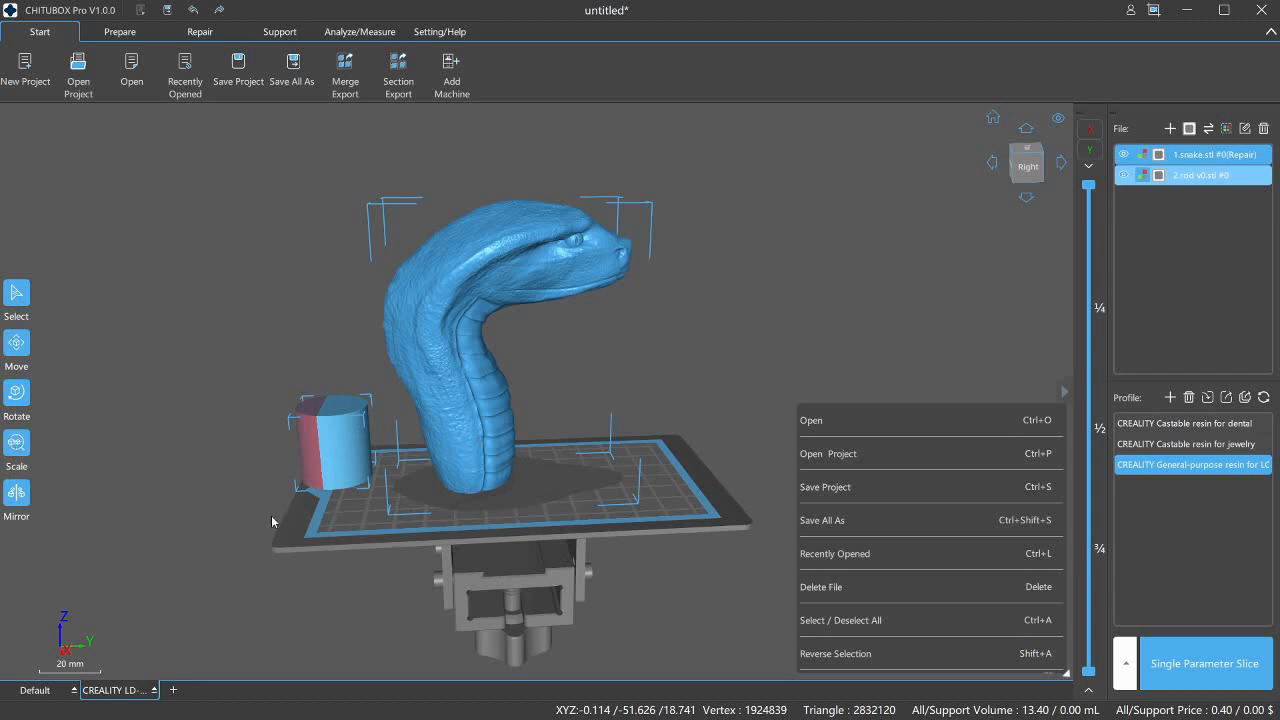
mouse_move(400, 477)
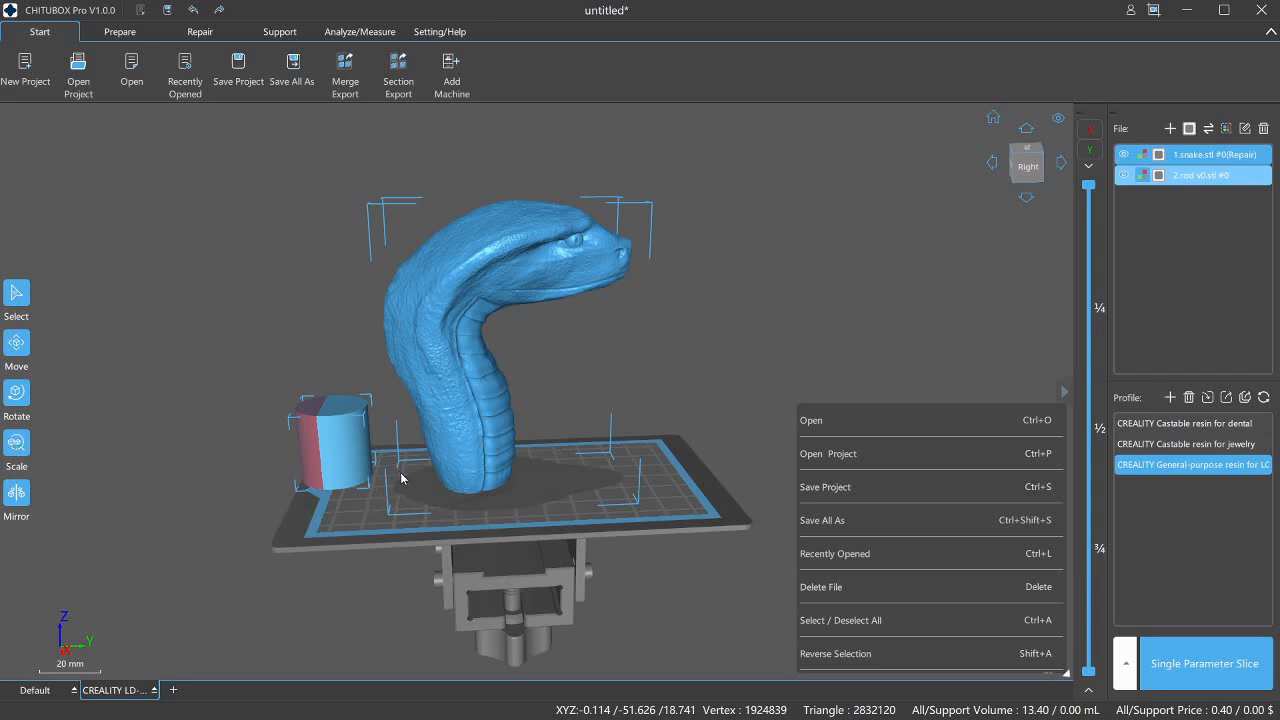
mouse_move(393, 475)
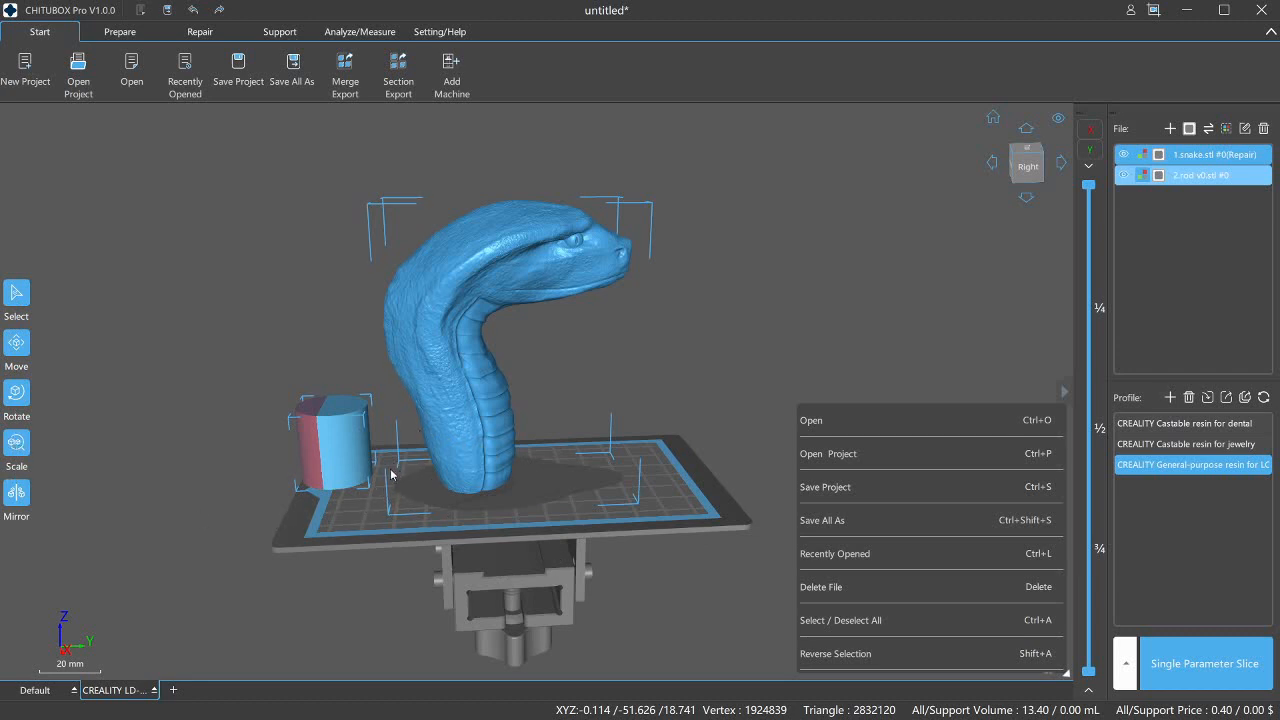
mouse_move(20, 460)
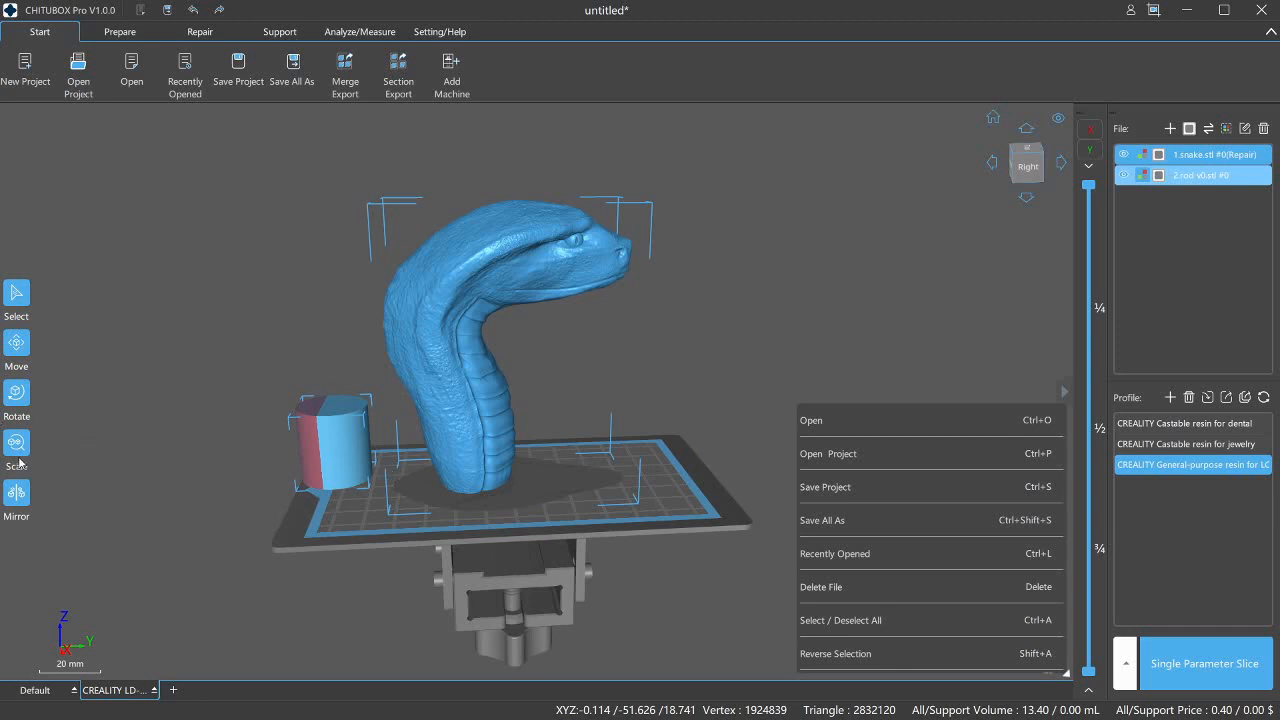
mouse_move(110, 533)
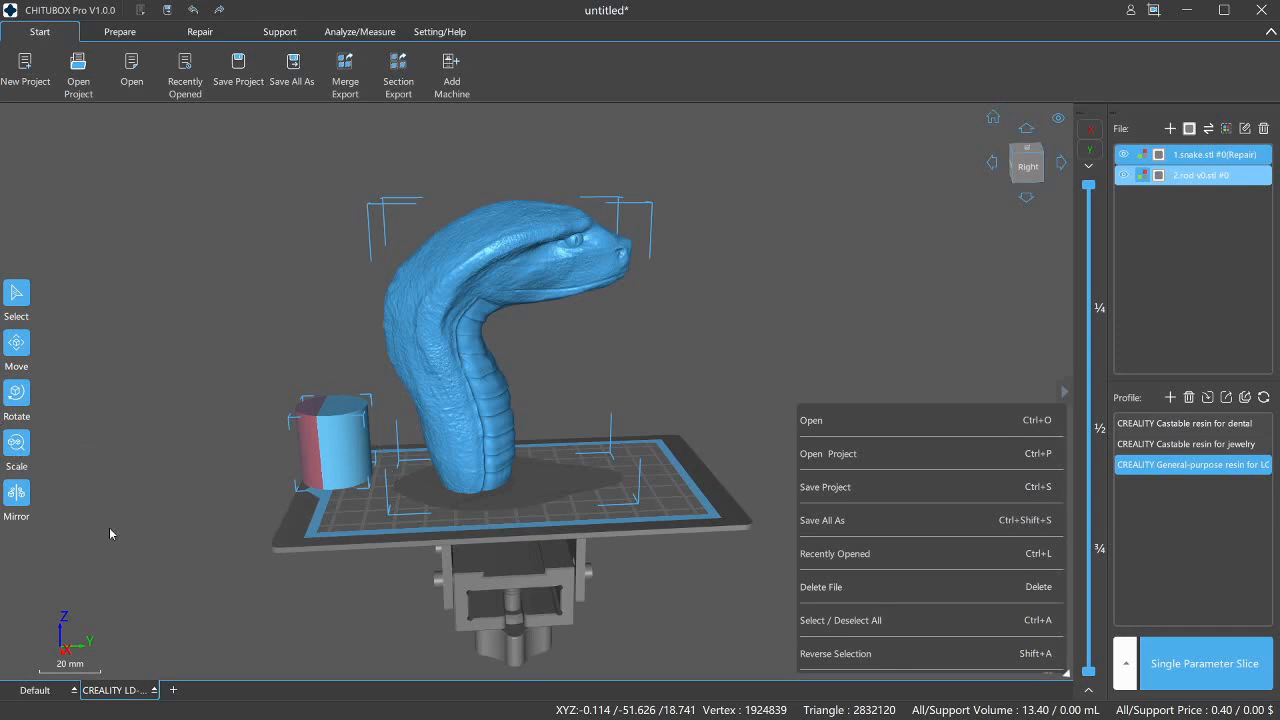
mouse_move(384, 408)
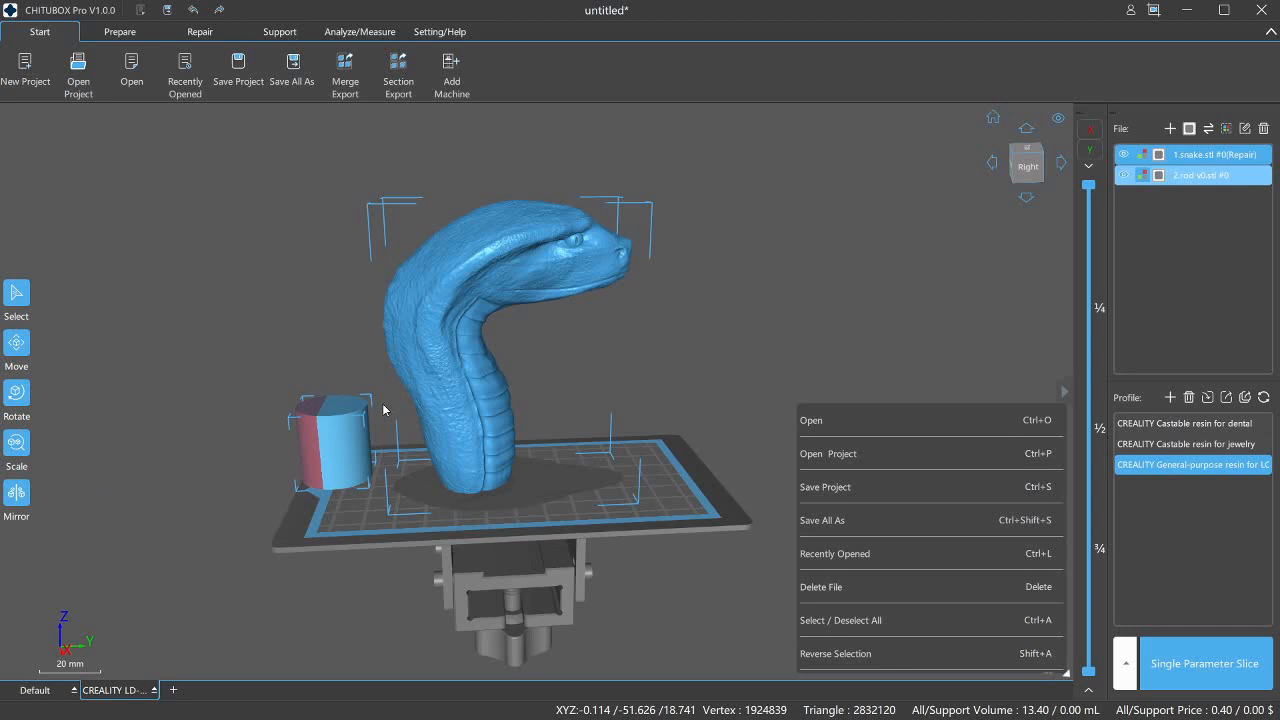
mouse_move(399, 407)
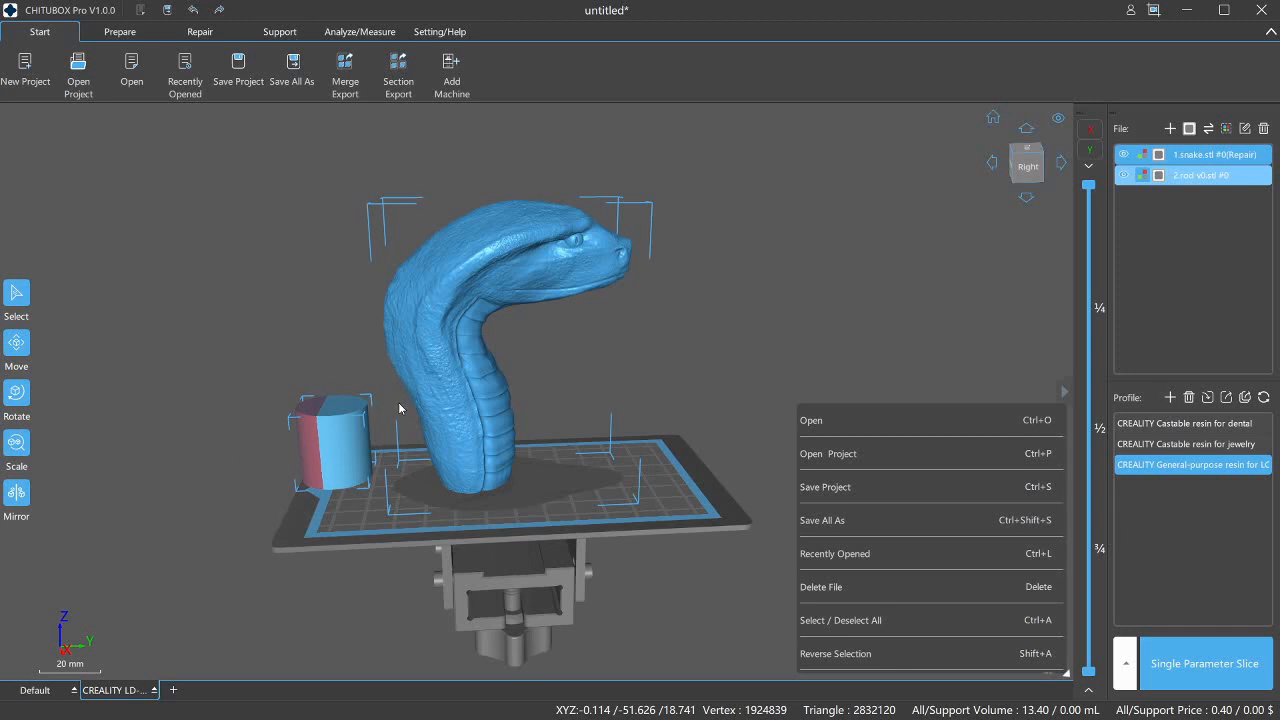
mouse_move(118, 476)
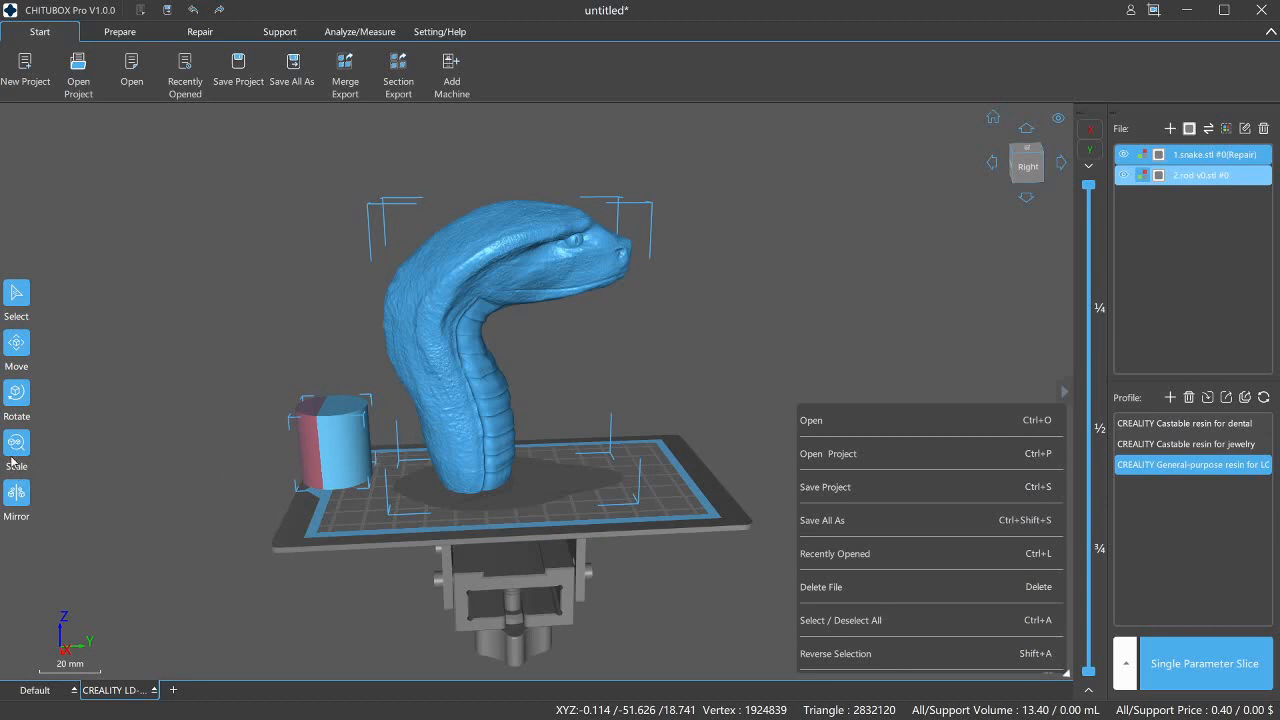
mouse_move(105, 555)
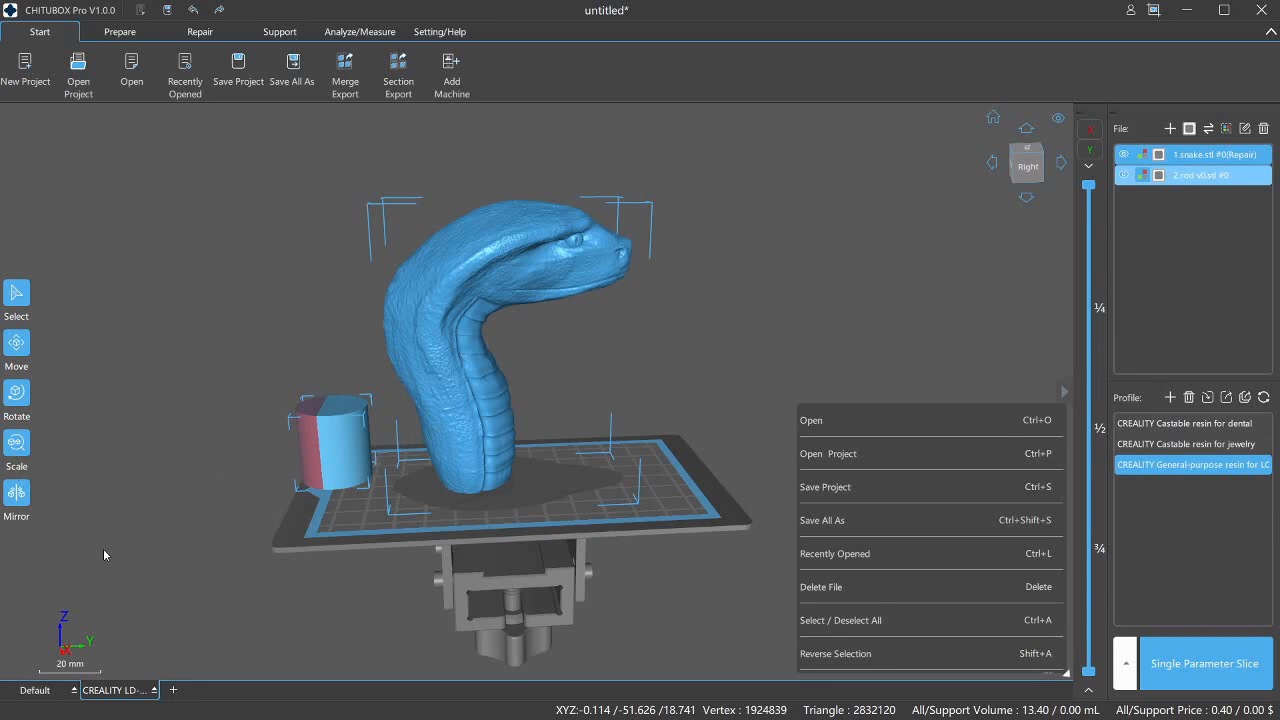
mouse_move(146, 484)
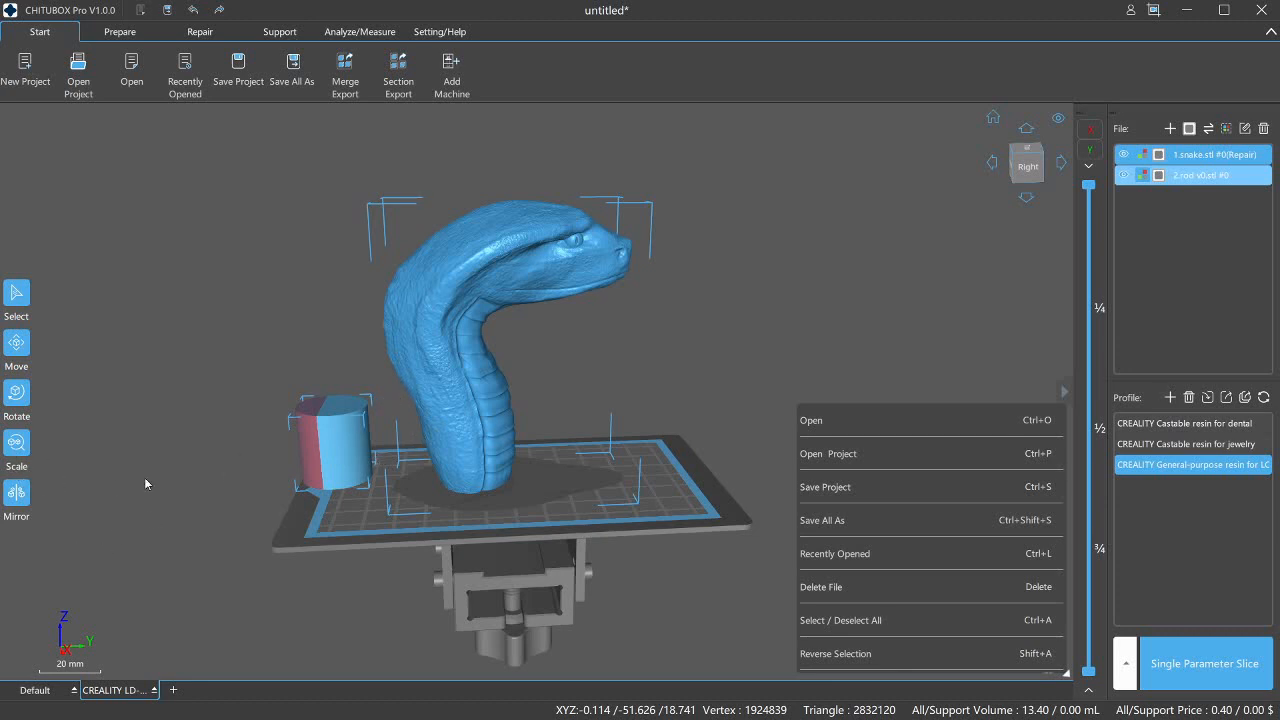
mouse_move(135, 475)
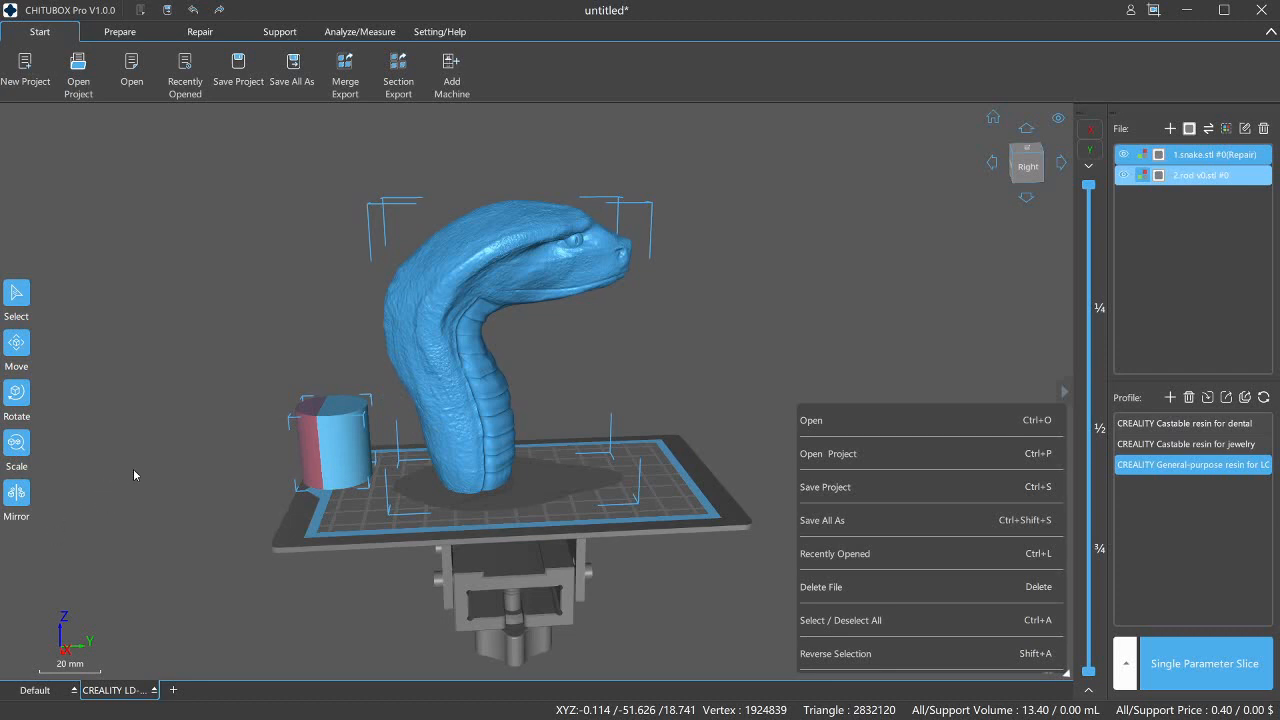
mouse_move(108, 486)
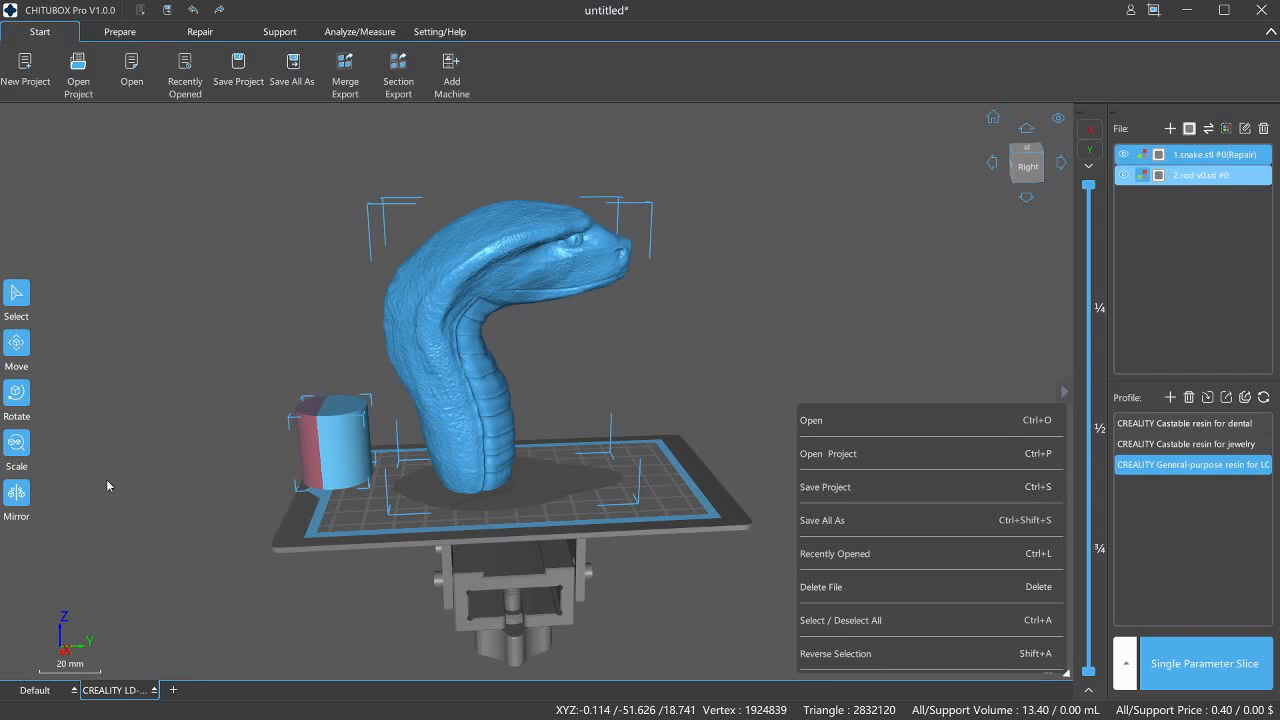
mouse_move(118, 513)
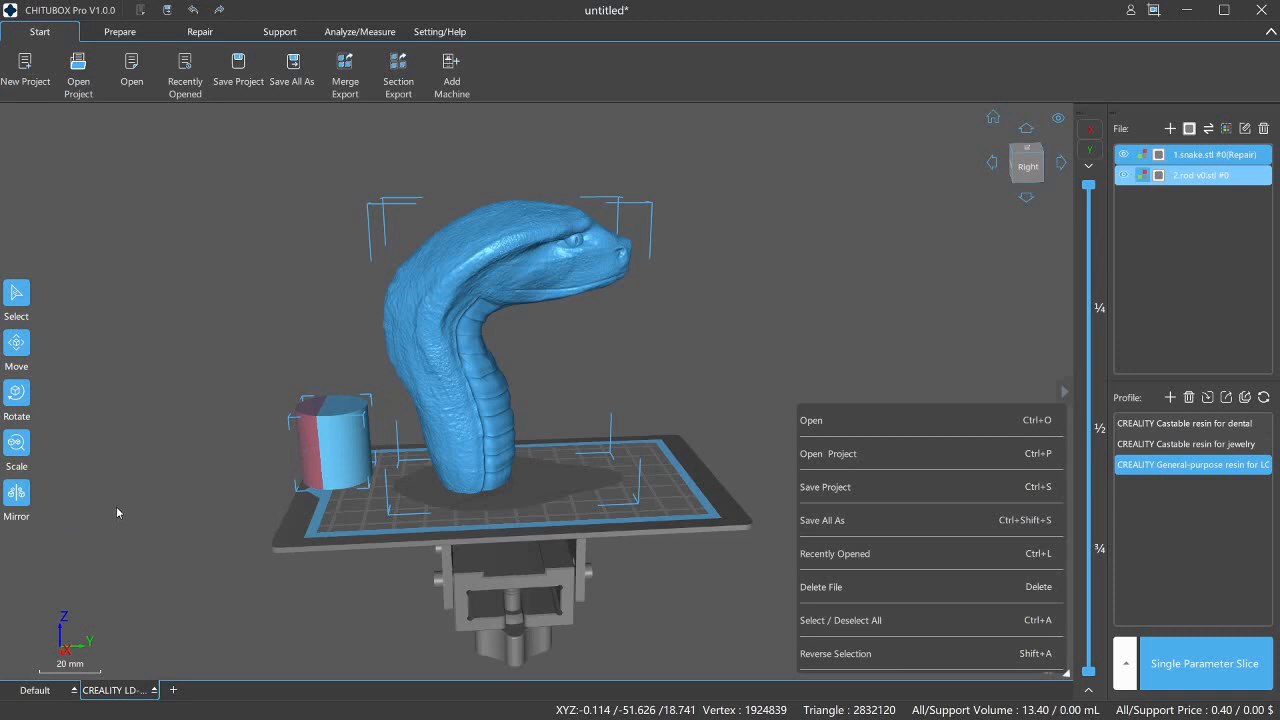
mouse_move(398, 390)
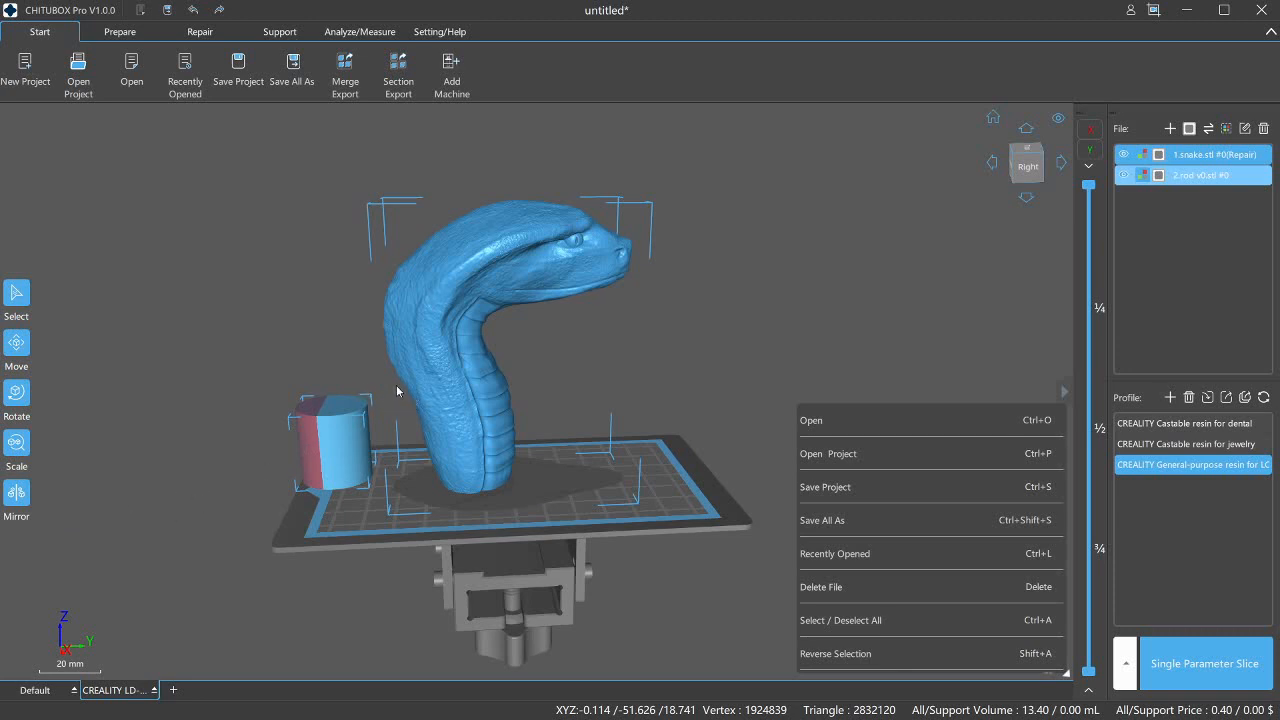
mouse_move(81, 370)
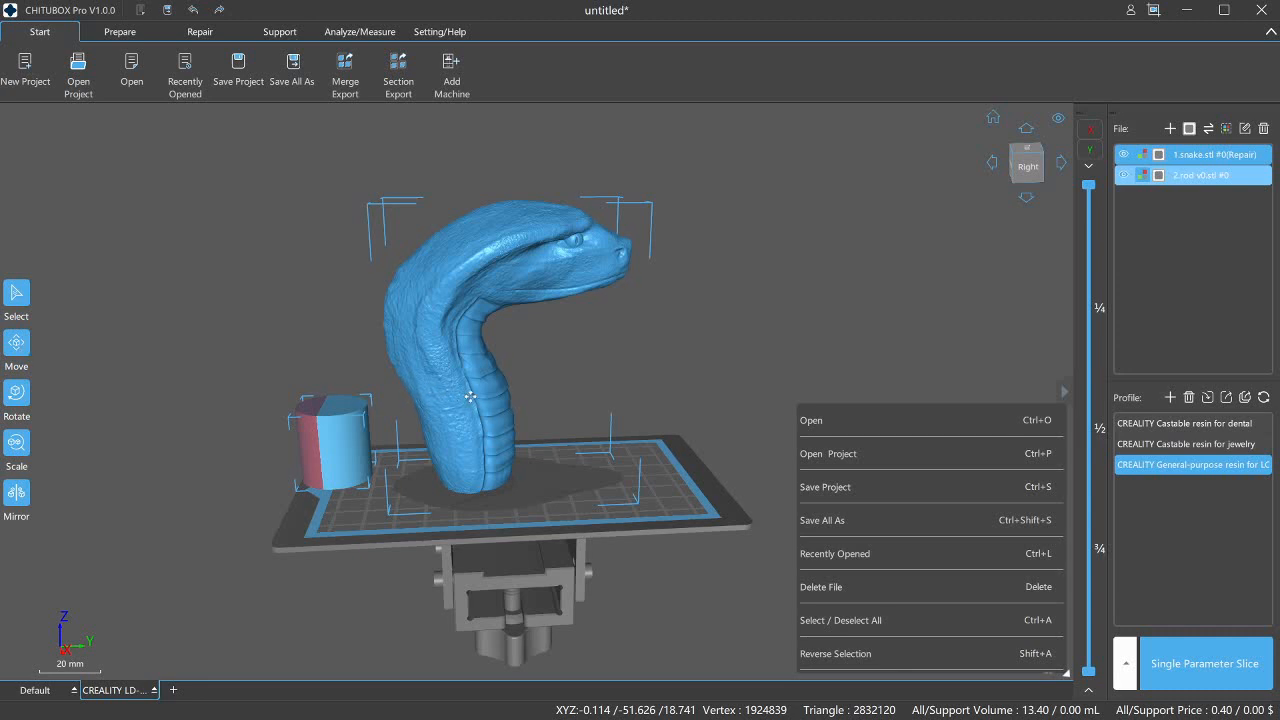
mouse_move(570, 407)
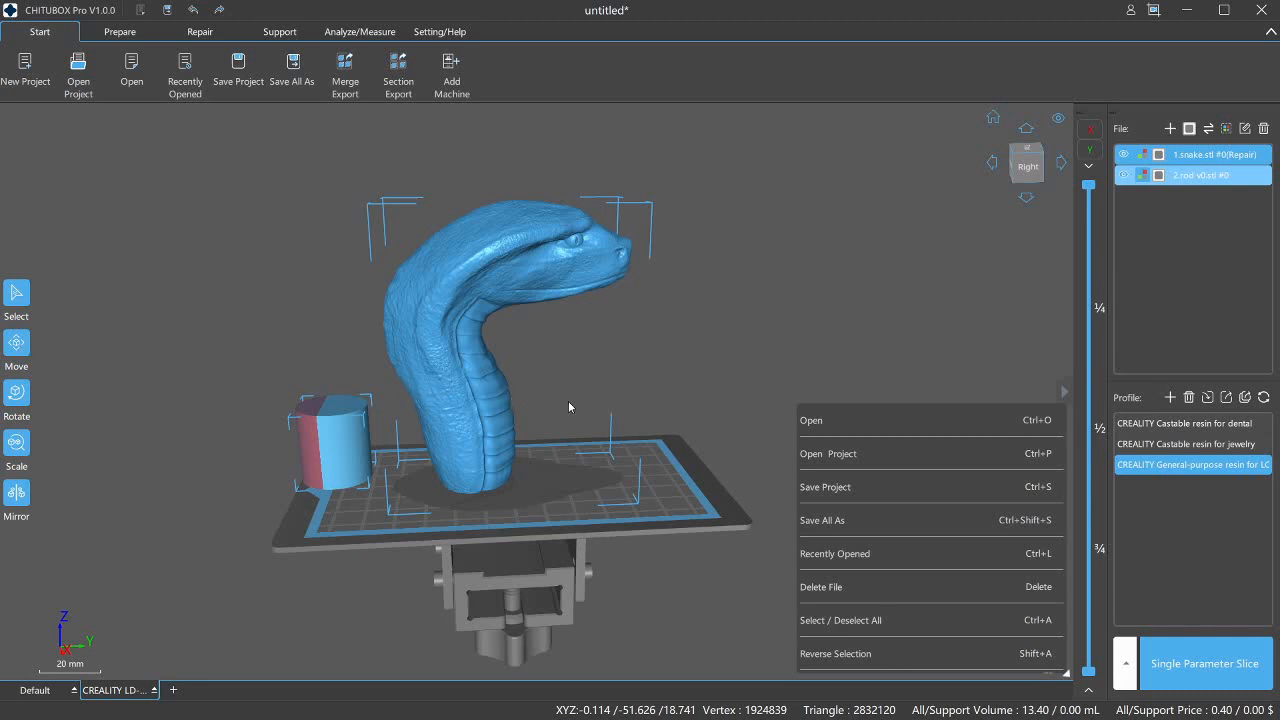
mouse_move(517, 434)
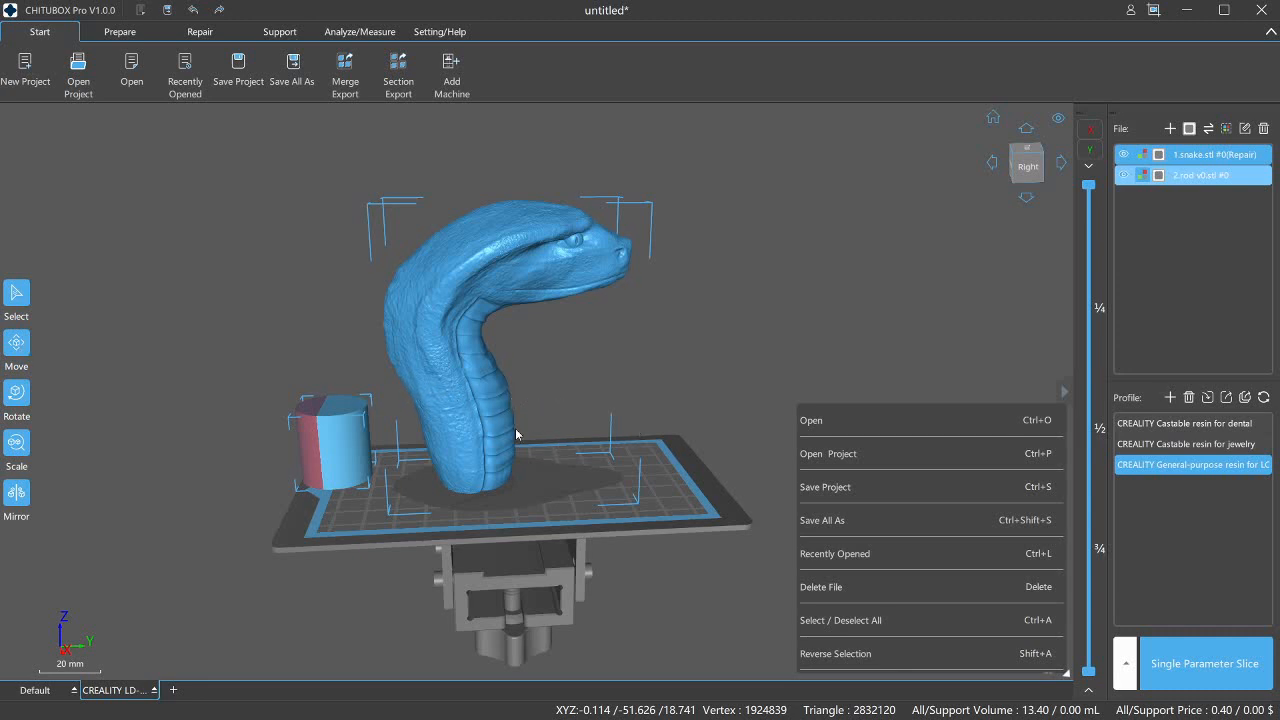
mouse_move(264, 355)
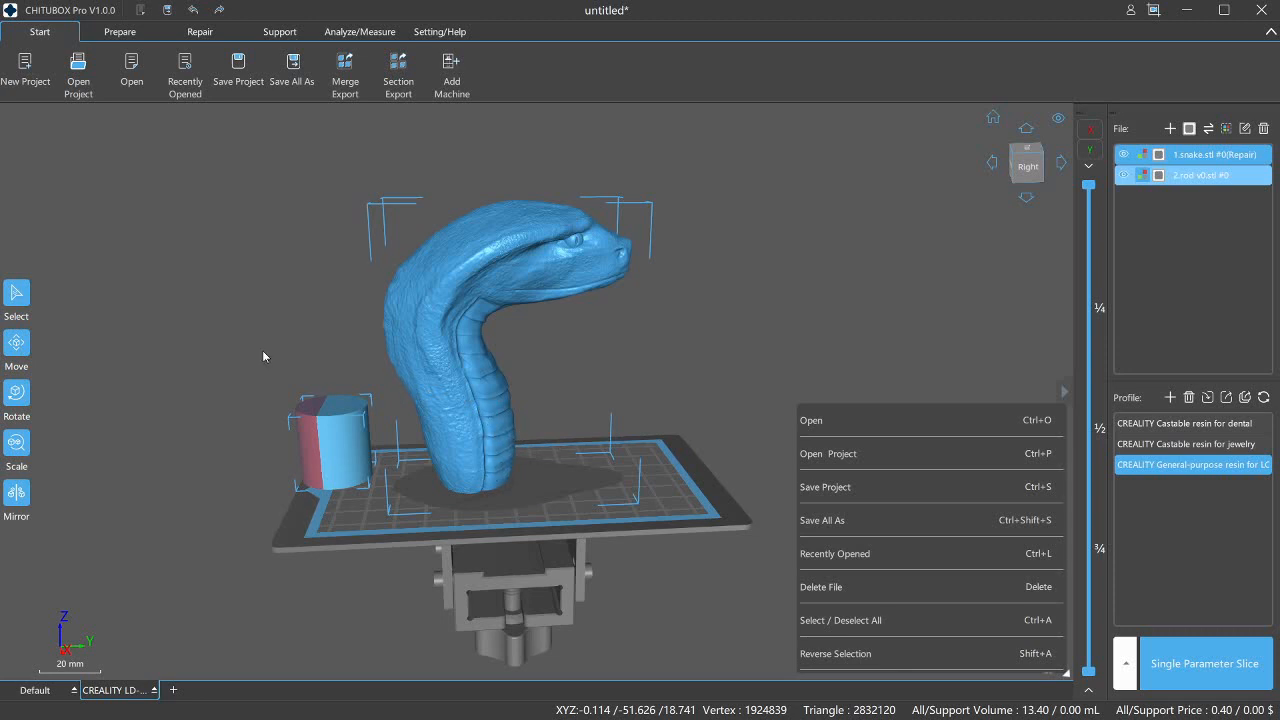
mouse_move(491, 489)
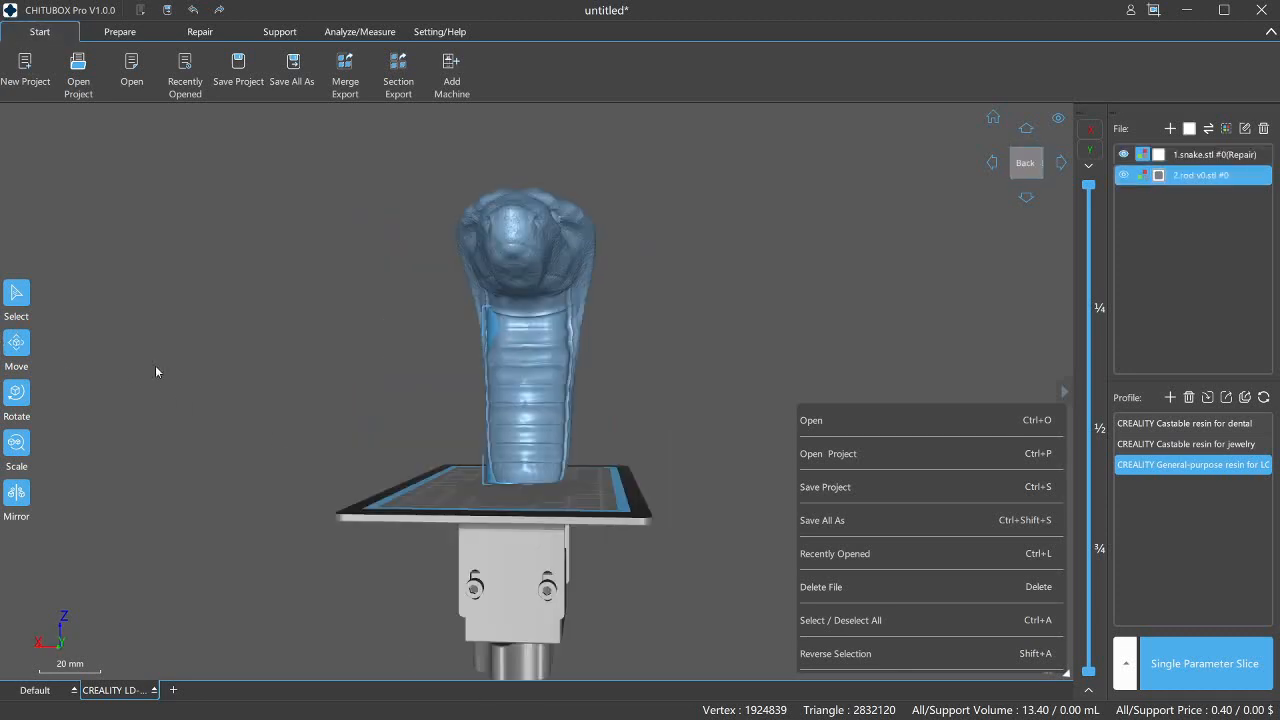
mouse_move(442, 408)
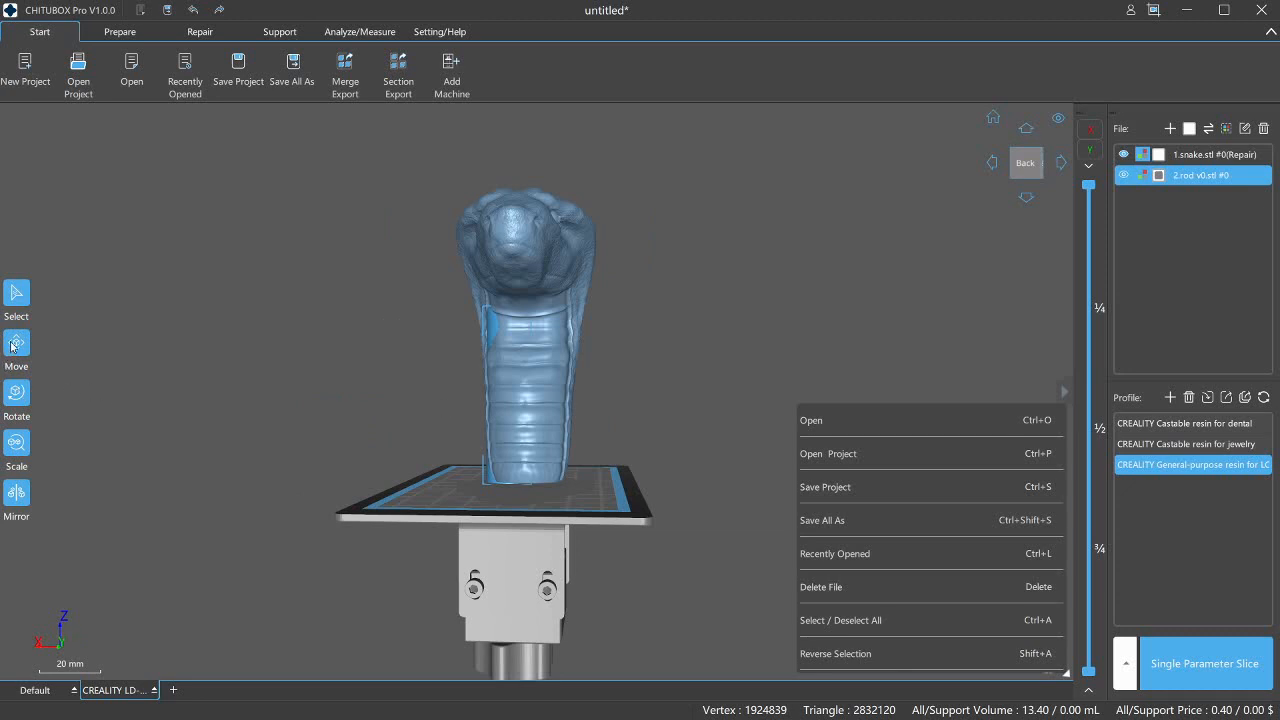
mouse_move(455, 405)
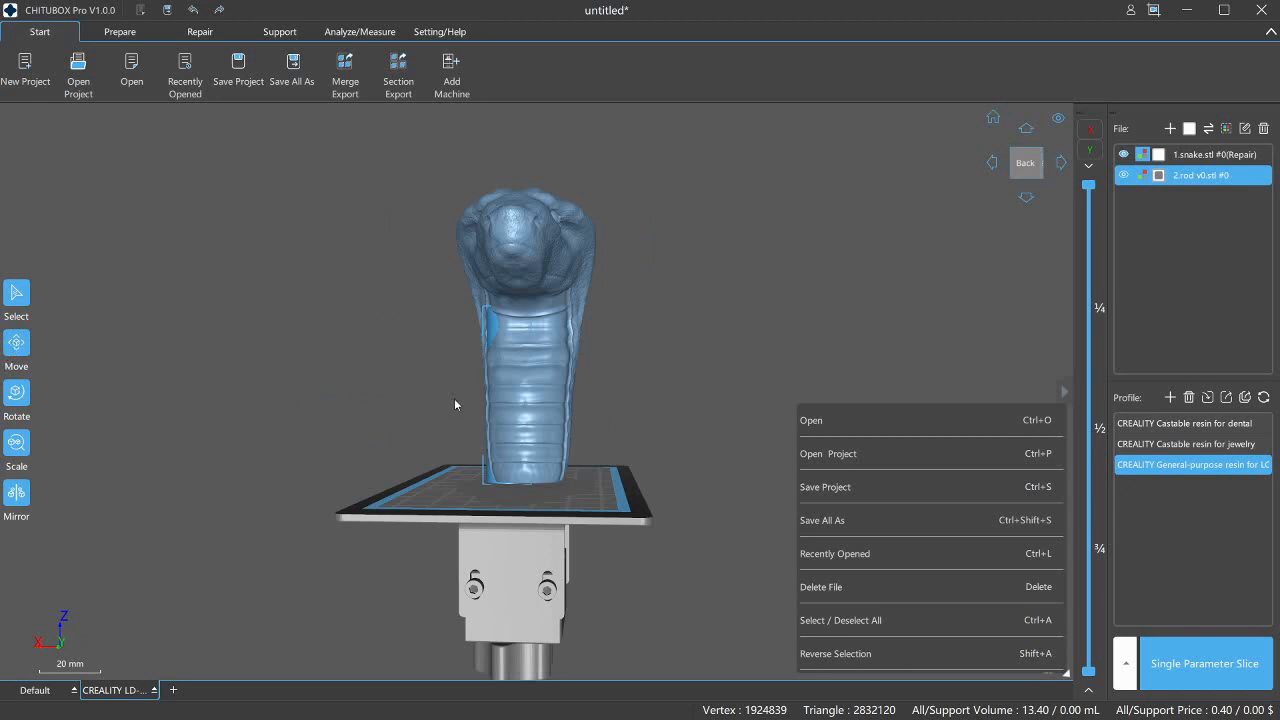
mouse_move(413, 391)
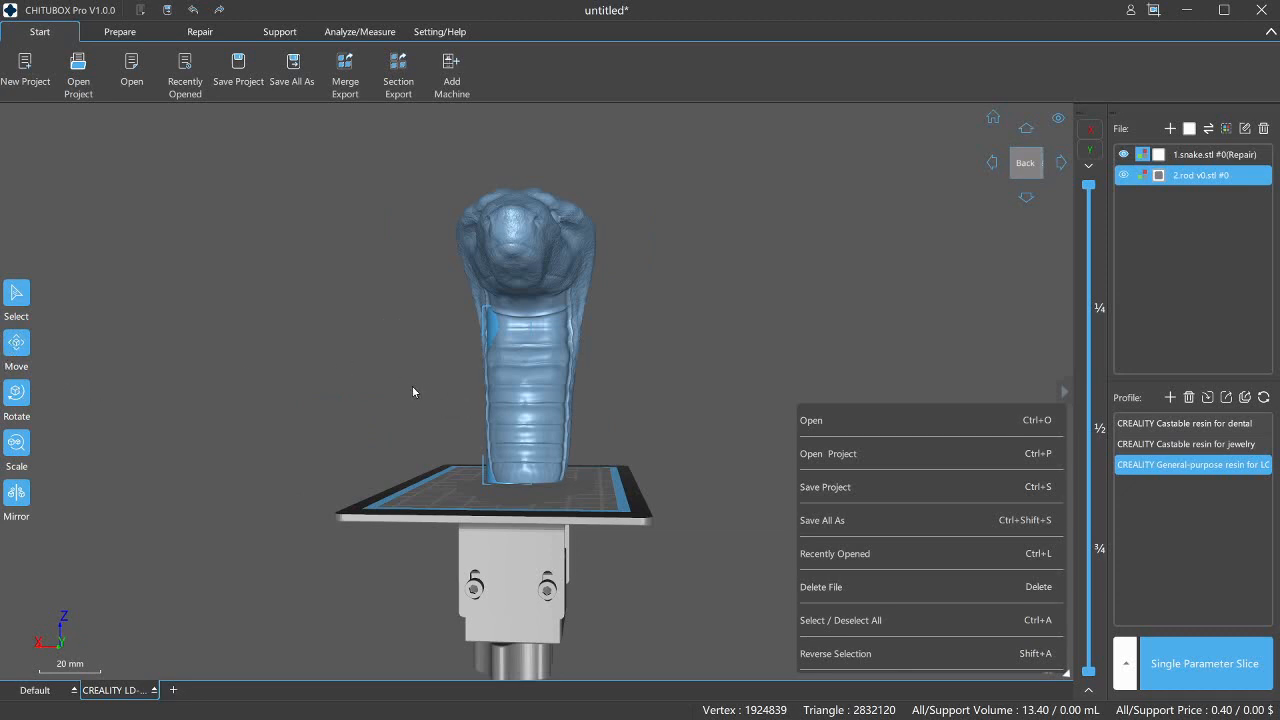
mouse_move(332, 368)
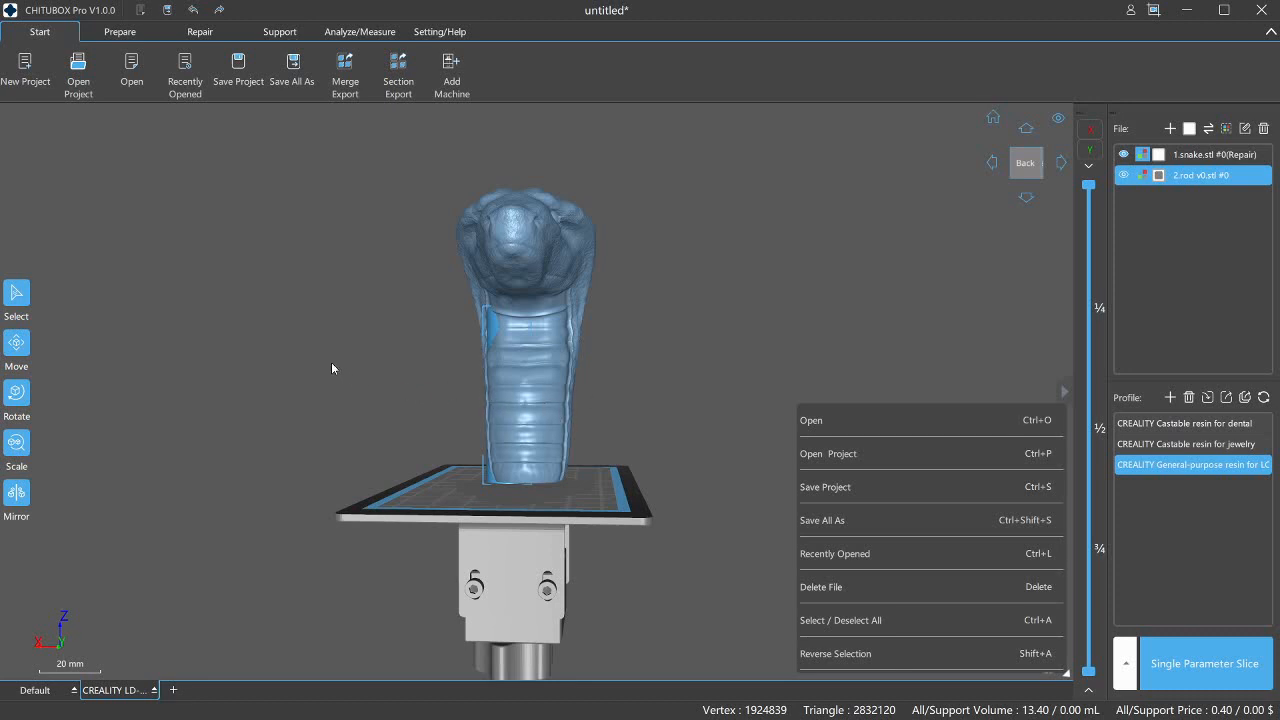
mouse_move(366, 437)
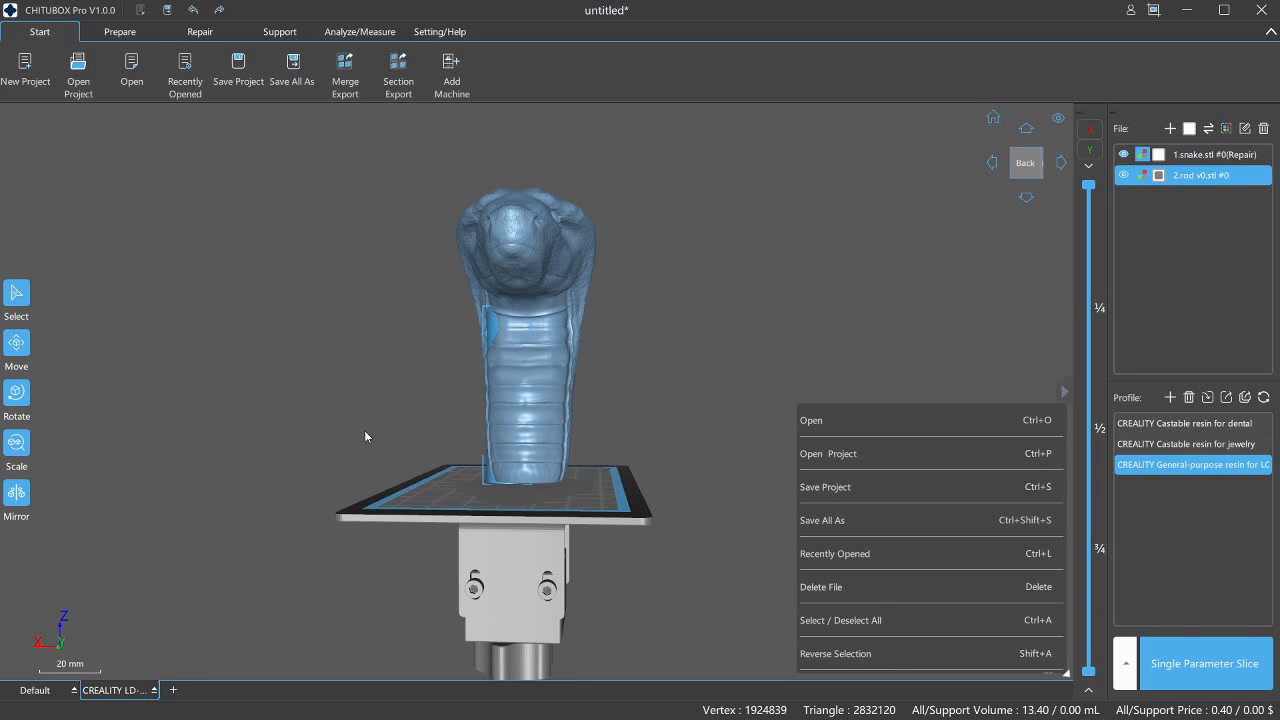
mouse_move(98, 472)
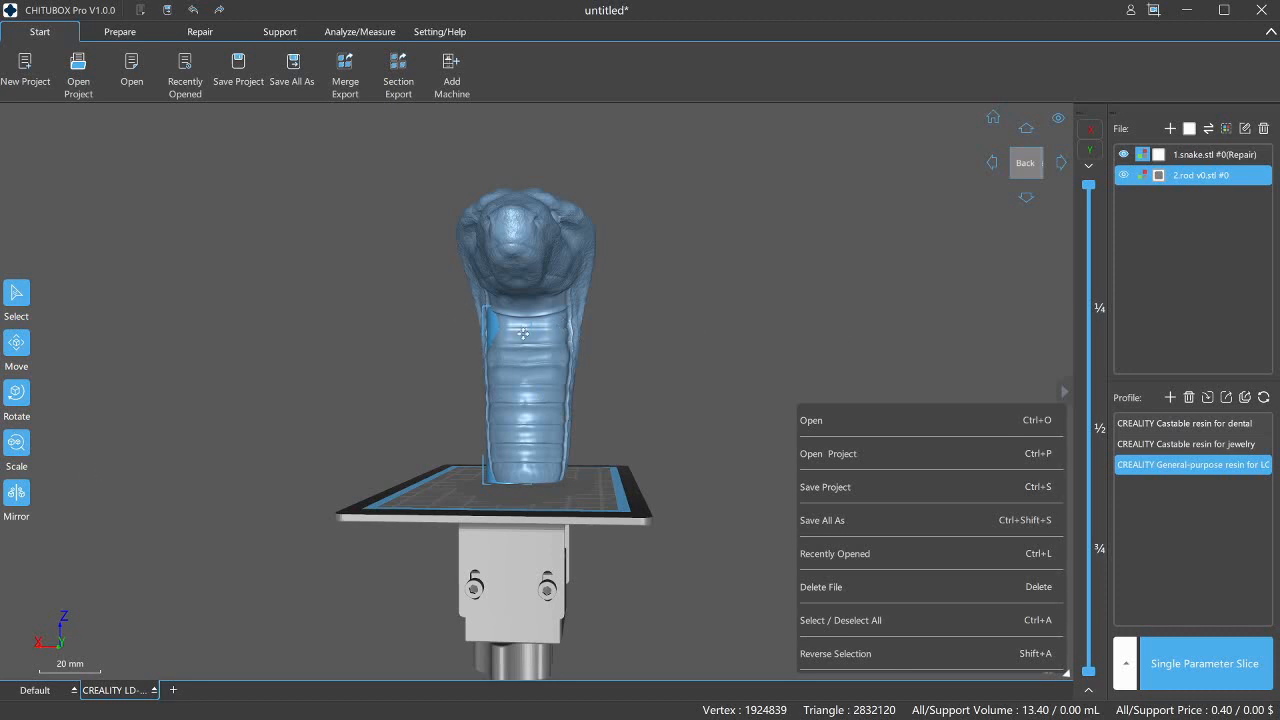
mouse_move(538, 407)
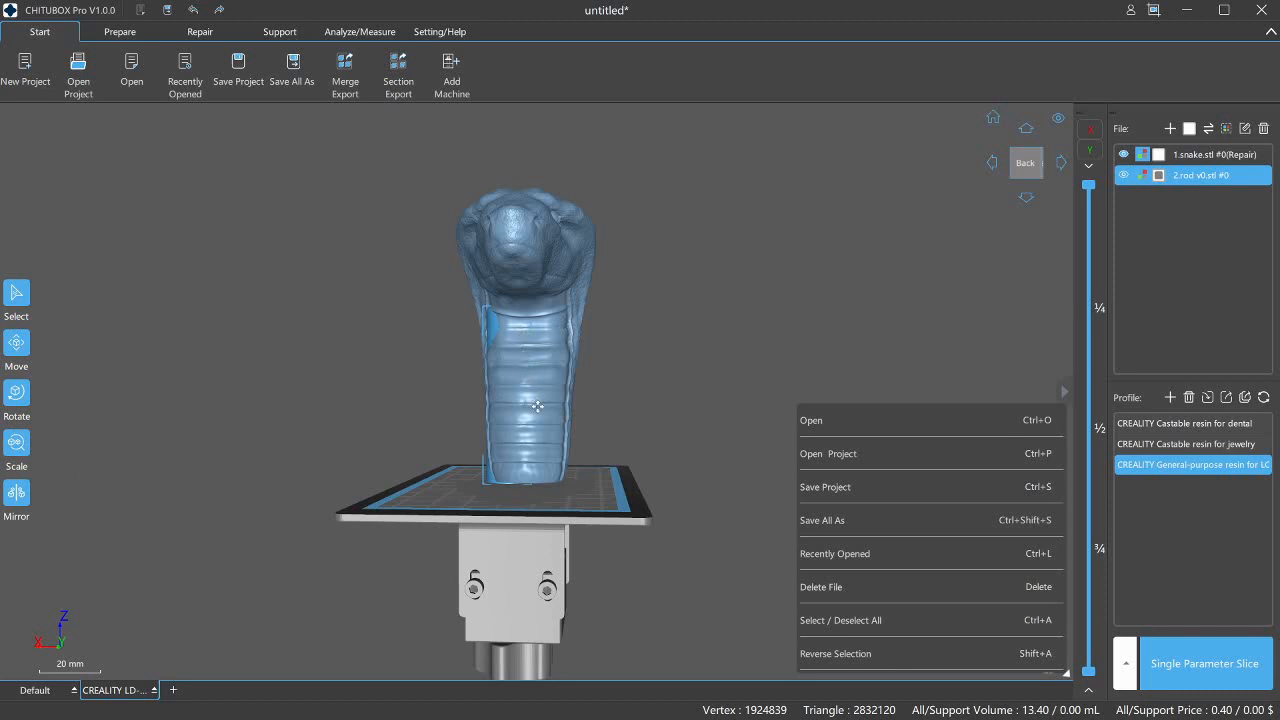
mouse_move(565, 295)
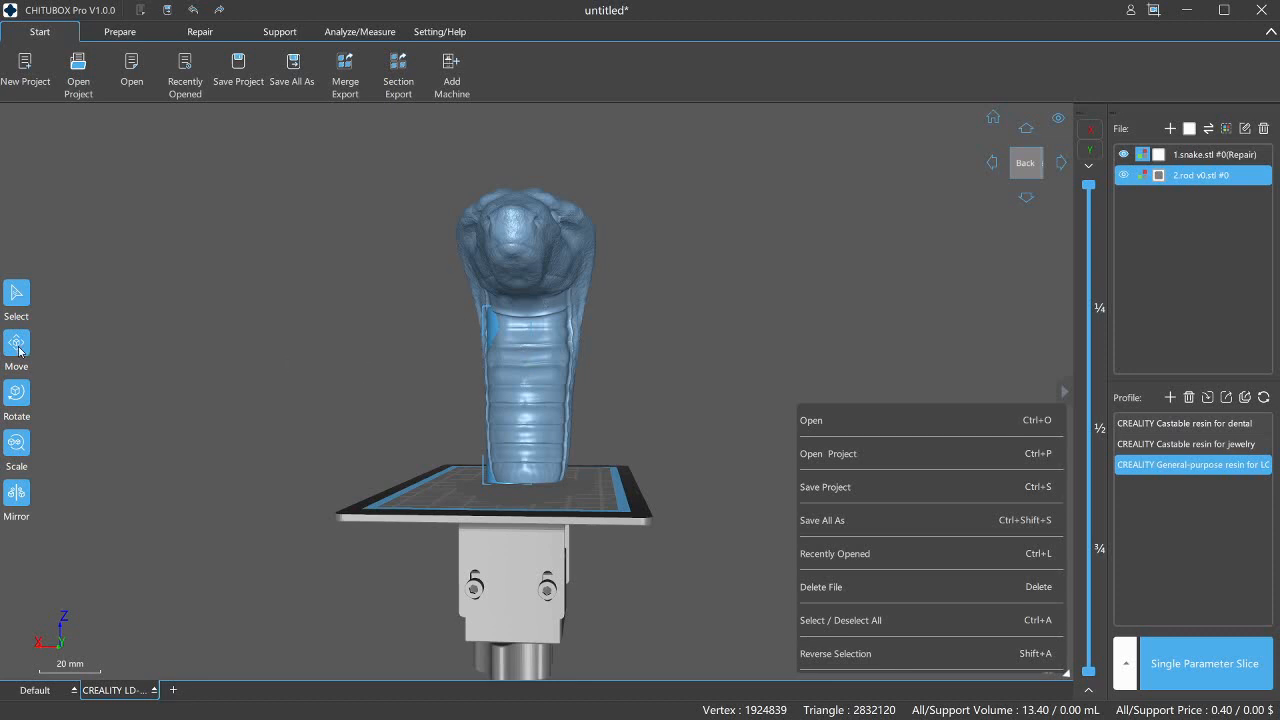
mouse_move(240, 377)
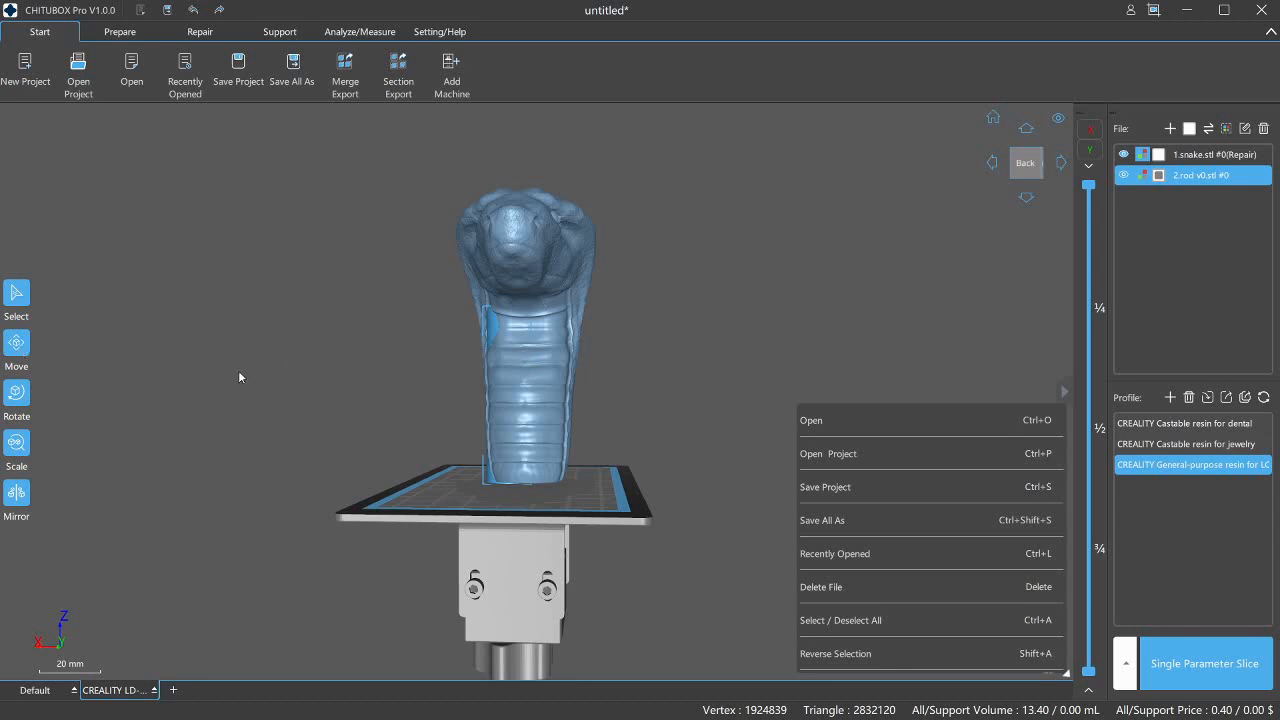
mouse_move(540, 372)
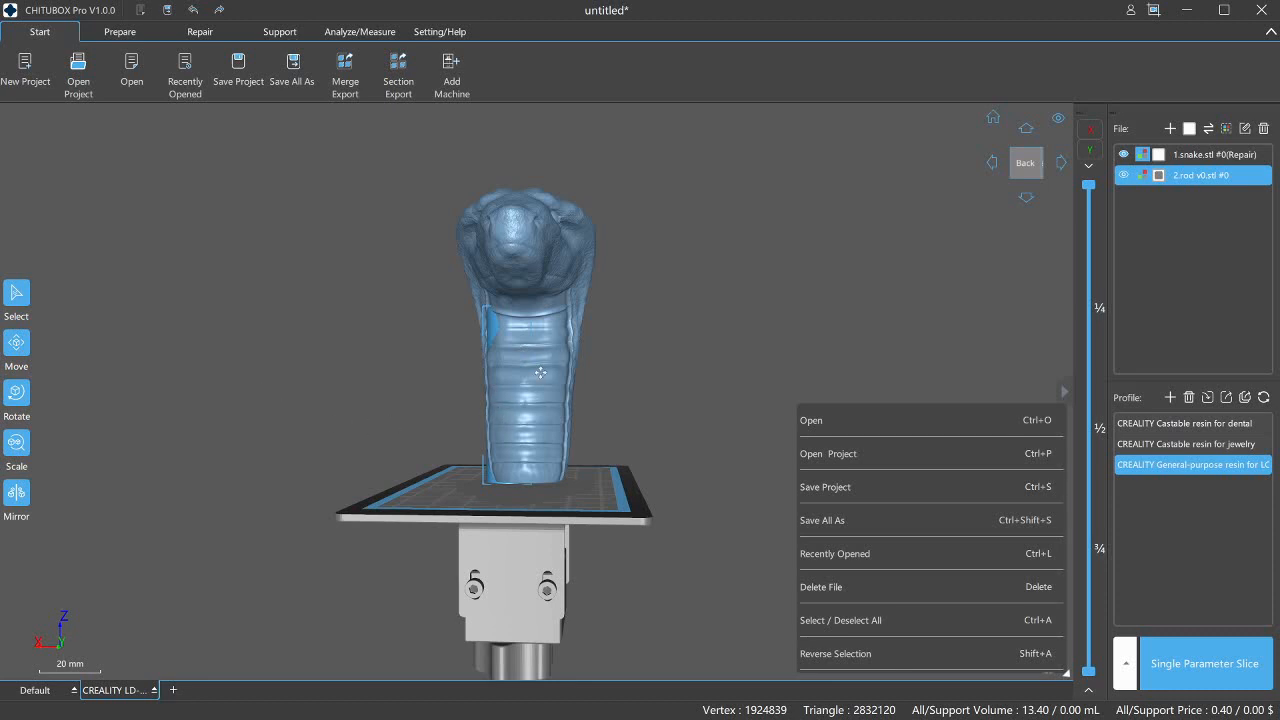
mouse_move(478, 356)
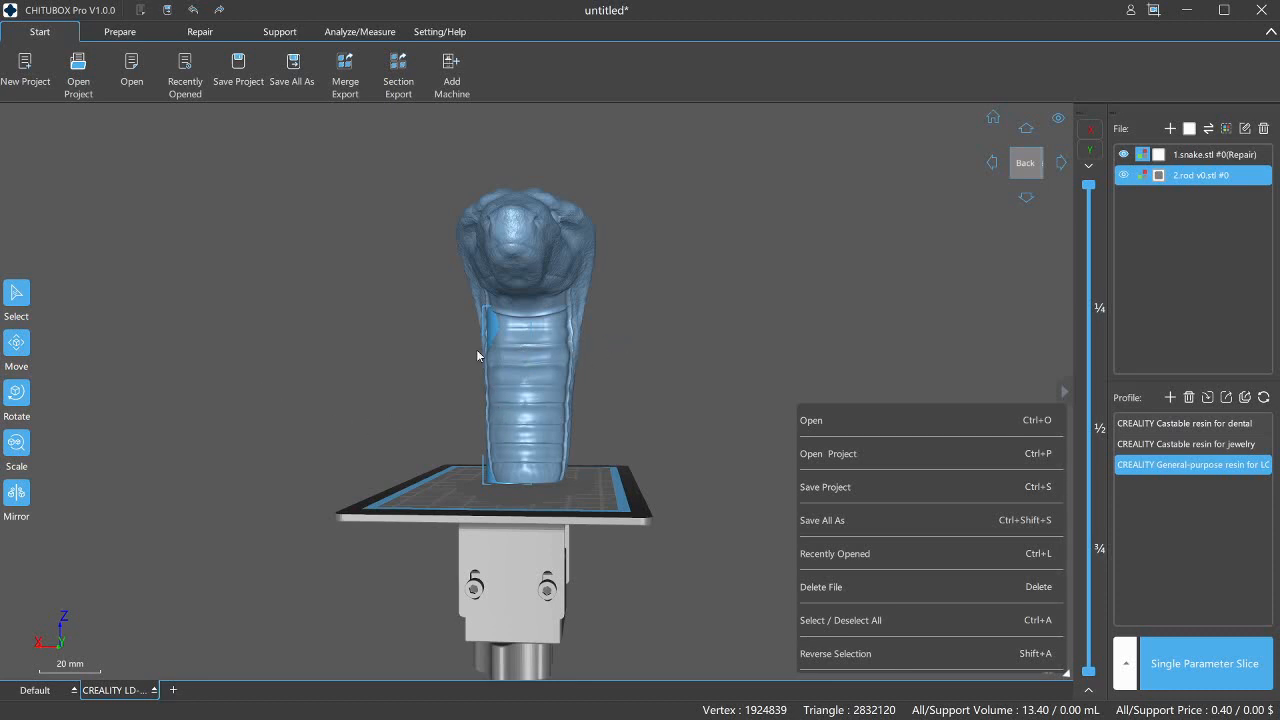
mouse_move(543, 345)
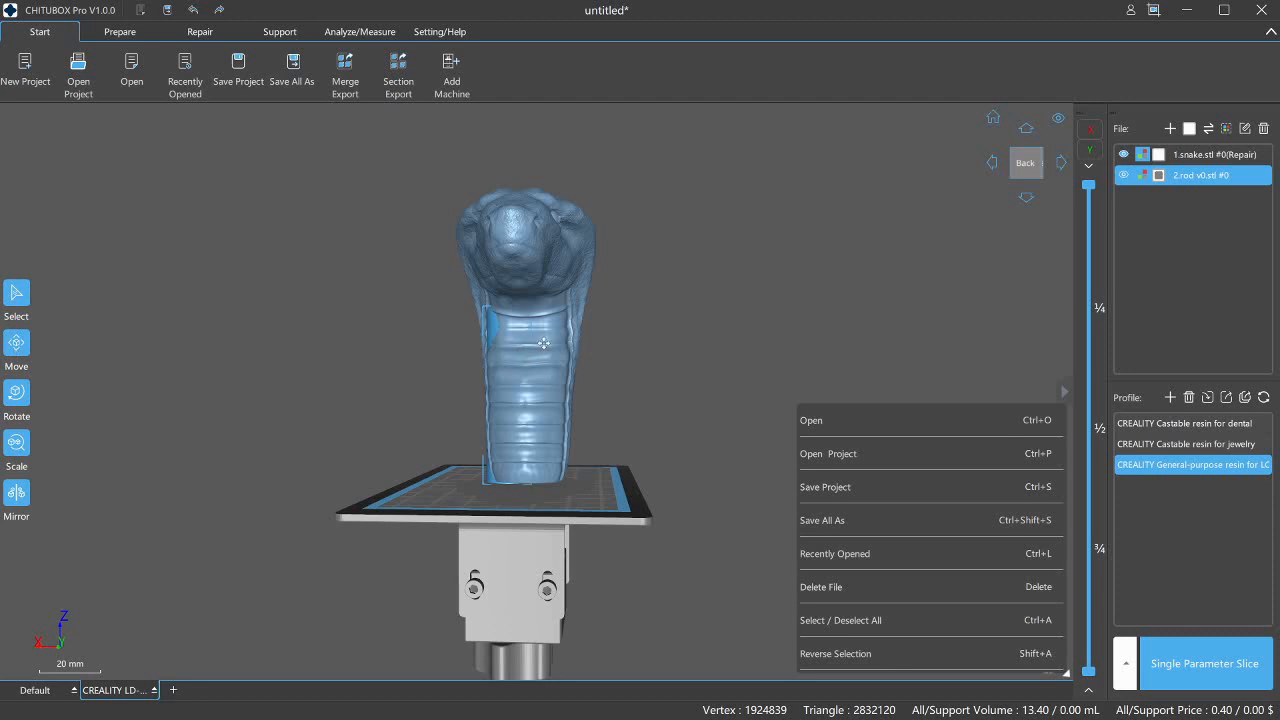
mouse_move(626, 326)
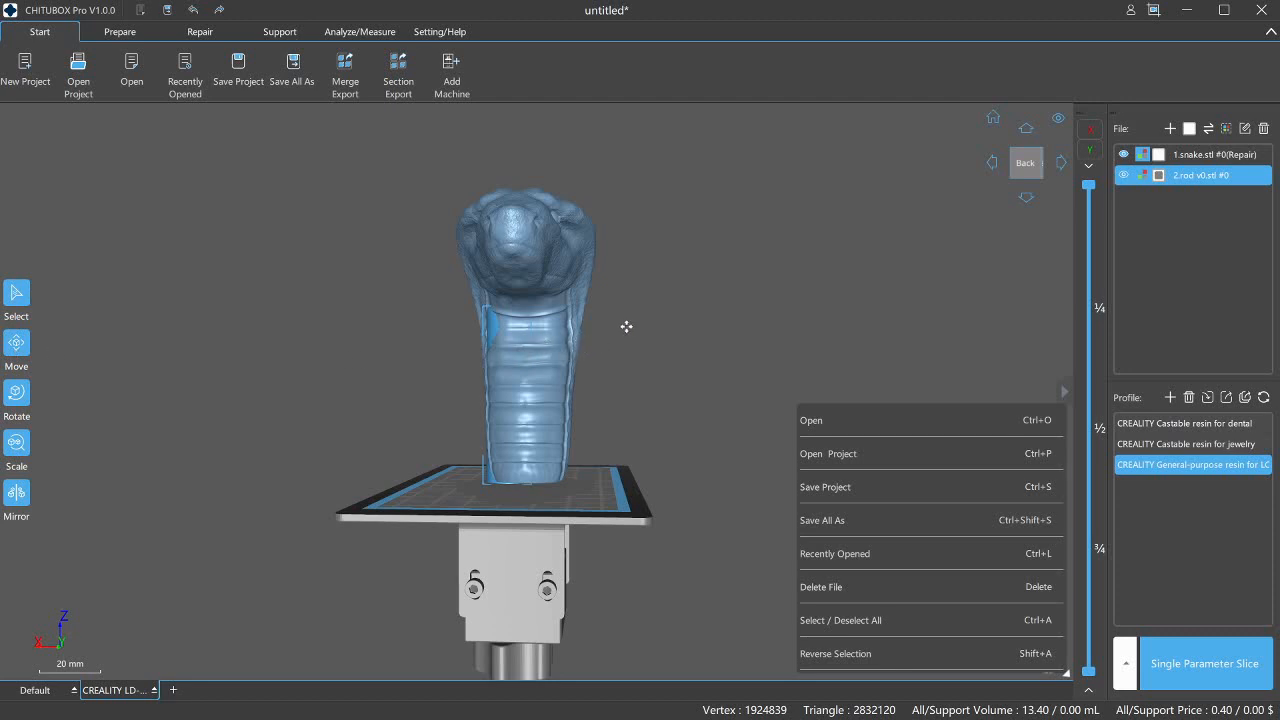
mouse_move(835, 350)
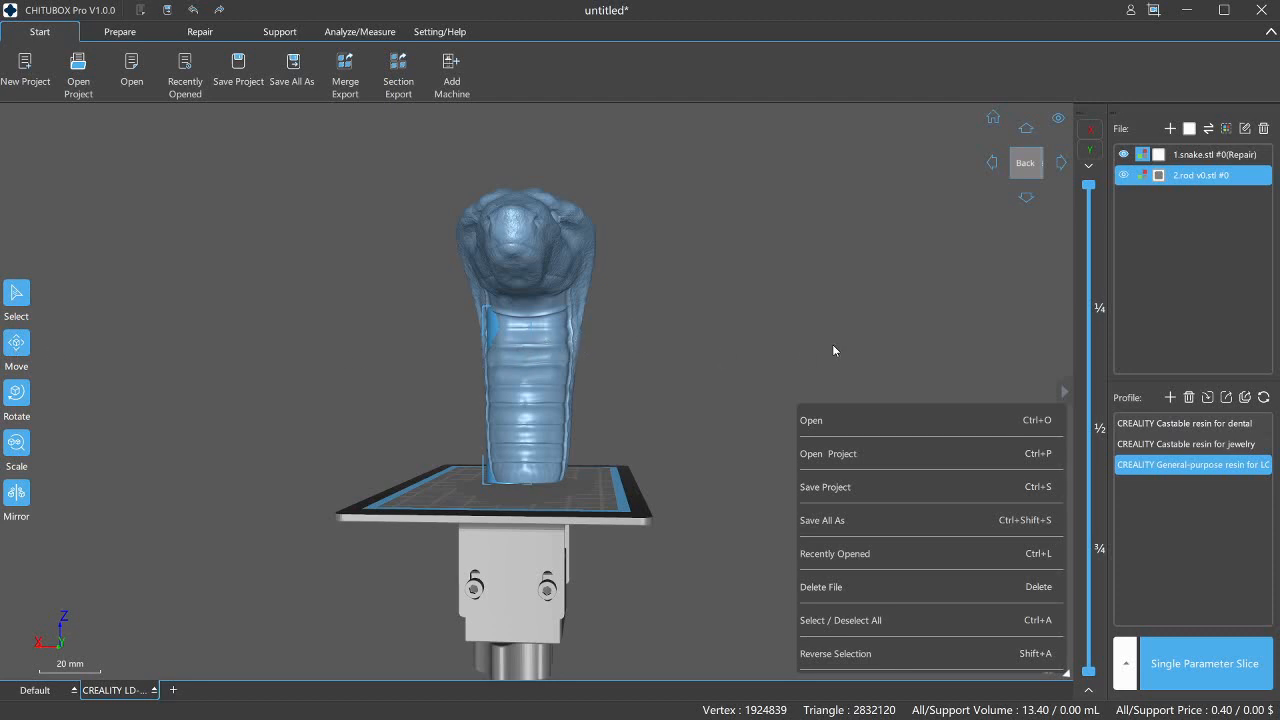
mouse_move(530, 523)
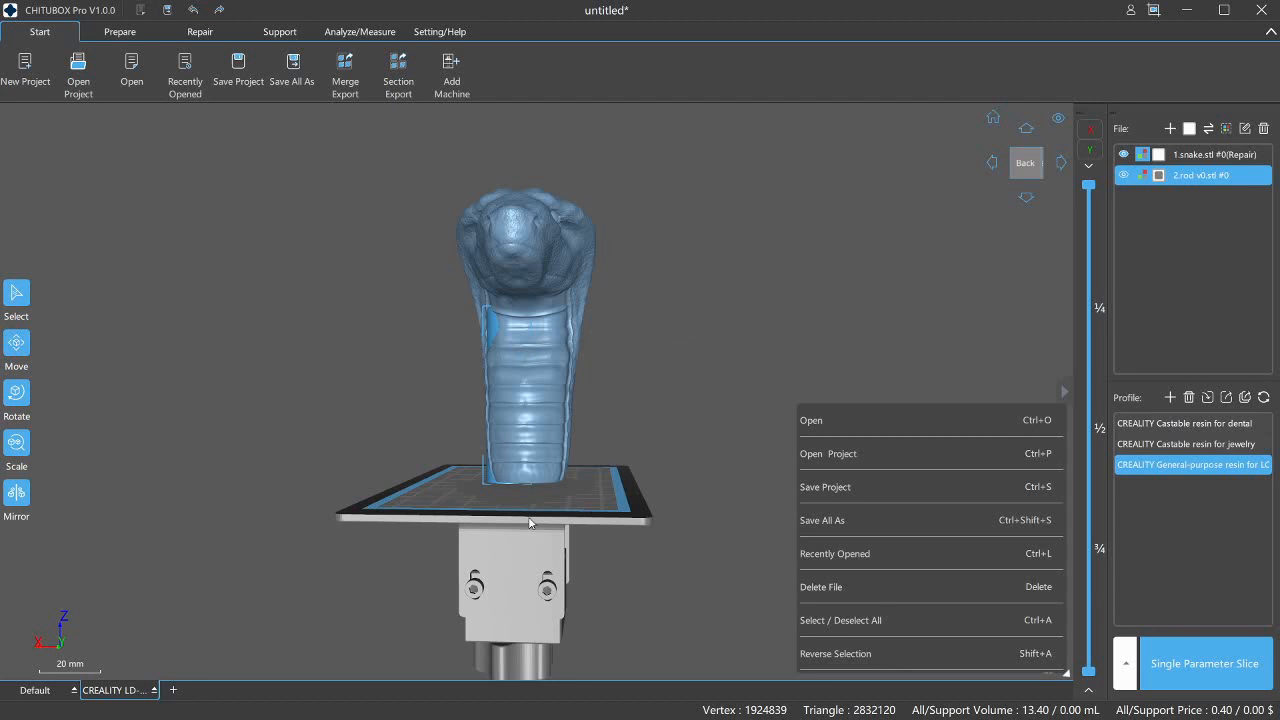
mouse_move(730, 567)
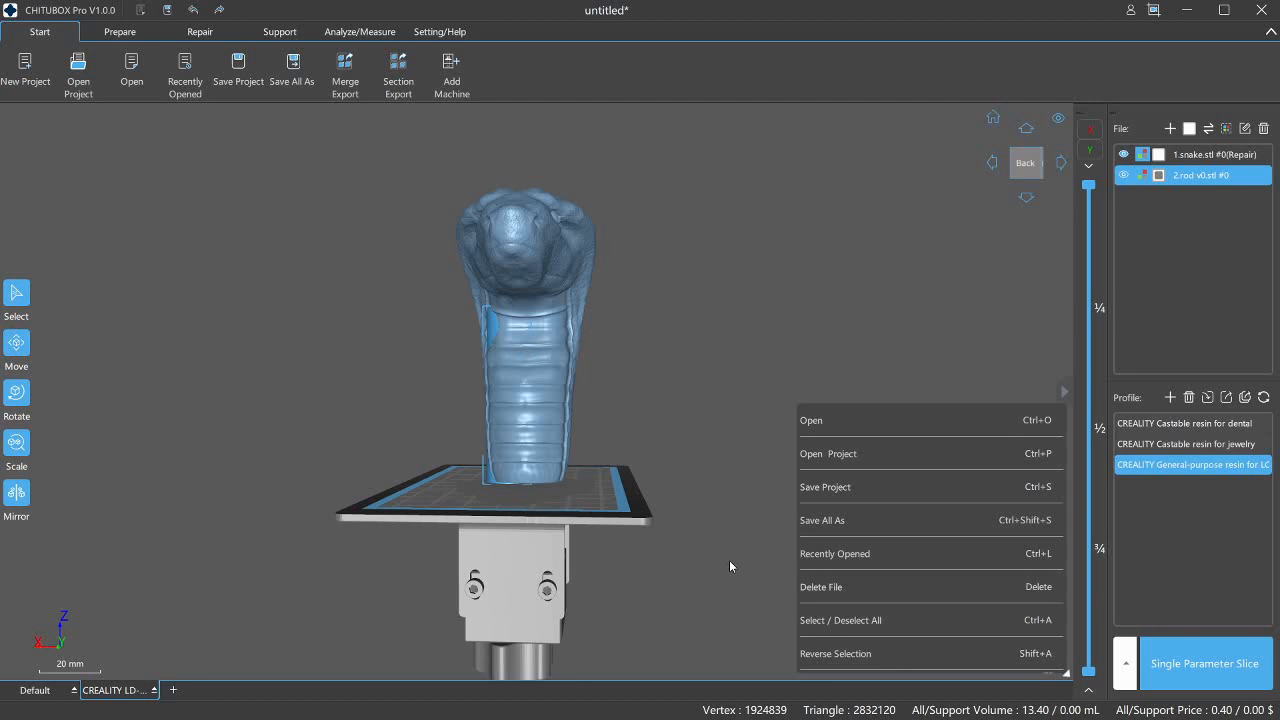
mouse_move(17, 340)
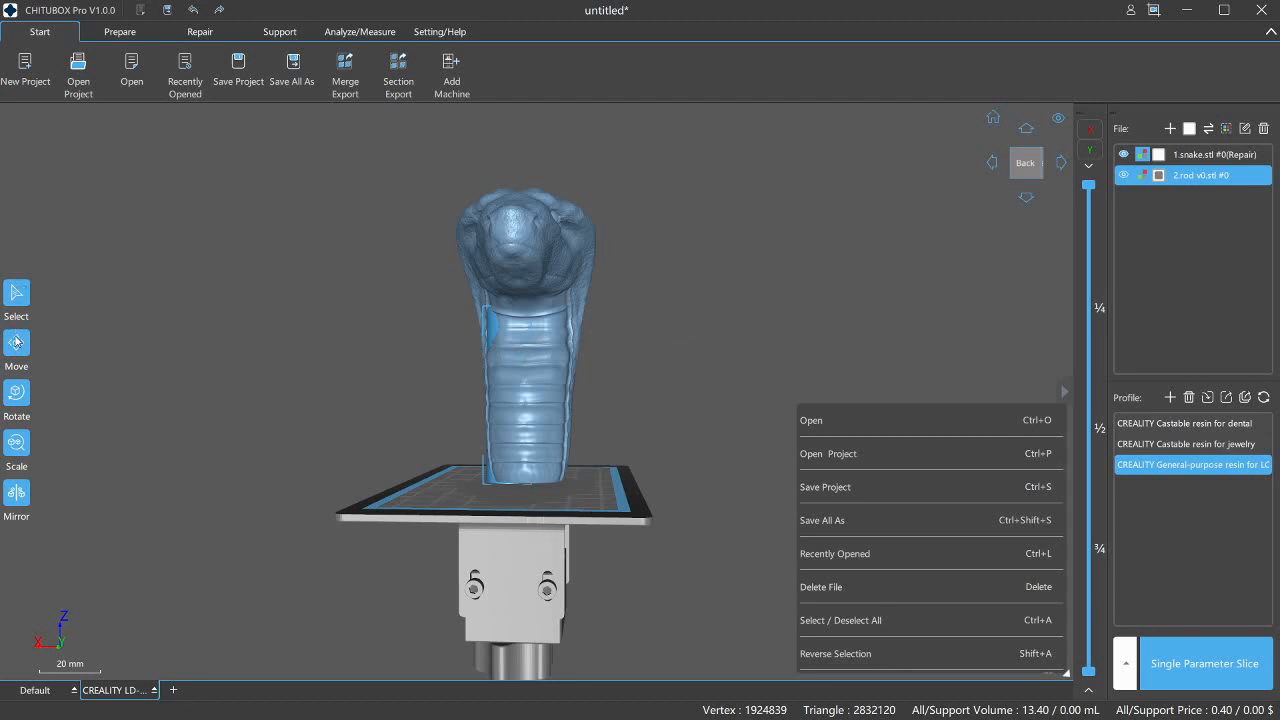
mouse_move(483, 394)
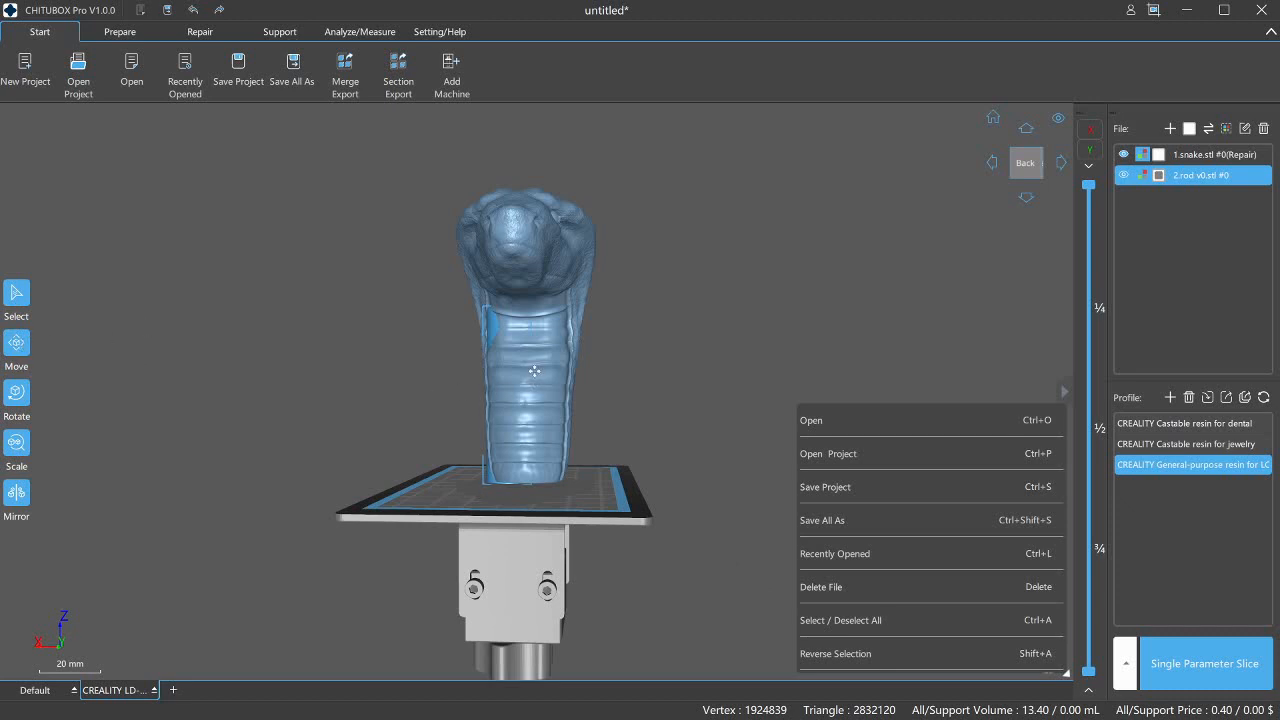
mouse_move(515, 299)
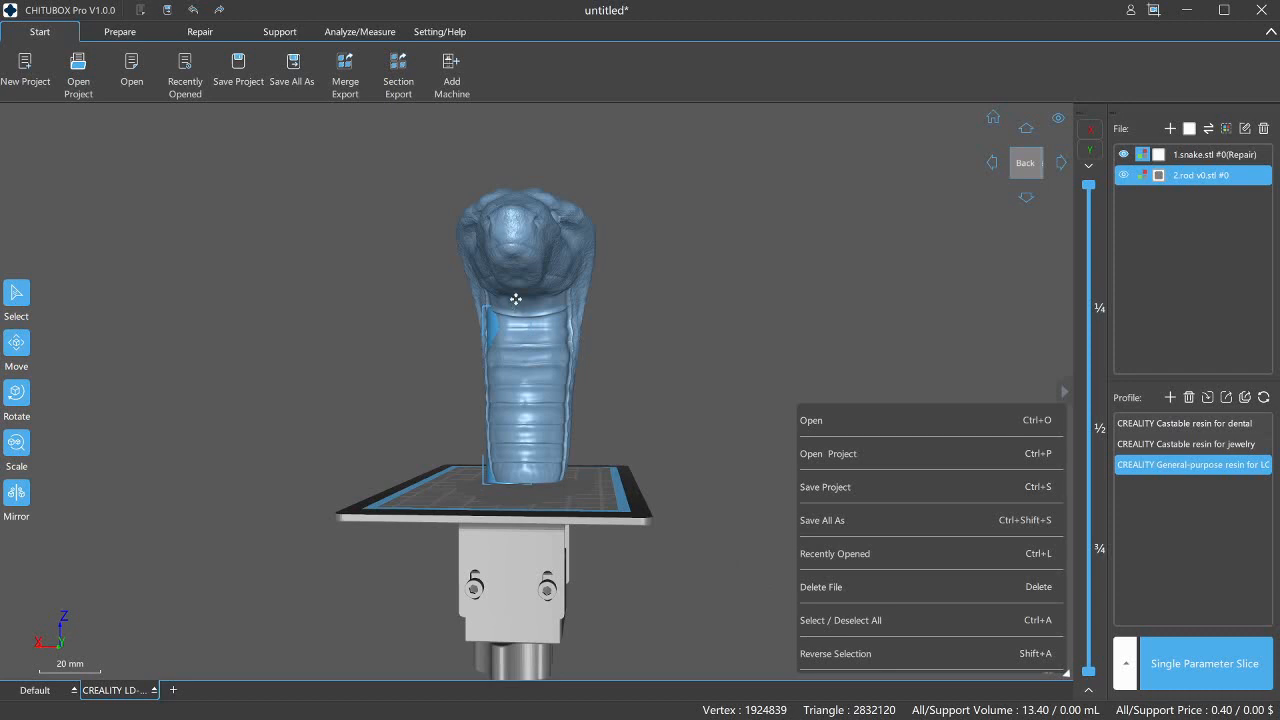
mouse_move(505, 279)
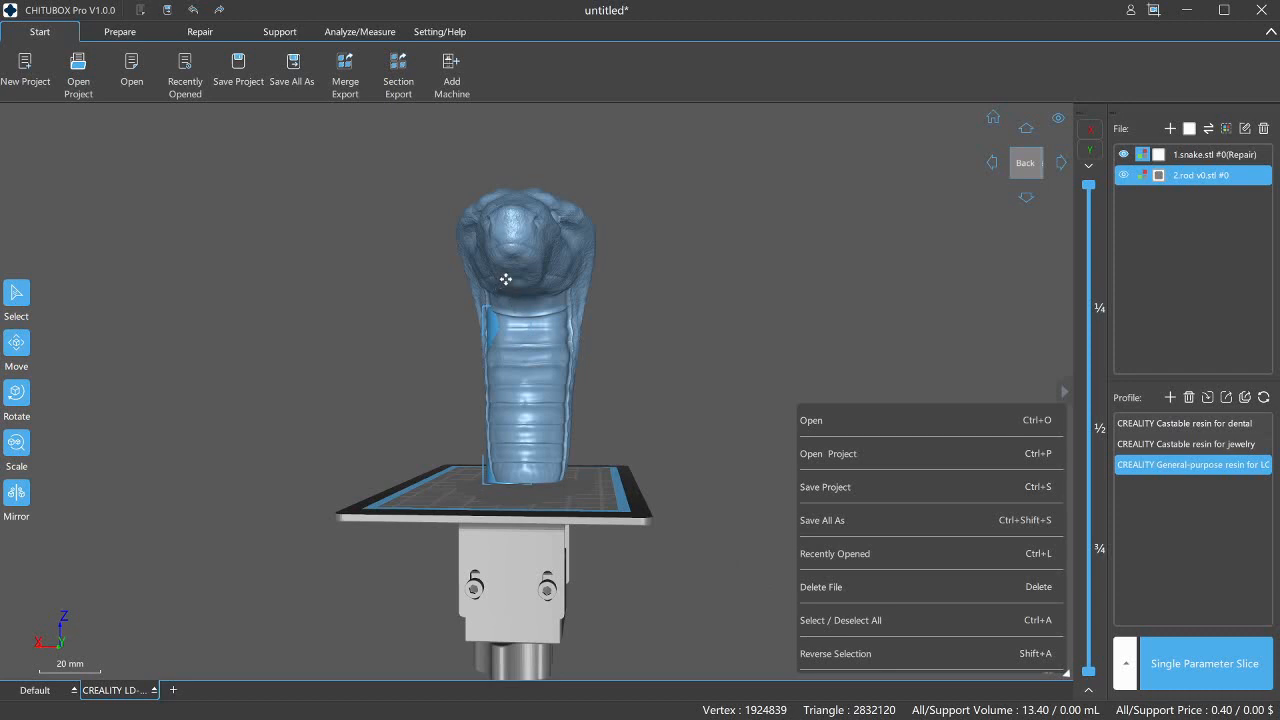
mouse_move(322, 337)
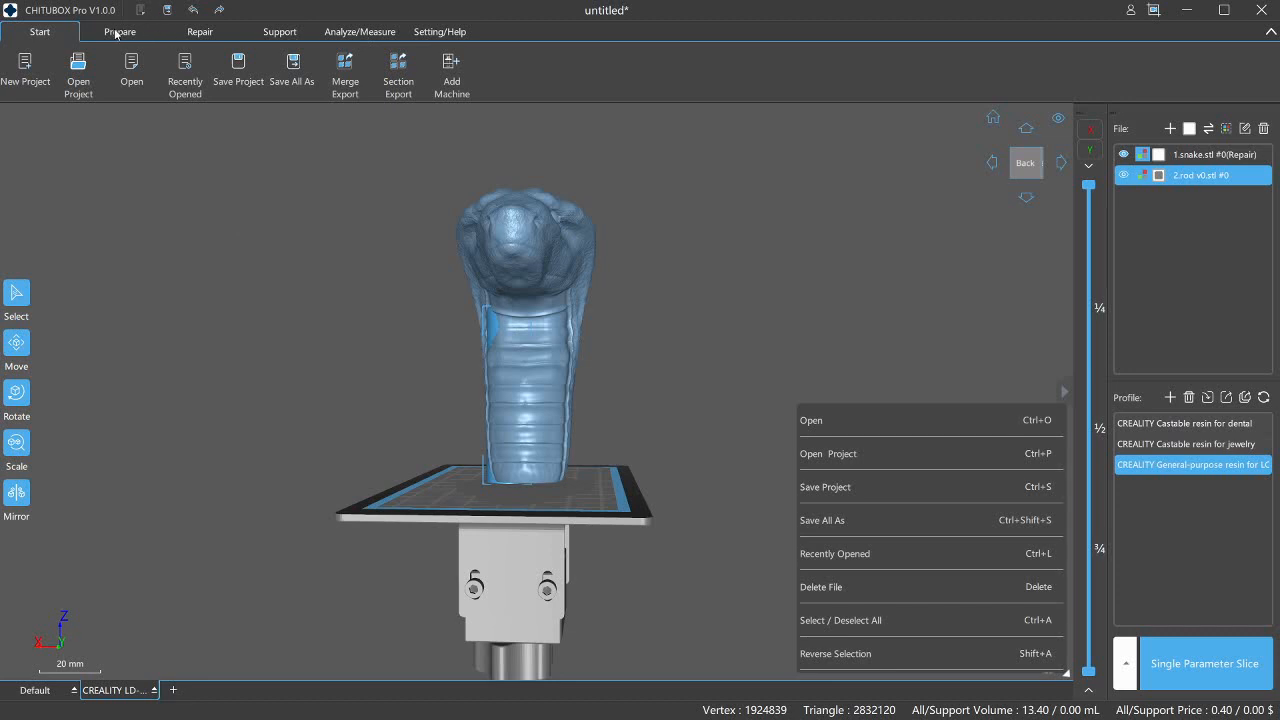
mouse_move(397, 85)
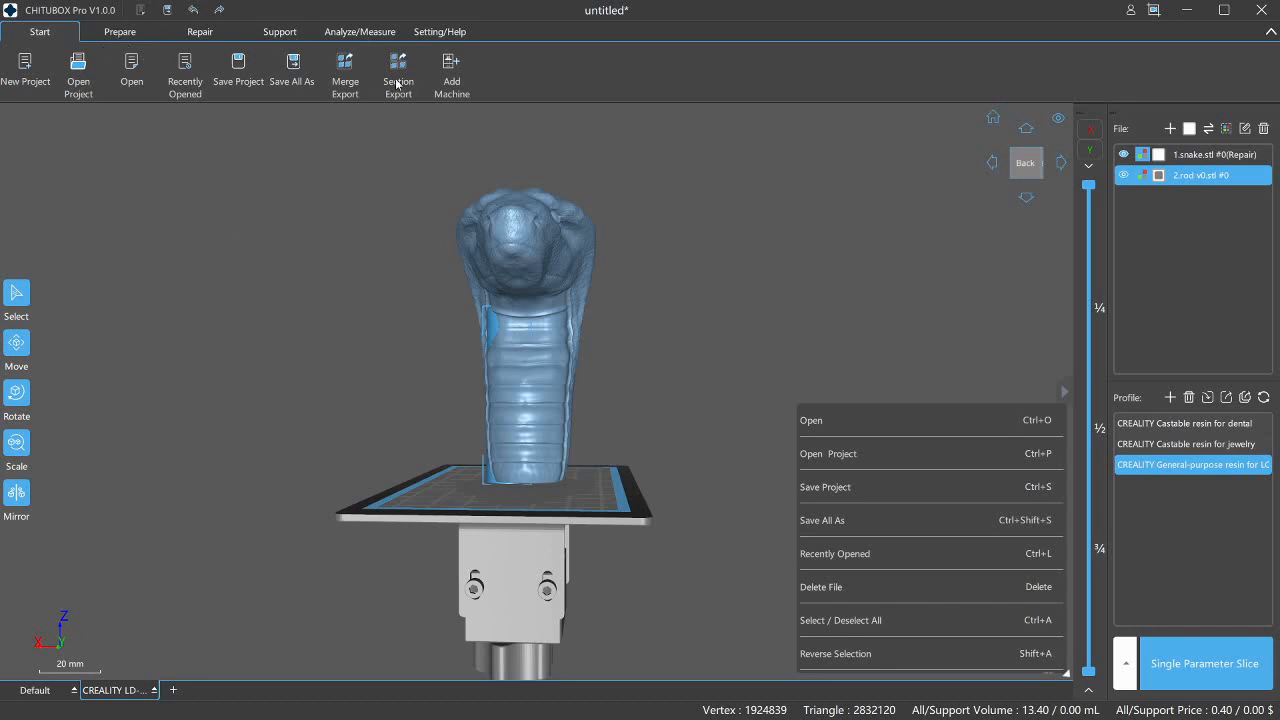
- Bring up the Prepare tools with the snake head active on the rod
left_click(119, 31)
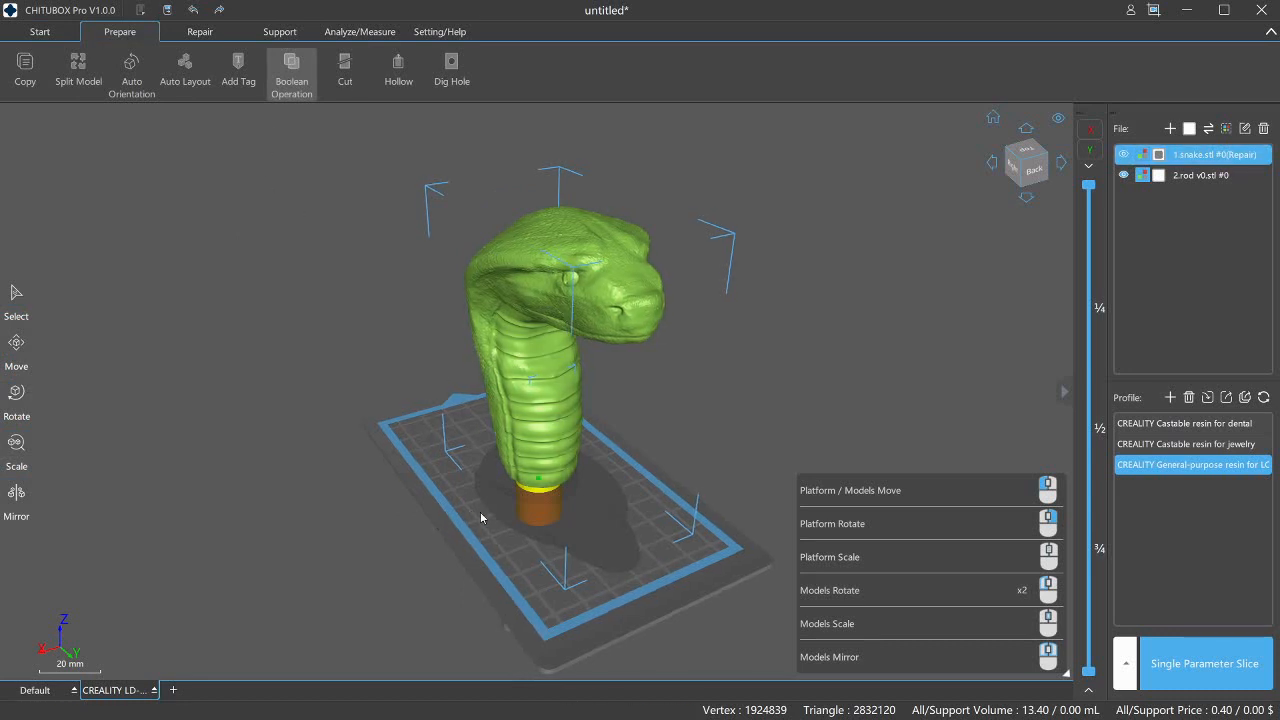
mouse_move(572, 685)
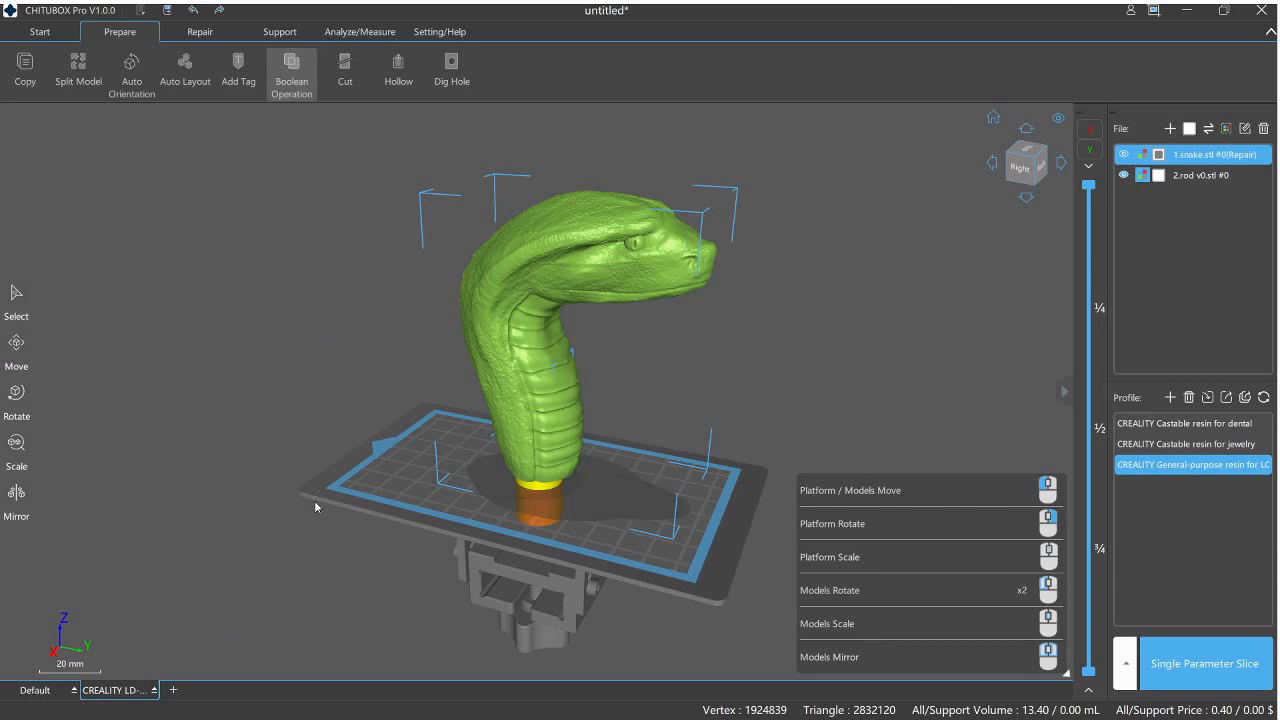
mouse_move(115, 160)
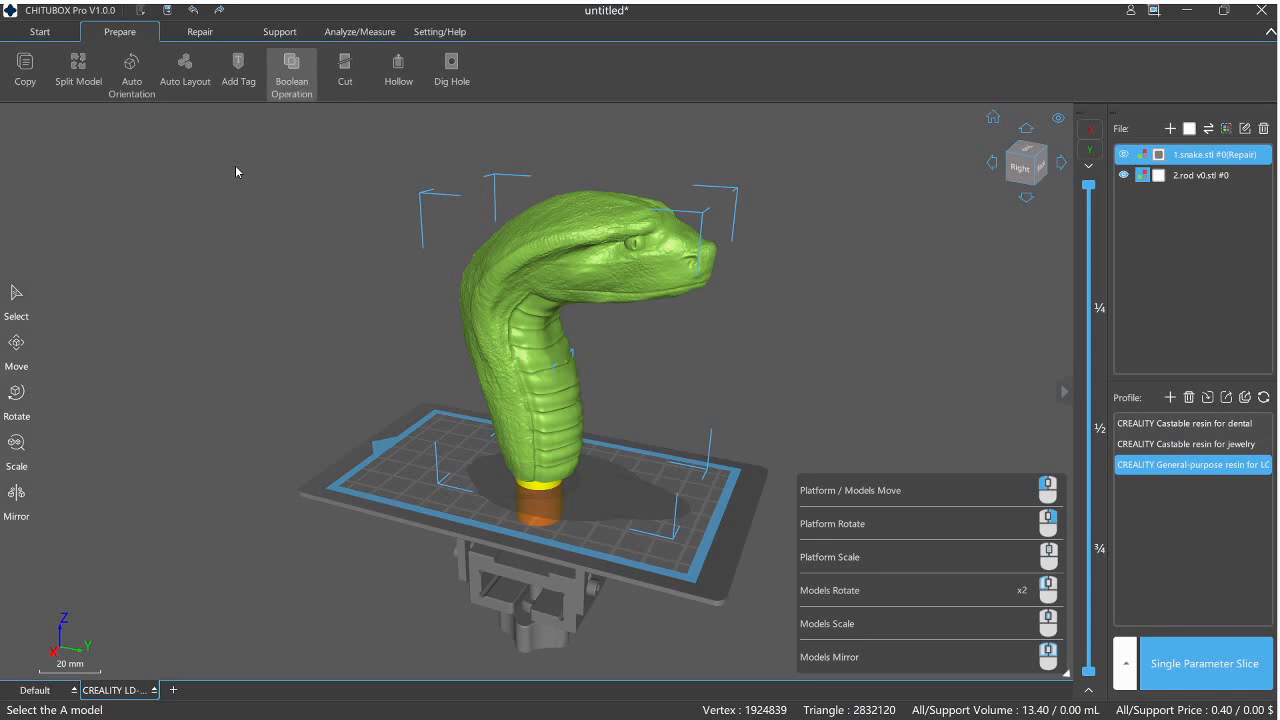
mouse_move(157, 189)
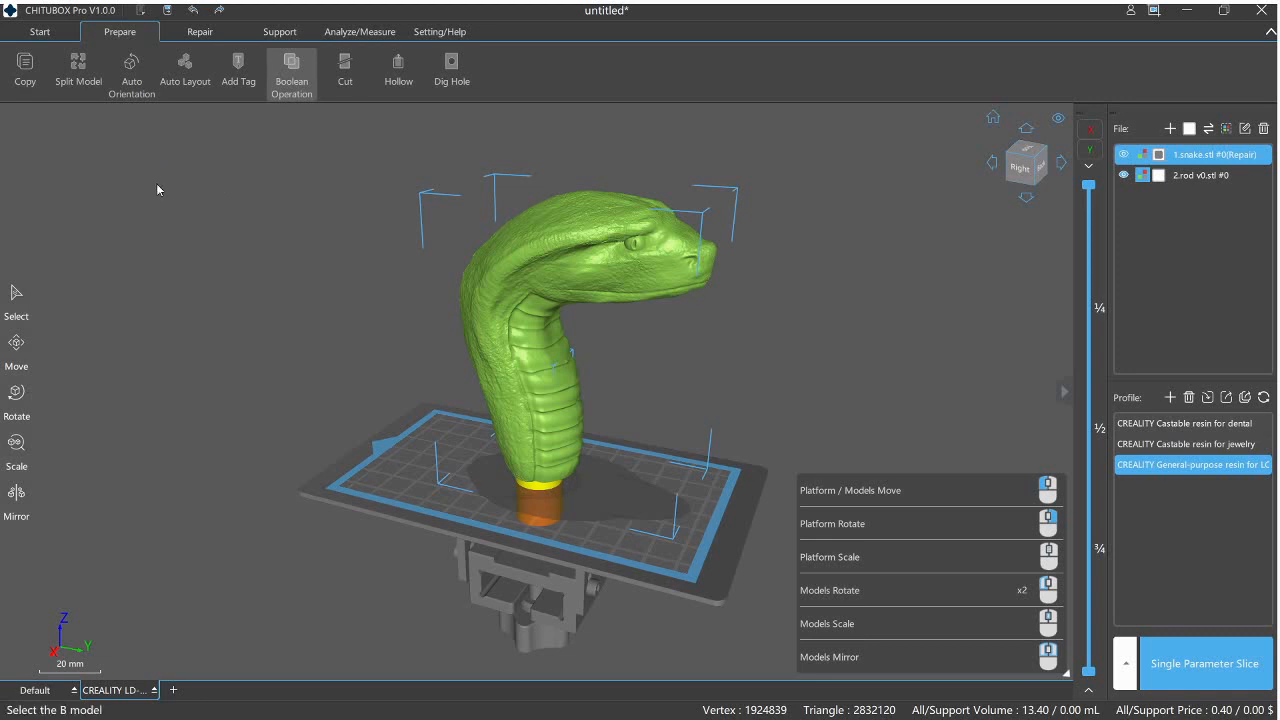
mouse_move(215, 251)
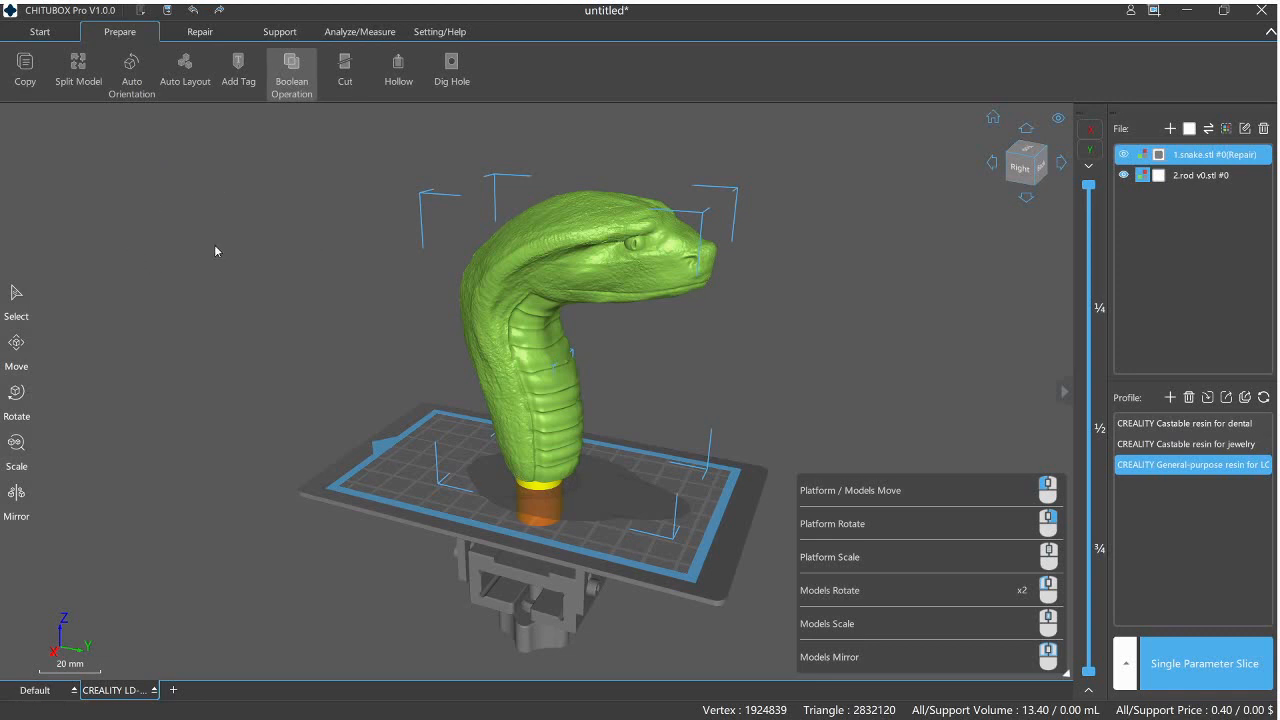
mouse_move(251, 283)
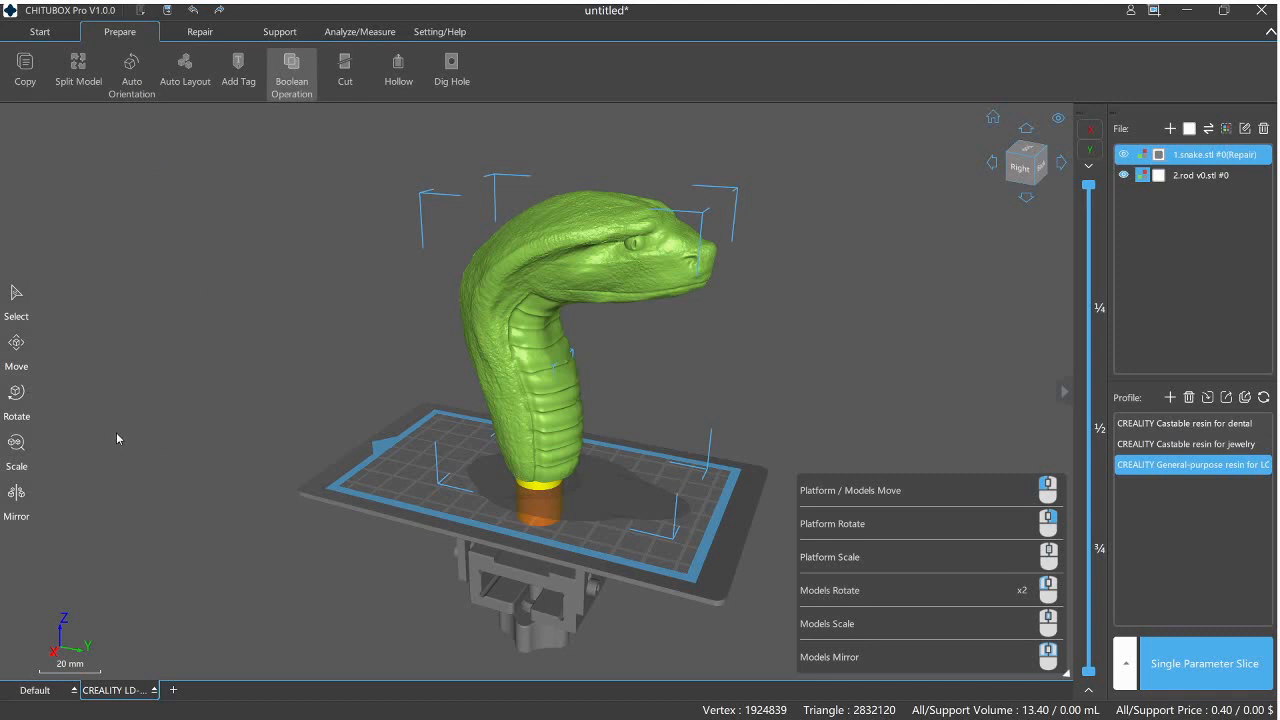
- Produce the Boolean result 3.snake.stl, raising the vertex count to 3,867,272
left_click(291, 70)
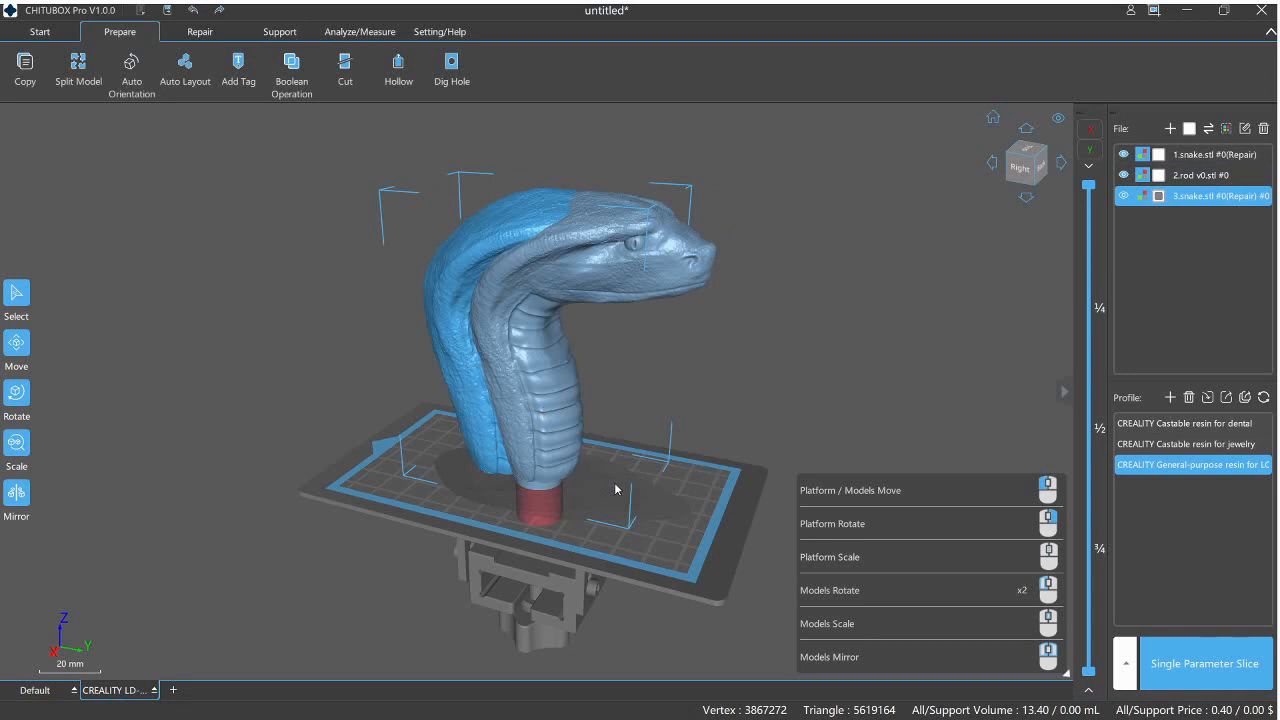
mouse_move(503, 466)
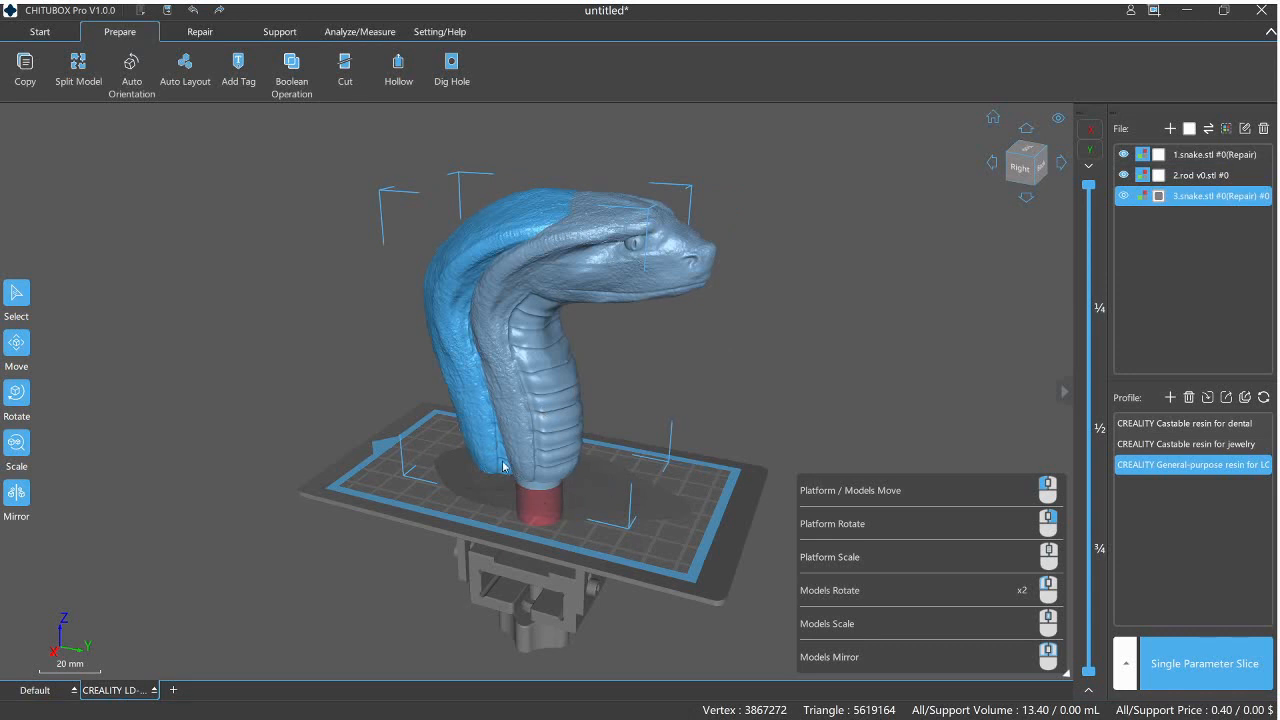
mouse_move(447, 385)
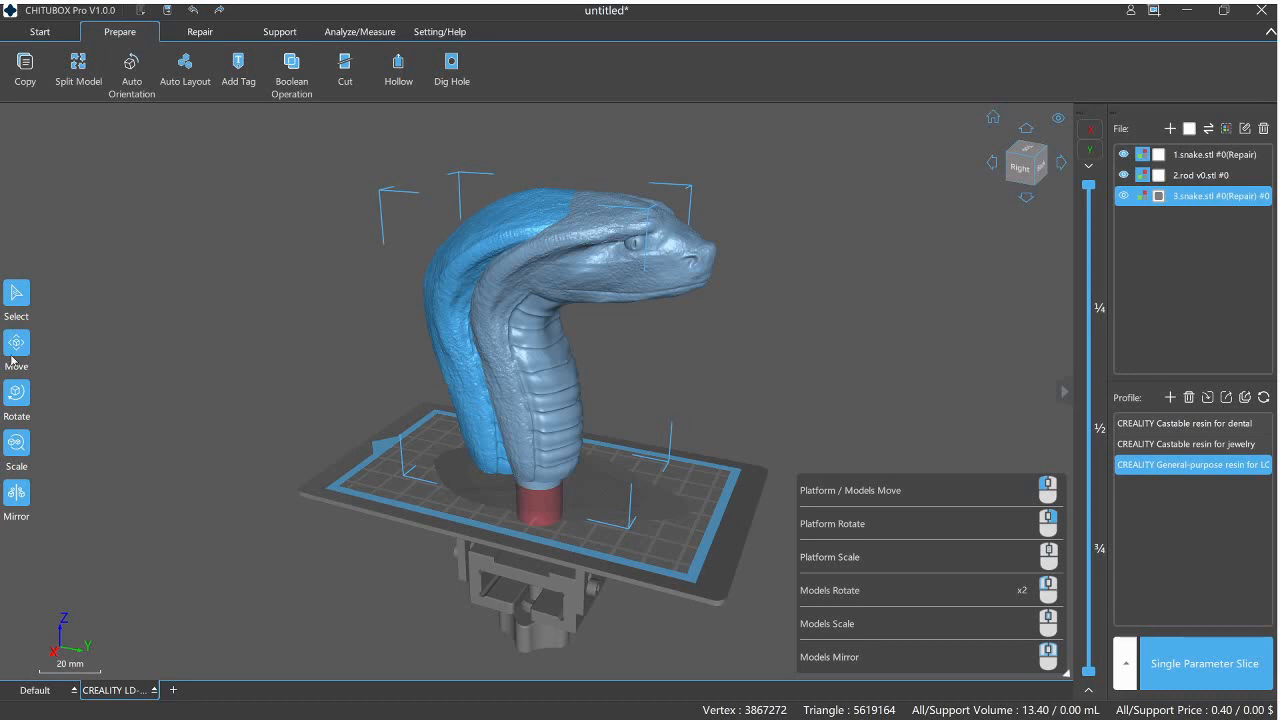
mouse_move(407, 397)
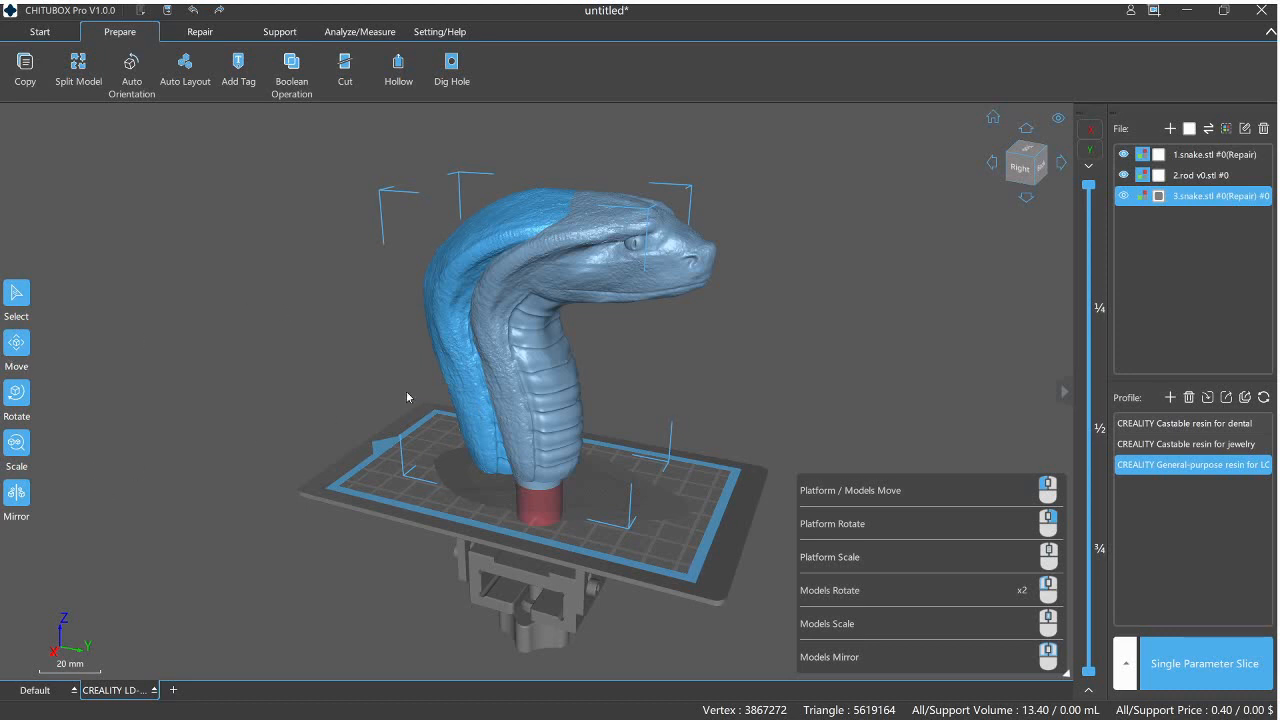
mouse_move(532, 335)
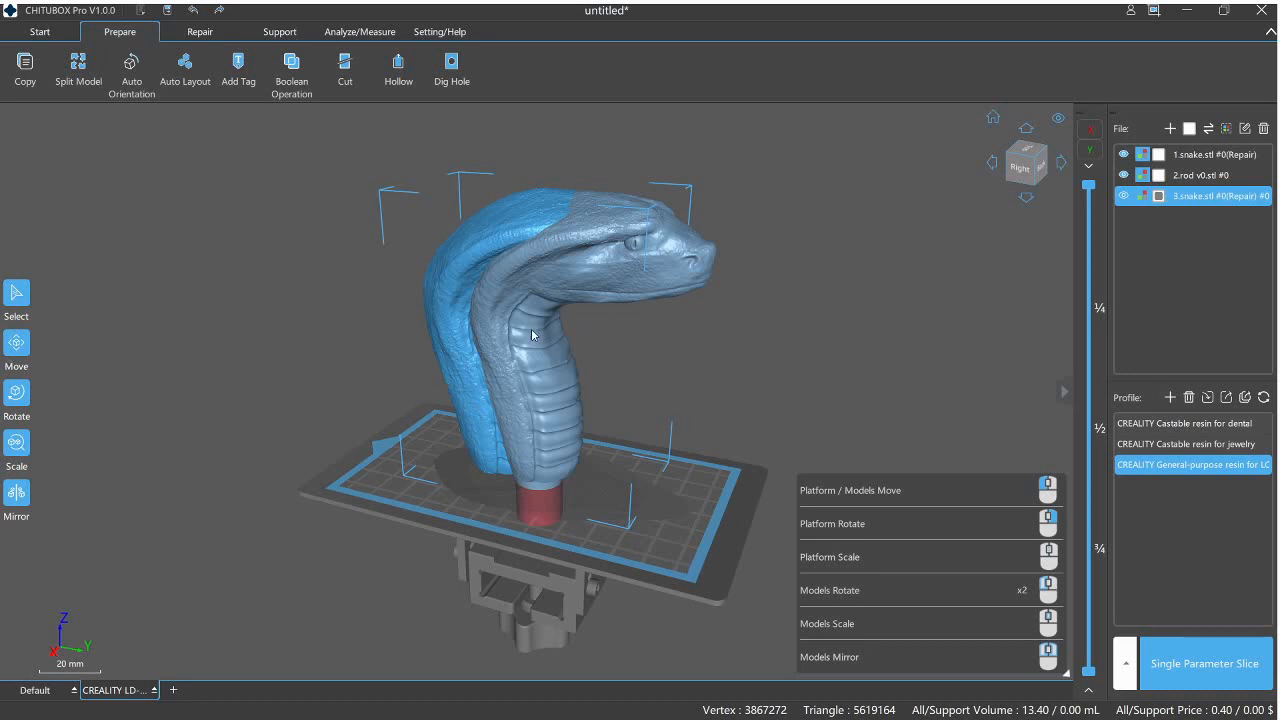
mouse_move(697, 321)
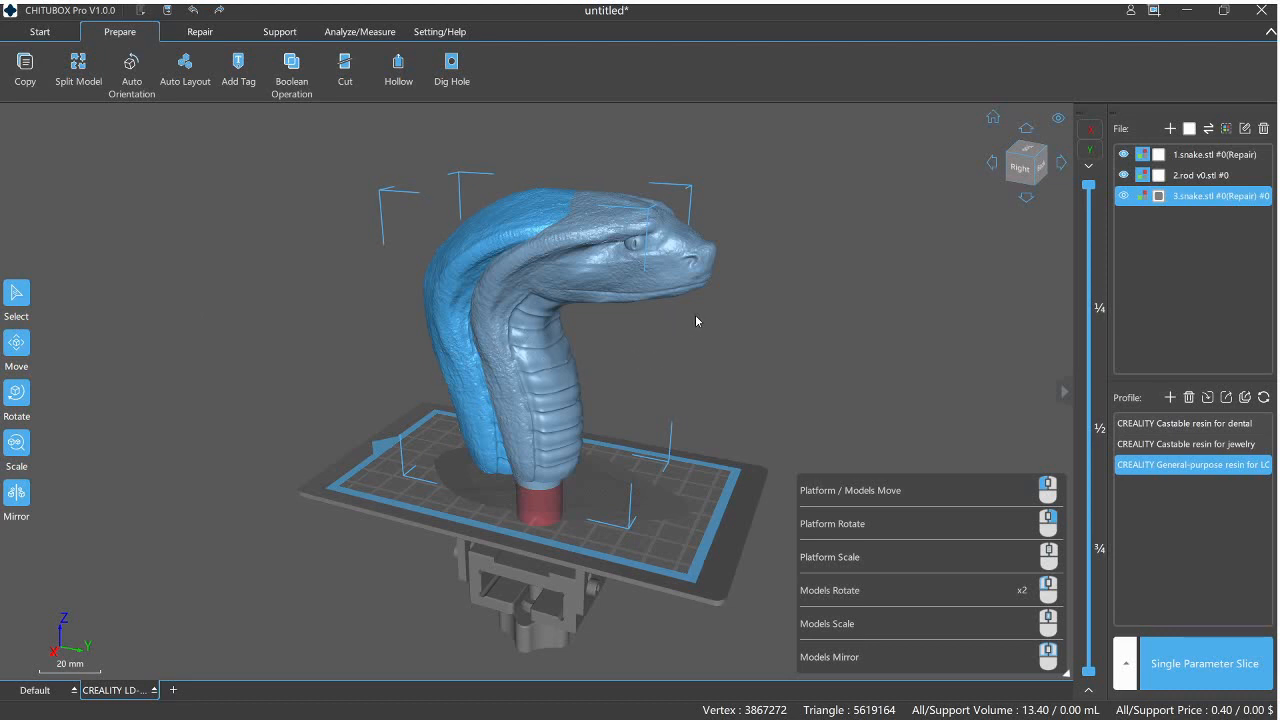
mouse_move(725, 302)
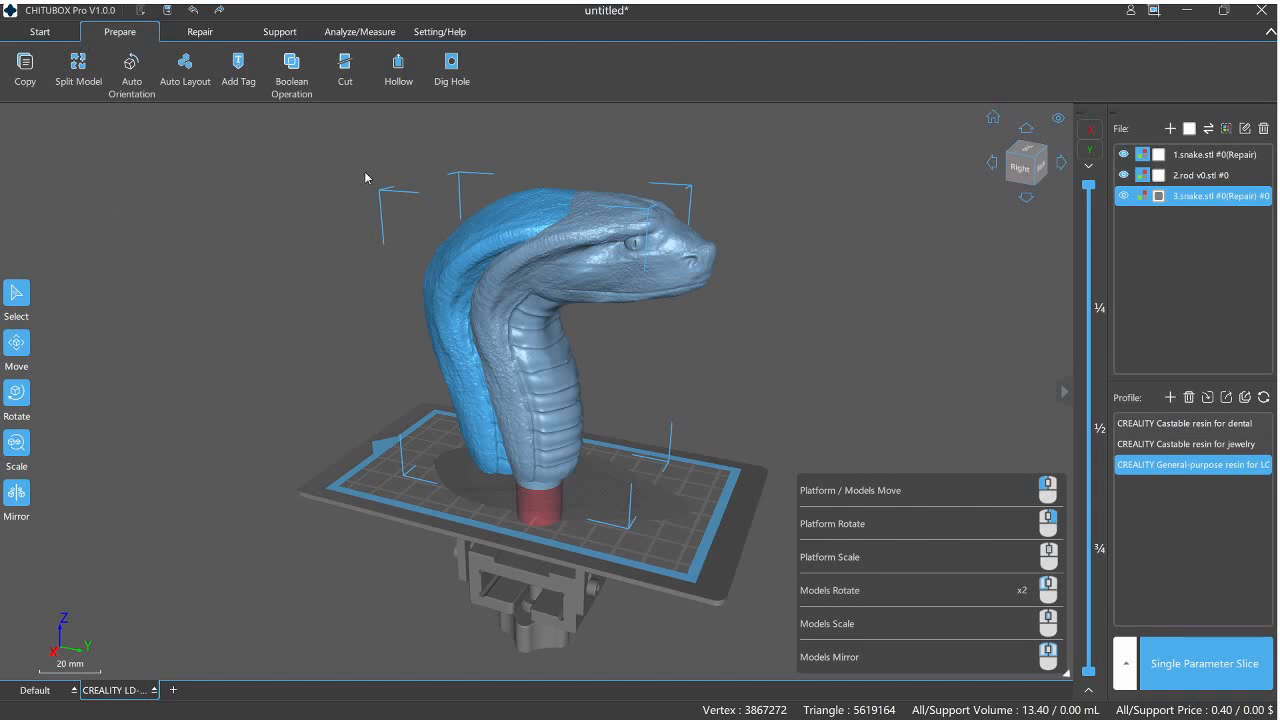
mouse_move(232, 68)
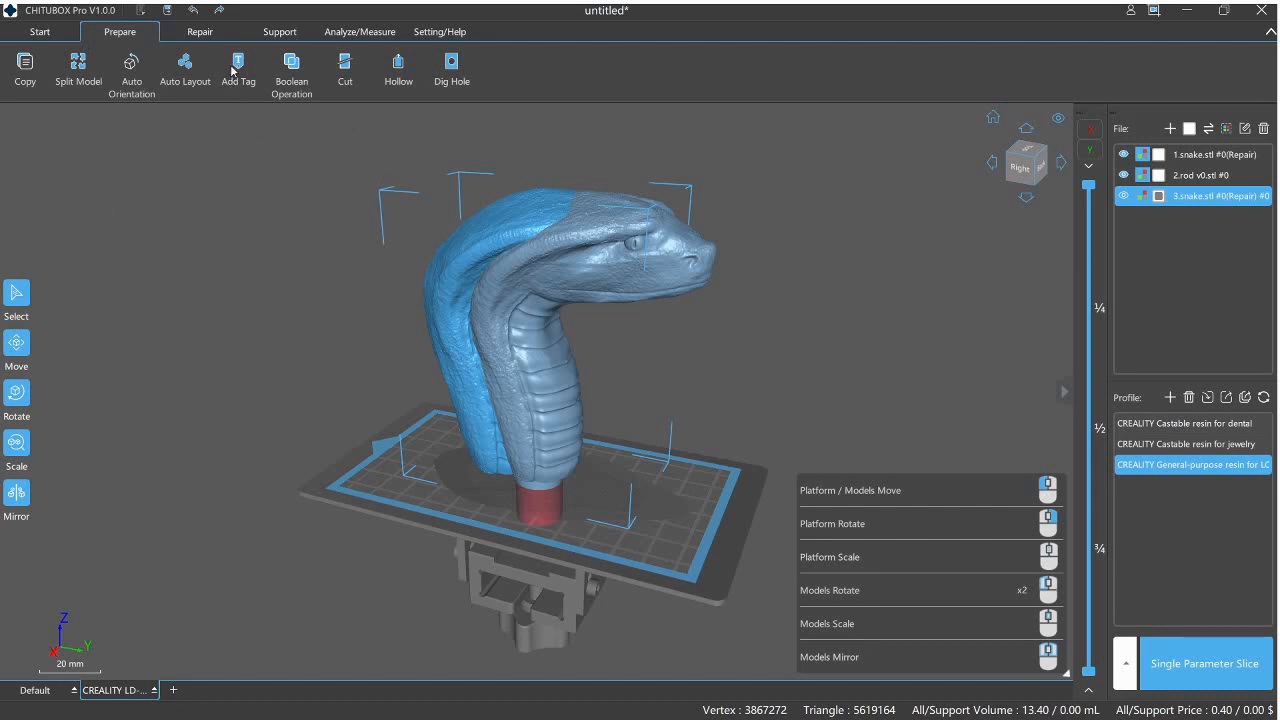
mouse_move(90, 151)
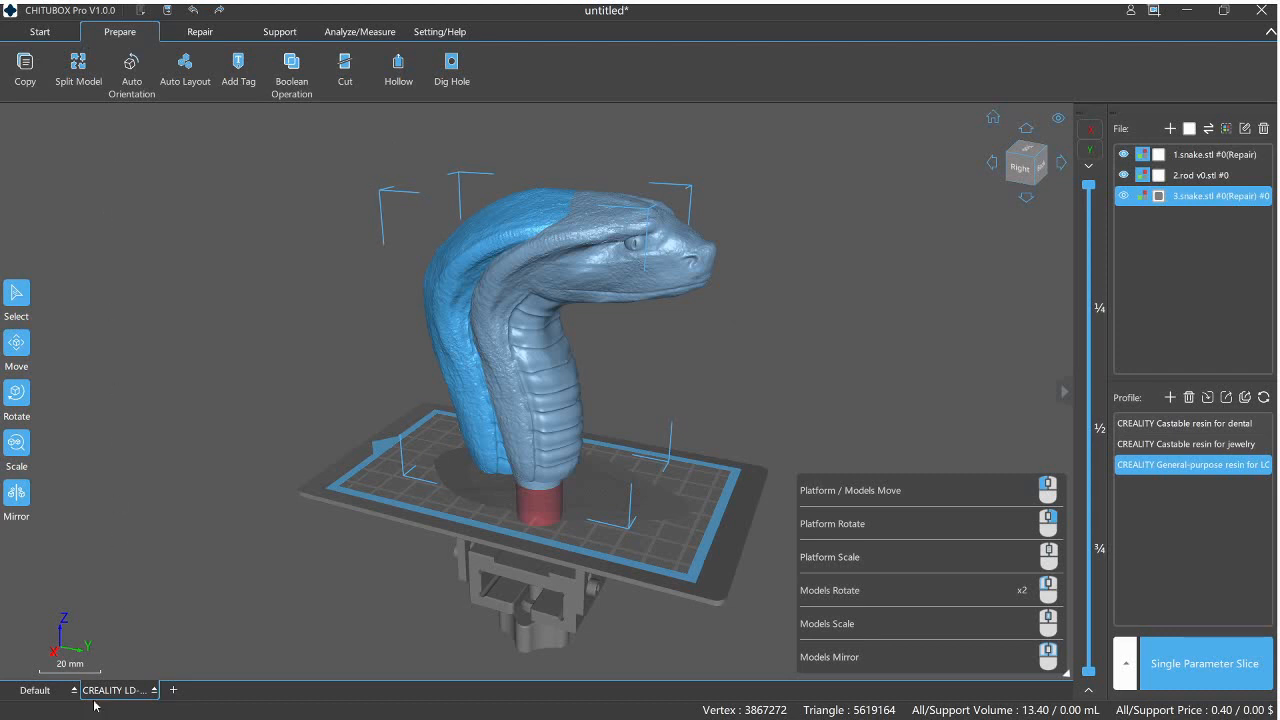
mouse_move(98, 623)
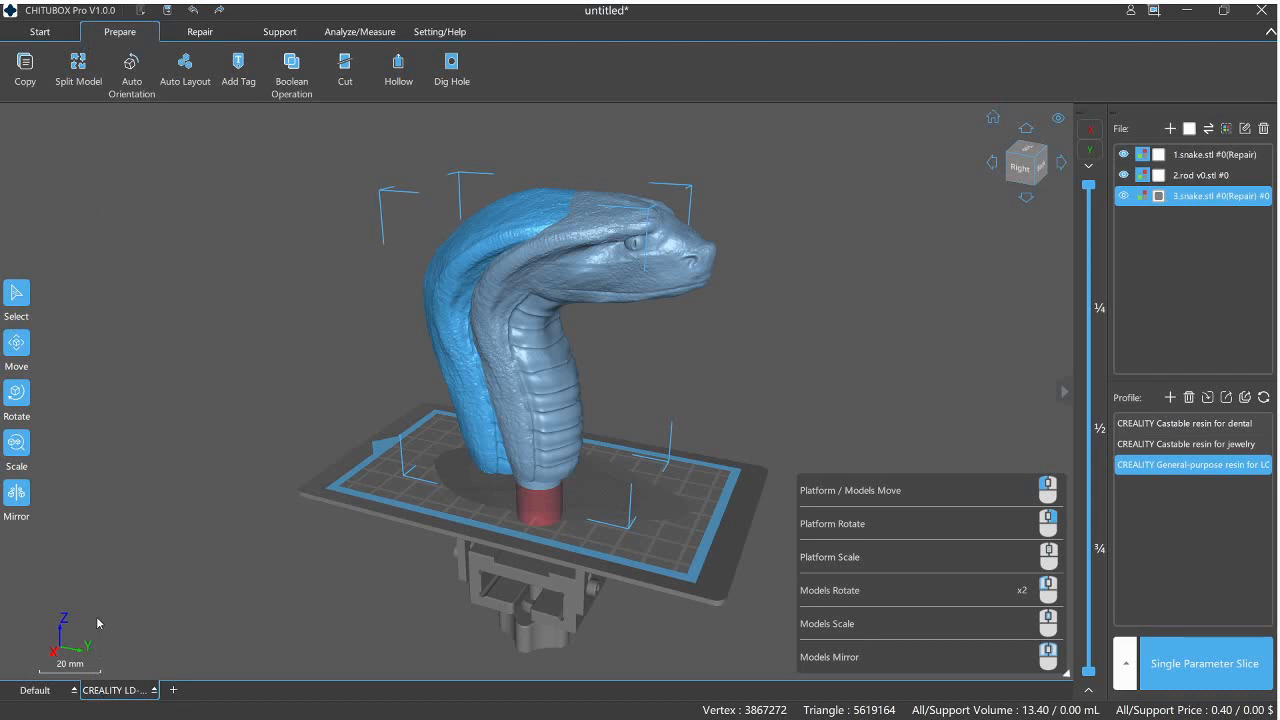
mouse_move(71, 547)
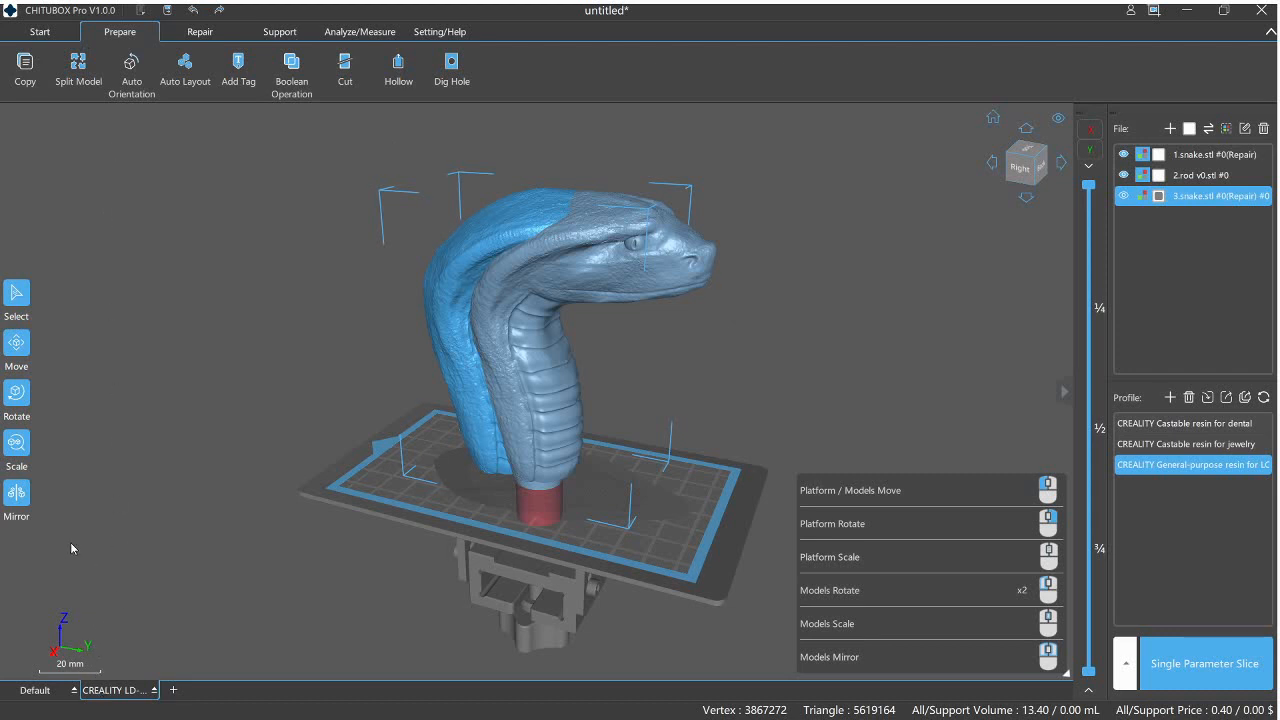
mouse_move(326, 242)
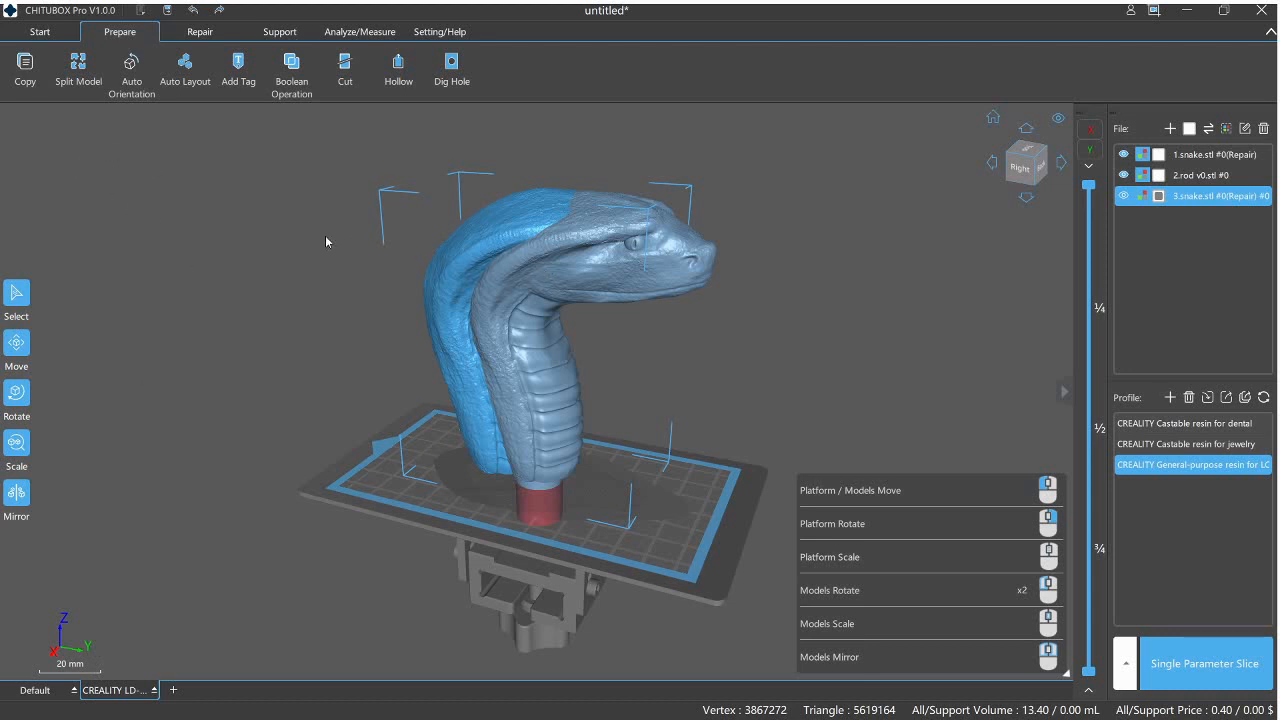
mouse_move(276, 198)
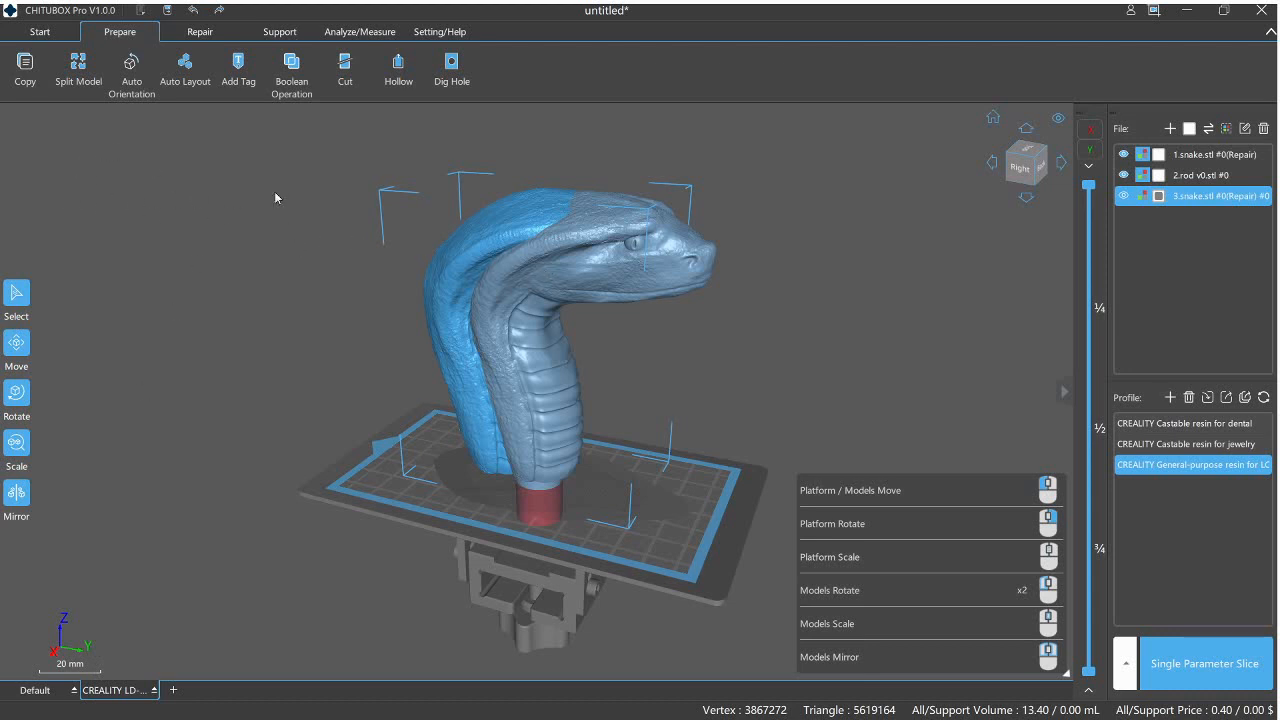
mouse_move(298, 245)
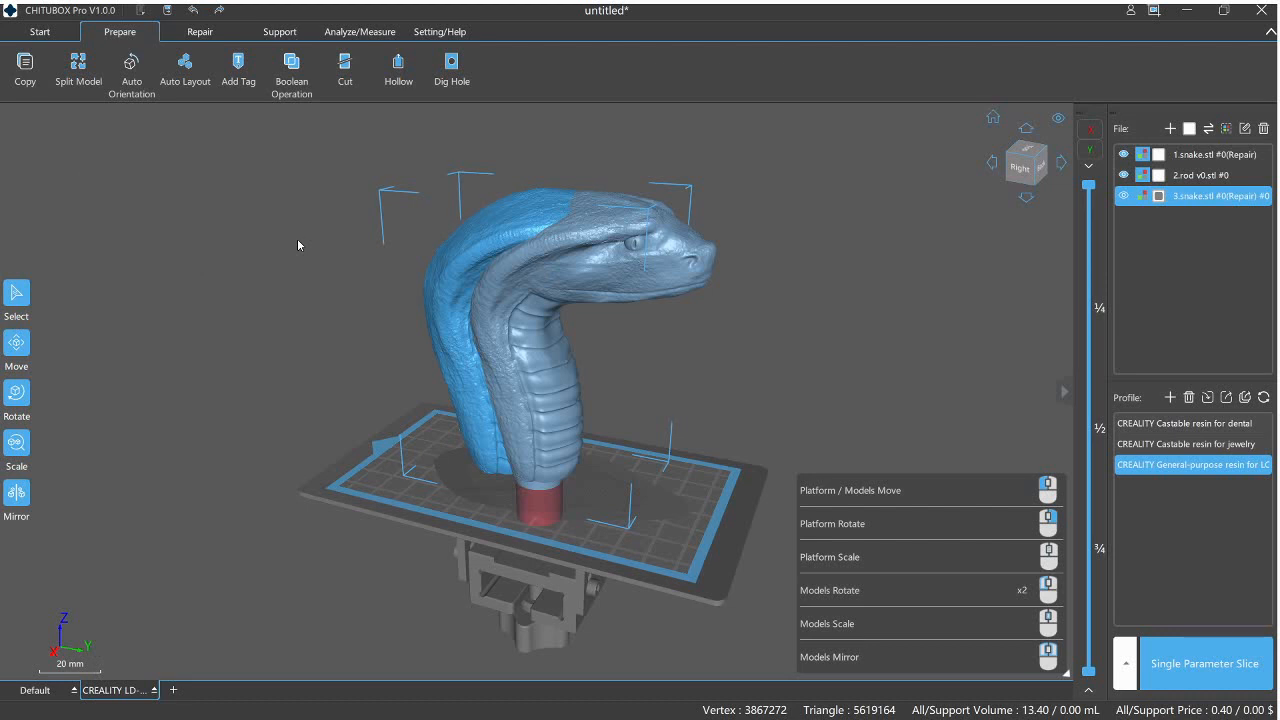
mouse_move(240, 237)
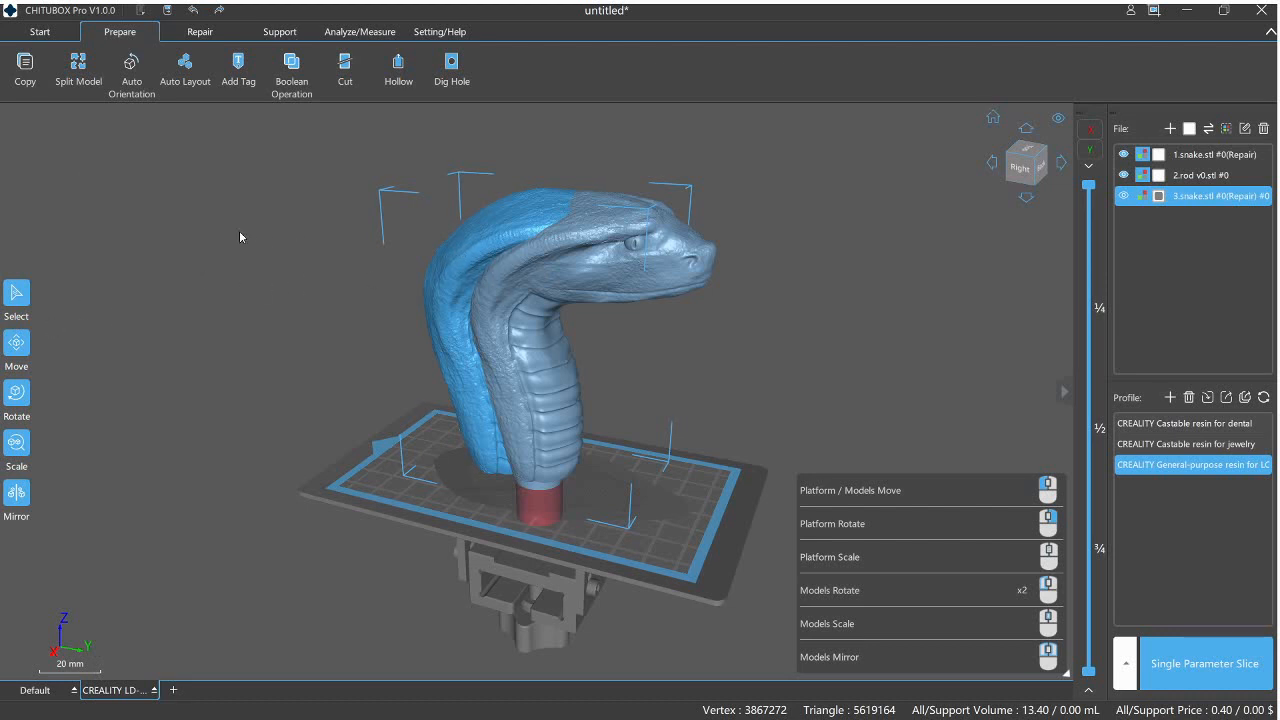
mouse_move(538, 257)
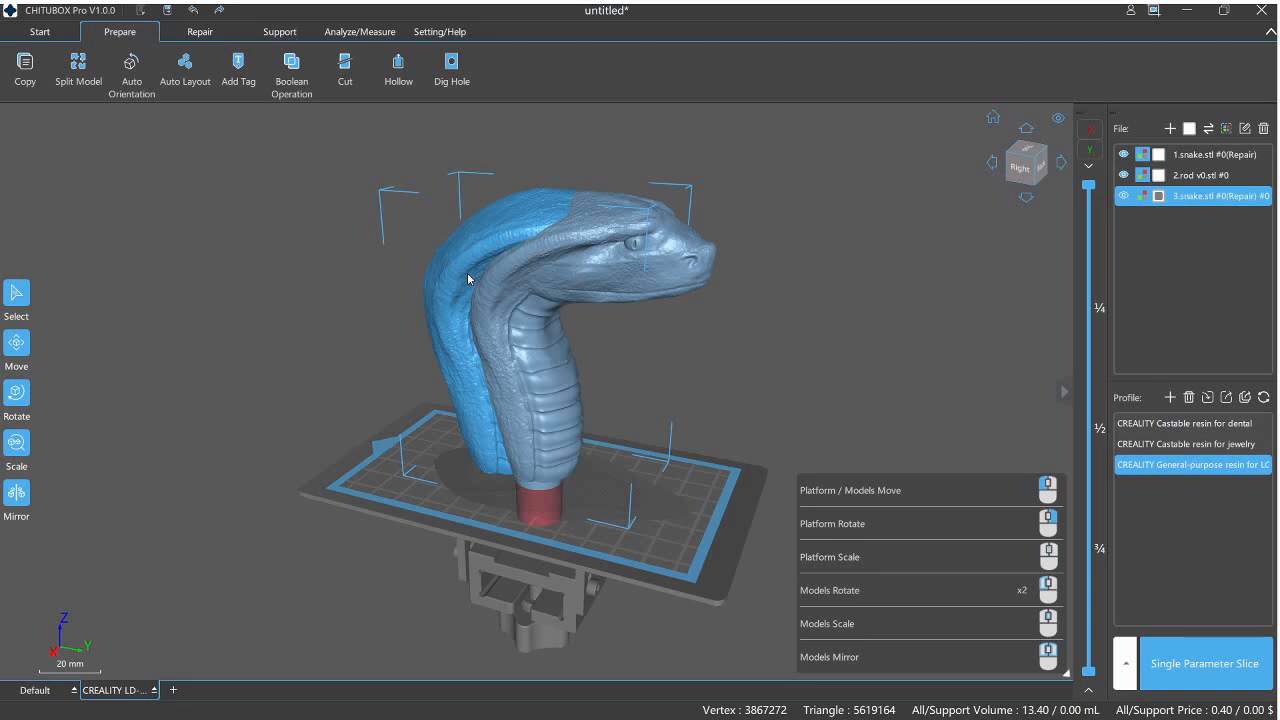
mouse_move(258, 217)
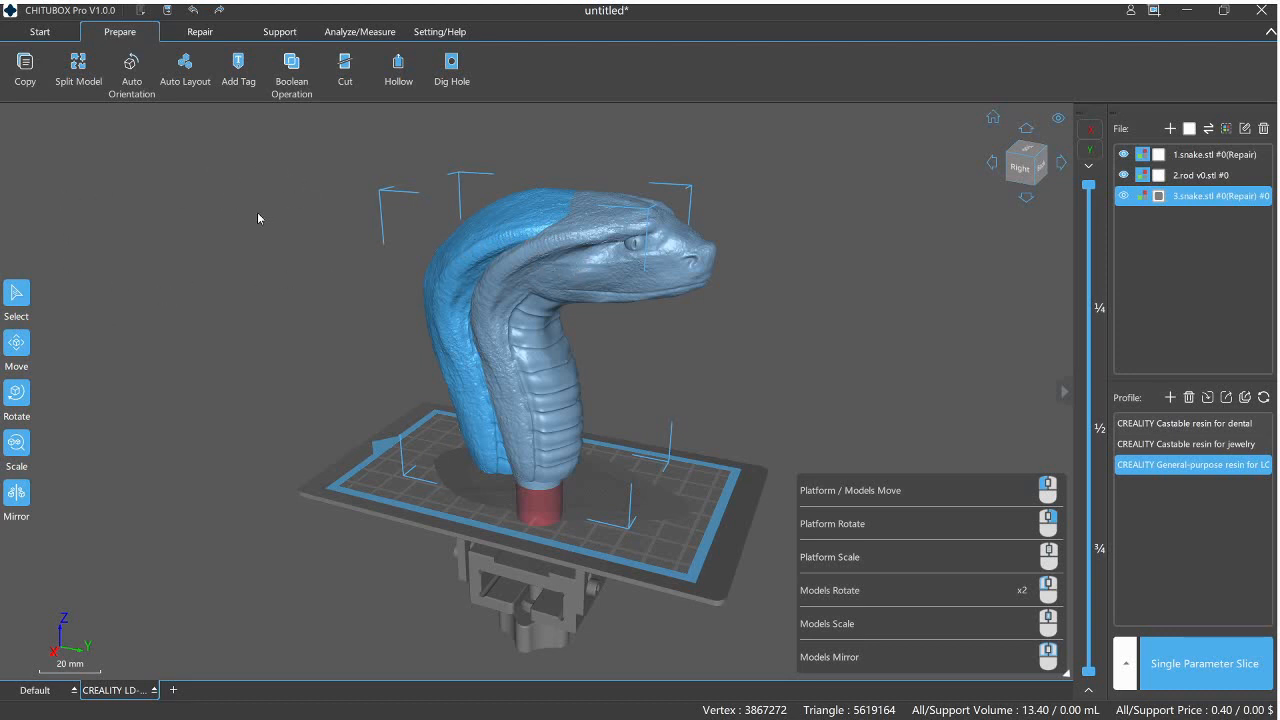
mouse_move(77, 411)
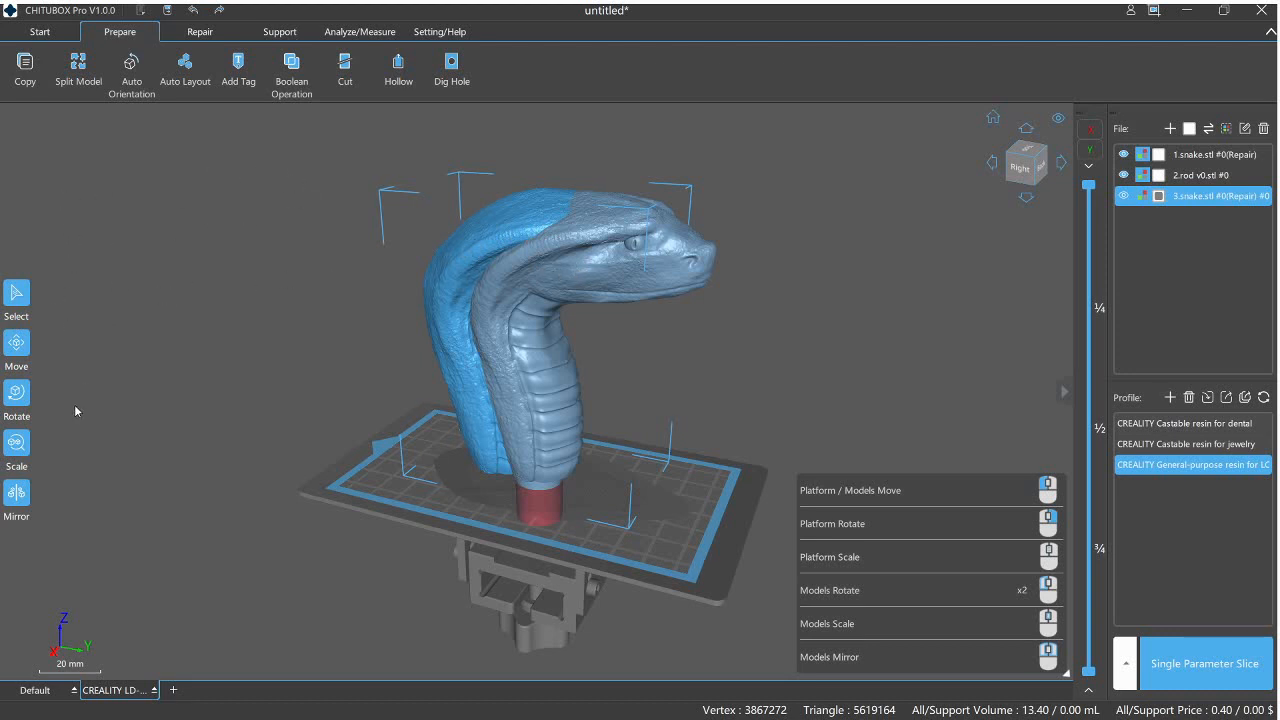
mouse_move(98, 385)
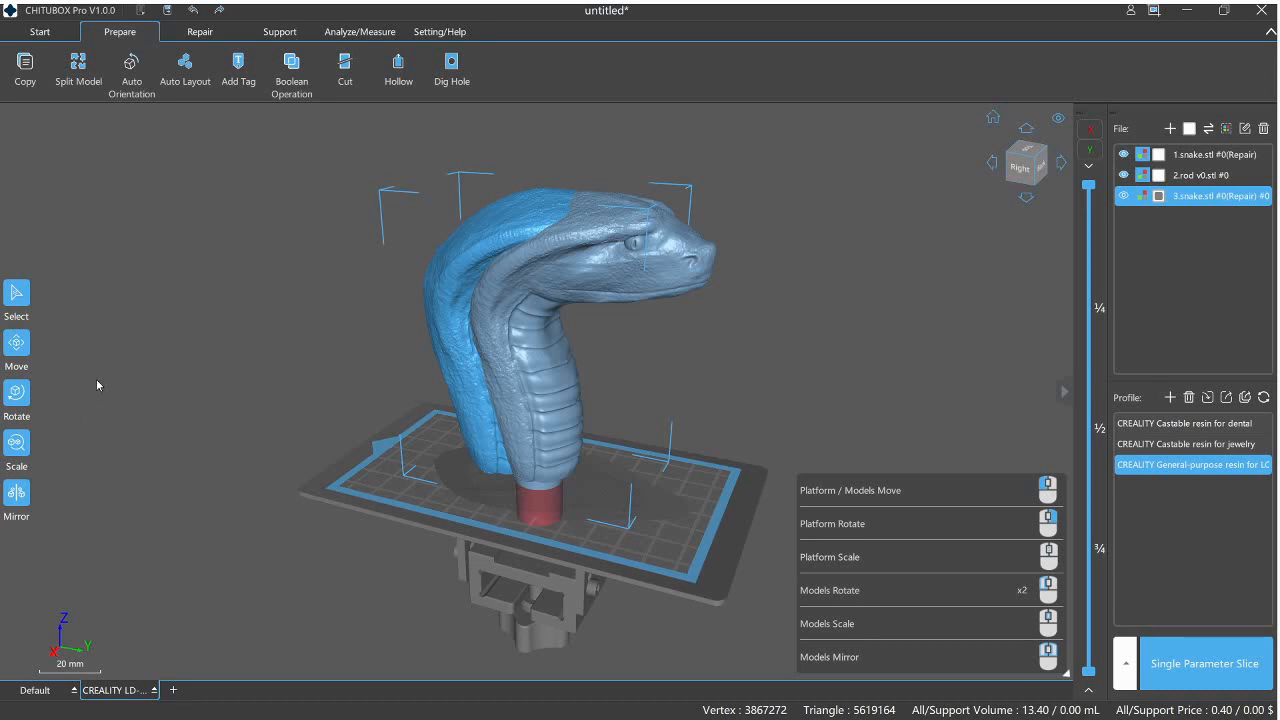
mouse_move(129, 216)
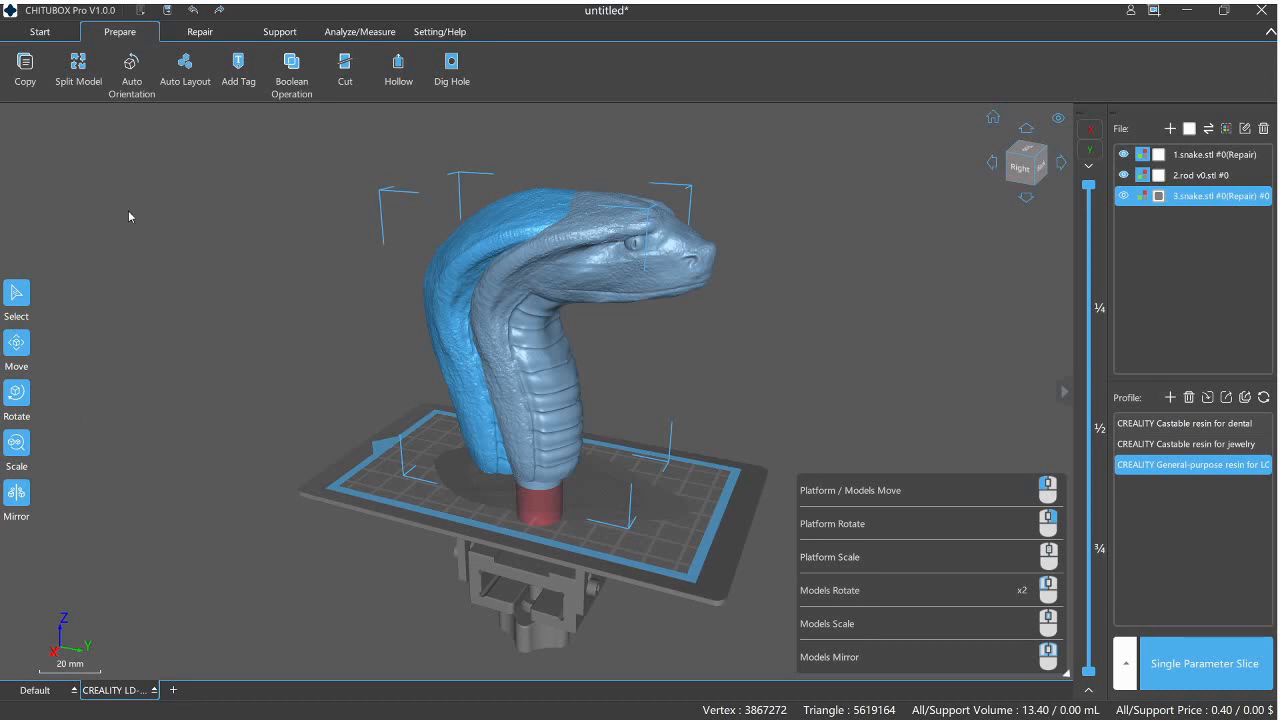
mouse_move(195, 360)
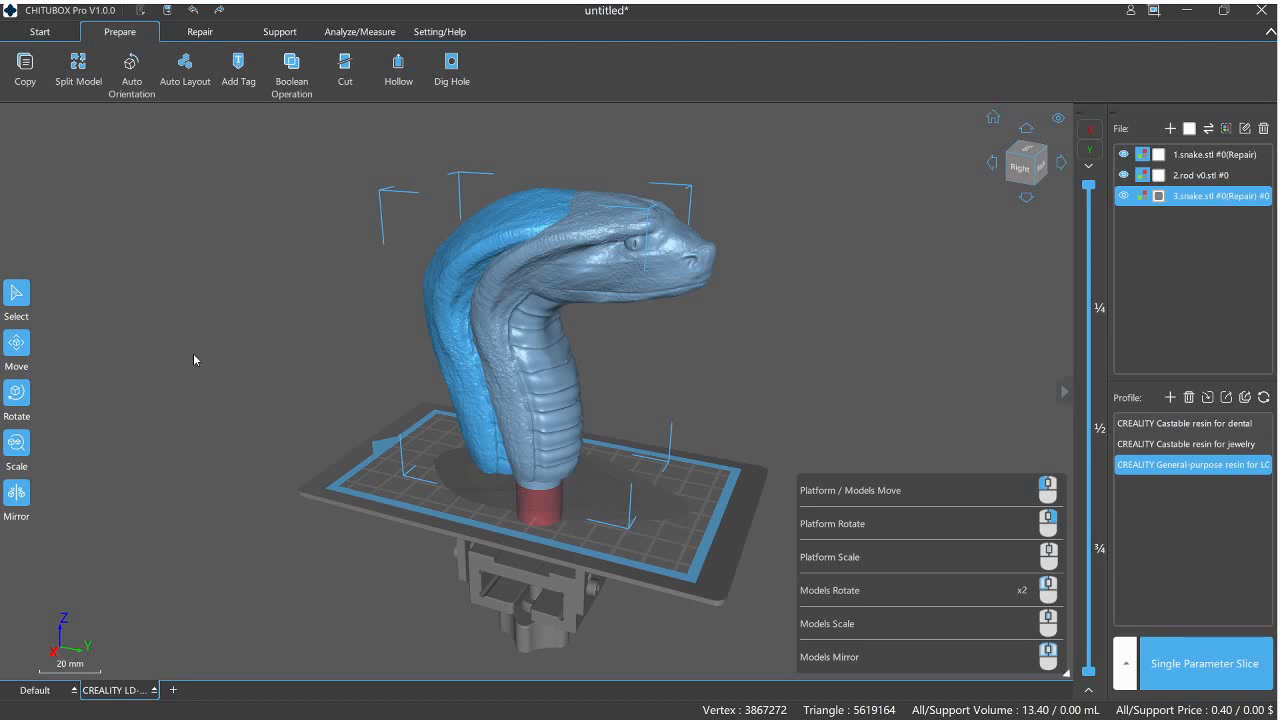
mouse_move(153, 149)
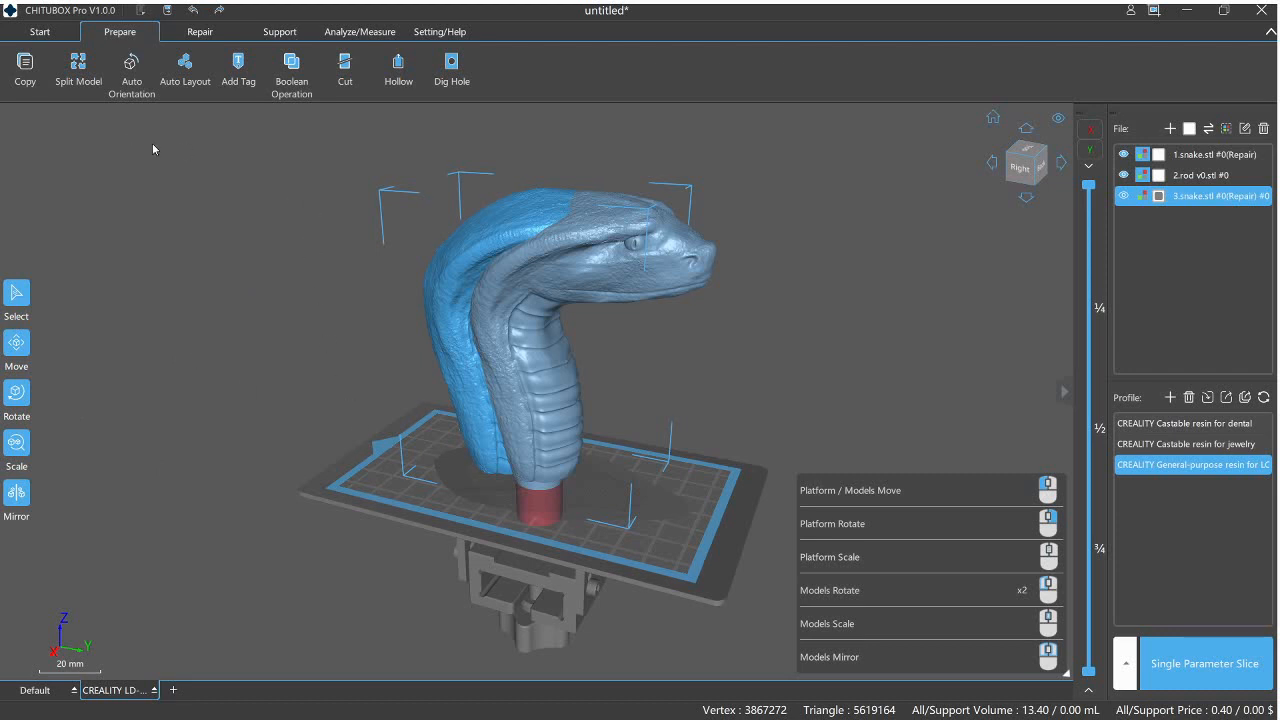
mouse_move(500, 278)
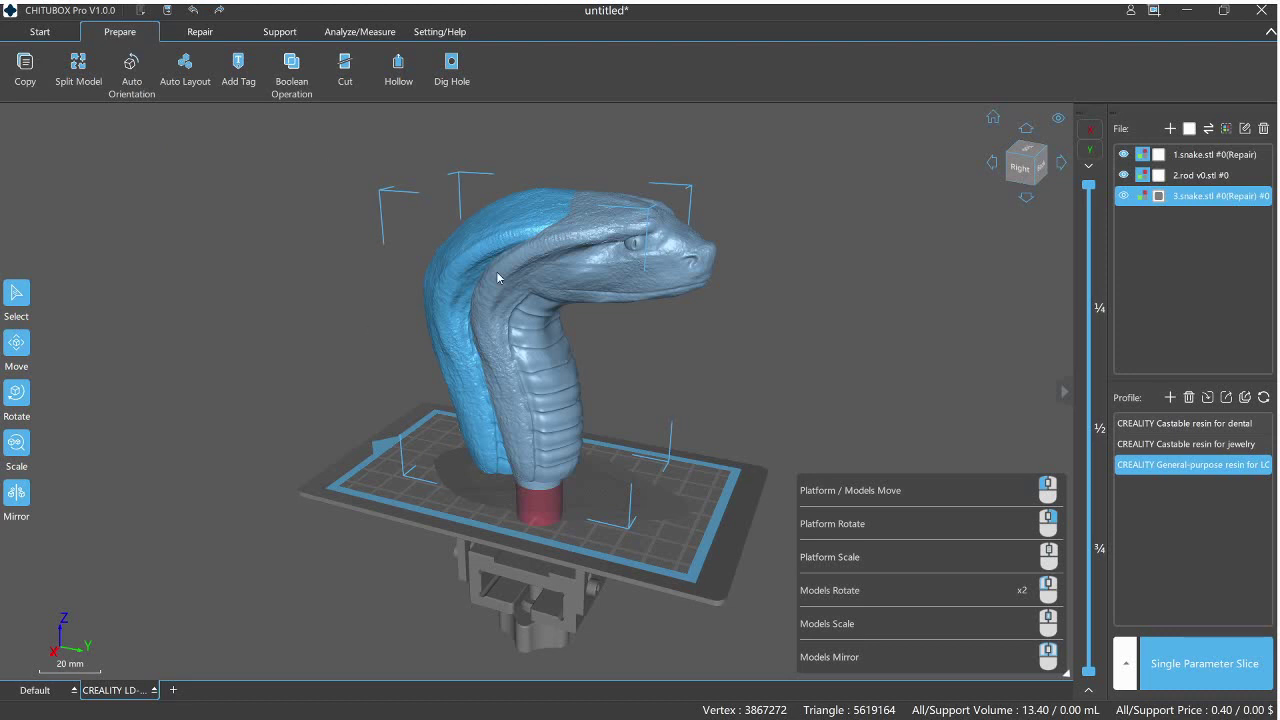
mouse_move(308, 202)
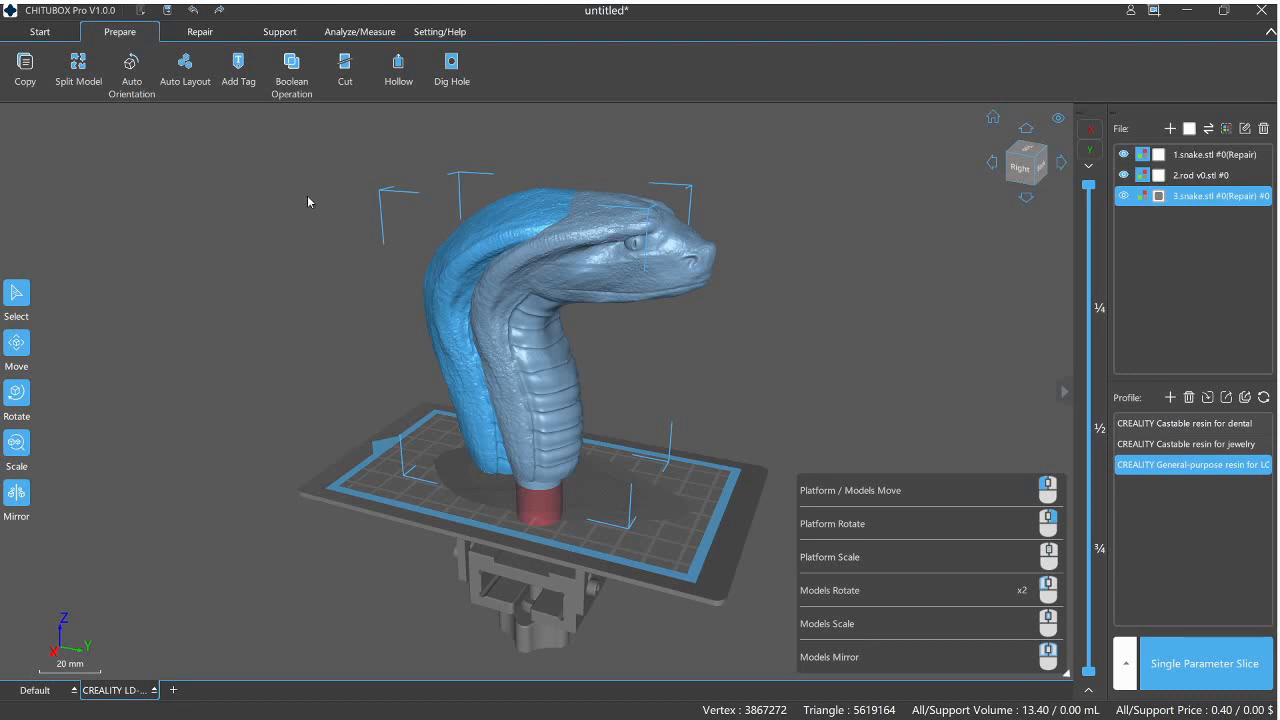
mouse_move(564, 240)
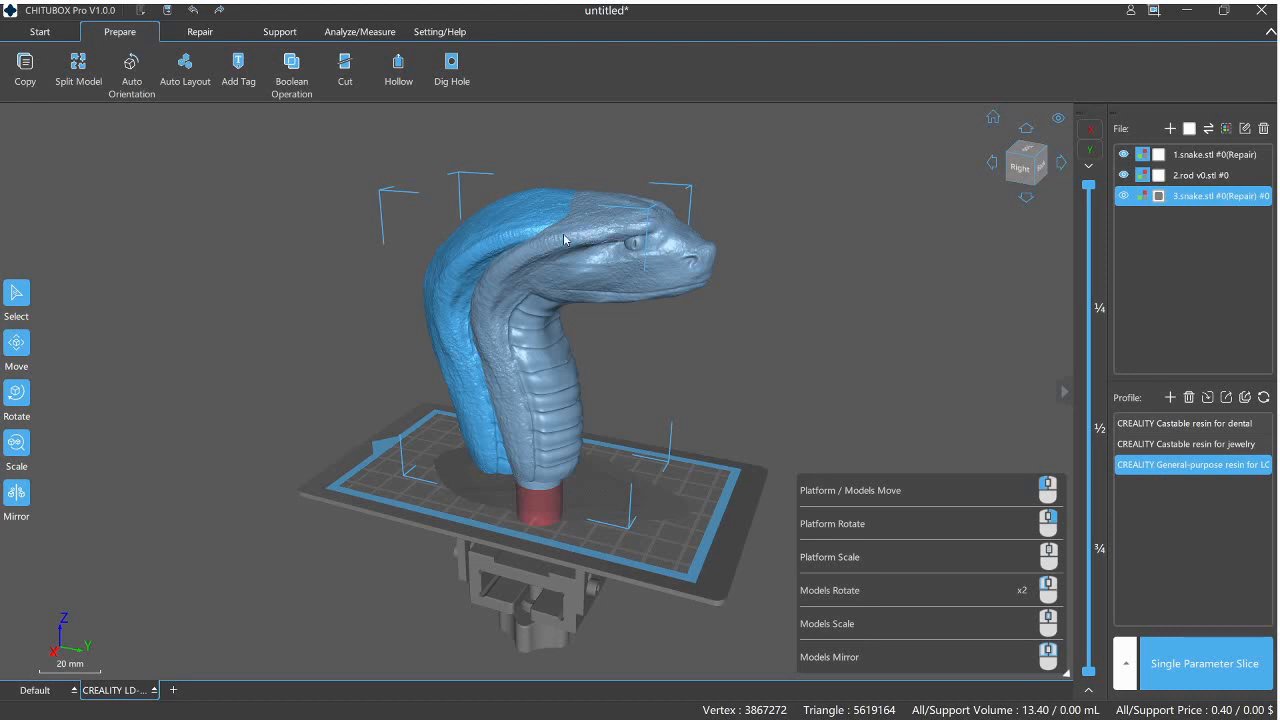
mouse_move(480, 426)
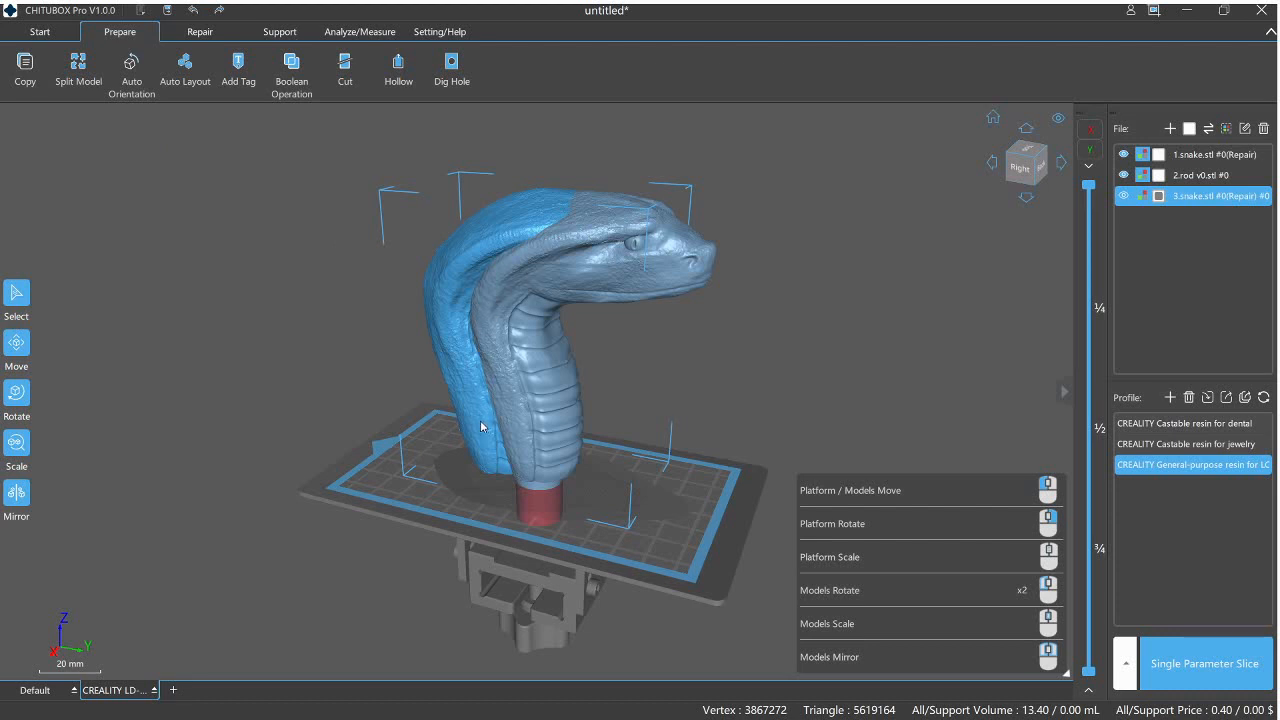
mouse_move(1260, 216)
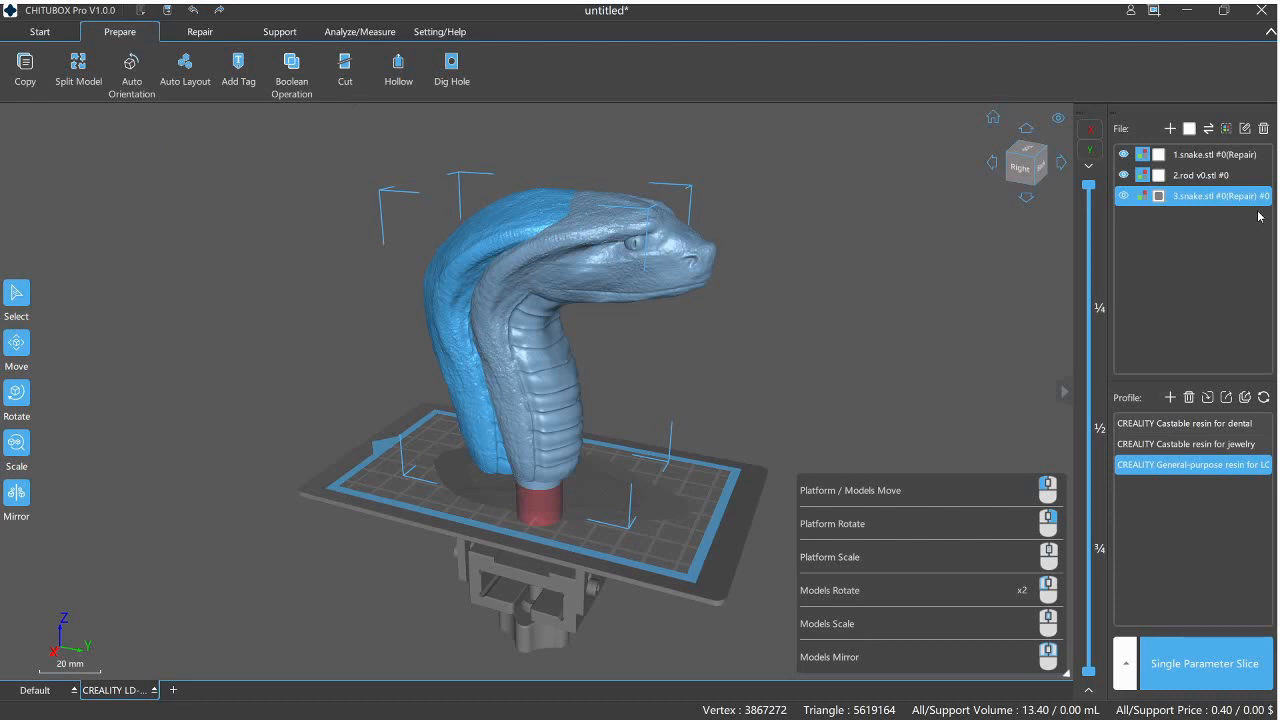
mouse_move(1203, 163)
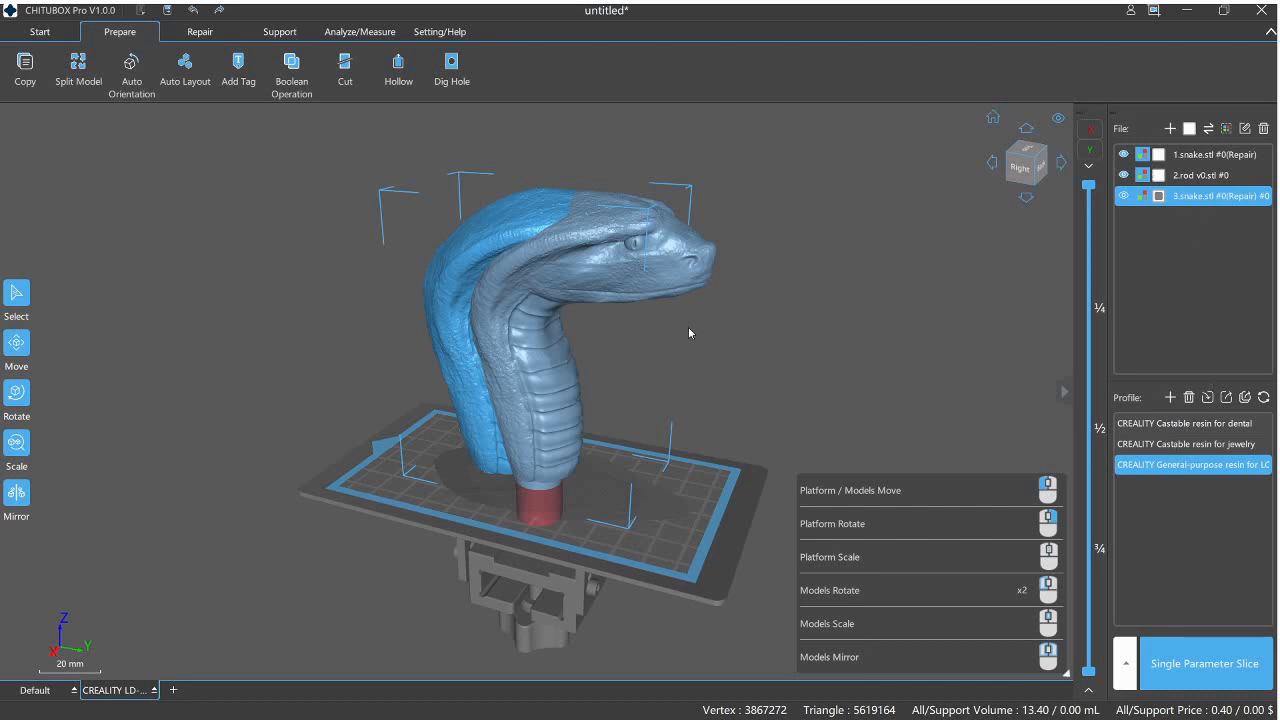
mouse_move(820, 323)
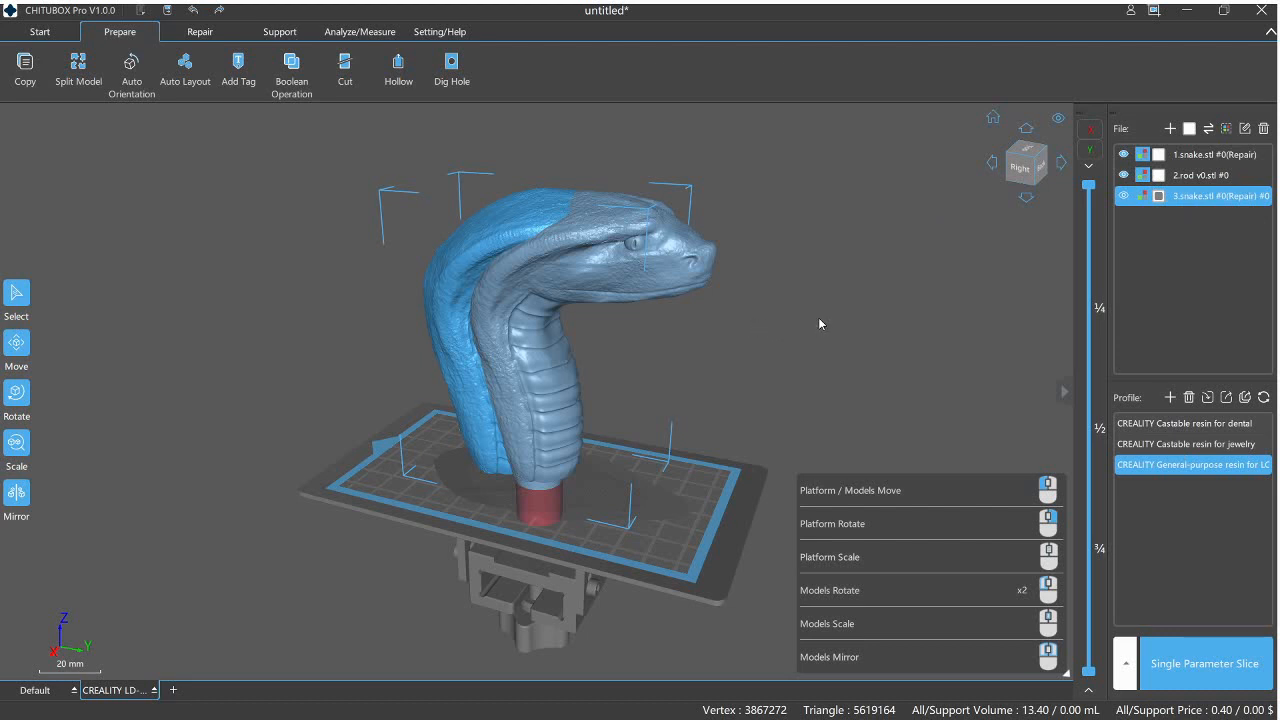
mouse_move(784, 296)
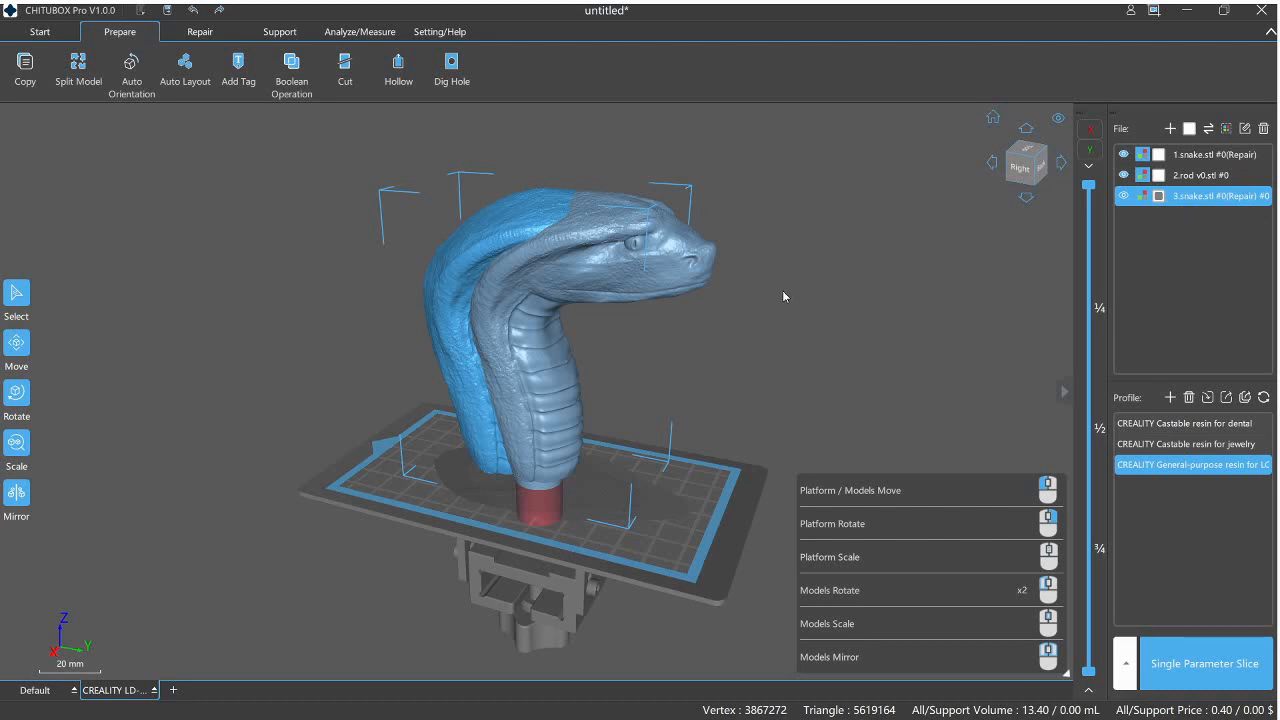
mouse_move(209, 148)
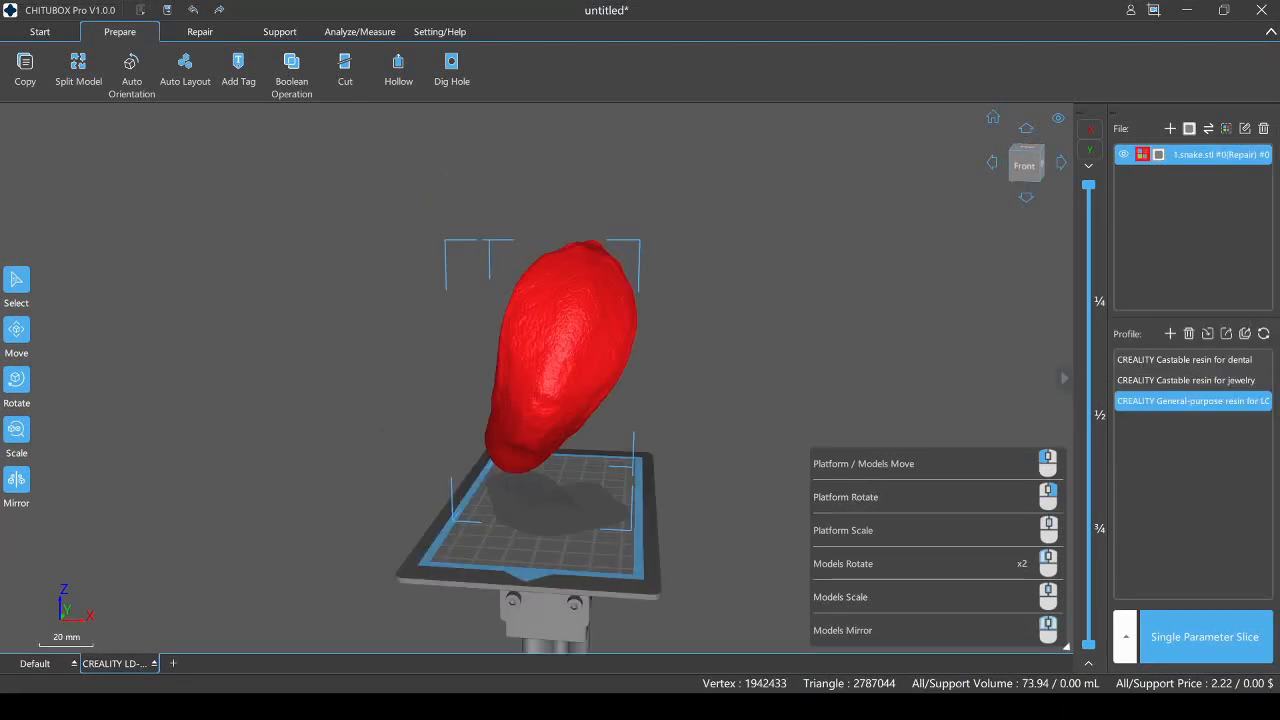
- Open the Add Tag panel and enter the label text 'Technivorous'
left_click(238, 65)
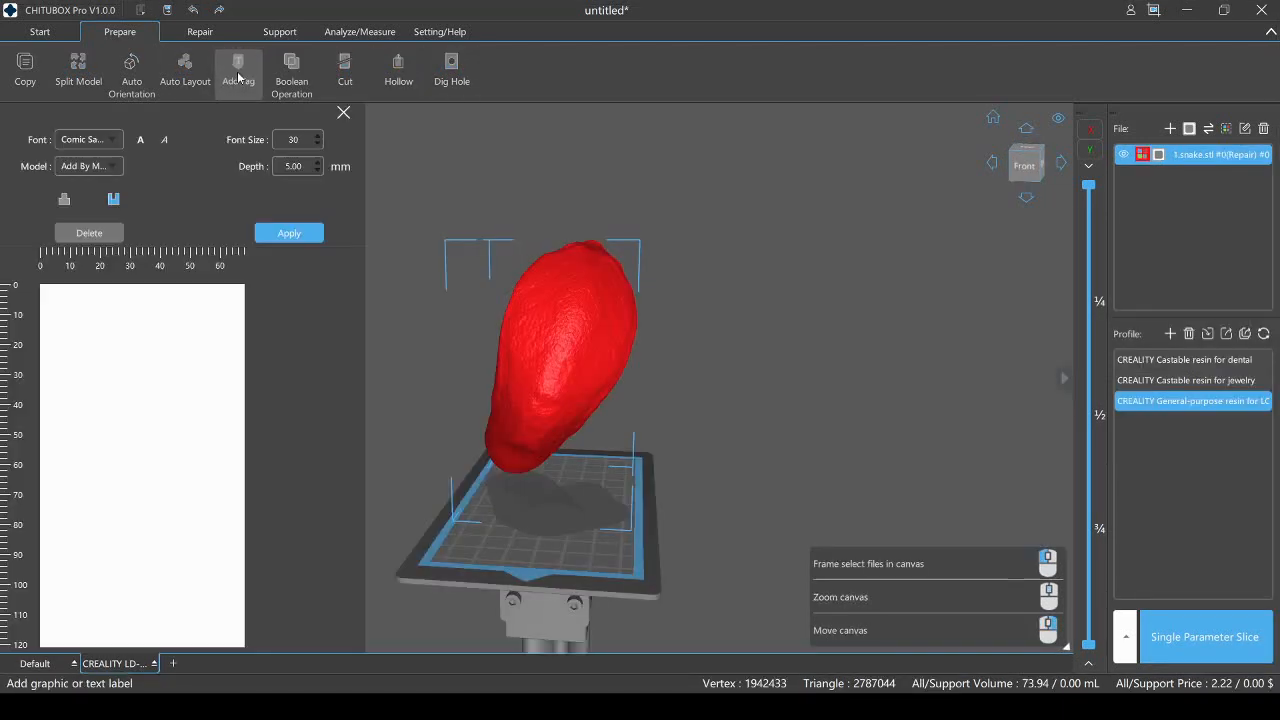
mouse_move(175, 422)
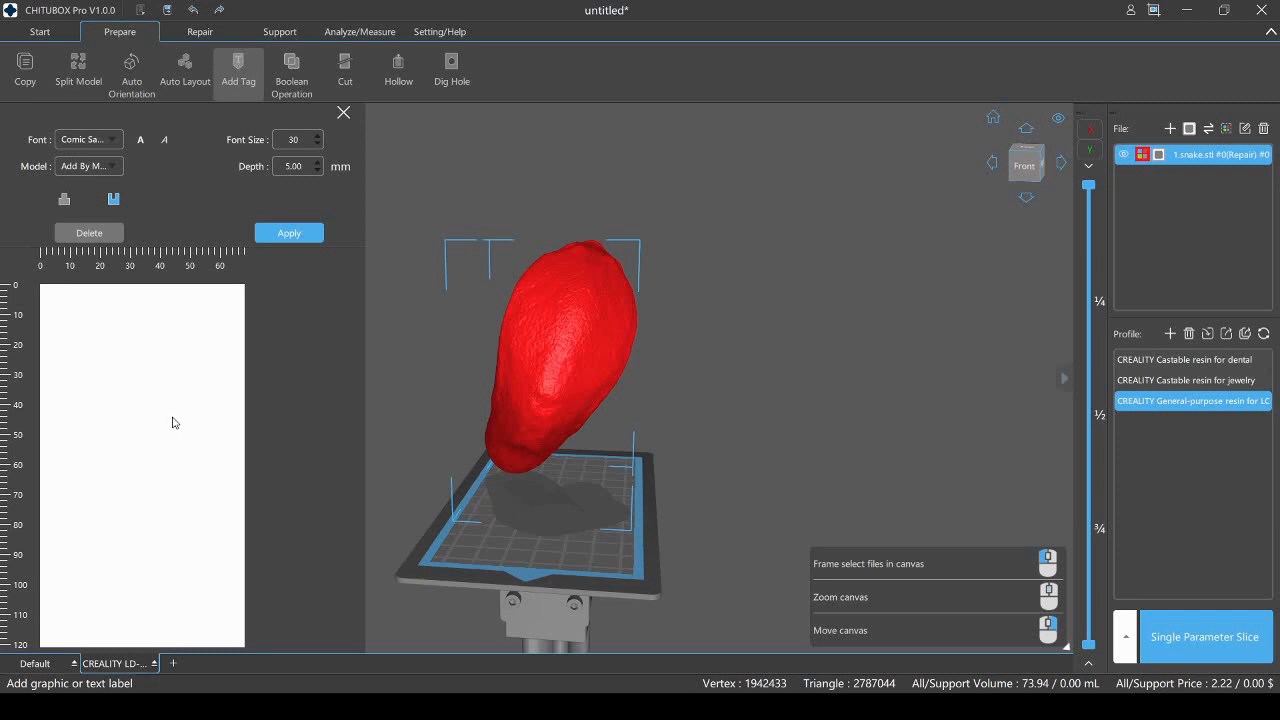
mouse_move(175, 318)
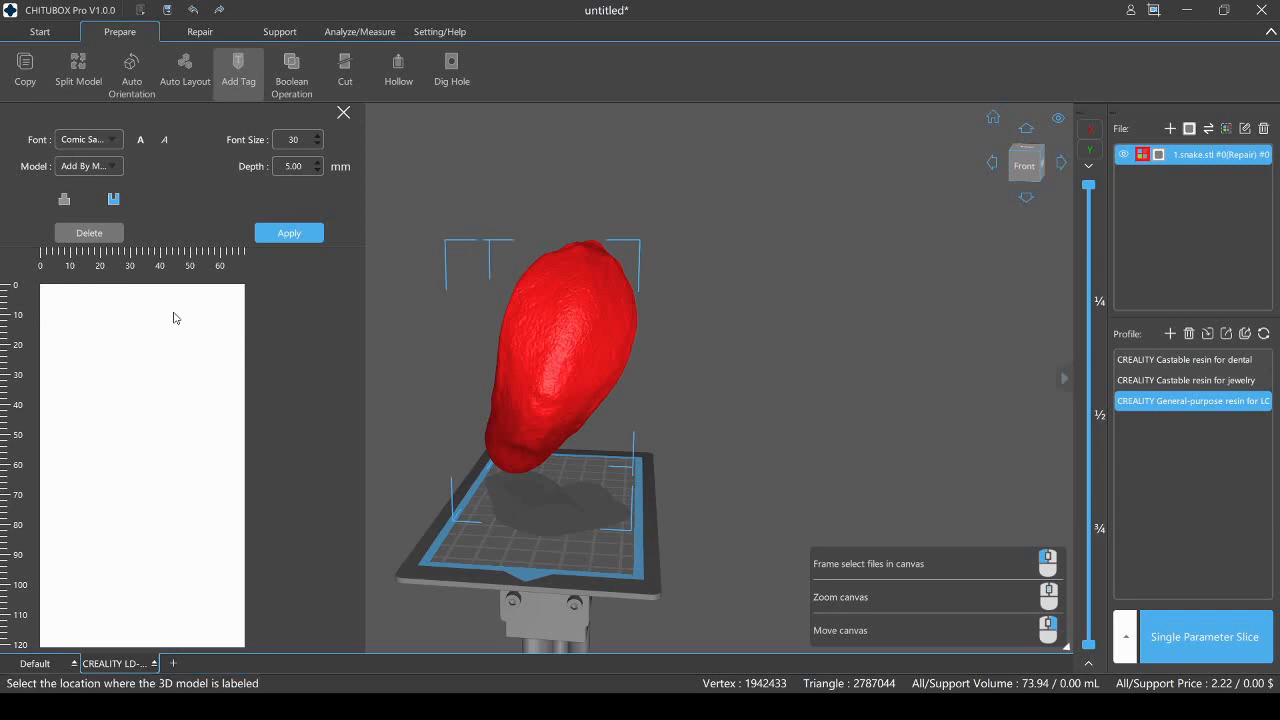
mouse_move(43, 292)
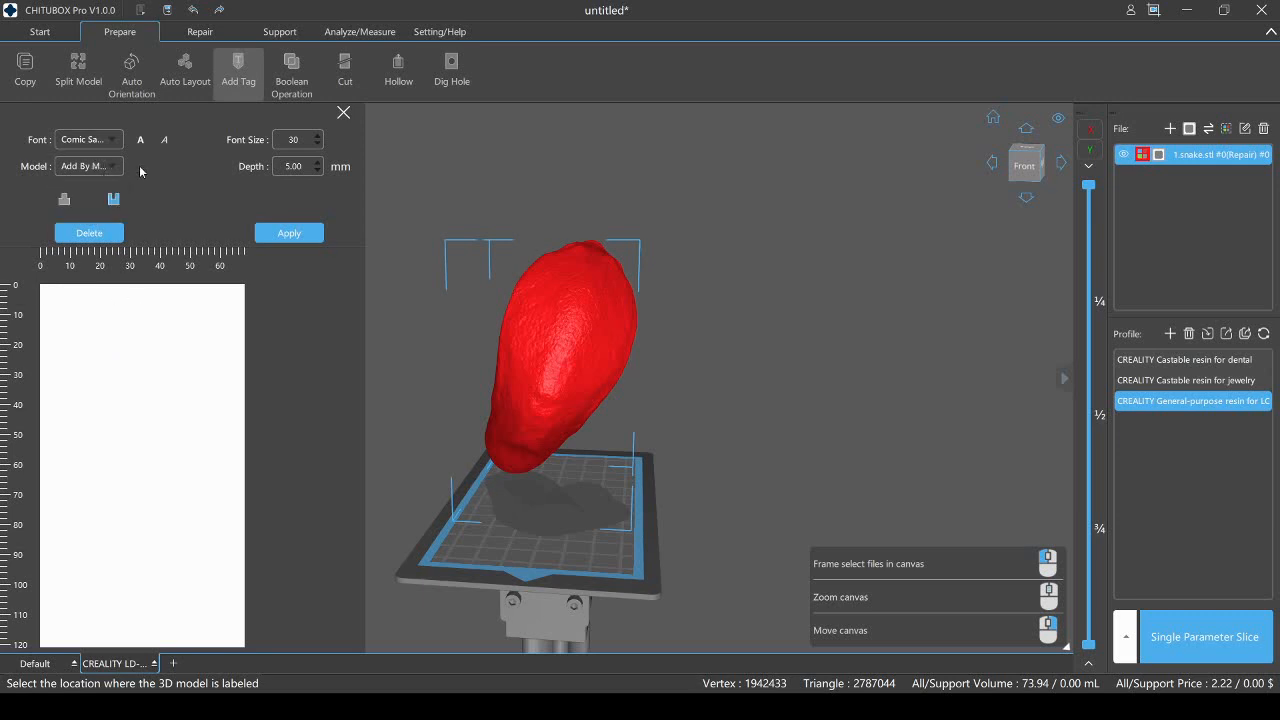
mouse_move(49, 291)
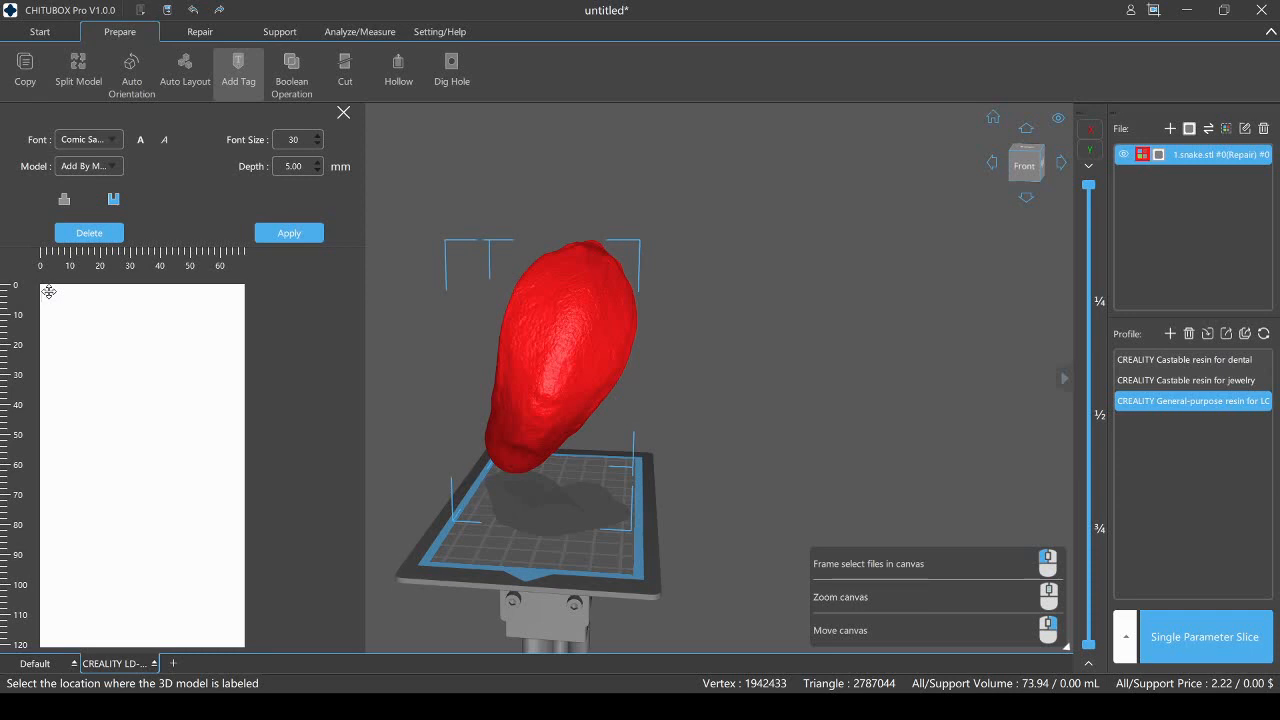
type("tech")
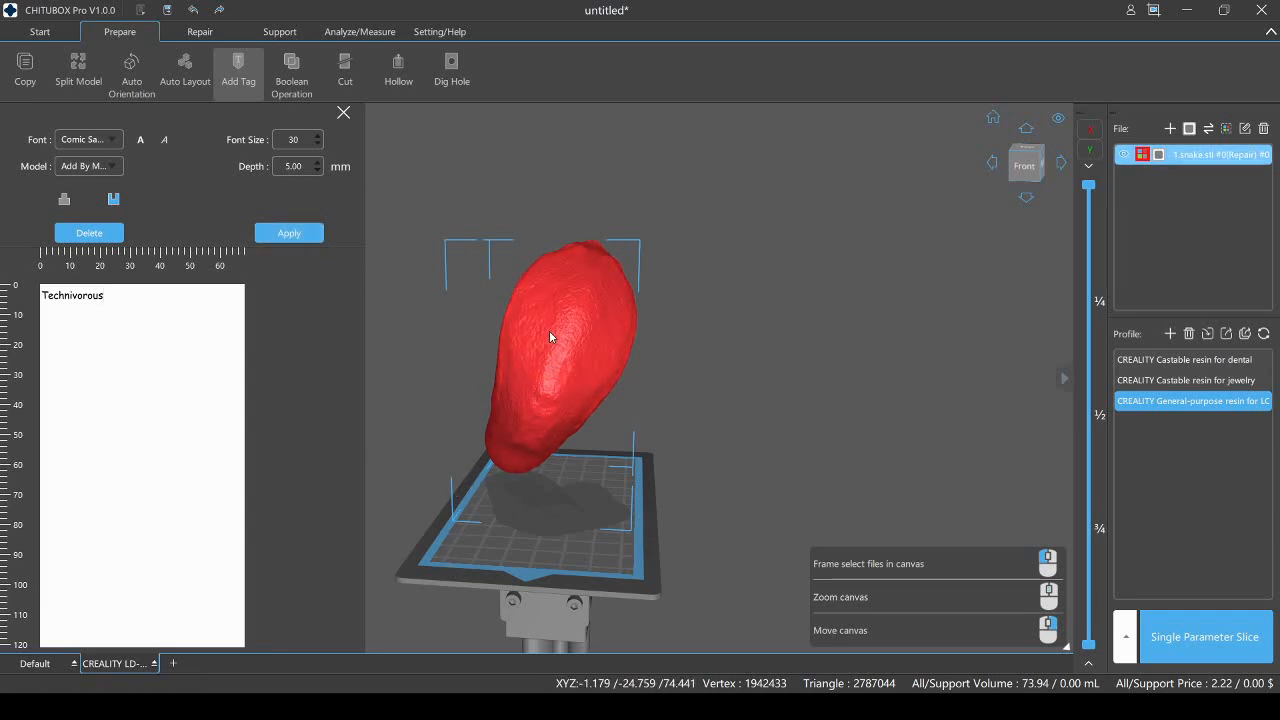
mouse_move(558, 343)
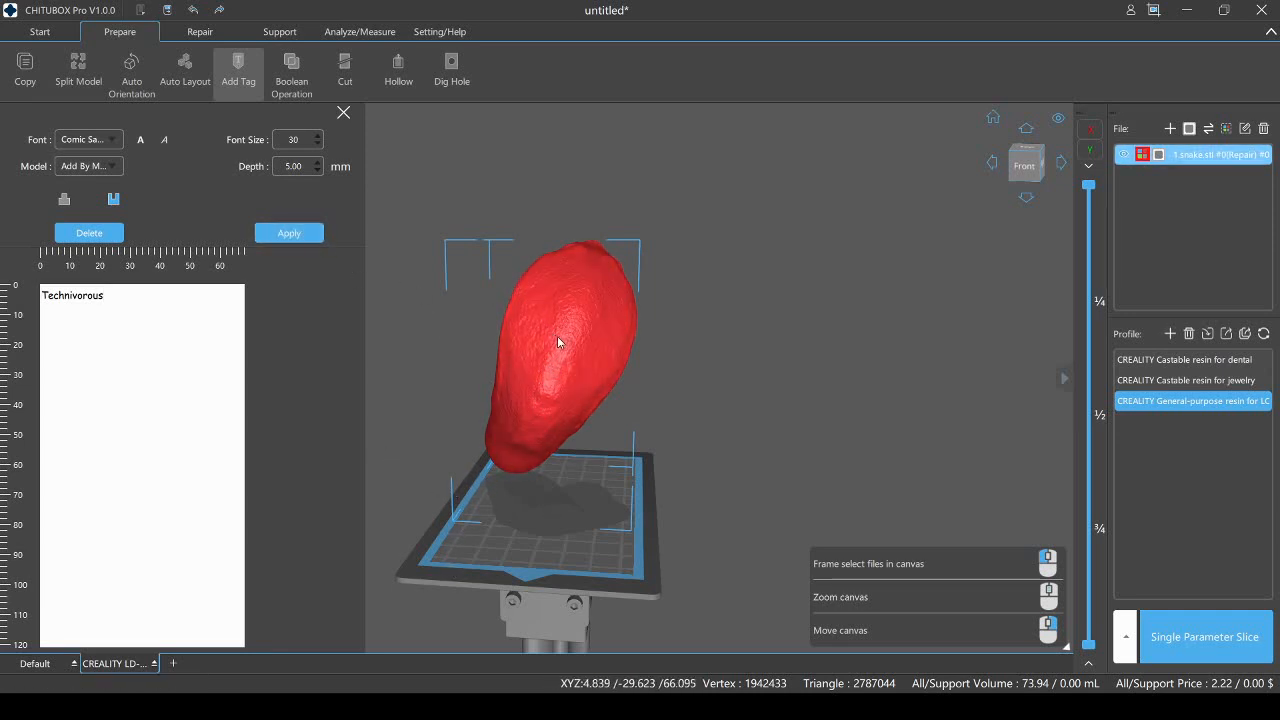
- Generate the Technivorous label and place it on the upper cane head, zooming to inspect
left_click(289, 232)
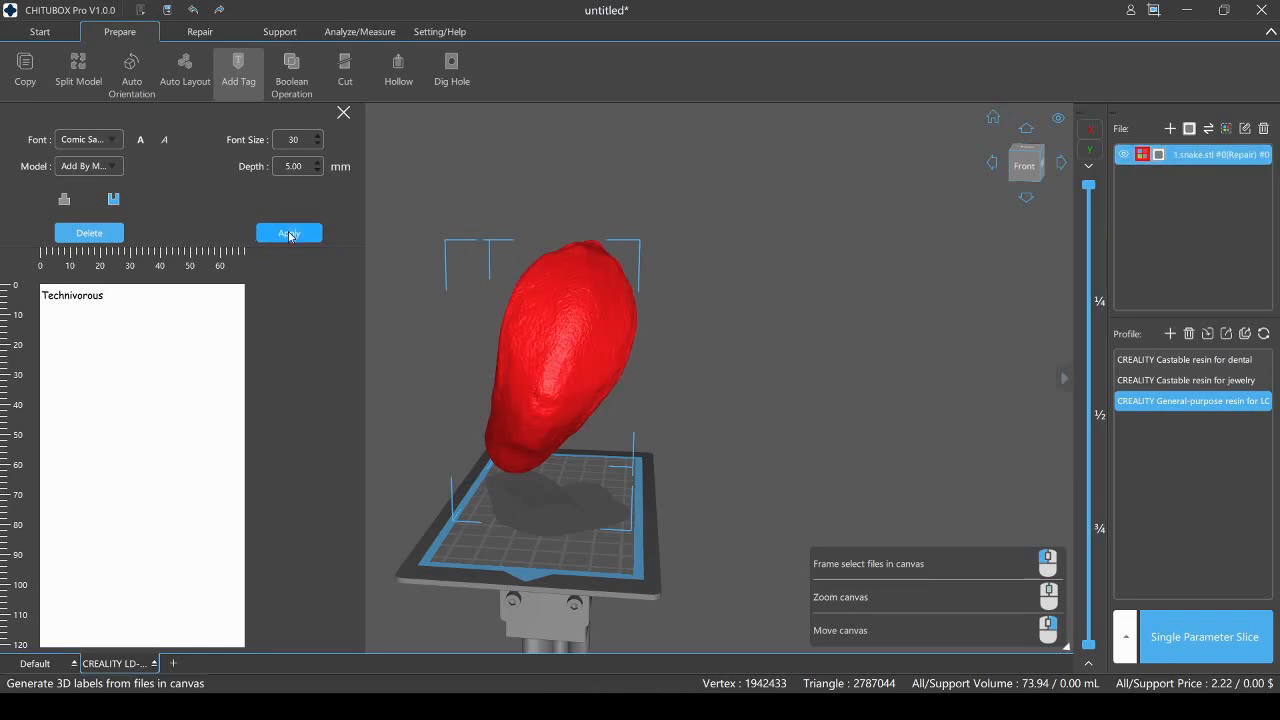
left_click(289, 232)
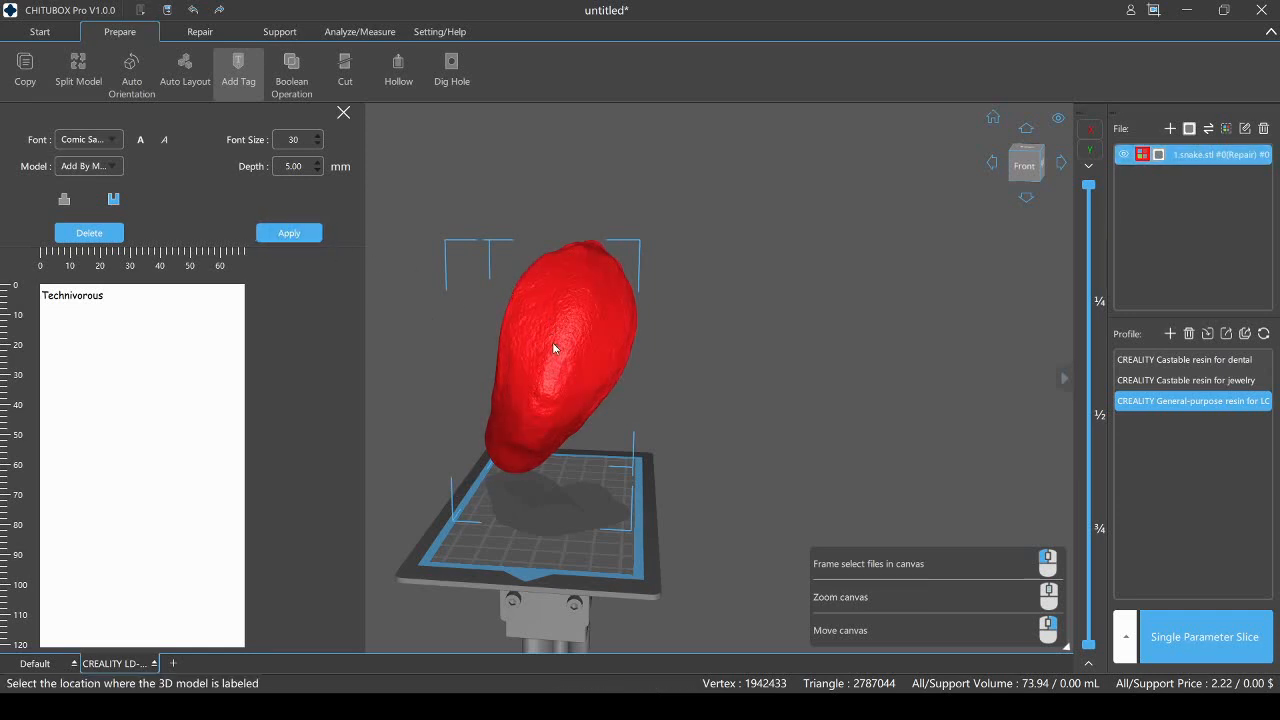
left_click(564, 351)
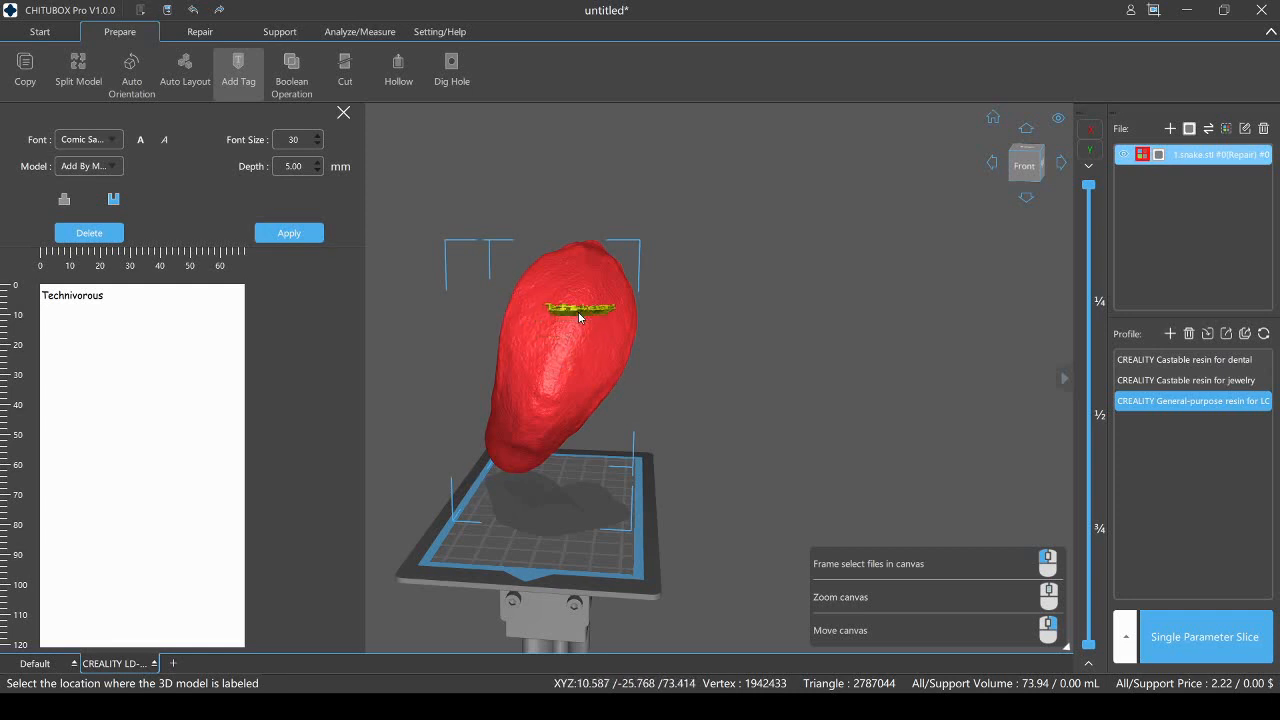
scroll("up", 3)
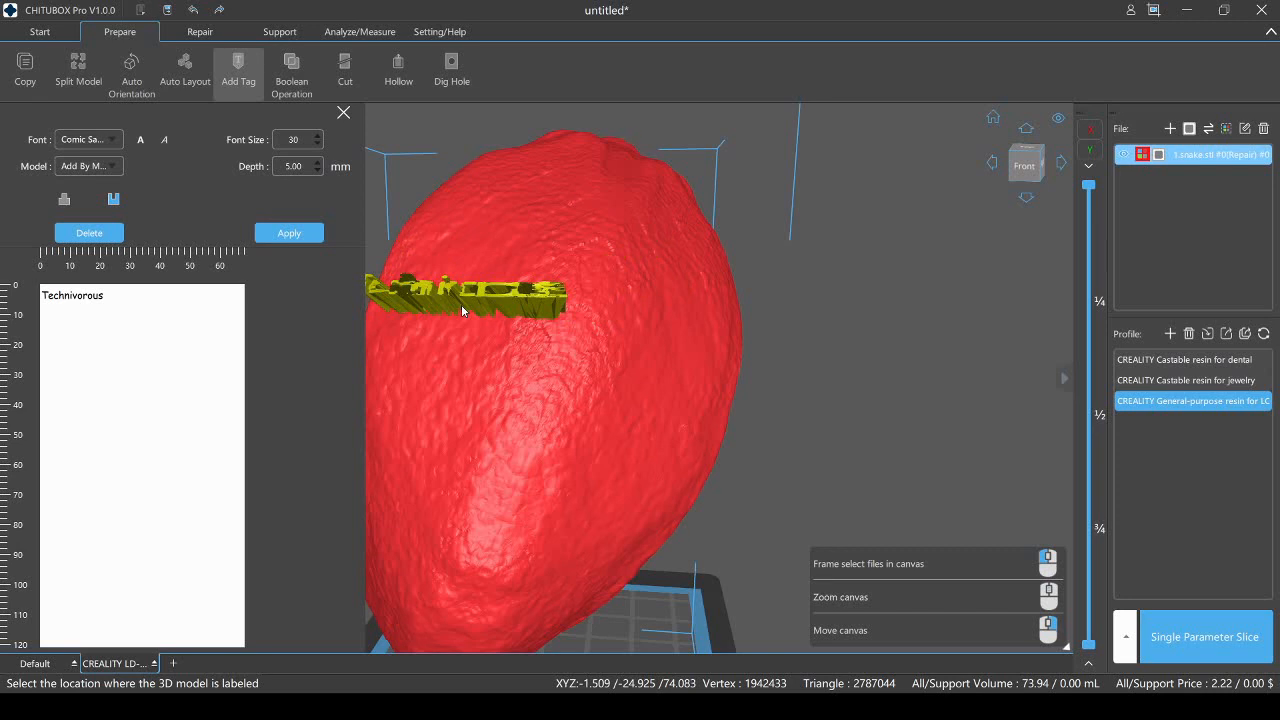
mouse_move(825, 286)
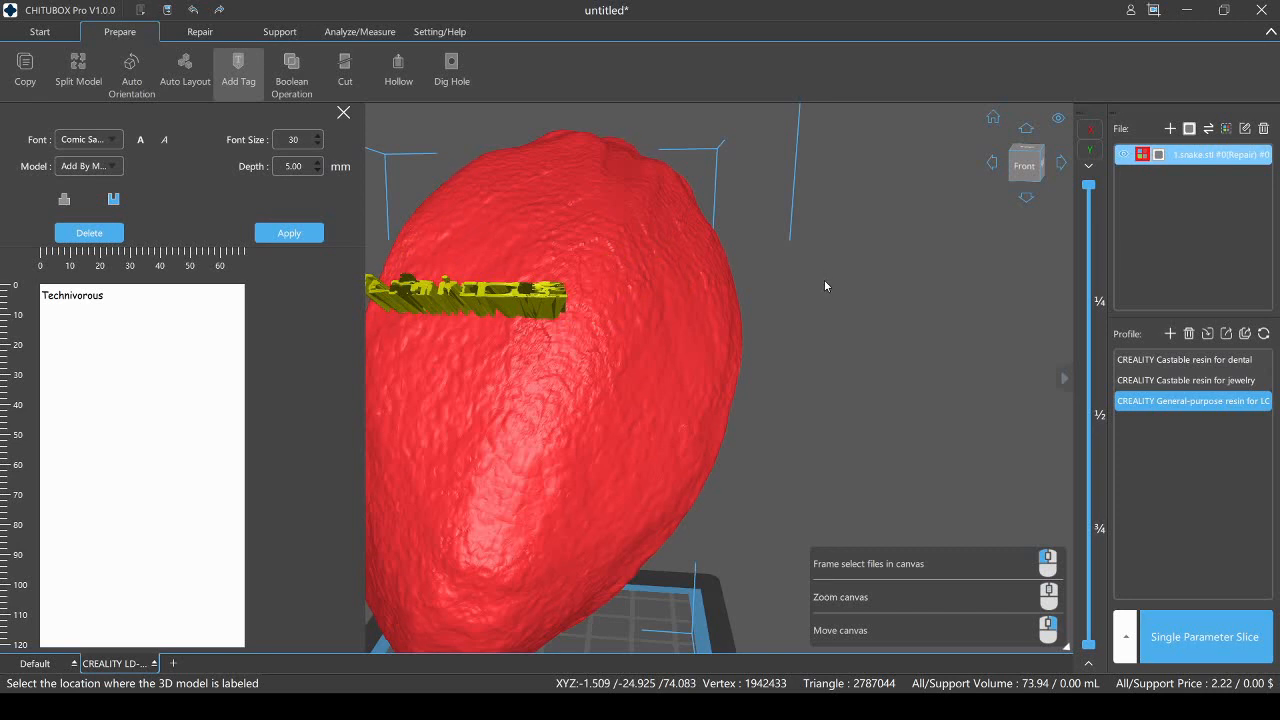
mouse_move(822, 289)
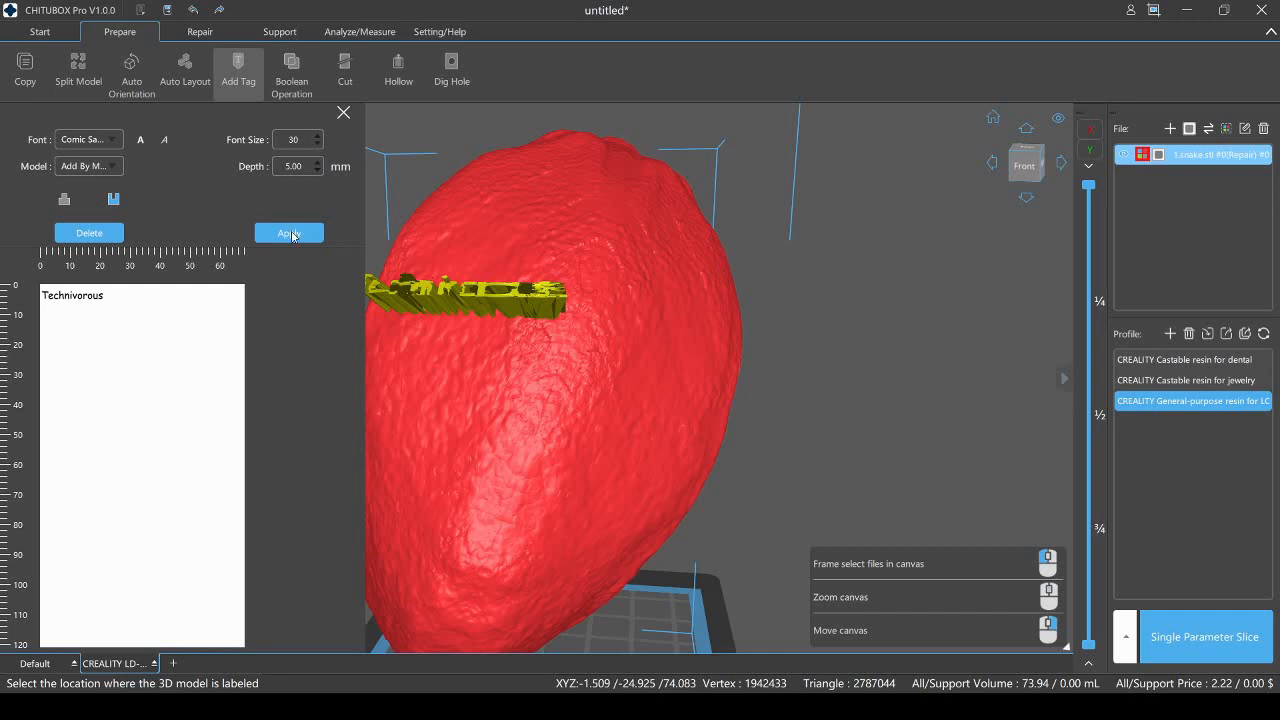
mouse_move(539, 306)
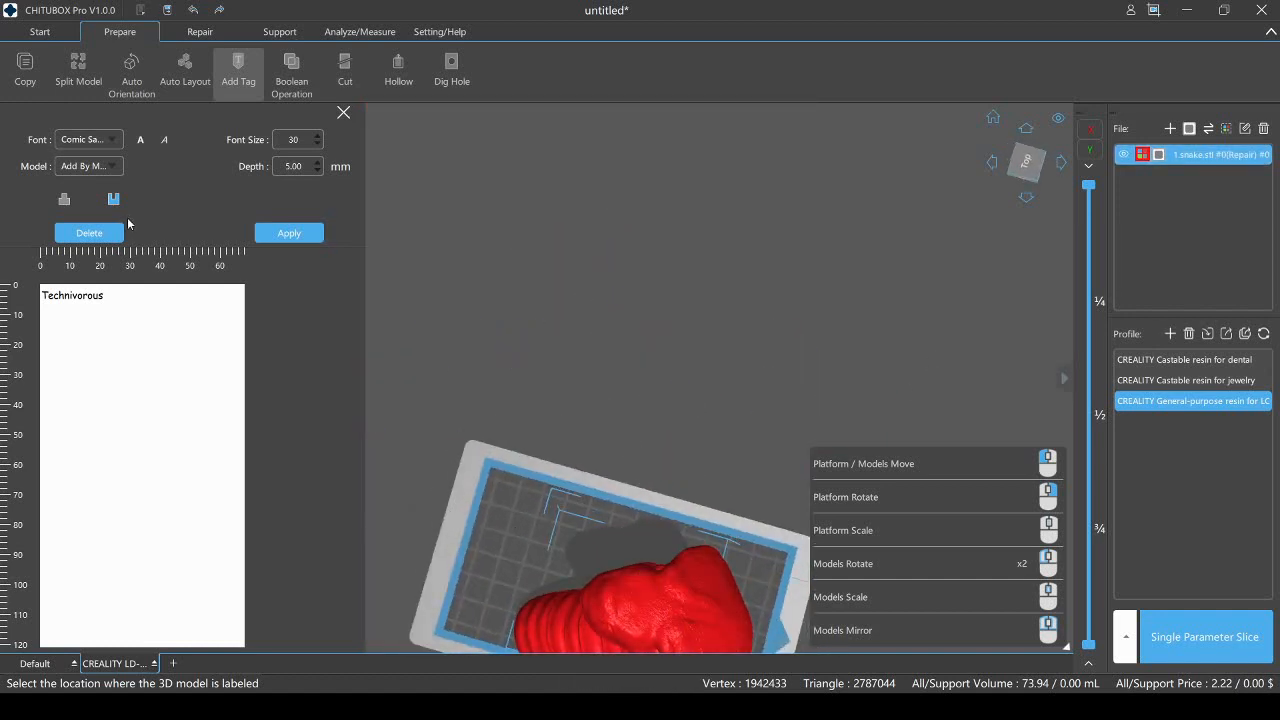
- Switch tag placement to Add By Platform and generate several labels on the build plate
left_click(85, 166)
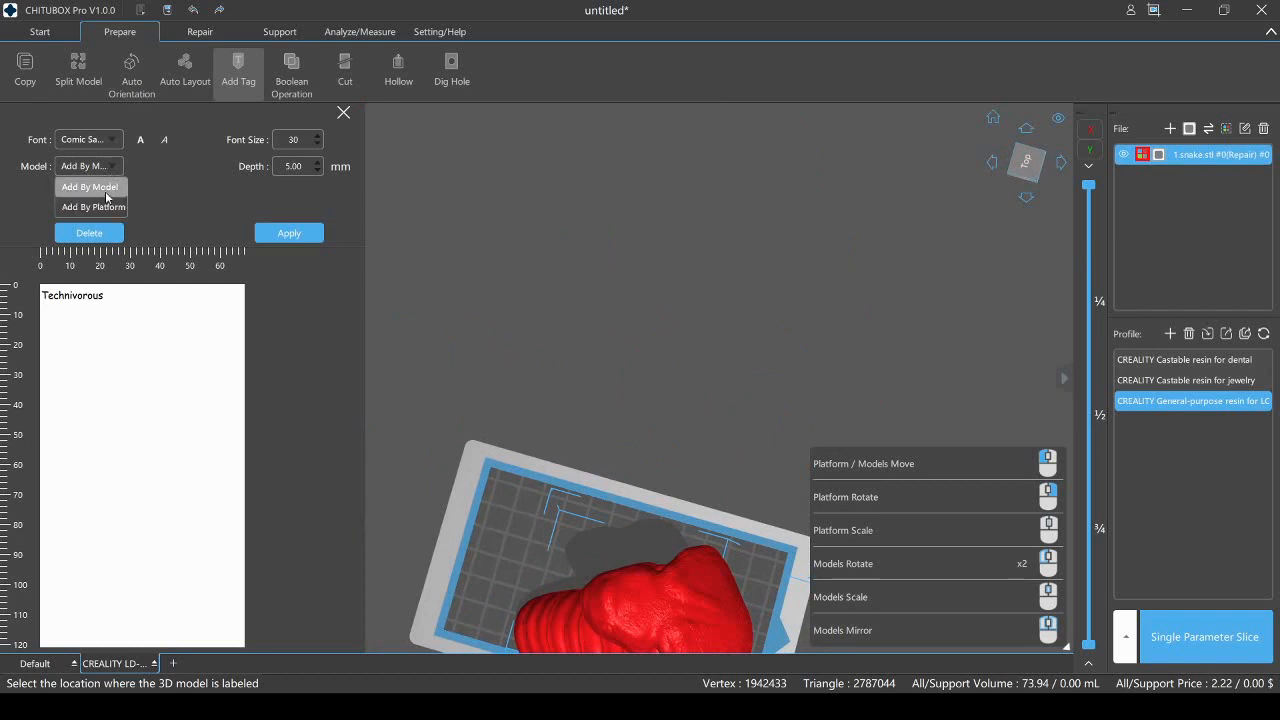
left_click(92, 207)
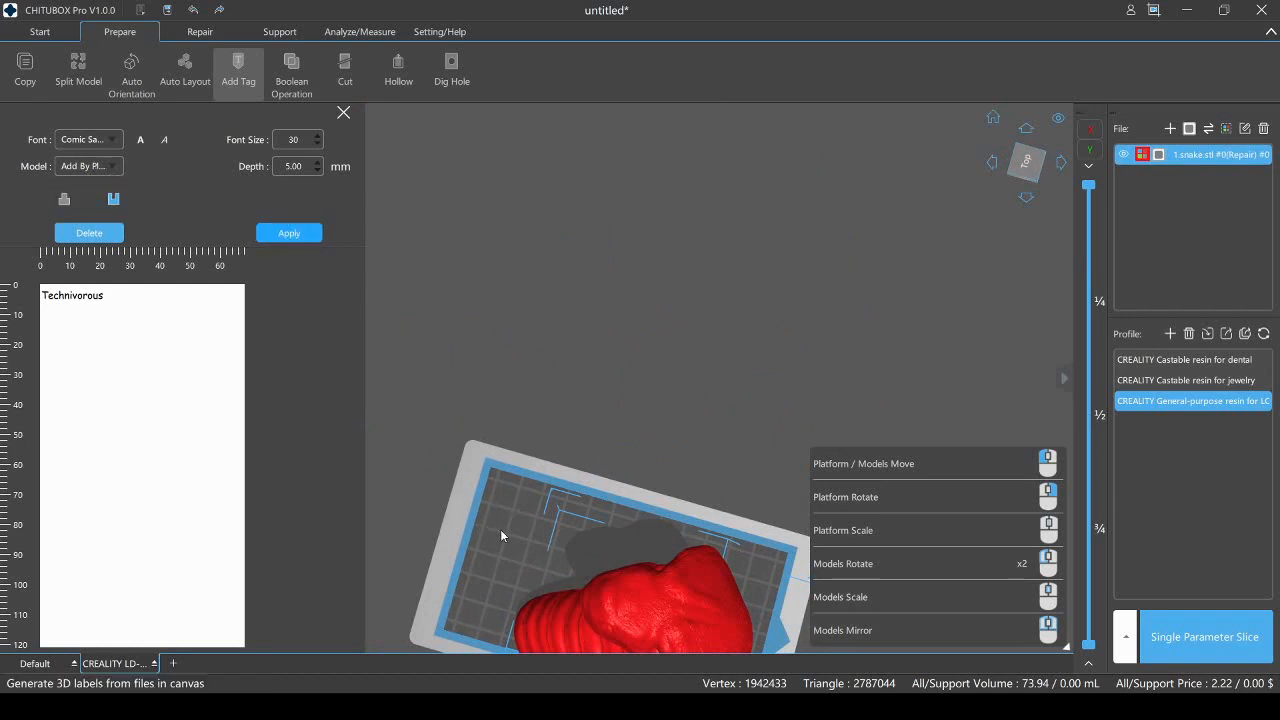
left_click(289, 232)
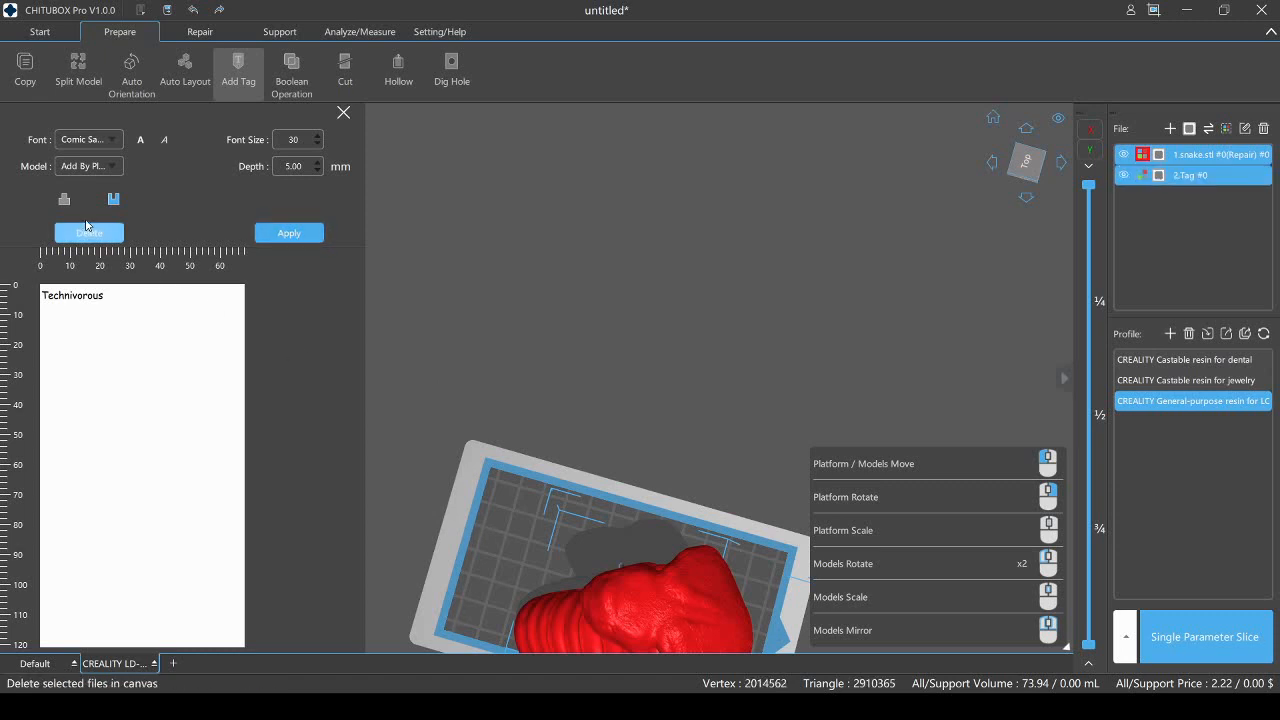
left_click(289, 232)
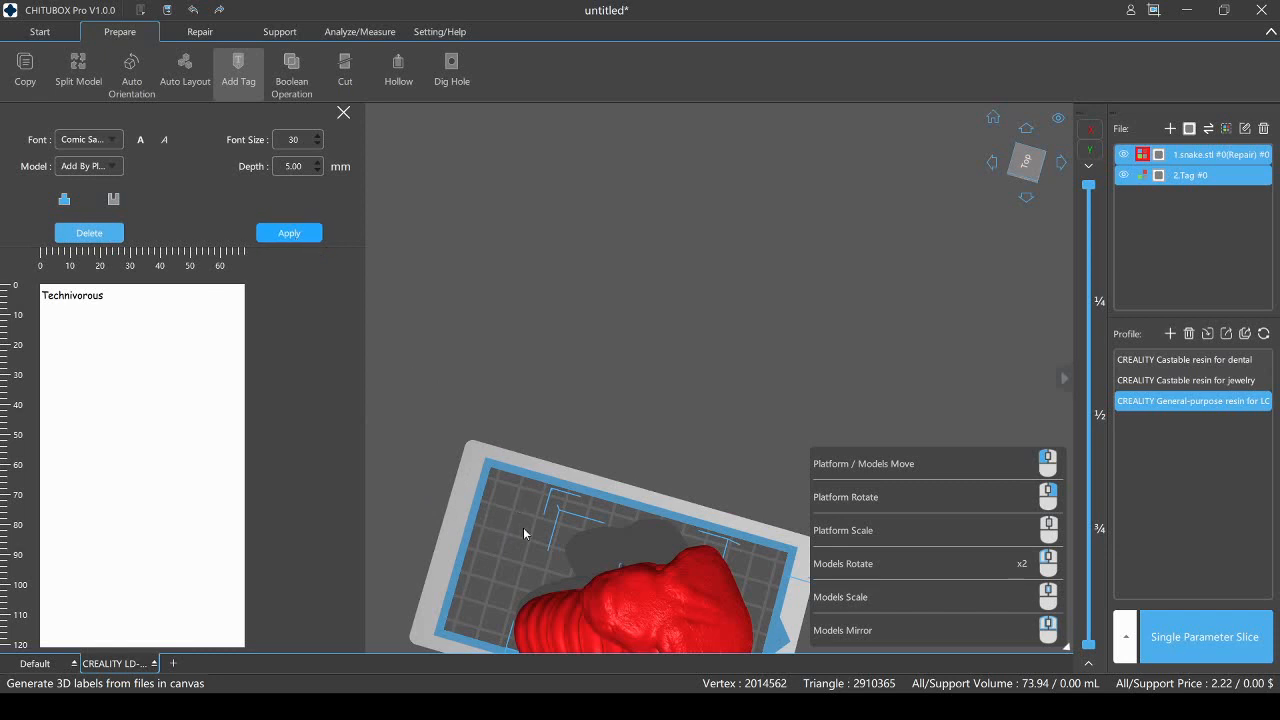
left_click(288, 232)
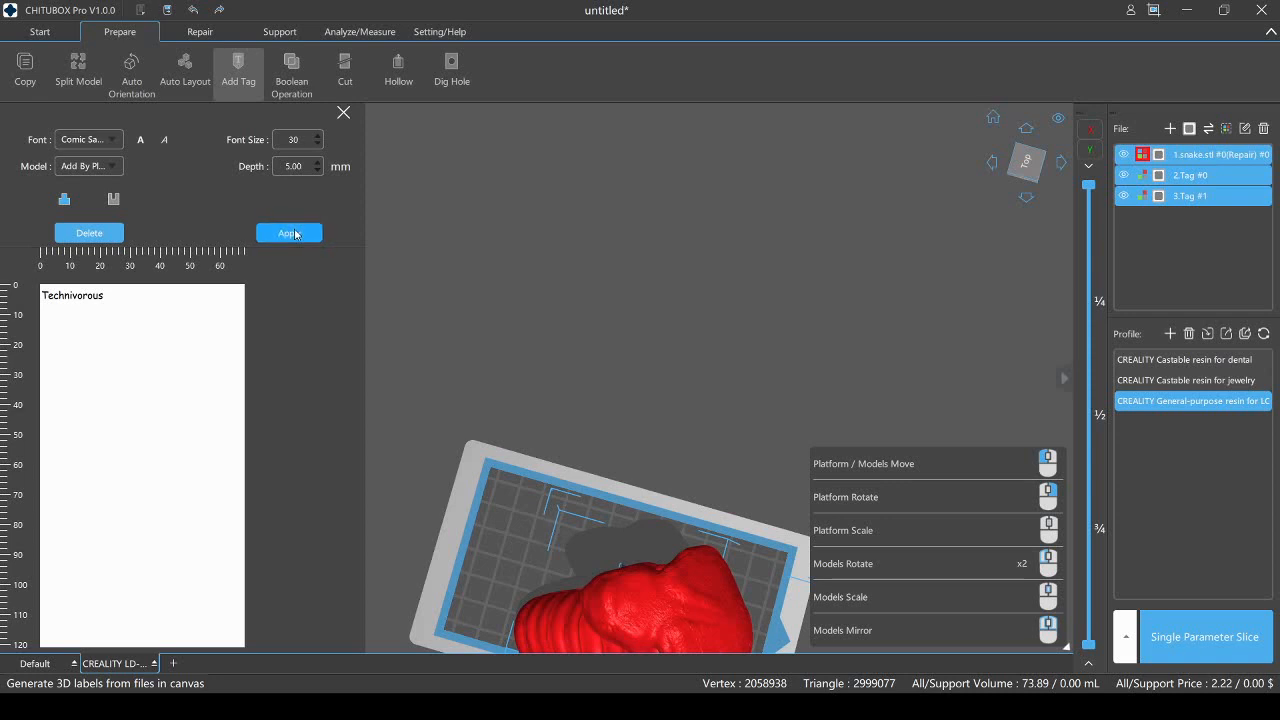
left_click(289, 232)
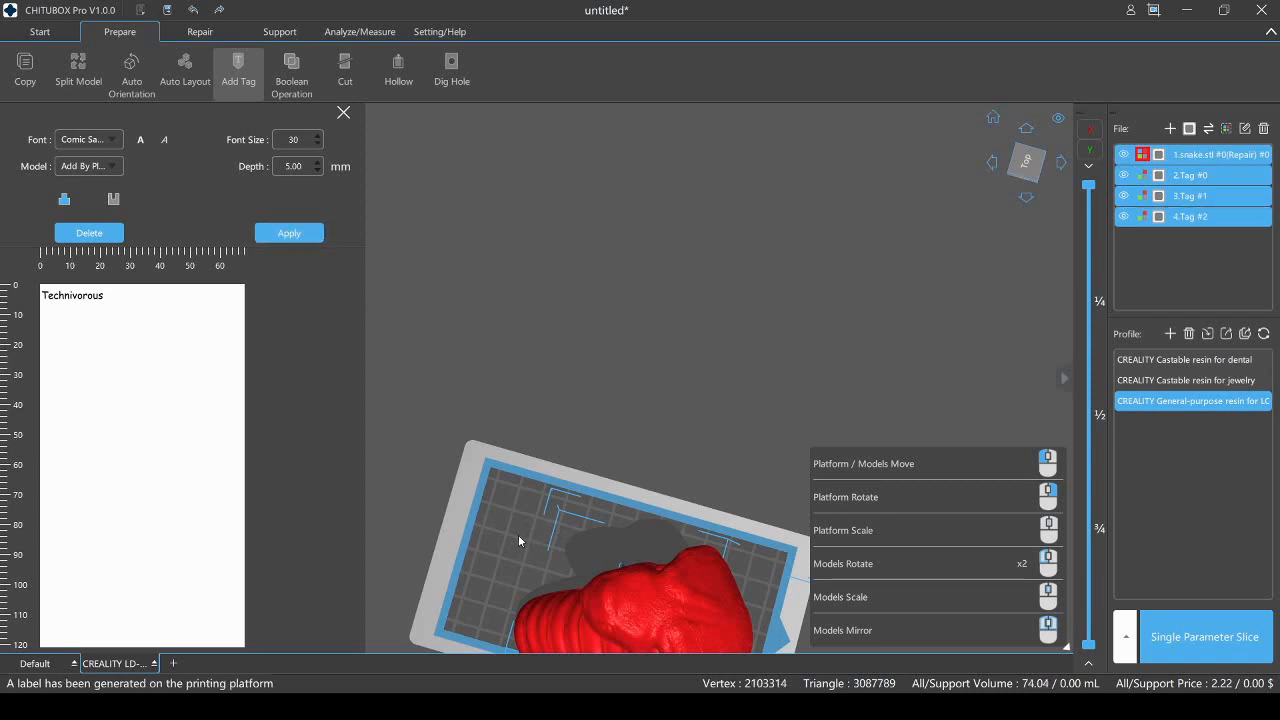
mouse_move(453, 412)
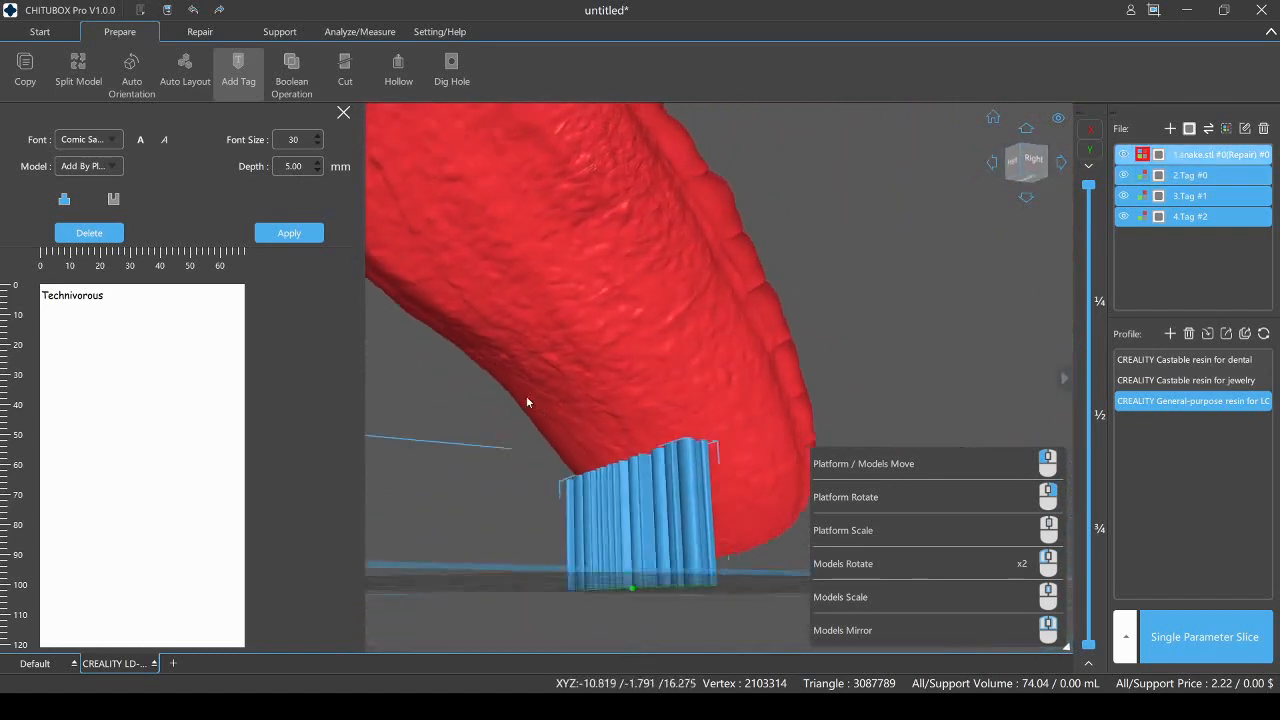
left_click_drag(528, 400, 522, 318)
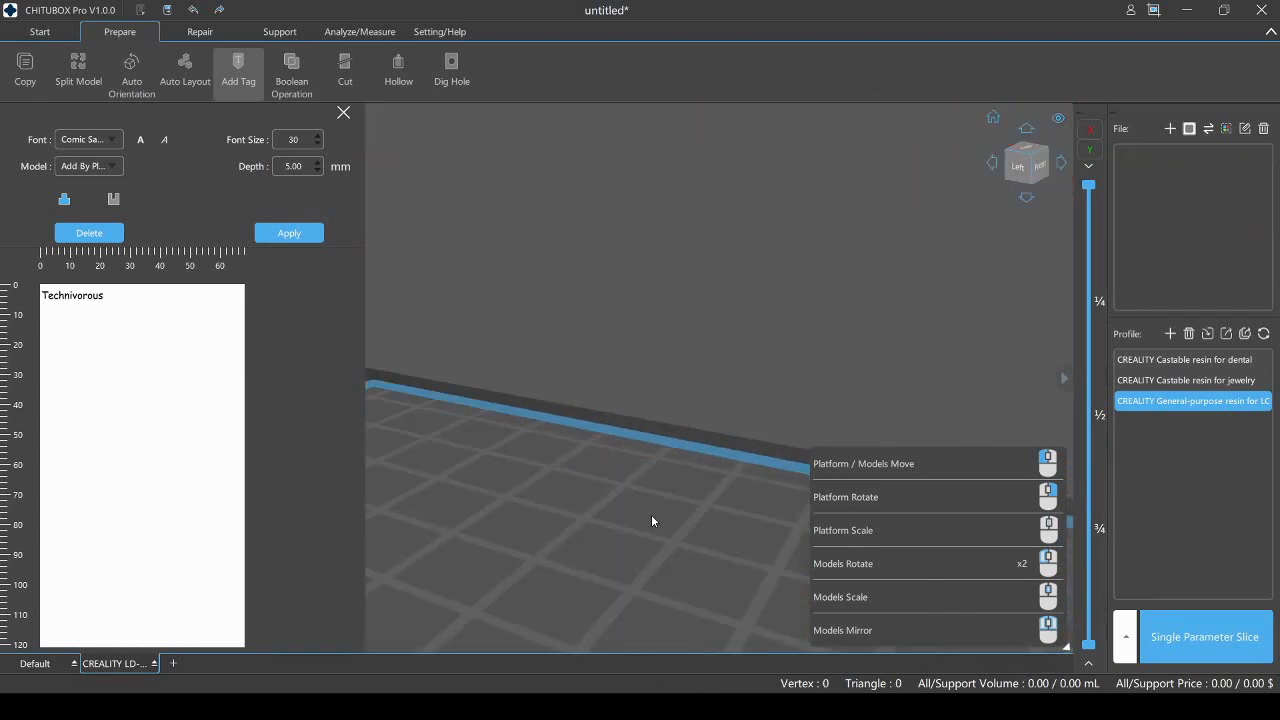
- Close the Add Tag panel and load demon coin v1.stl onto the build plate
left_click_drag(651, 521, 738, 468)
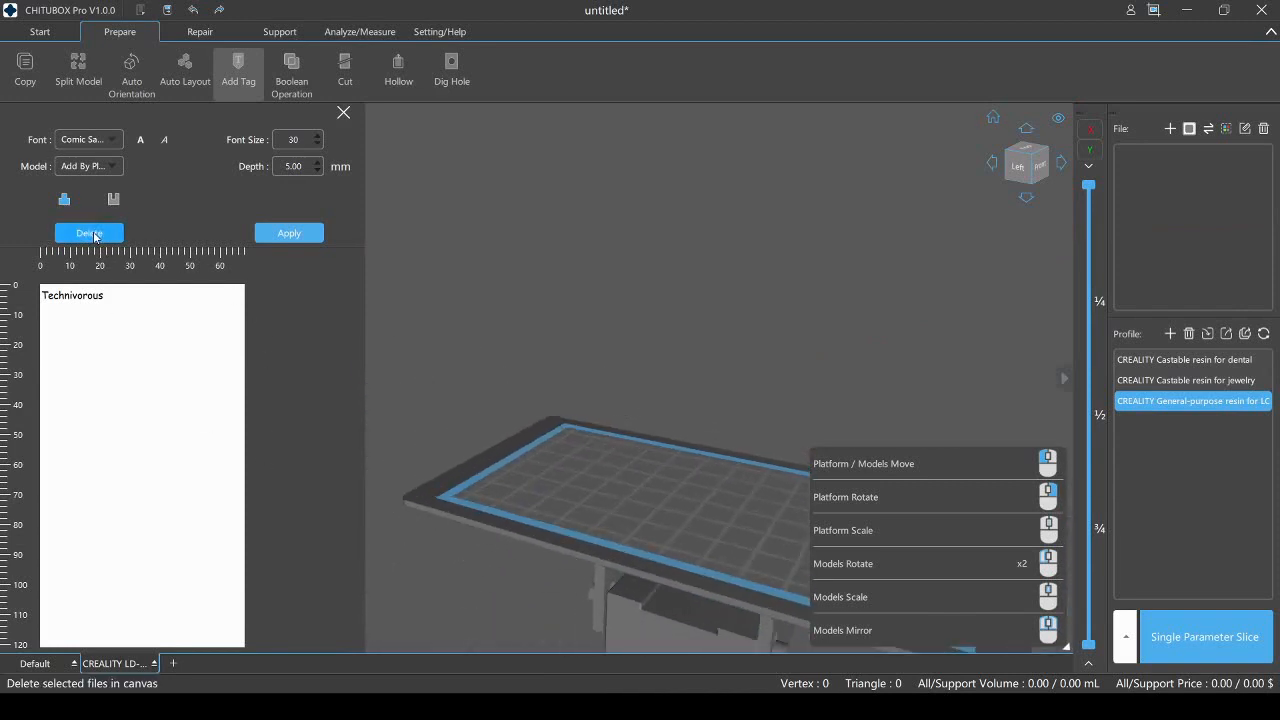
mouse_move(78, 61)
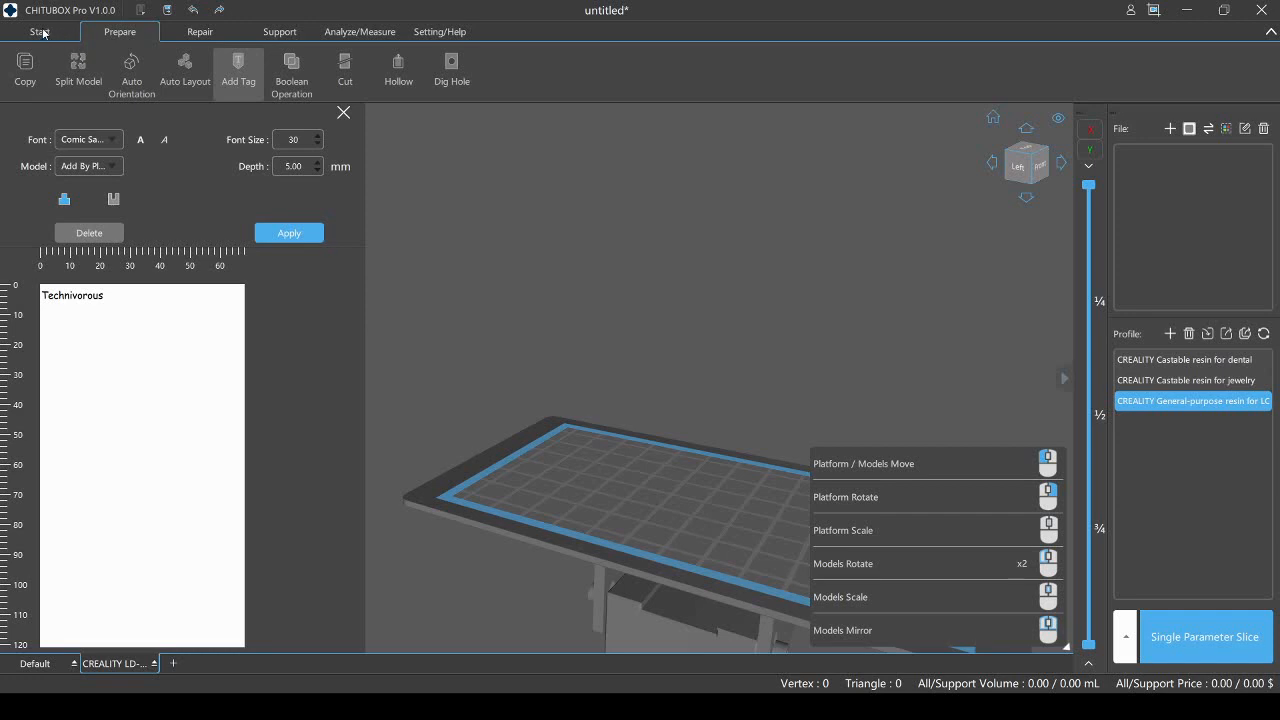
left_click(344, 112)
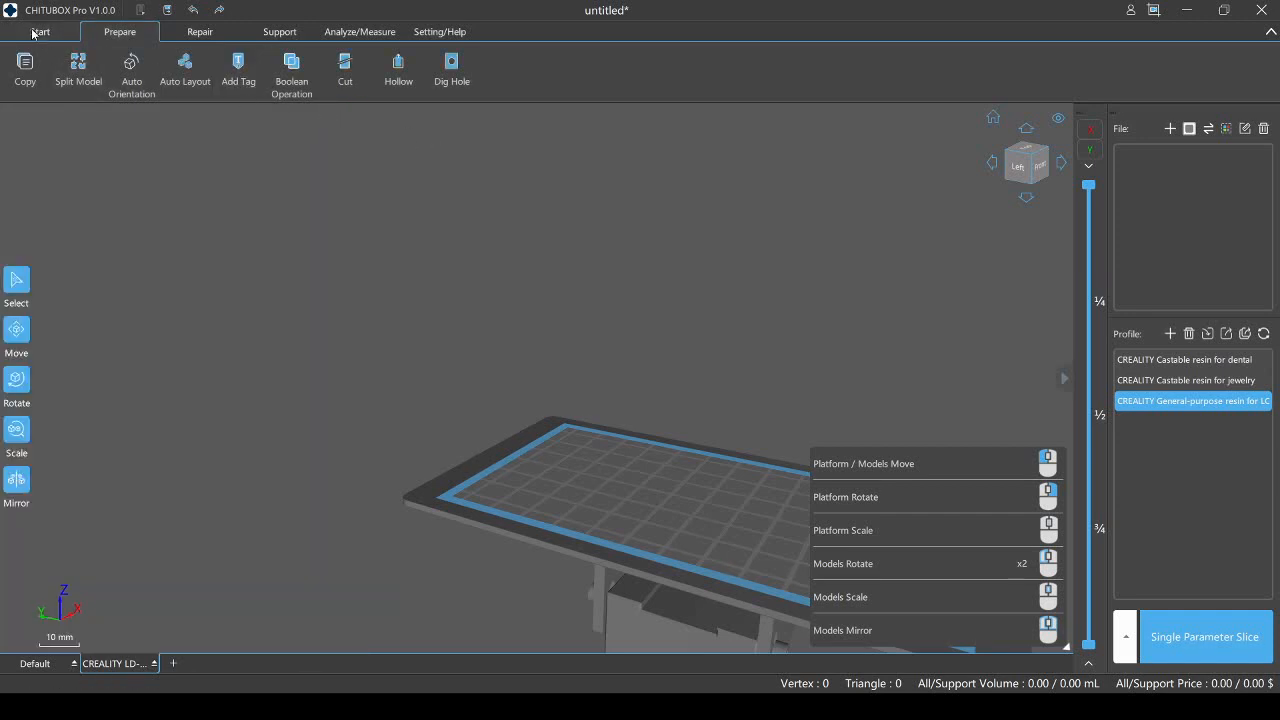
left_click(40, 31)
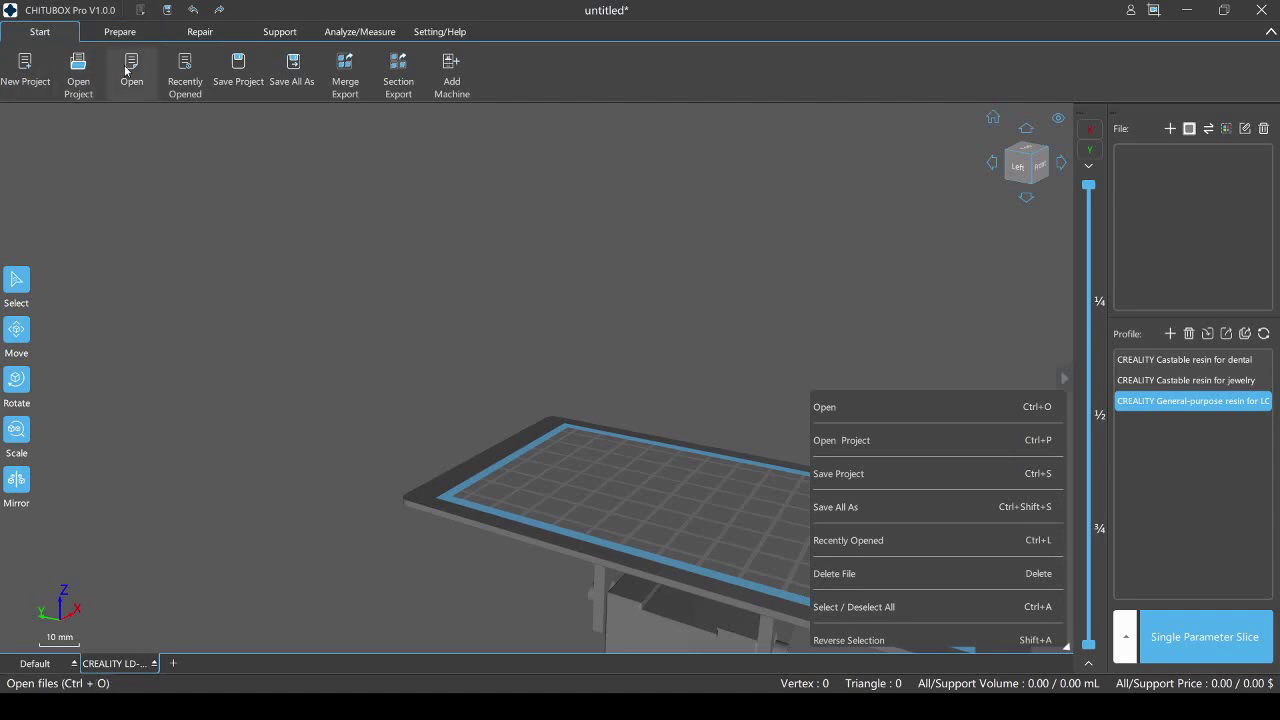
mouse_move(196, 228)
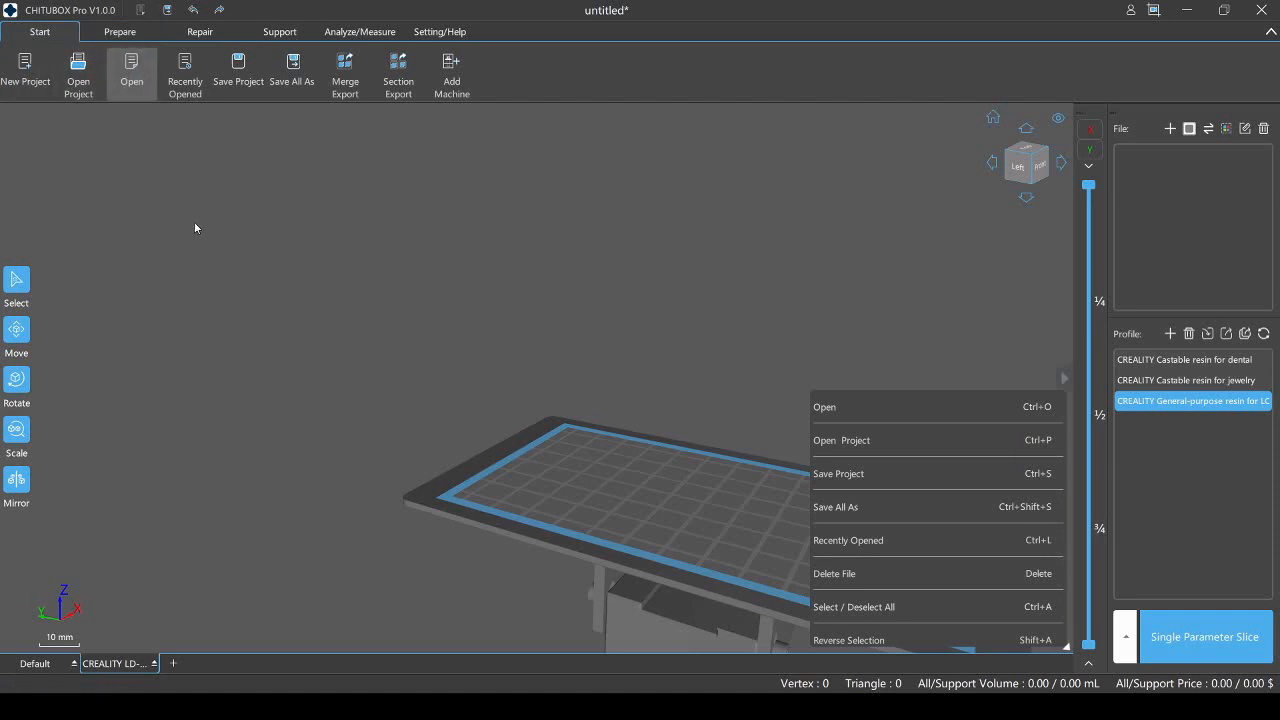
left_click(824, 406)
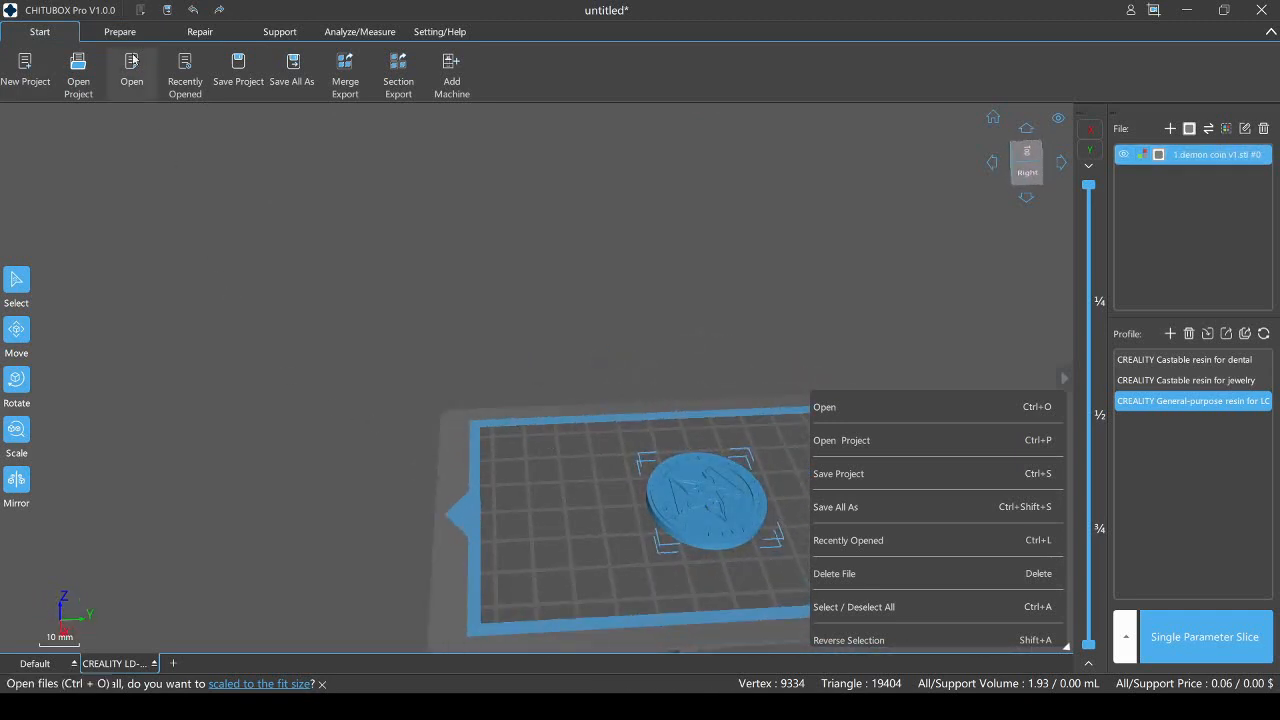
- Auto-orient the demon coin so it stands on edge, then orbit to view its front
left_click(119, 31)
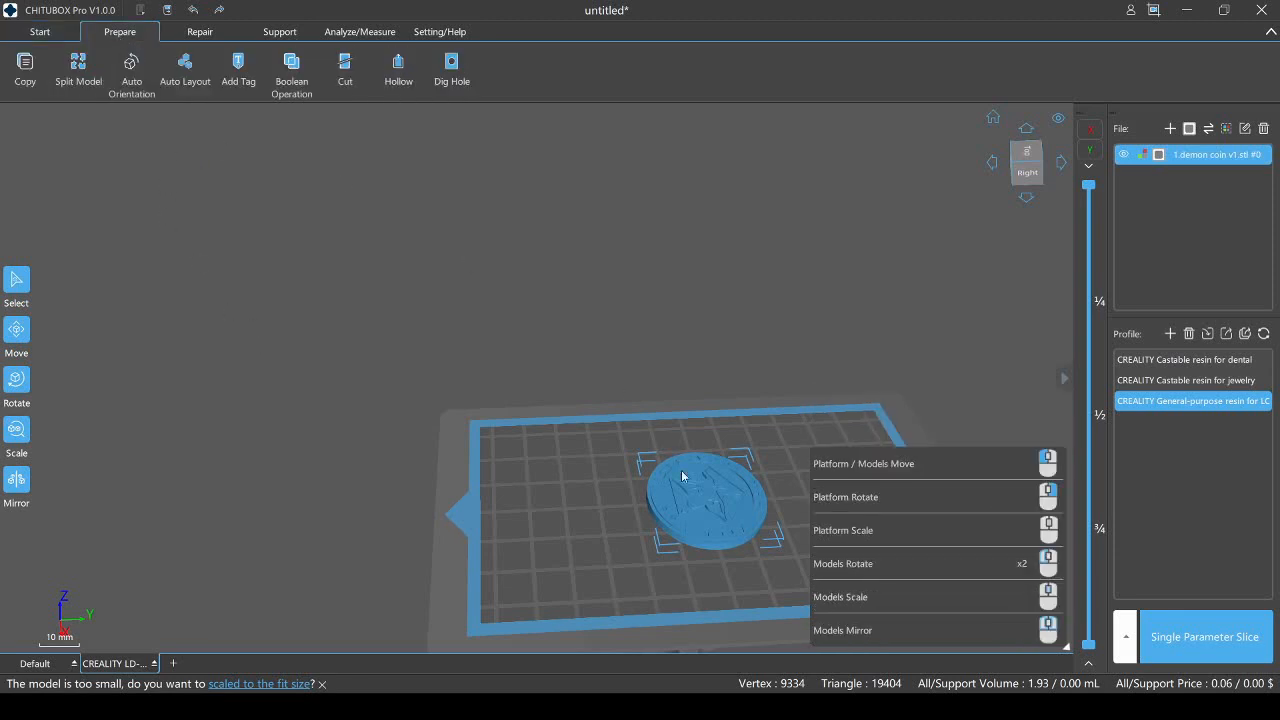
left_click(131, 70)
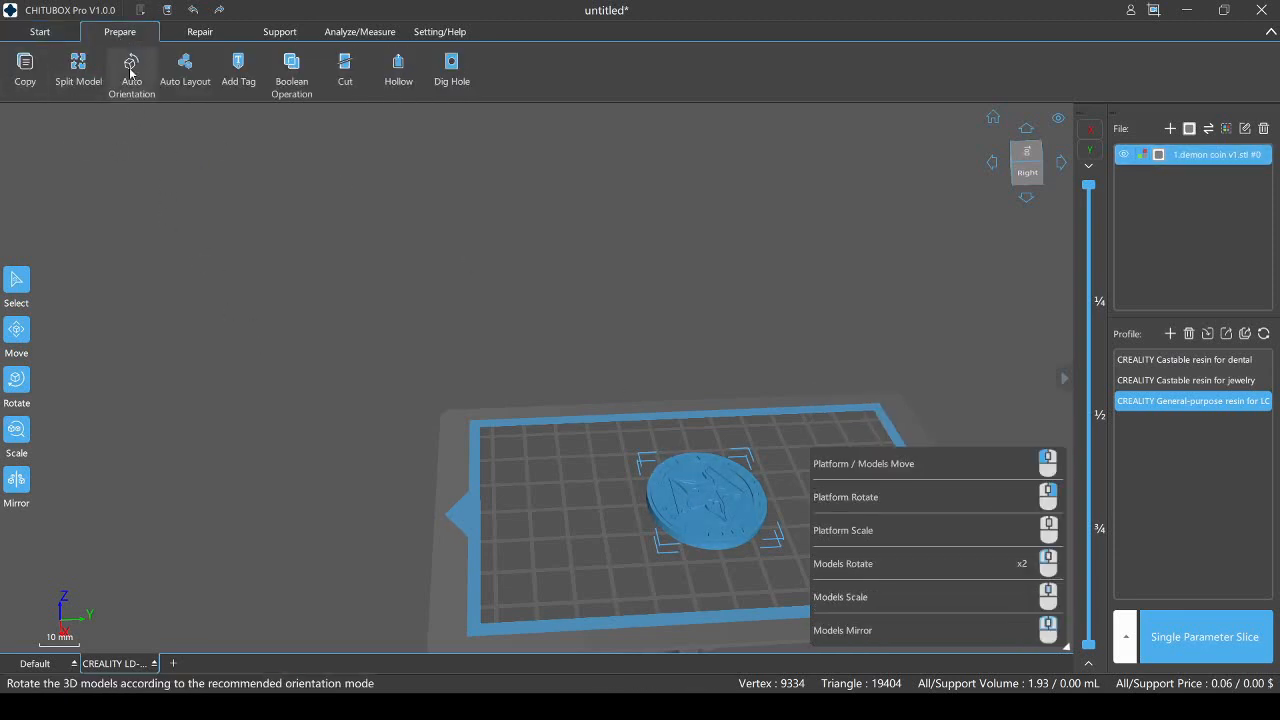
left_click(131, 65)
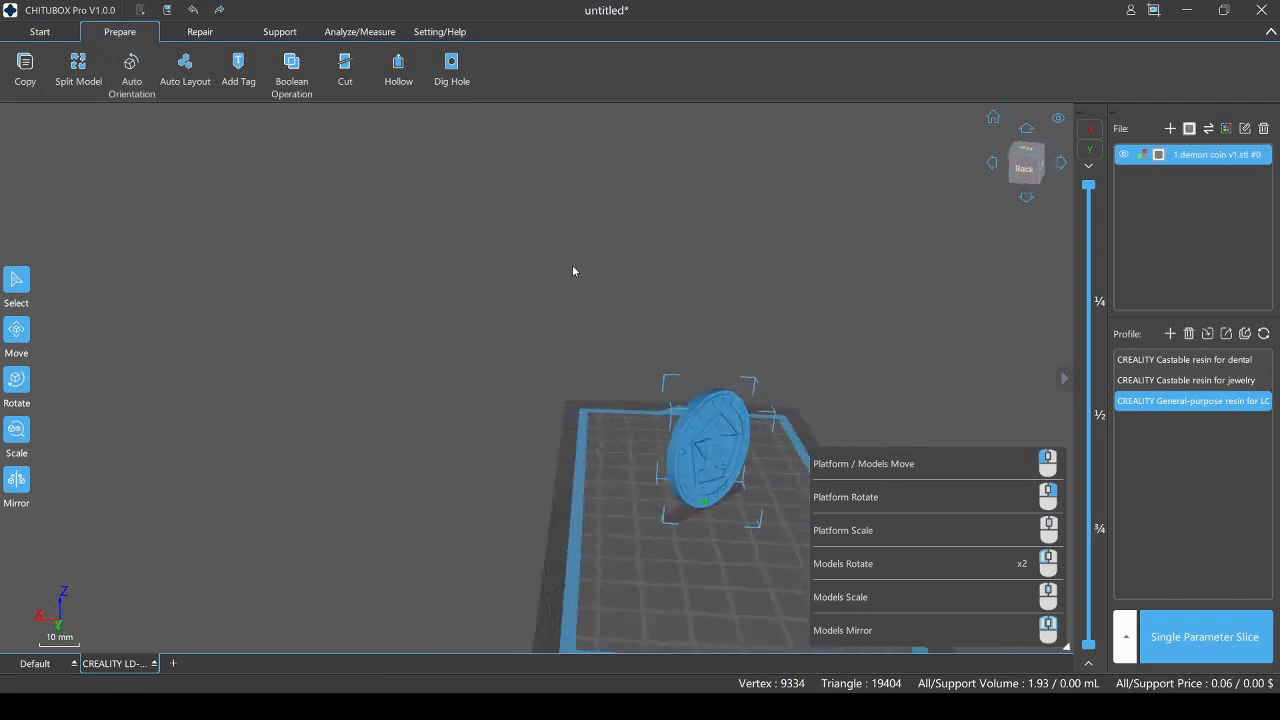
left_click_drag(574, 271, 867, 253)
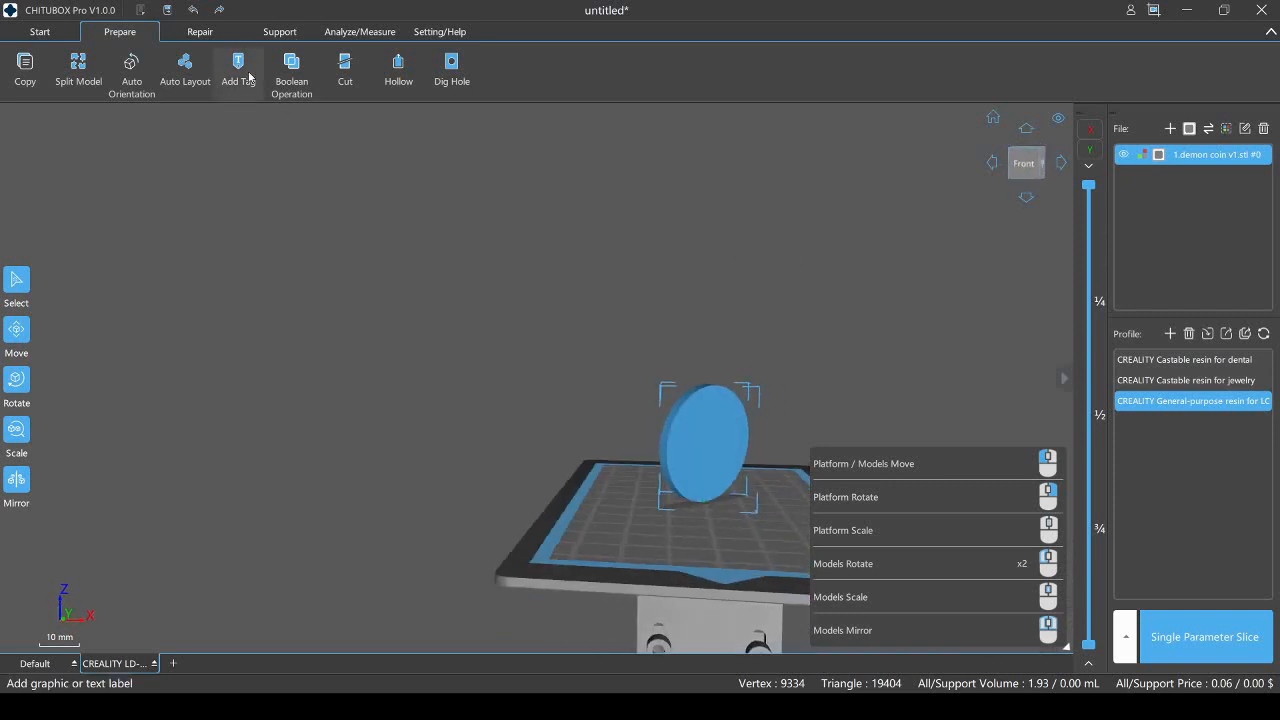
- Add a 'Technivorous' text tag to the coin, switching placement from platform to model surface
left_click(238, 65)
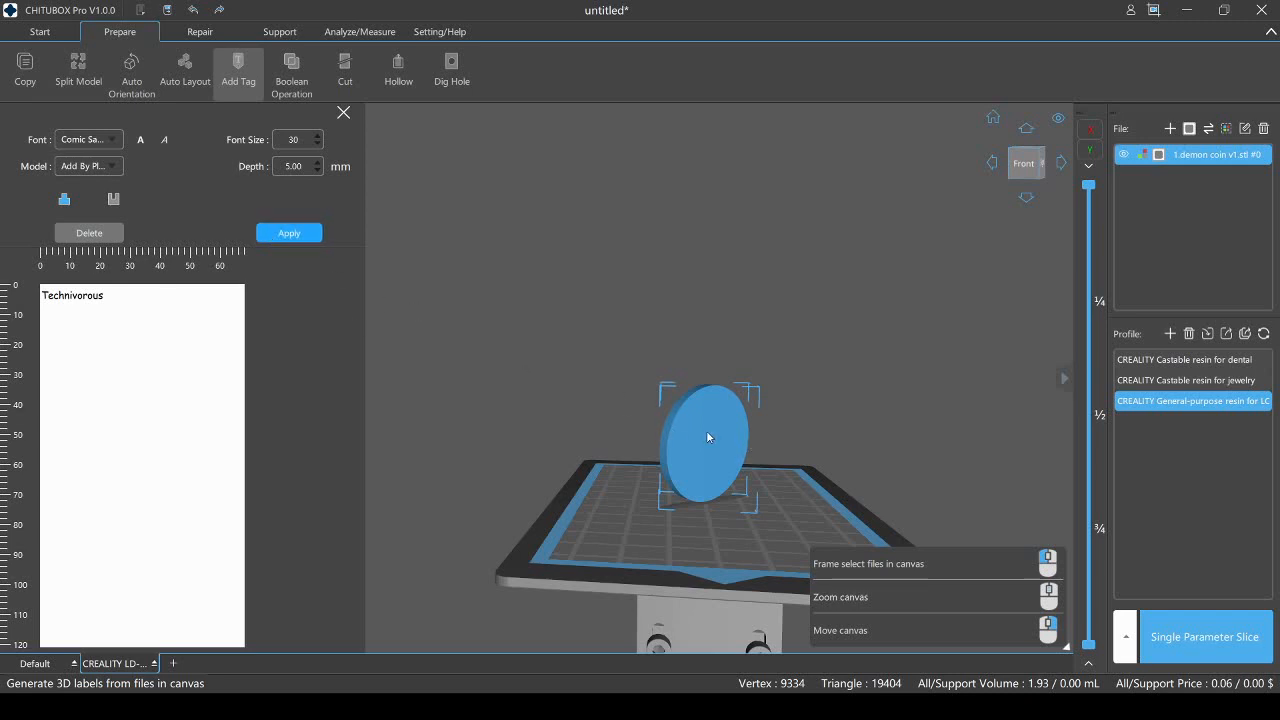
left_click(88, 165)
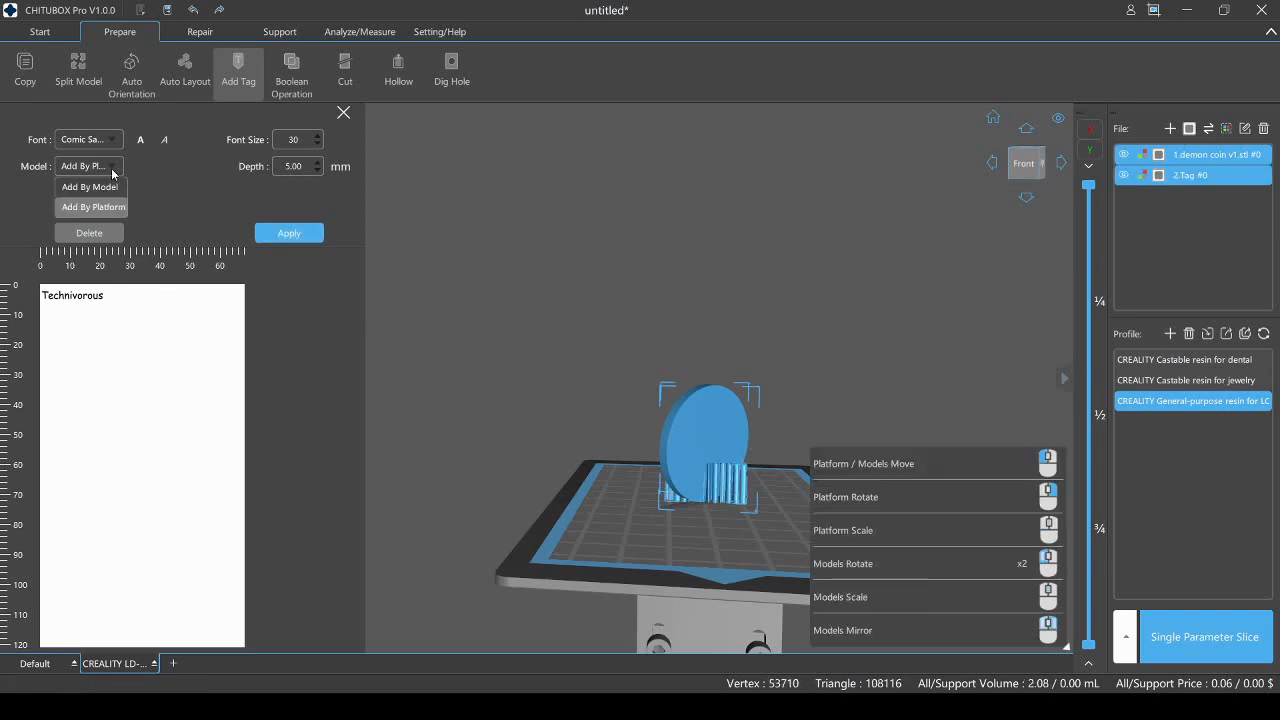
mouse_move(89, 187)
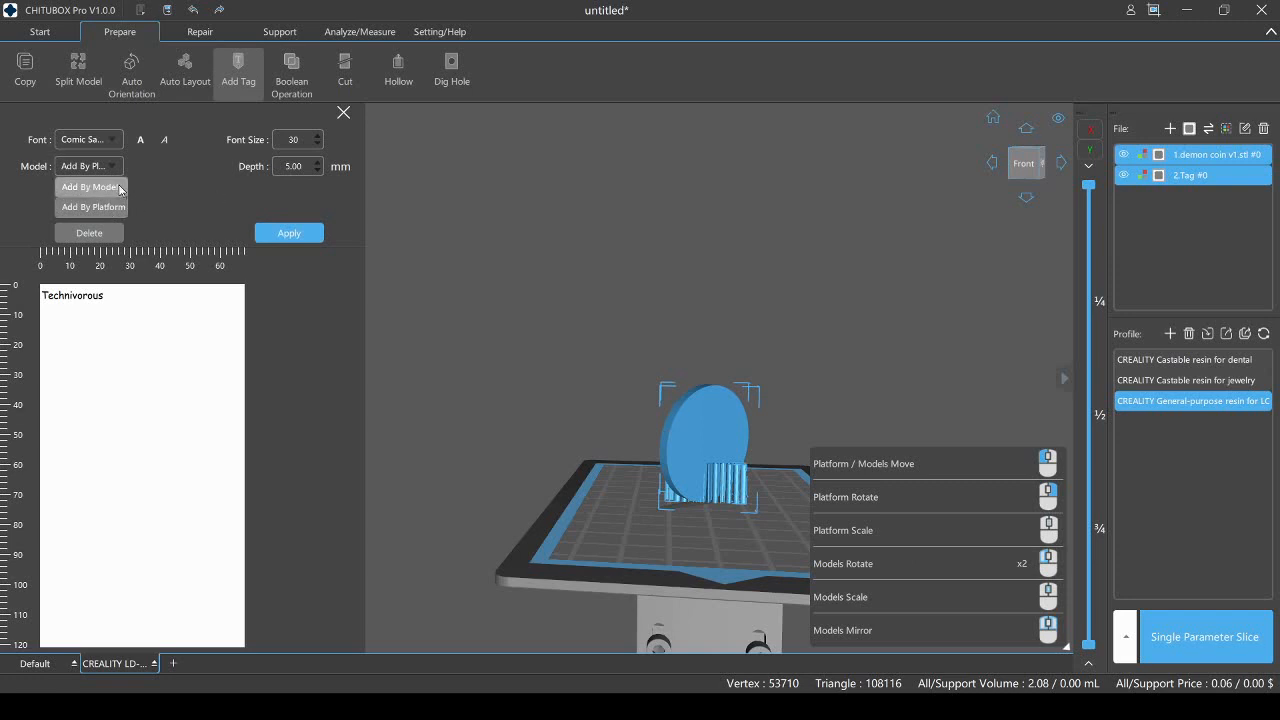
left_click(89, 186)
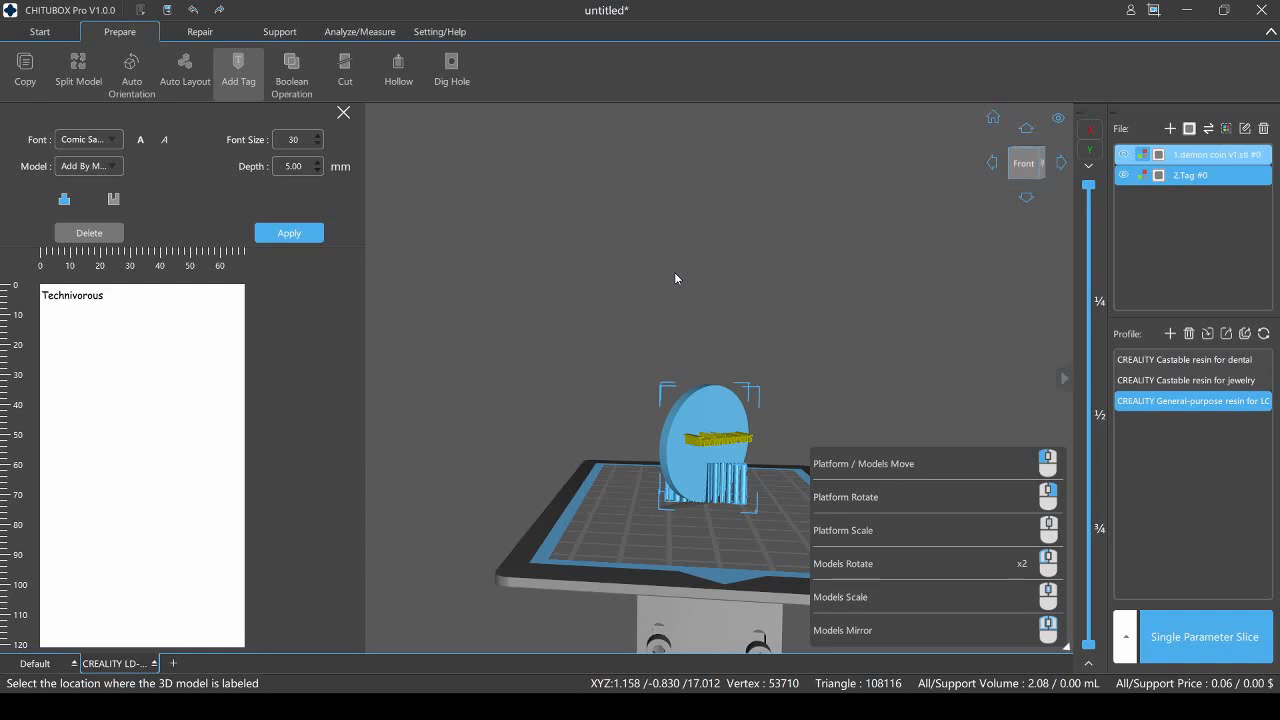
mouse_move(820, 340)
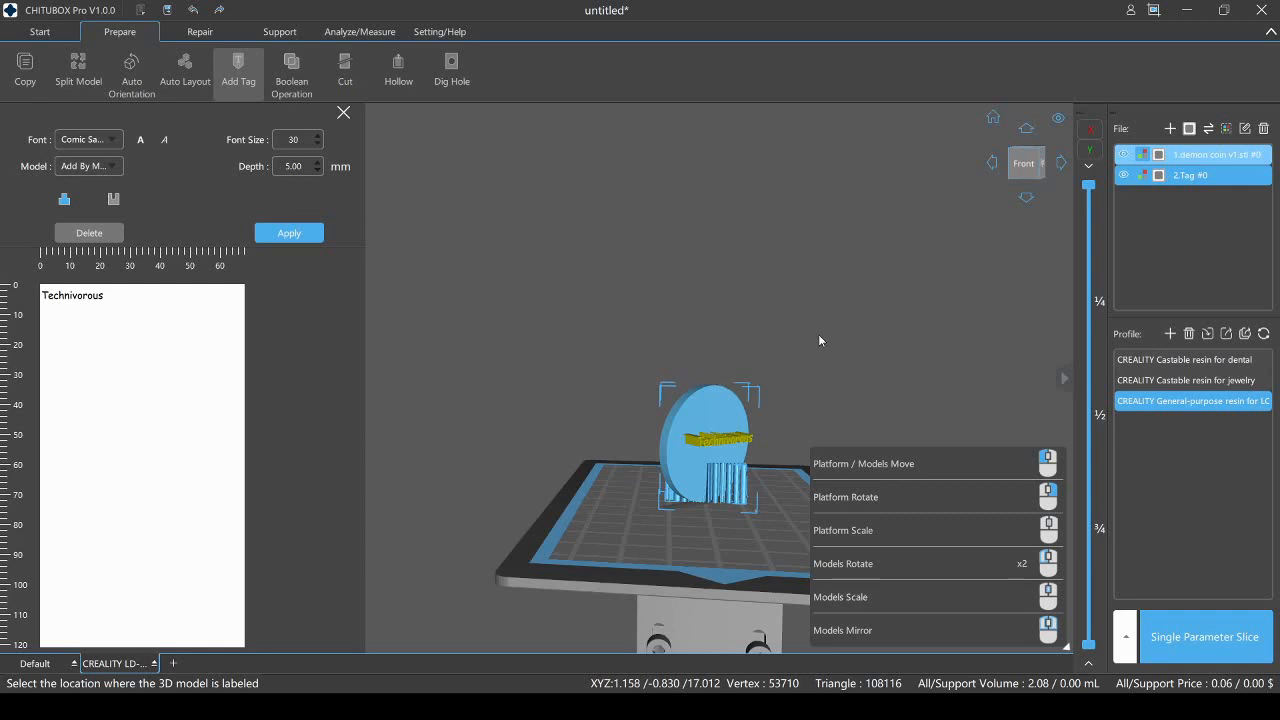
mouse_move(690, 450)
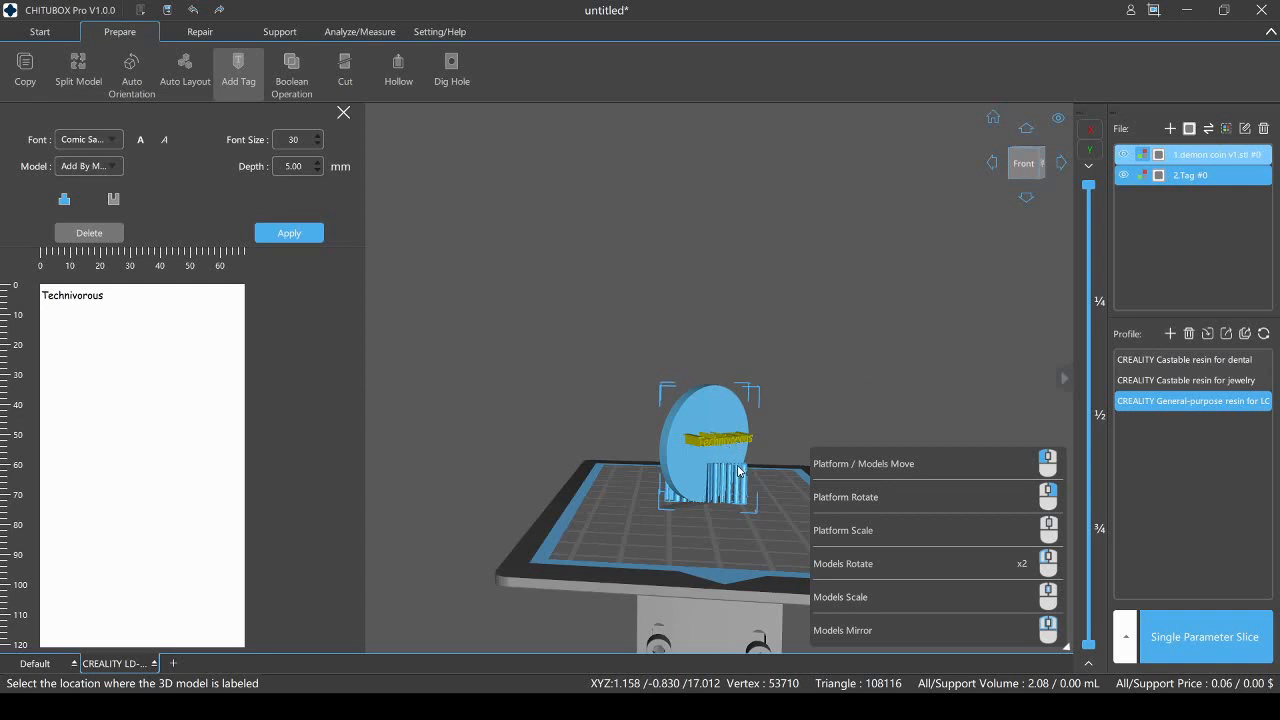
mouse_move(810, 480)
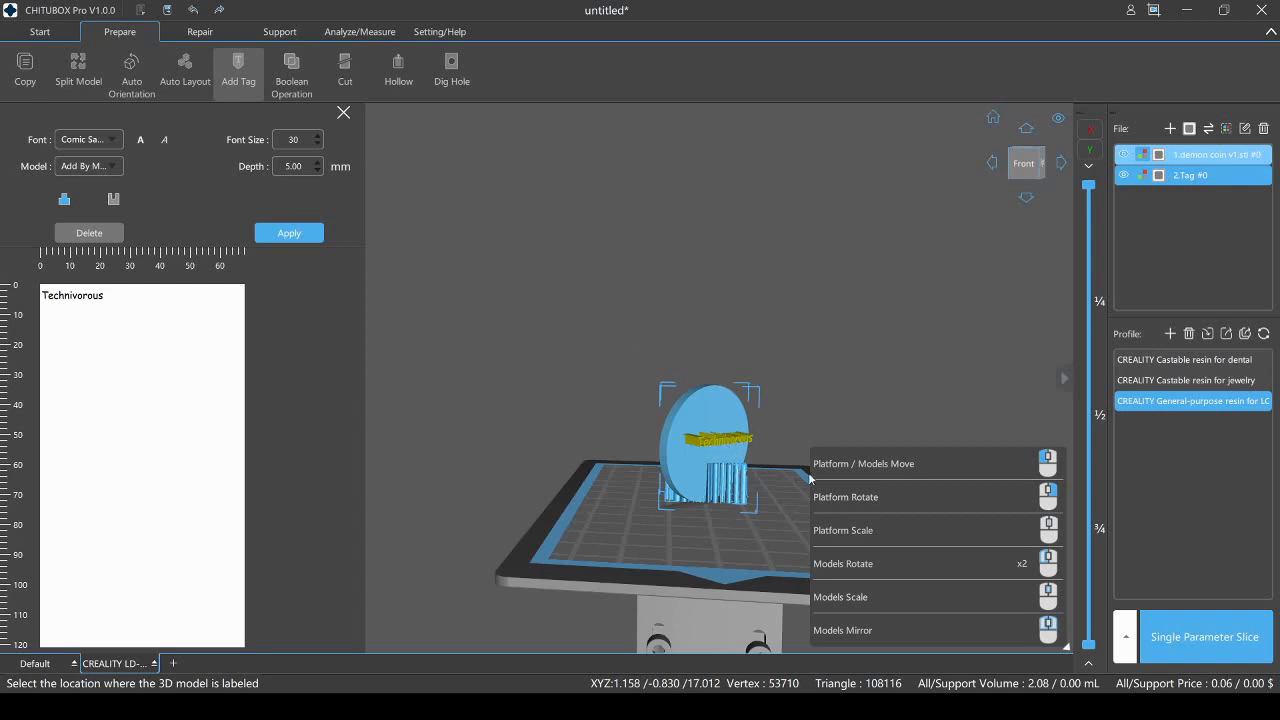
mouse_move(768, 513)
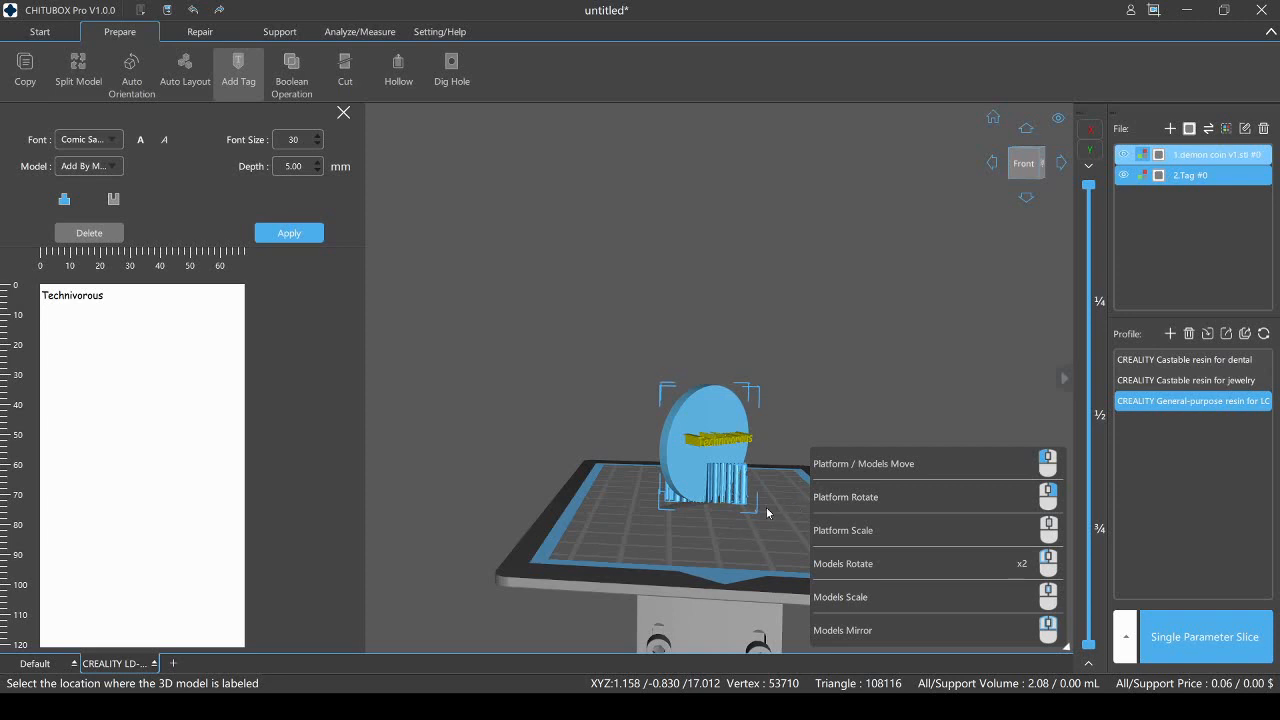
mouse_move(598, 439)
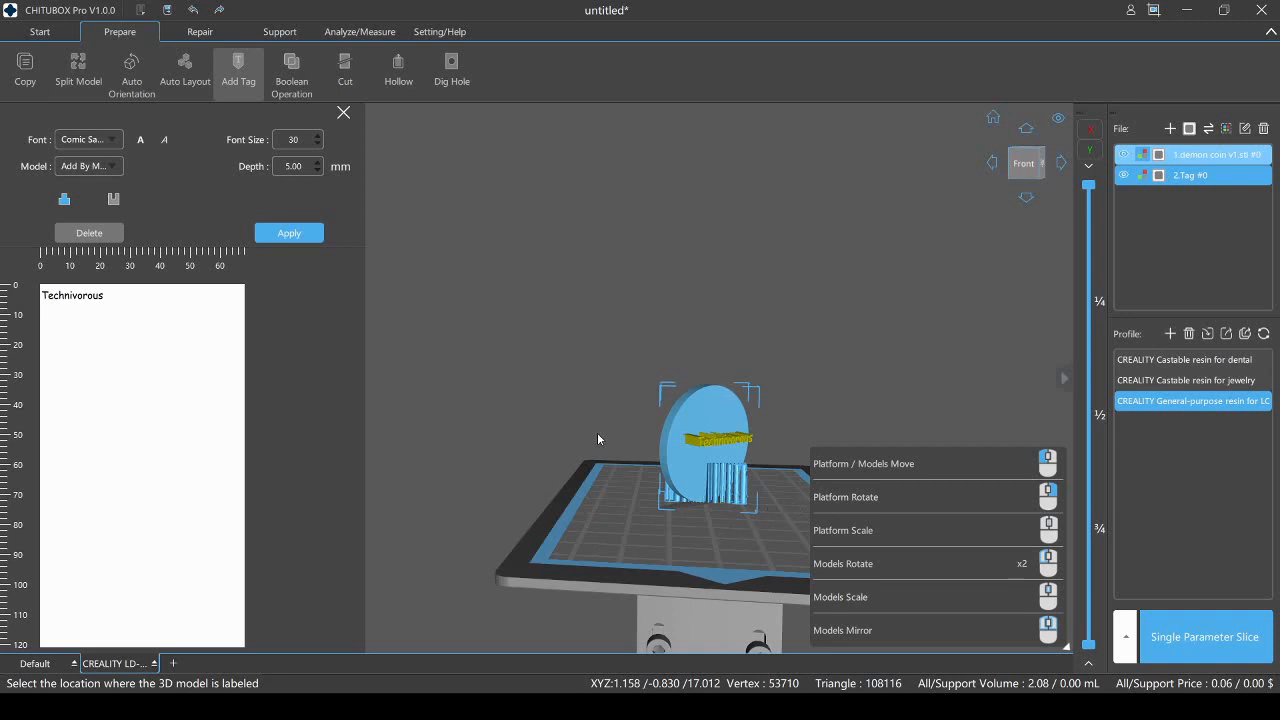
mouse_move(584, 438)
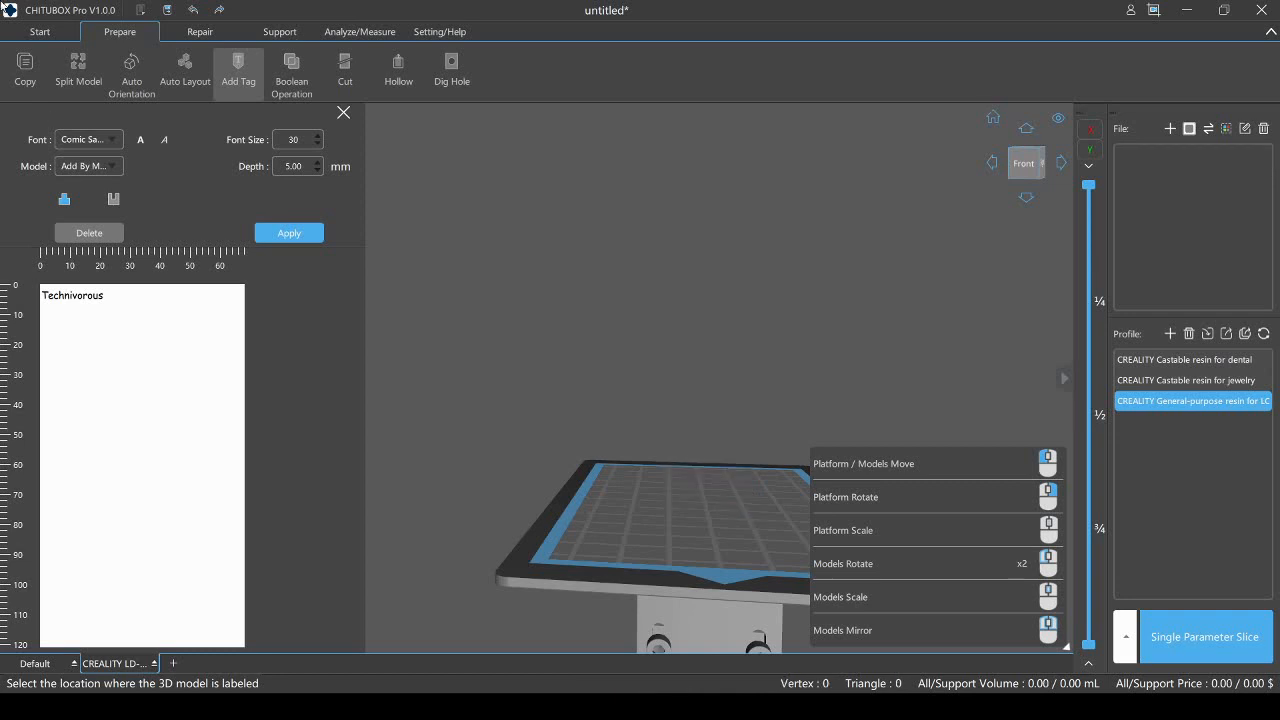
mouse_move(40, 32)
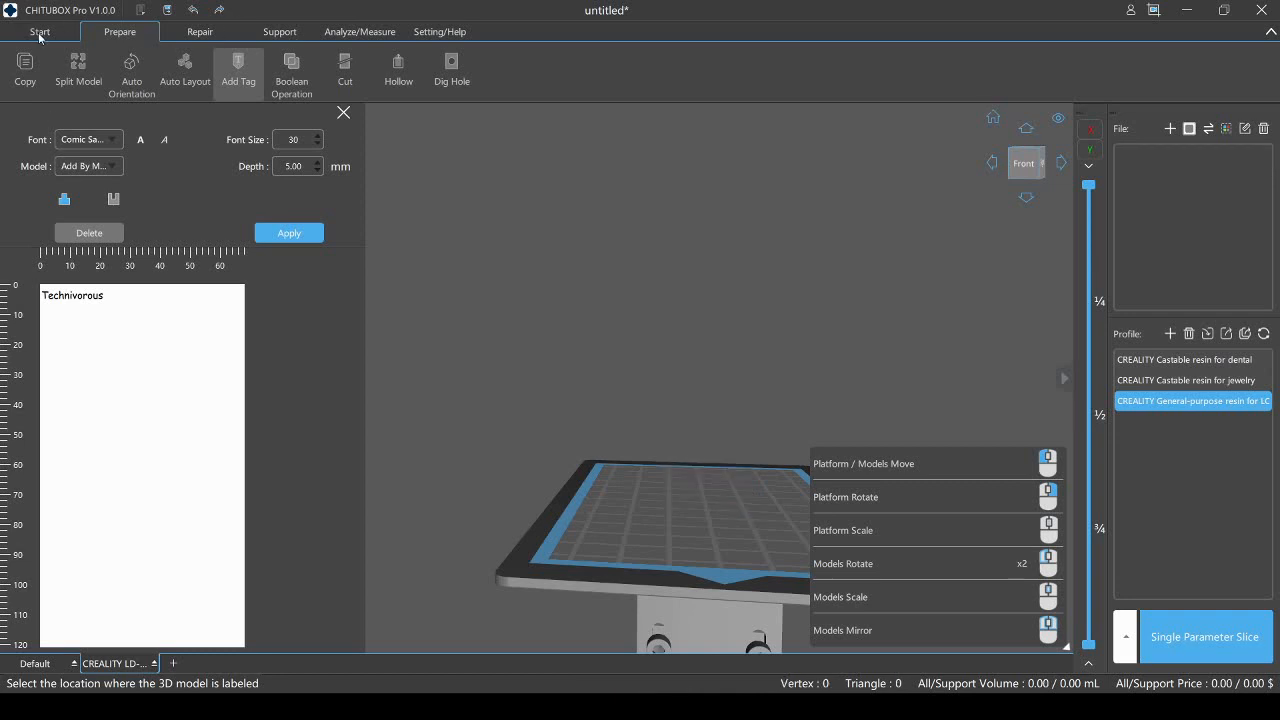
mouse_move(393, 145)
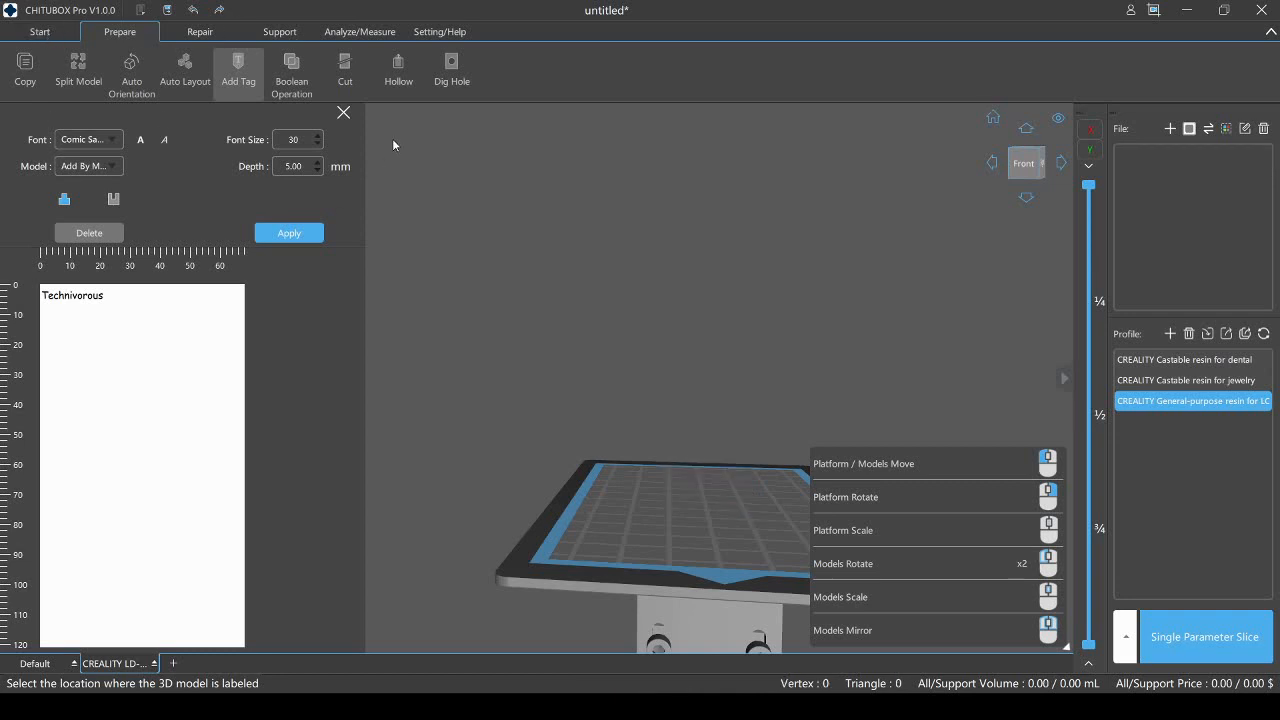
- Import kaz's cane.stl from the Start commands onto the build plate
left_click(39, 31)
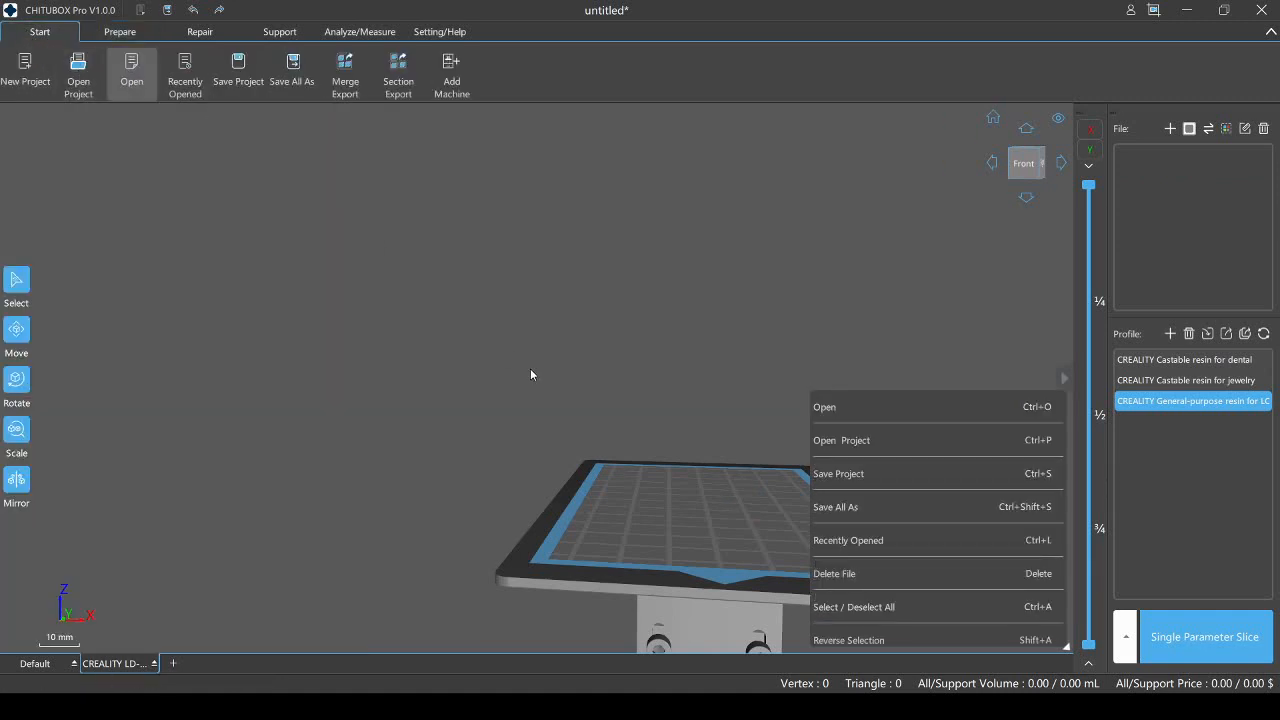
mouse_move(350, 237)
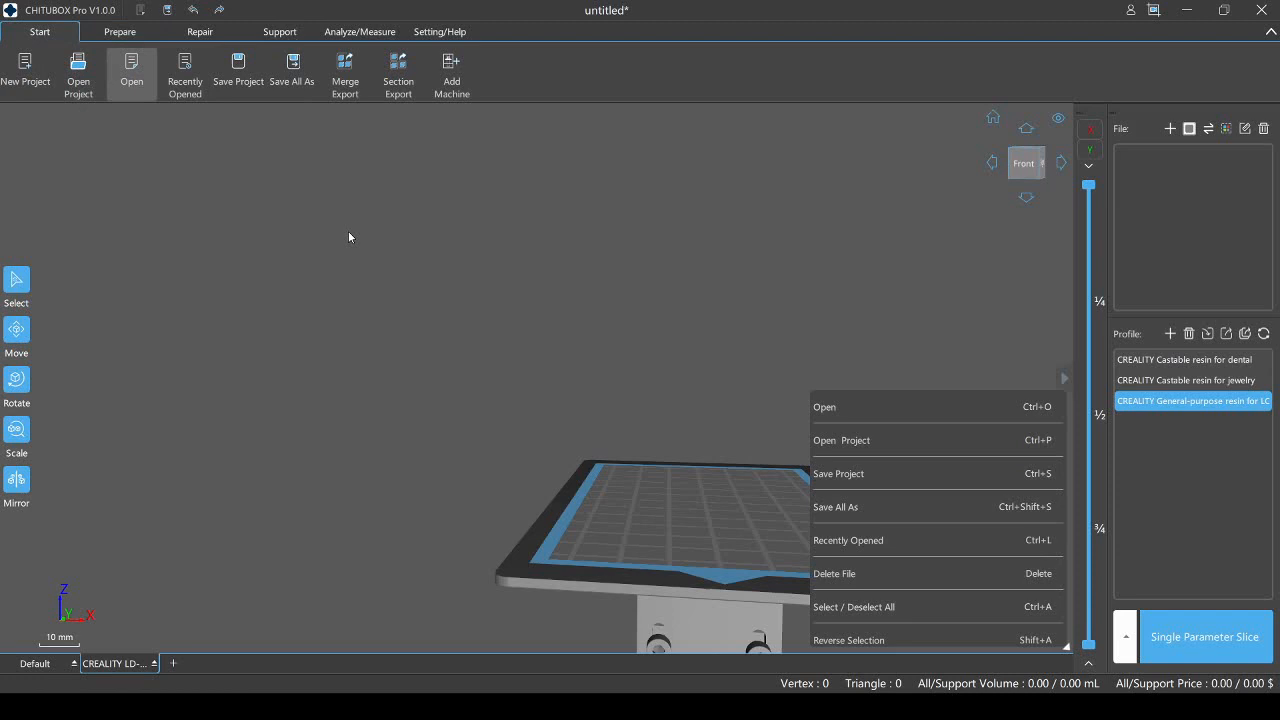
mouse_move(212, 283)
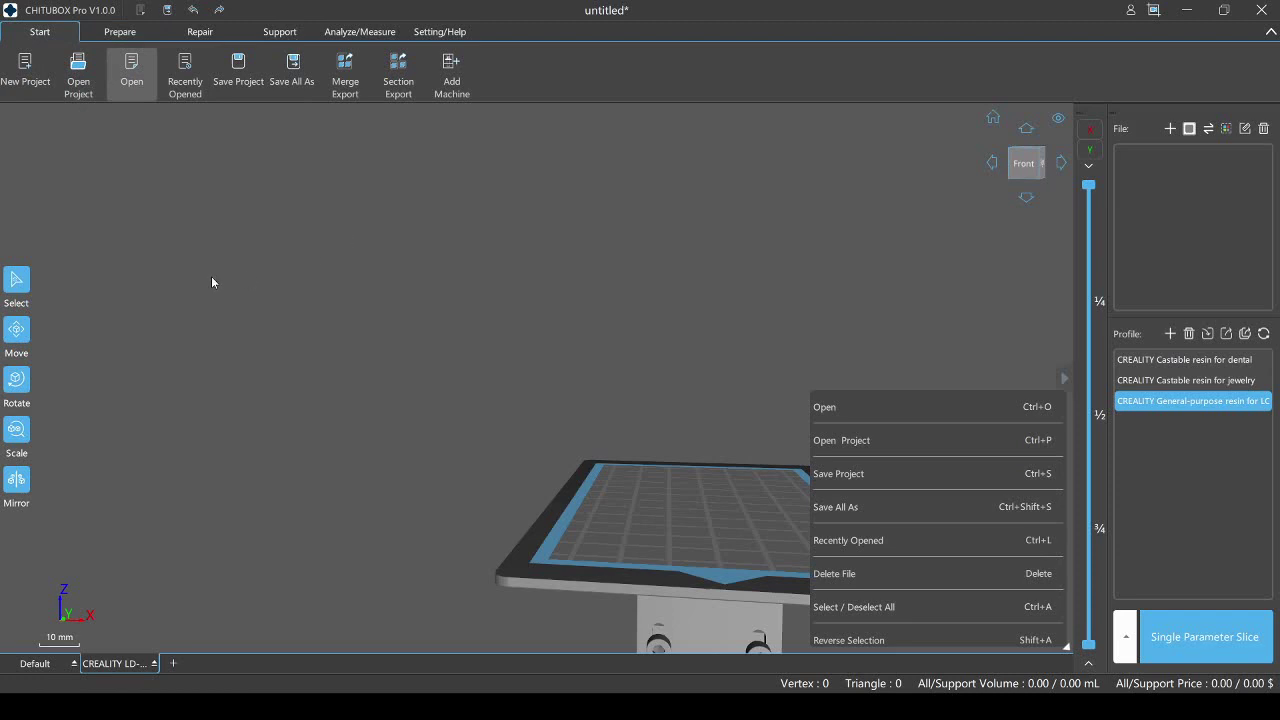
mouse_move(223, 291)
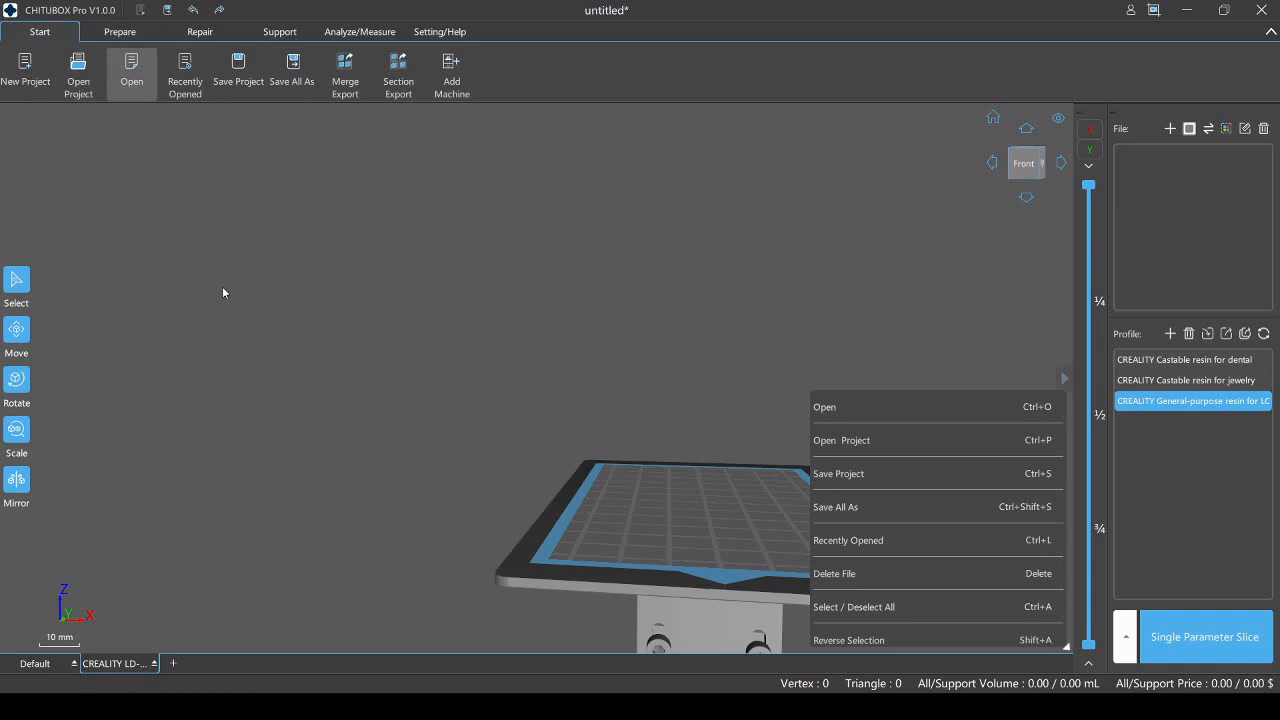
mouse_move(168, 207)
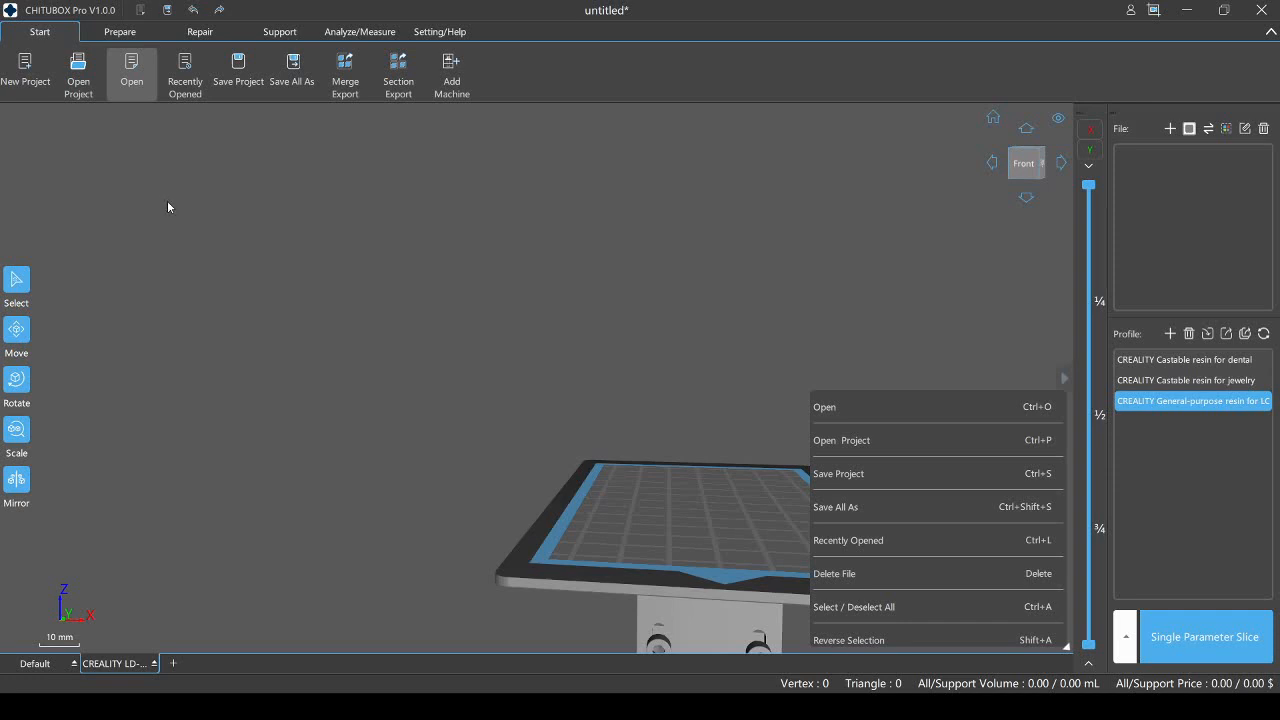
left_click(824, 406)
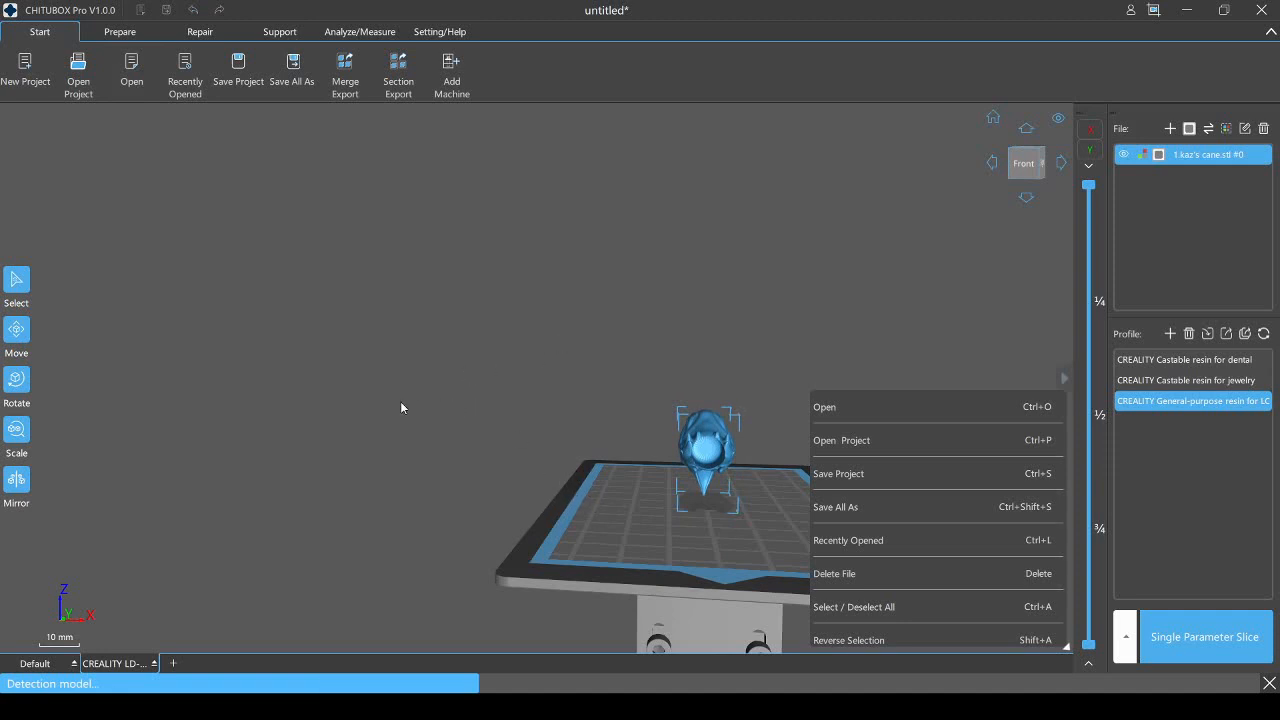
mouse_move(410, 414)
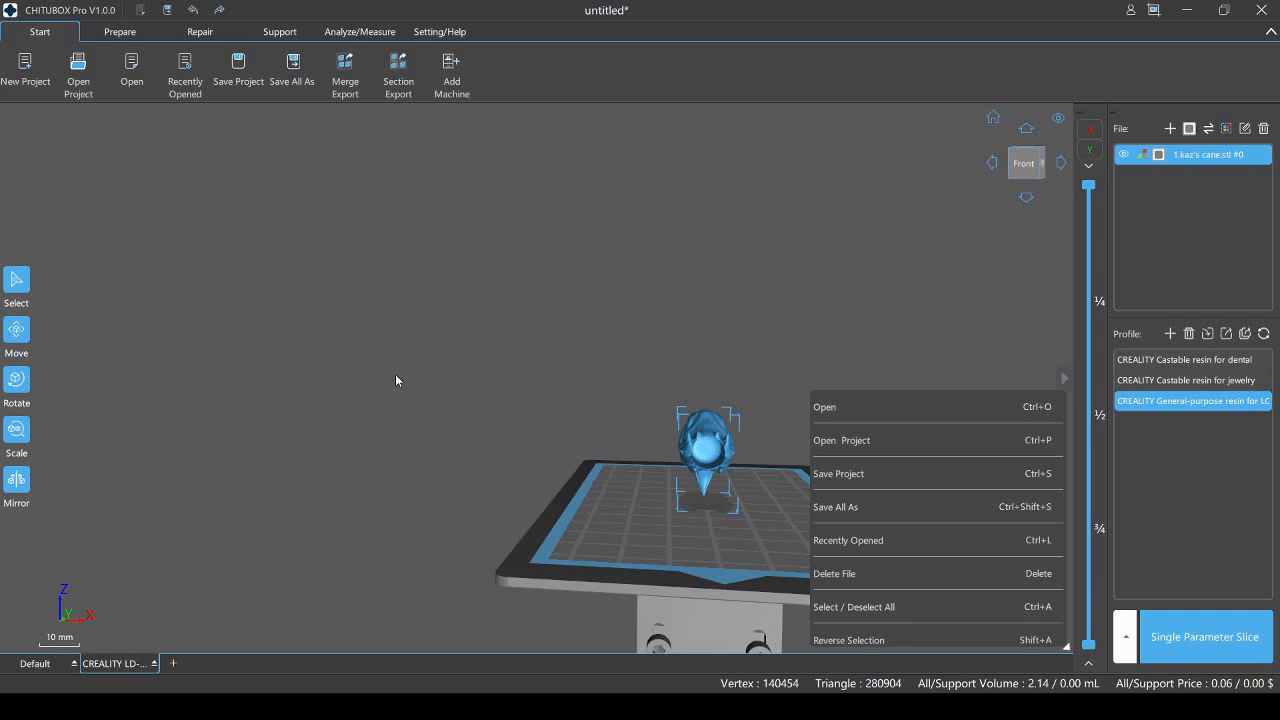
- Zoom to the cane head, then move through Prepare to the Repair tools showing its error list
left_click(991, 162)
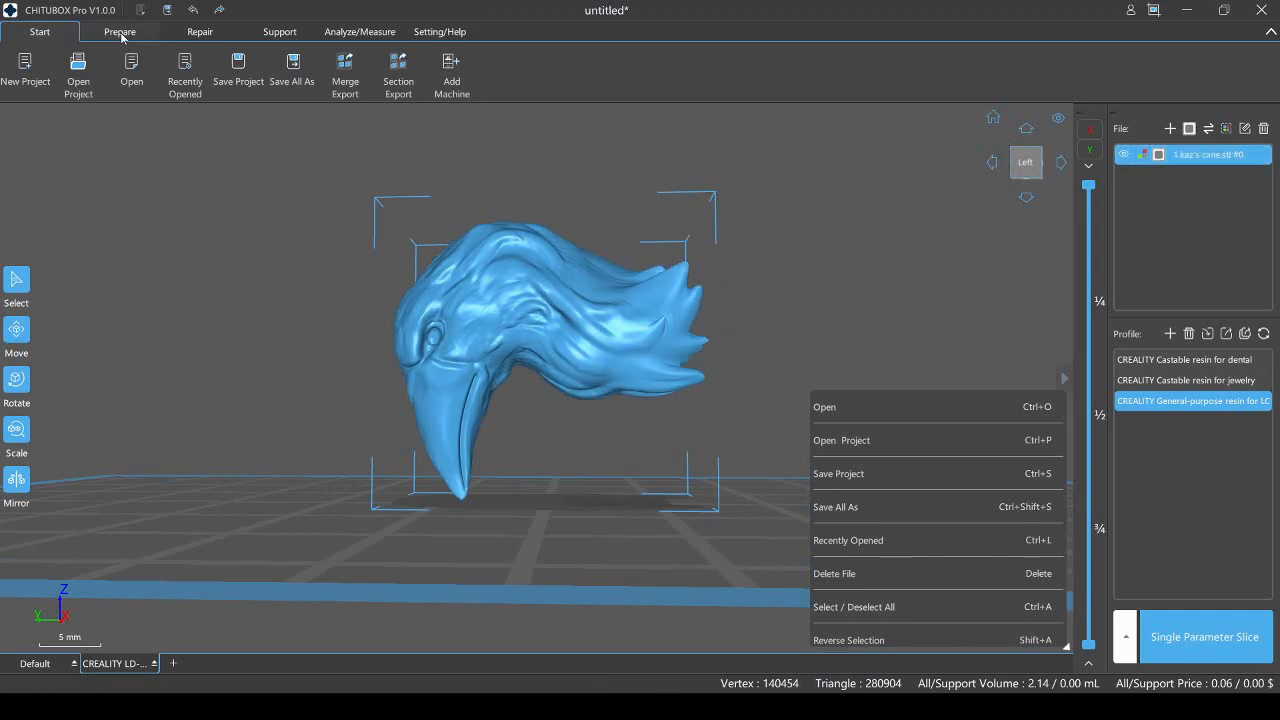
left_click(119, 31)
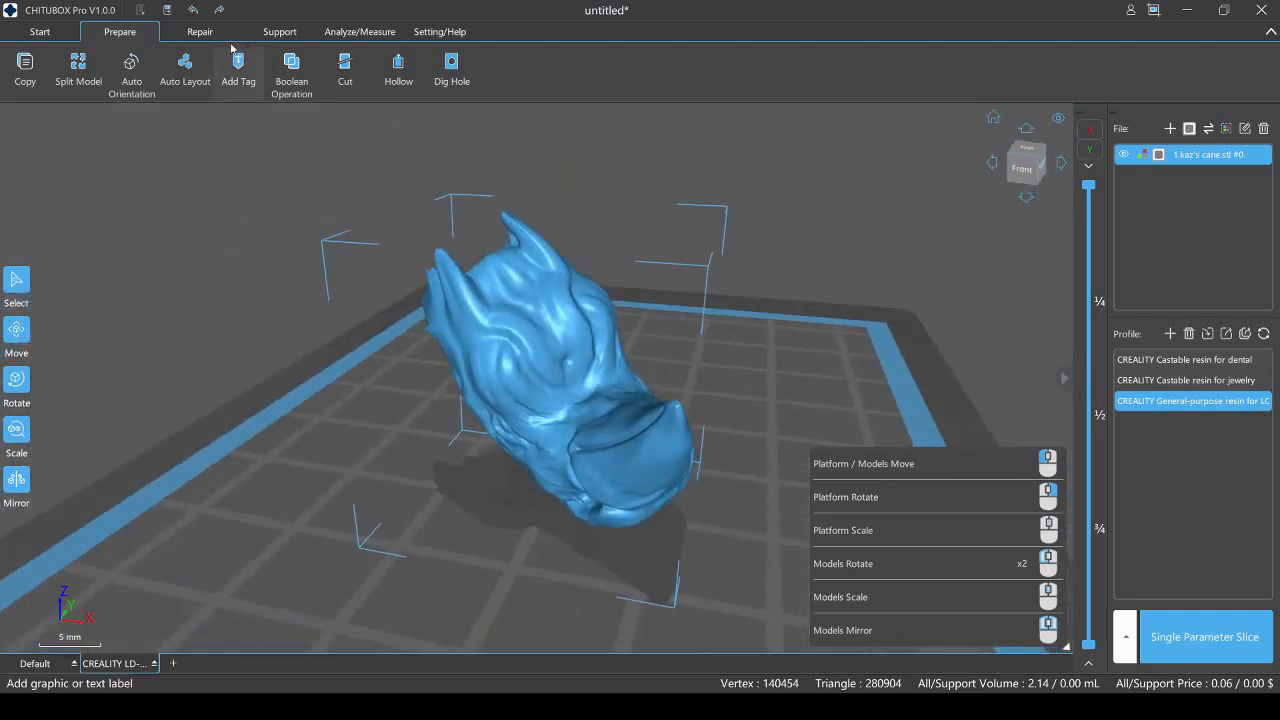
left_click(199, 31)
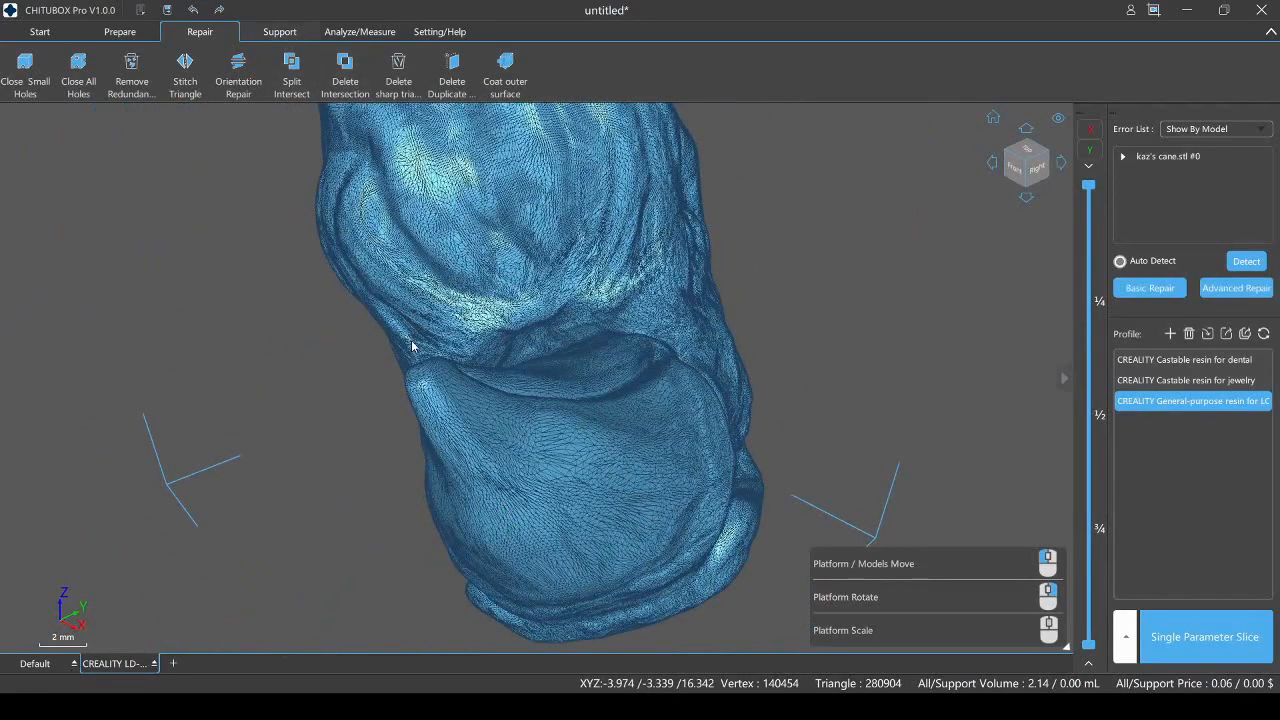
- Add a manual support under the cane head and select its top diameter value
left_click(279, 31)
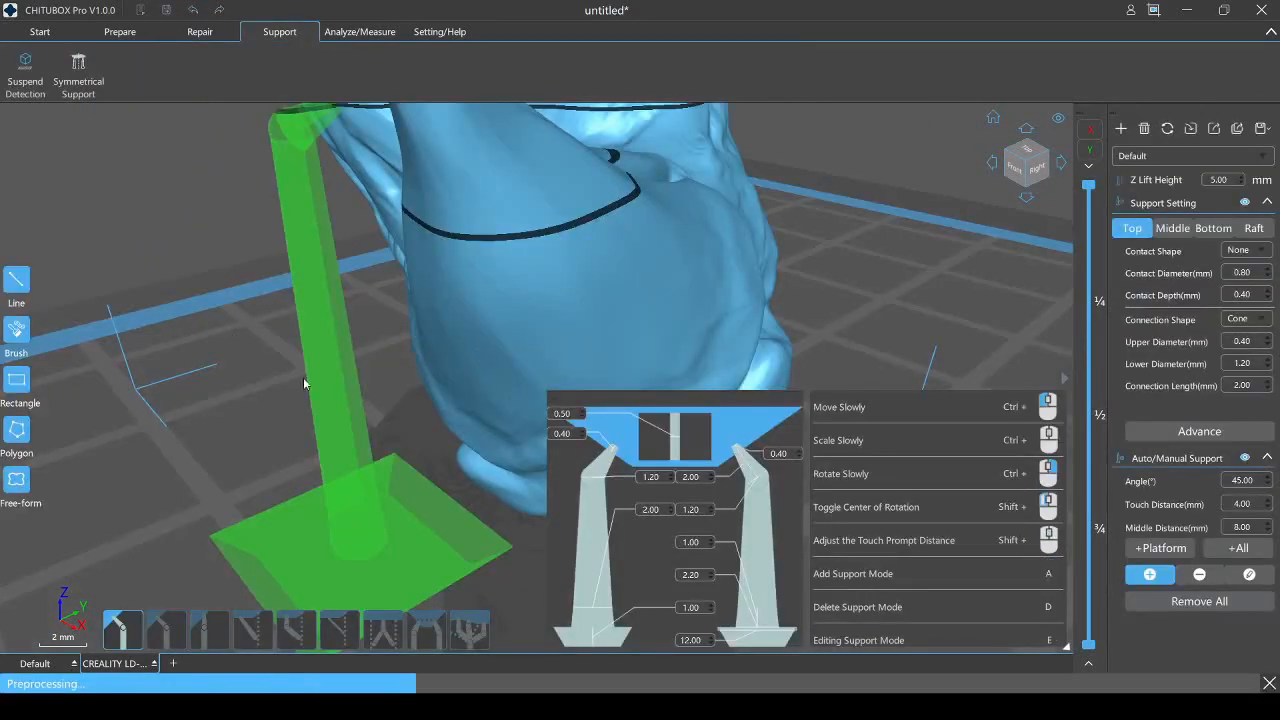
mouse_move(695, 330)
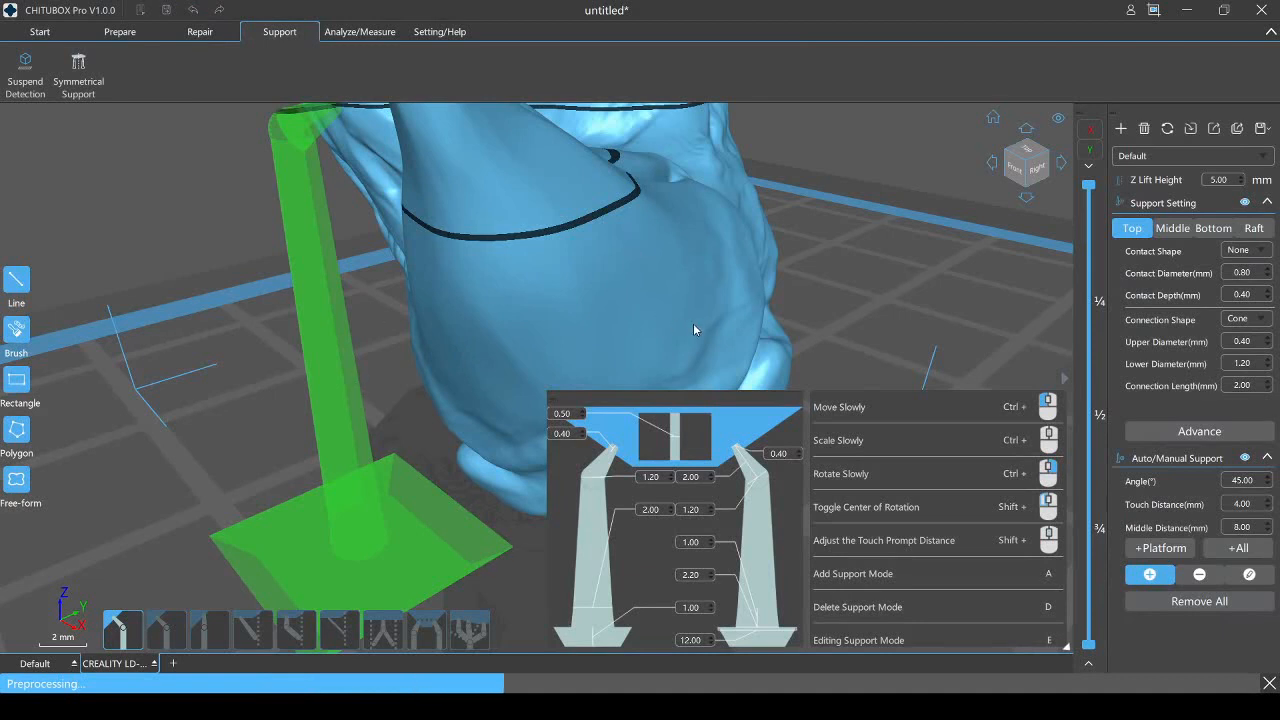
mouse_move(677, 344)
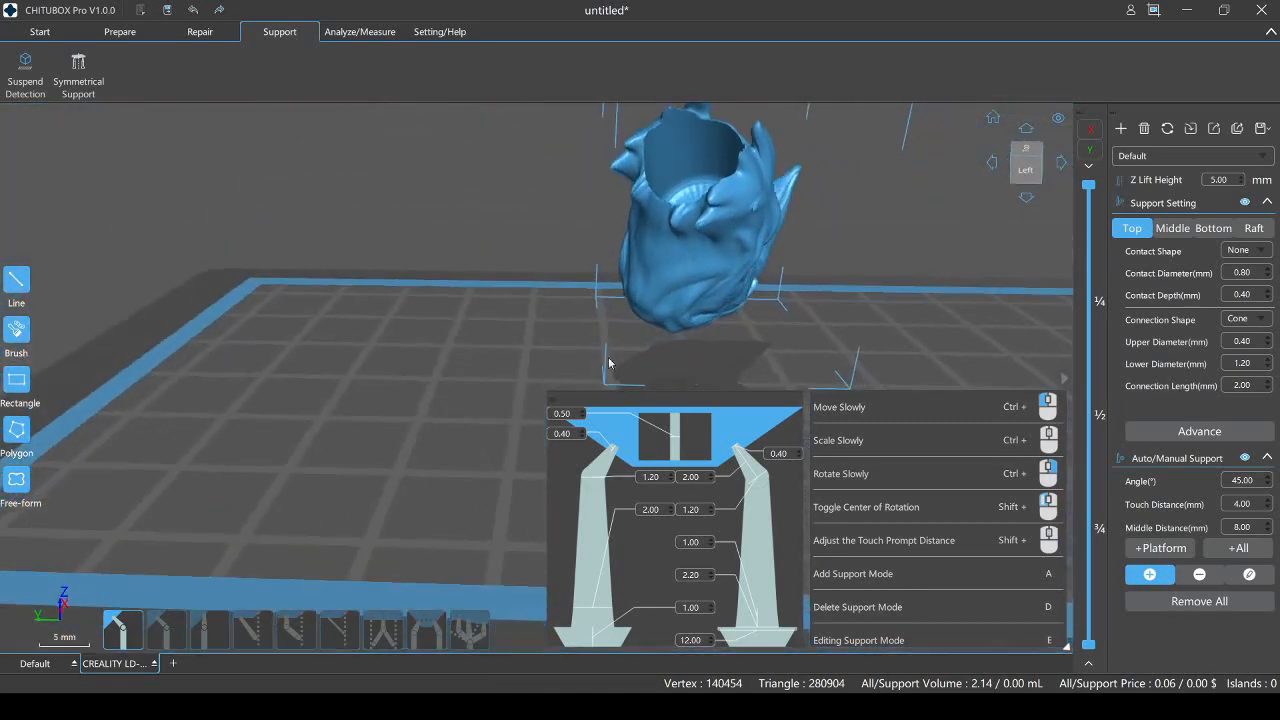
mouse_move(610, 451)
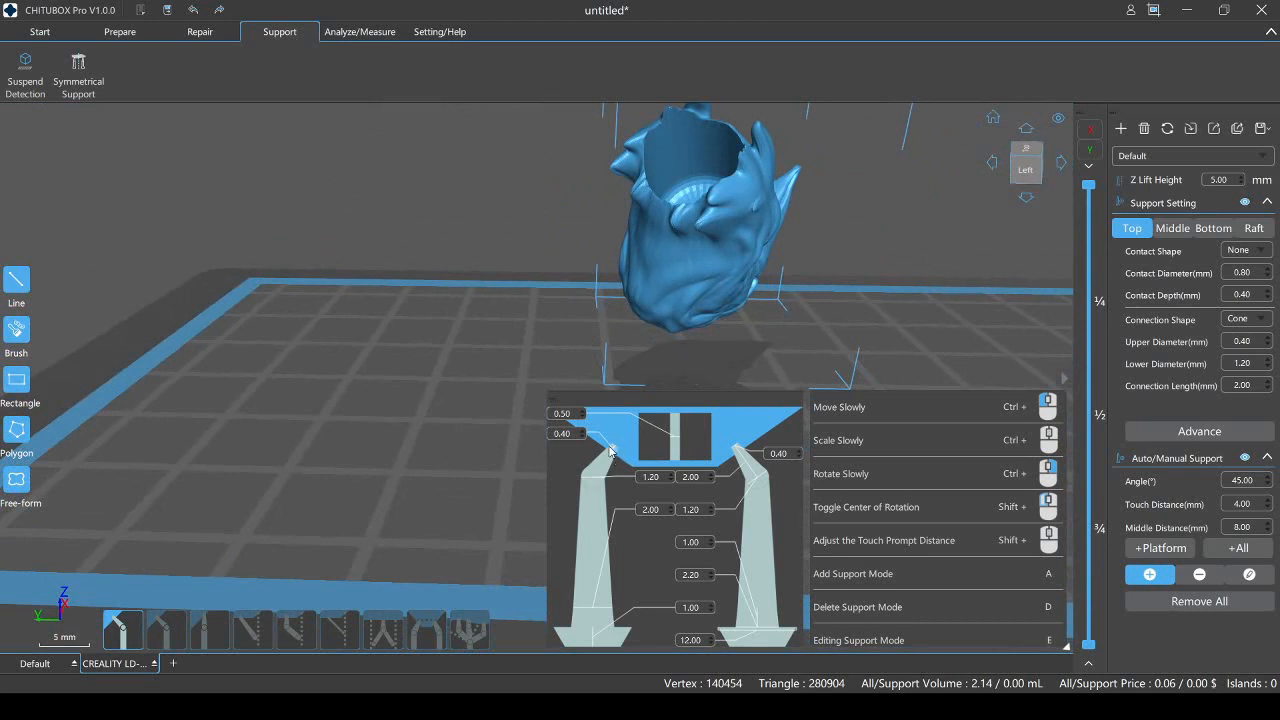
mouse_move(748, 487)
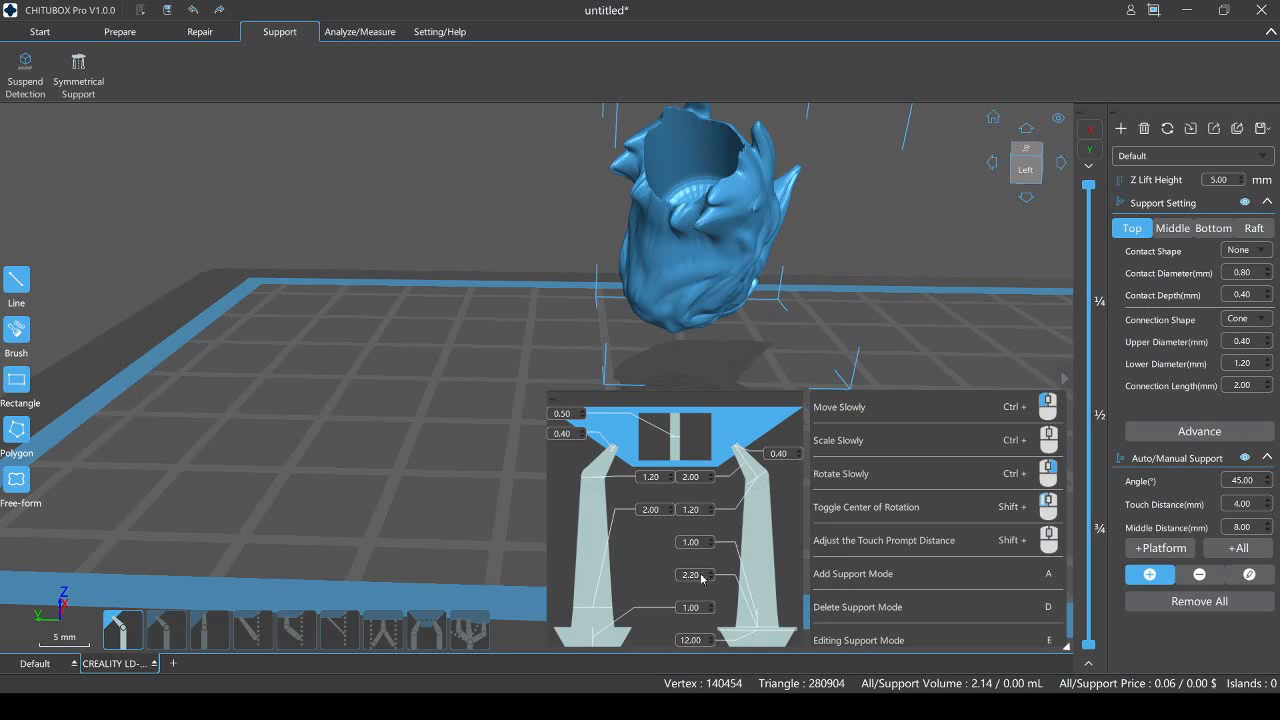
left_click(672, 298)
type("2.5")
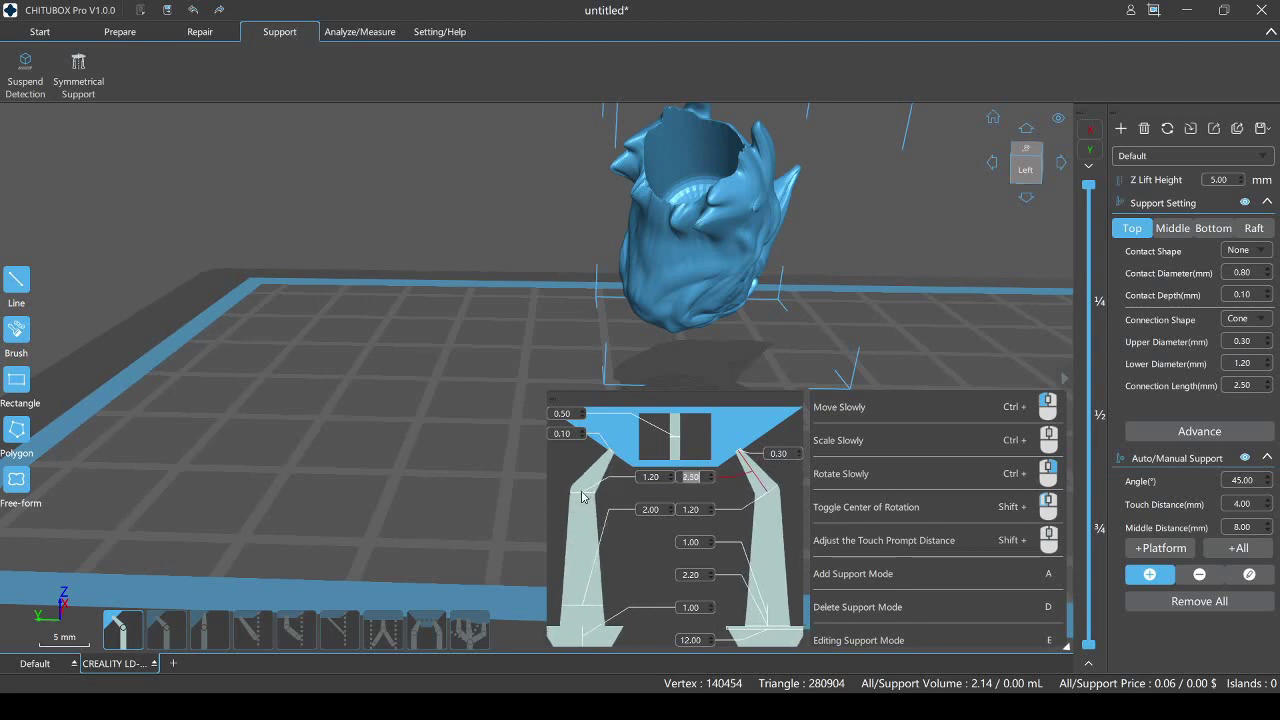
left_click(655, 289)
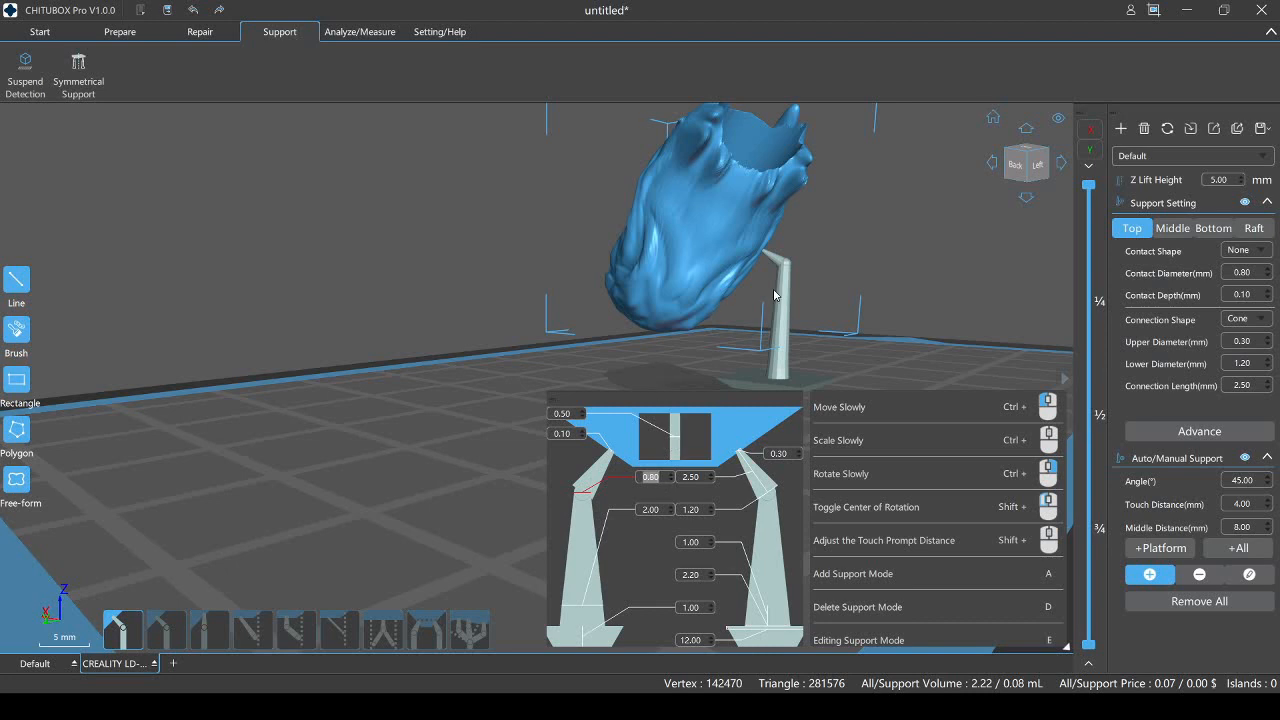
left_click(655, 330)
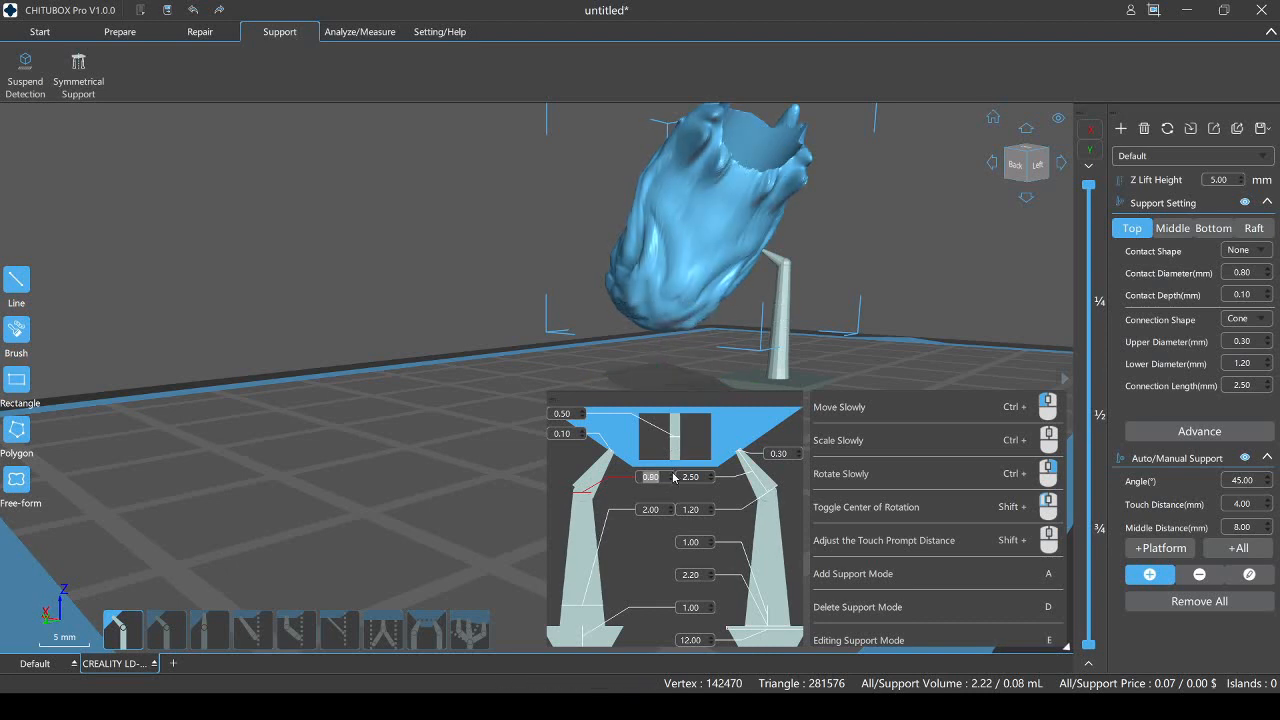
triple_click(649, 476)
type("1.2")
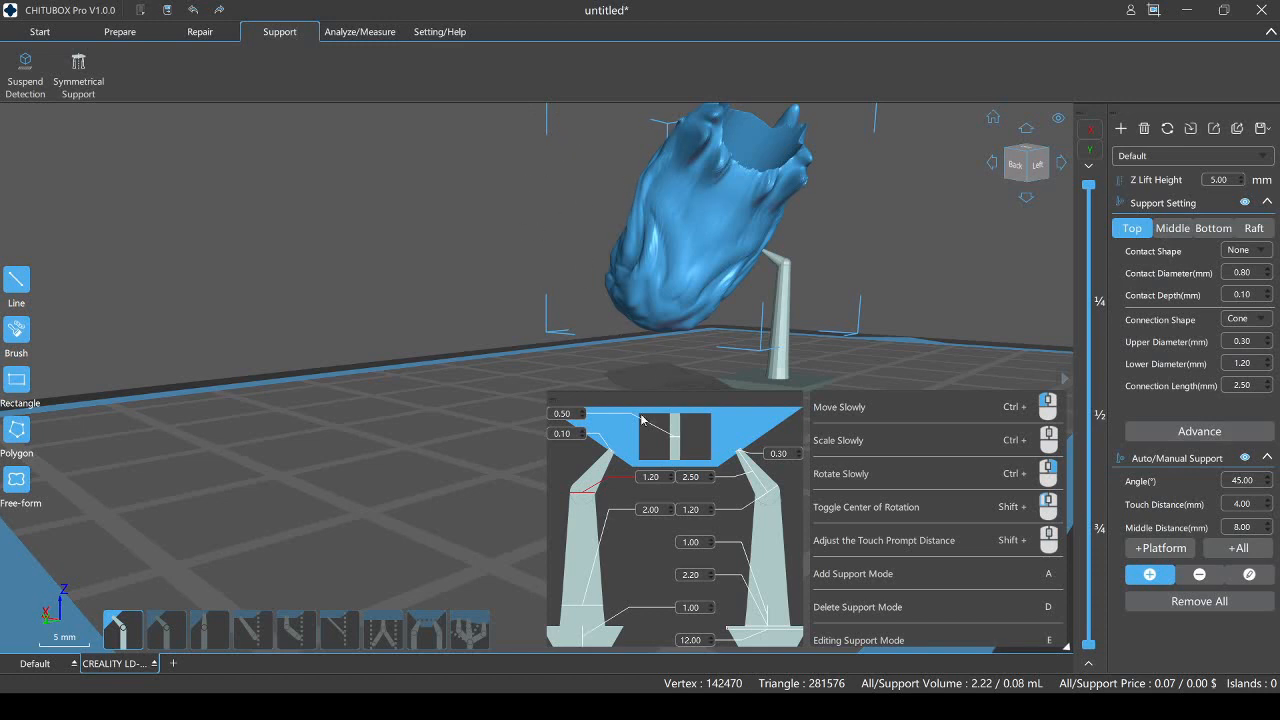
mouse_move(778, 153)
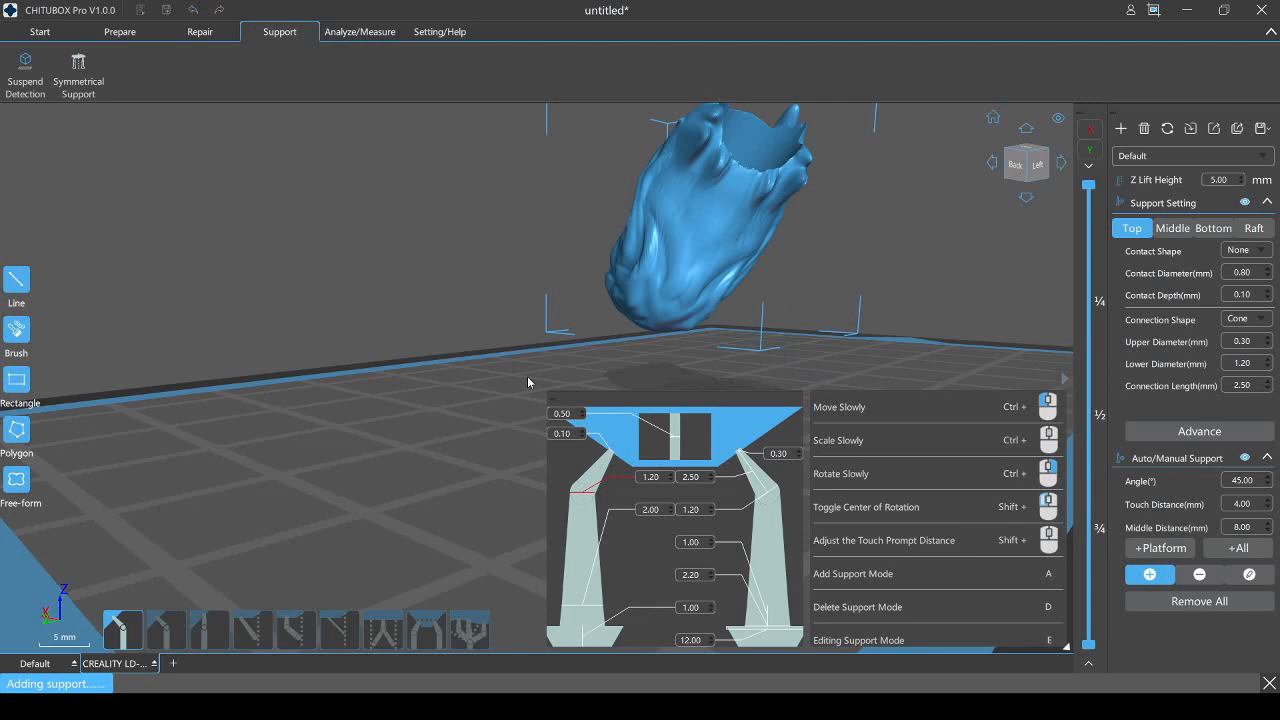
mouse_move(836, 459)
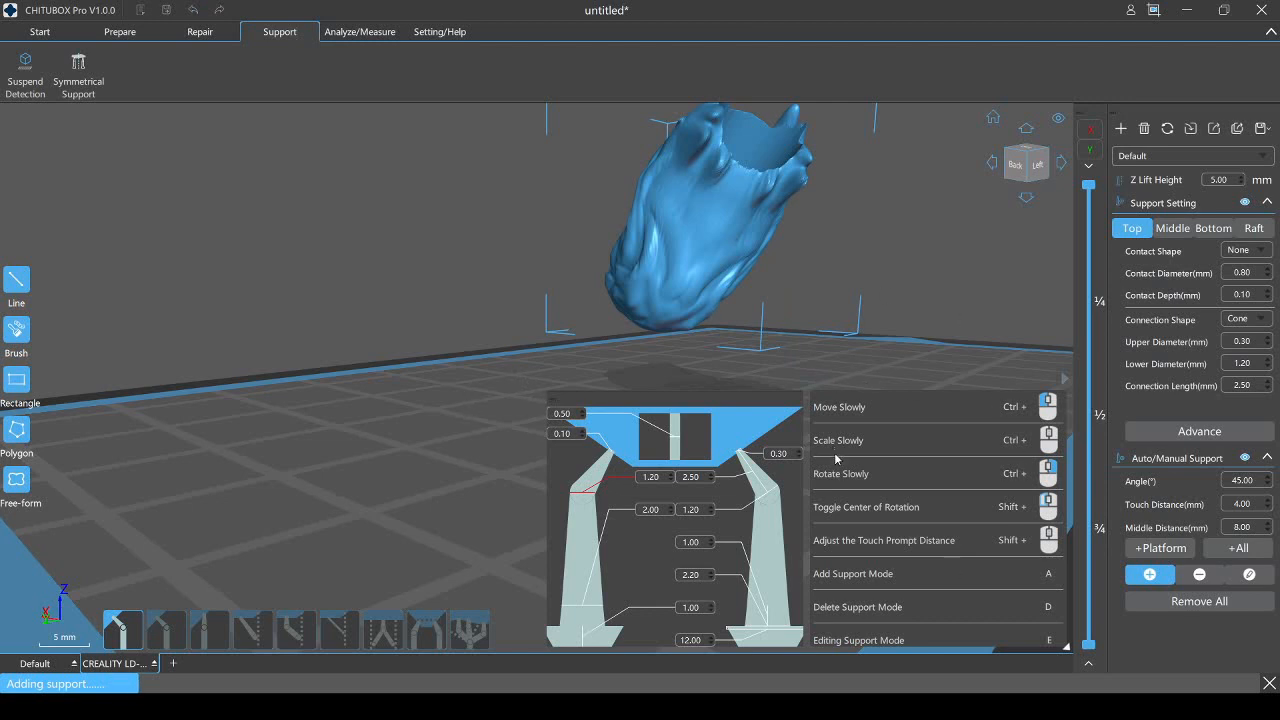
mouse_move(727, 375)
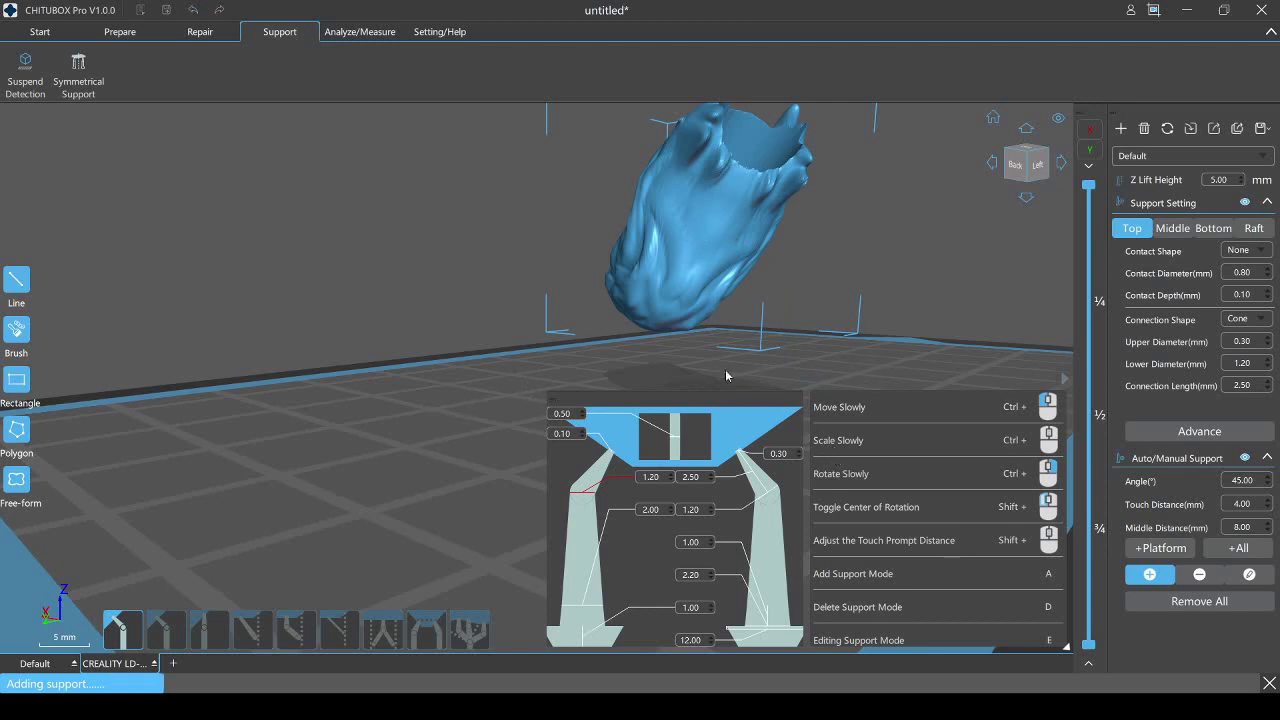
mouse_move(93, 610)
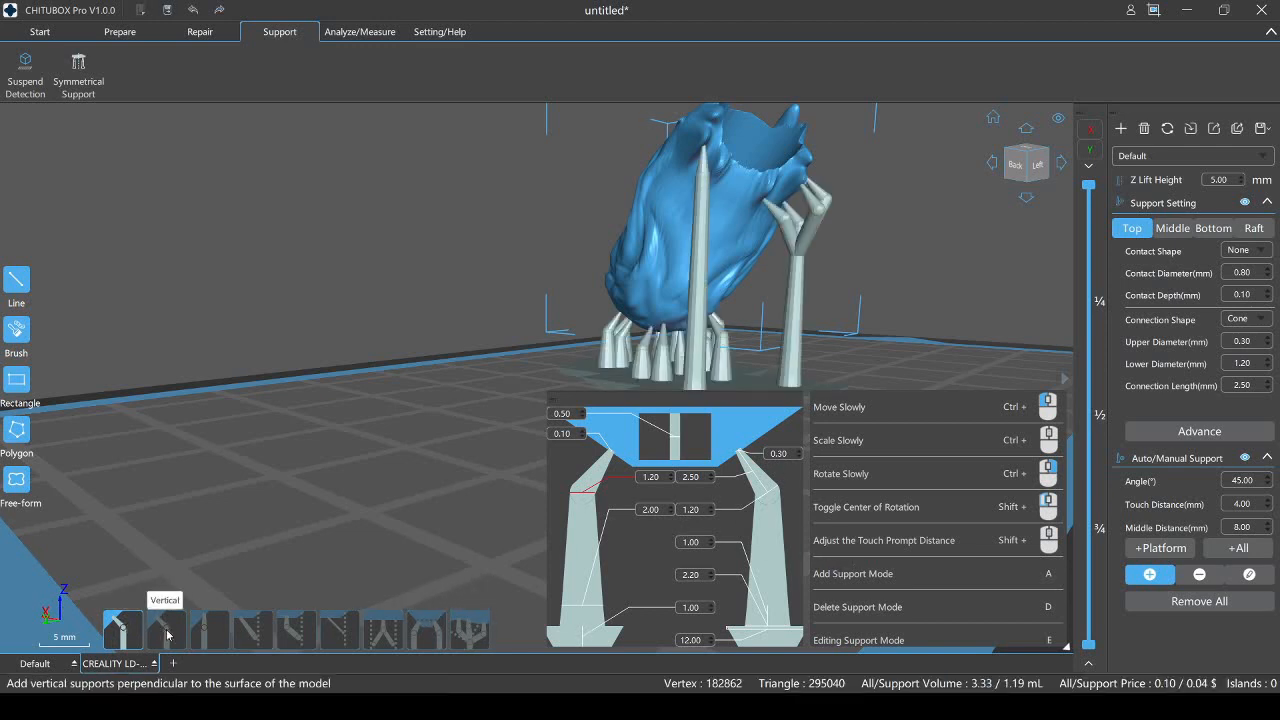
mouse_move(425, 630)
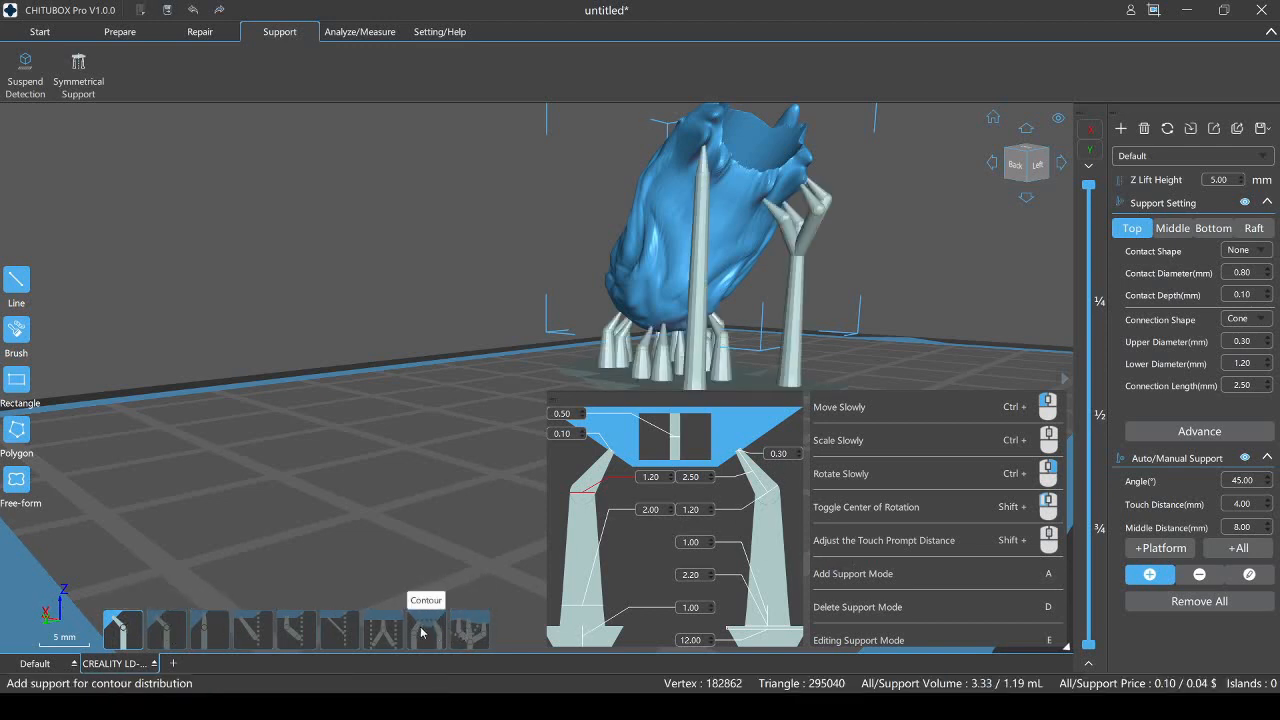
mouse_move(380, 630)
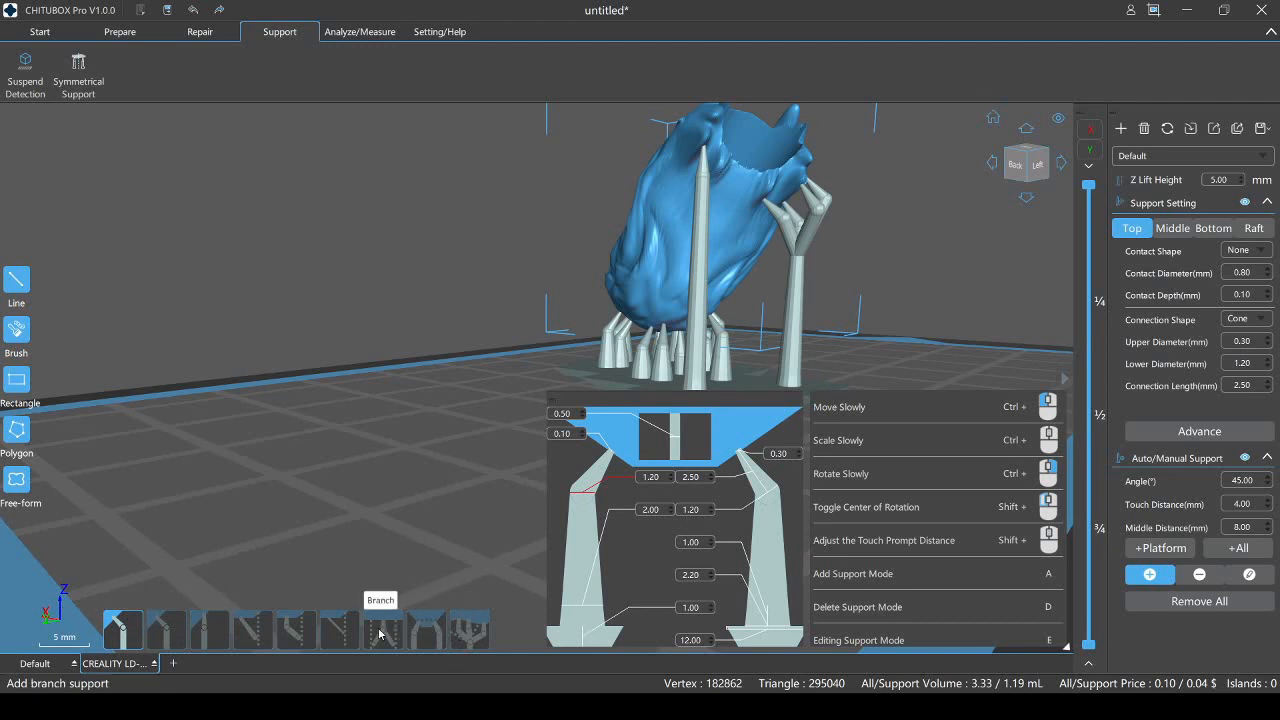
mouse_move(210, 628)
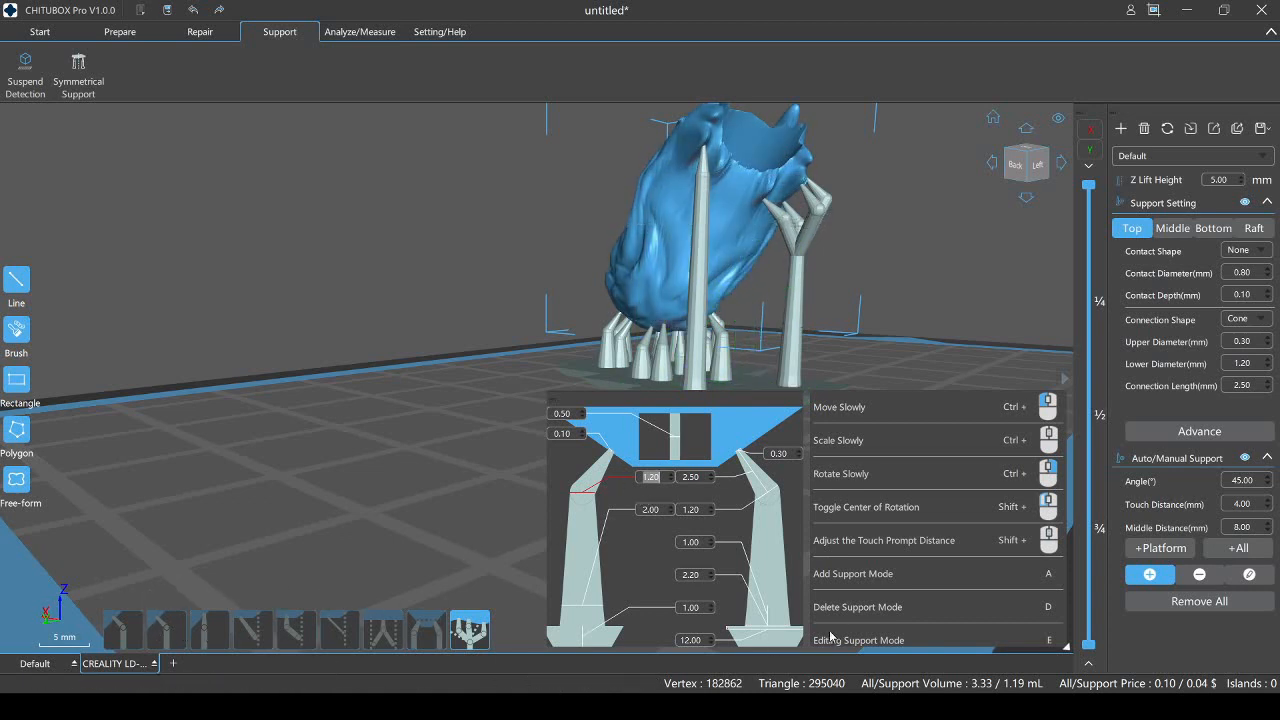
mouse_move(358, 630)
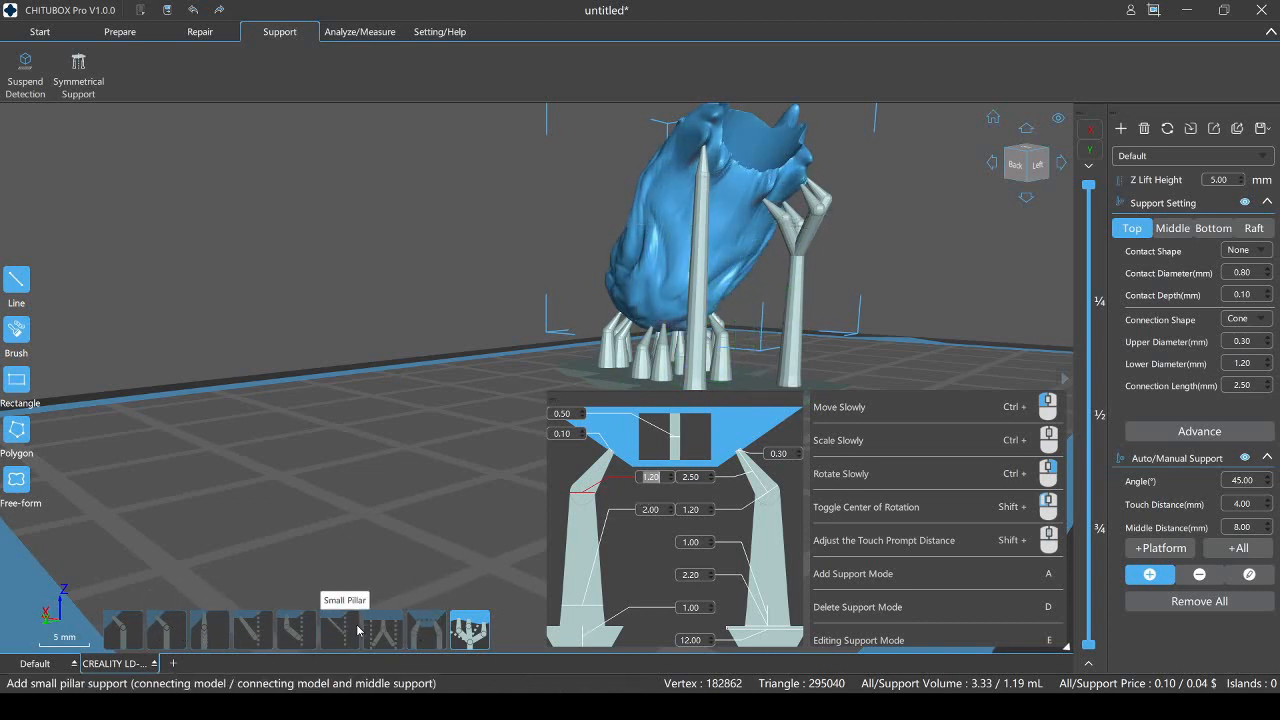
- Add a Small Pillar strut from the cane head's side to the middle support, then inspect it
left_click(338, 629)
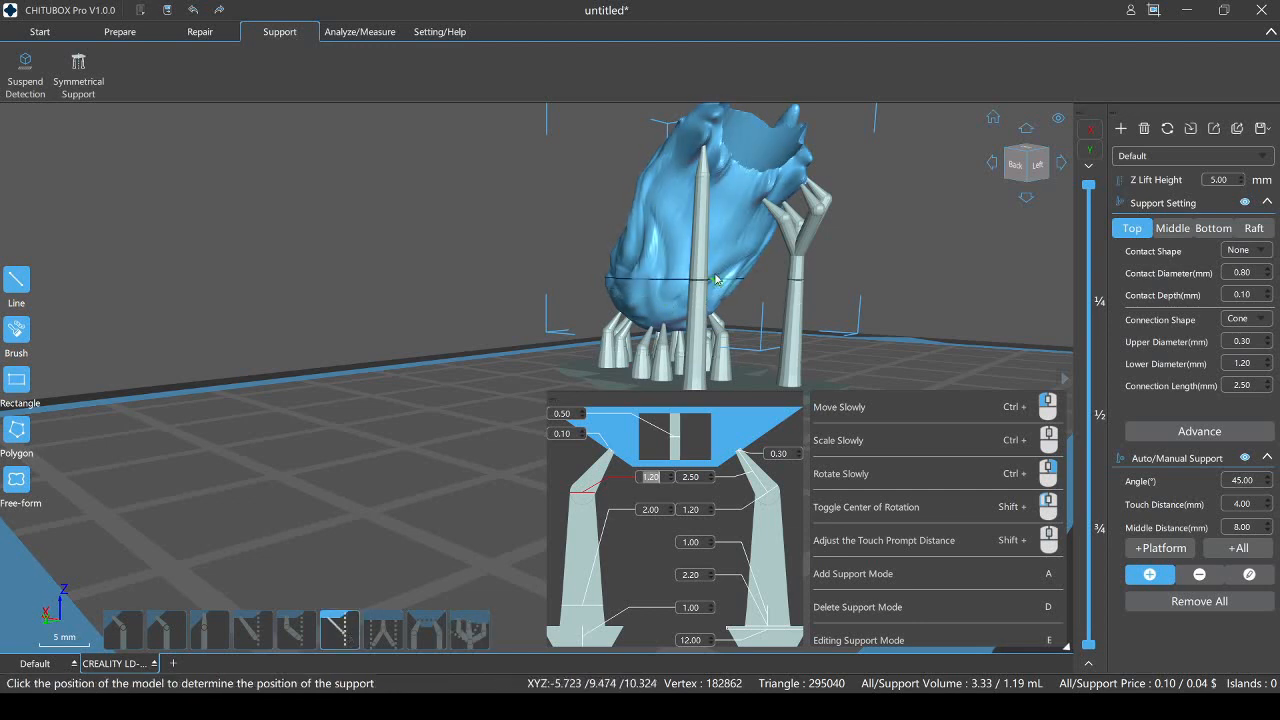
left_click(718, 280)
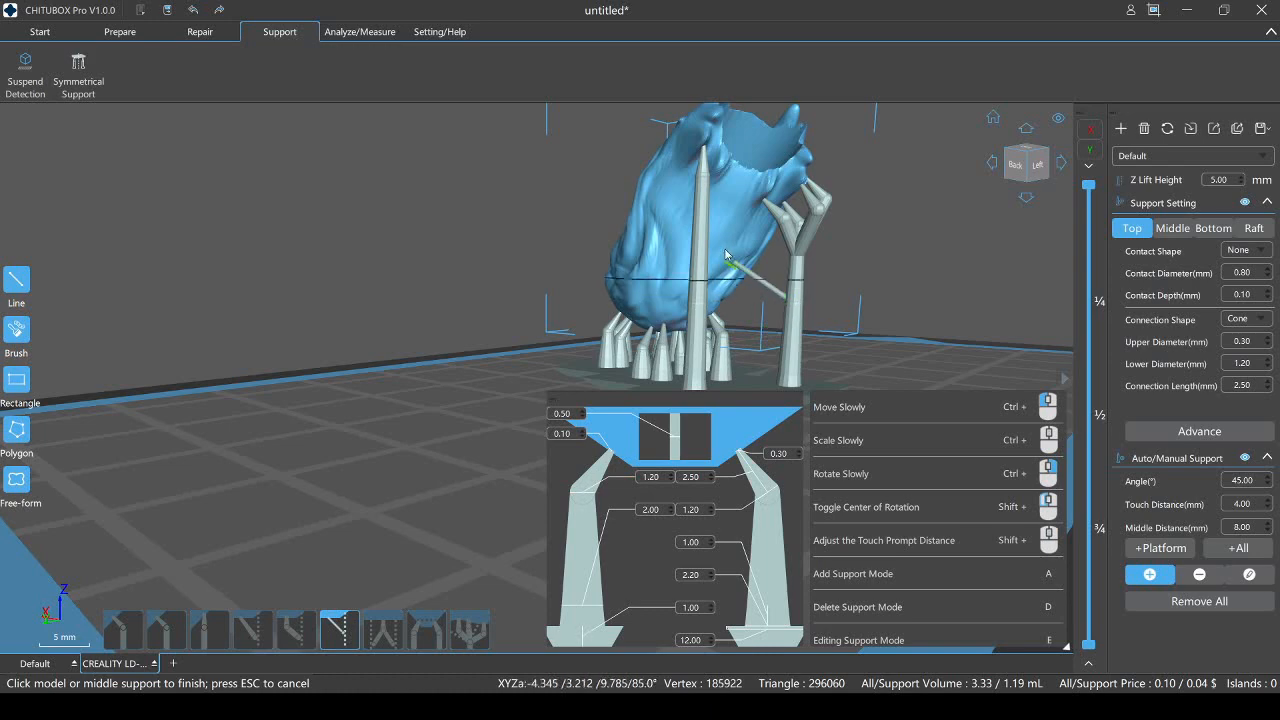
left_click_drag(725, 253, 790, 207)
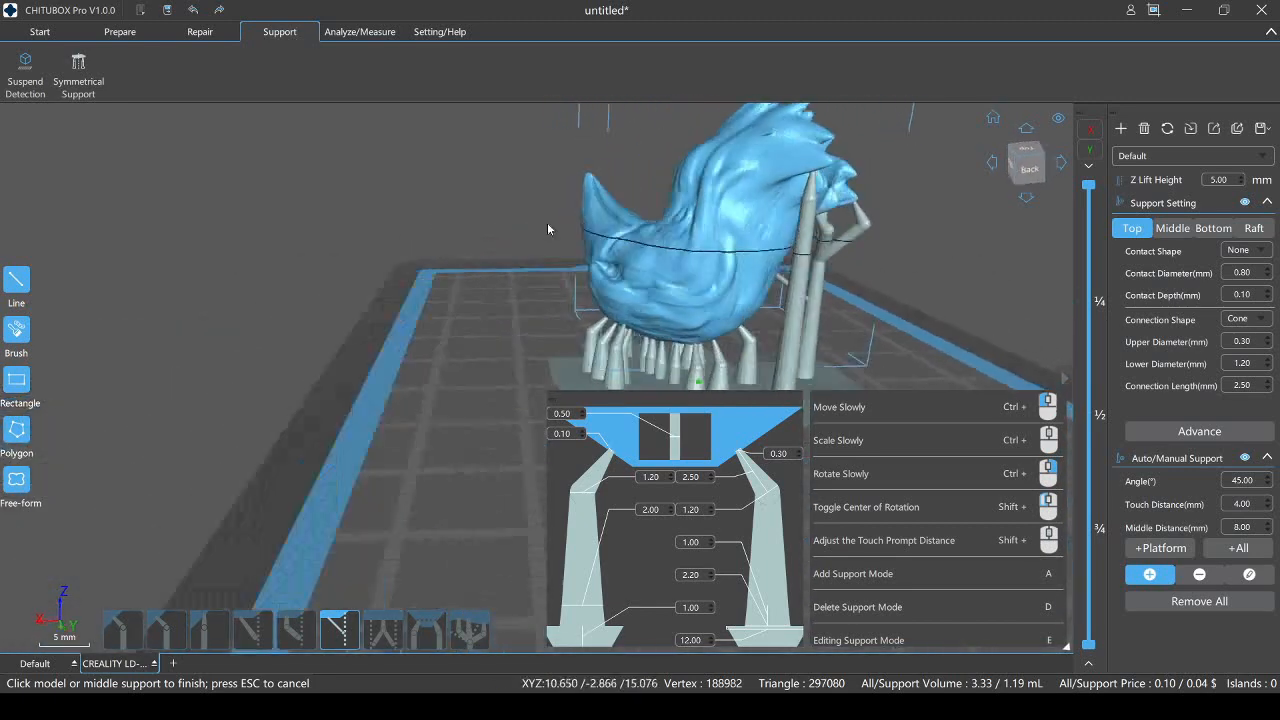
left_click_drag(700, 230, 495, 233)
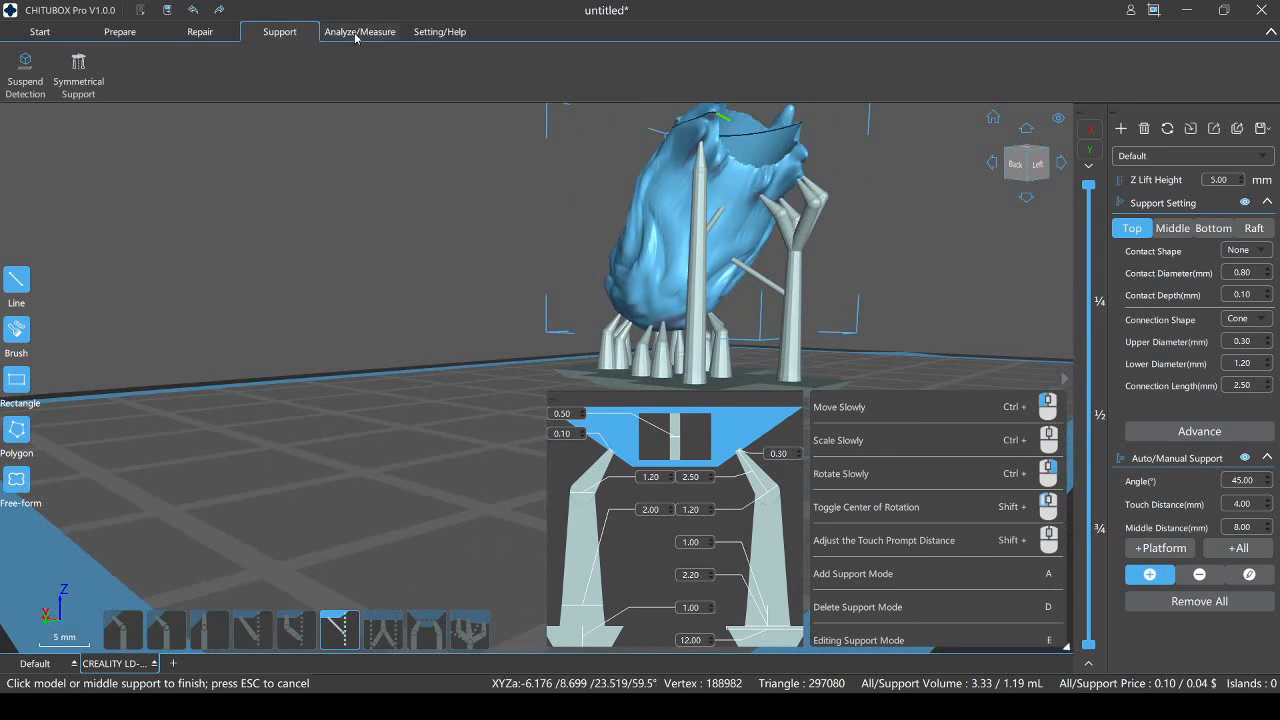
- Measure two point distances on the cane head: 25.49 mm across the opening and 7.91 mm at the rim
left_click(359, 31)
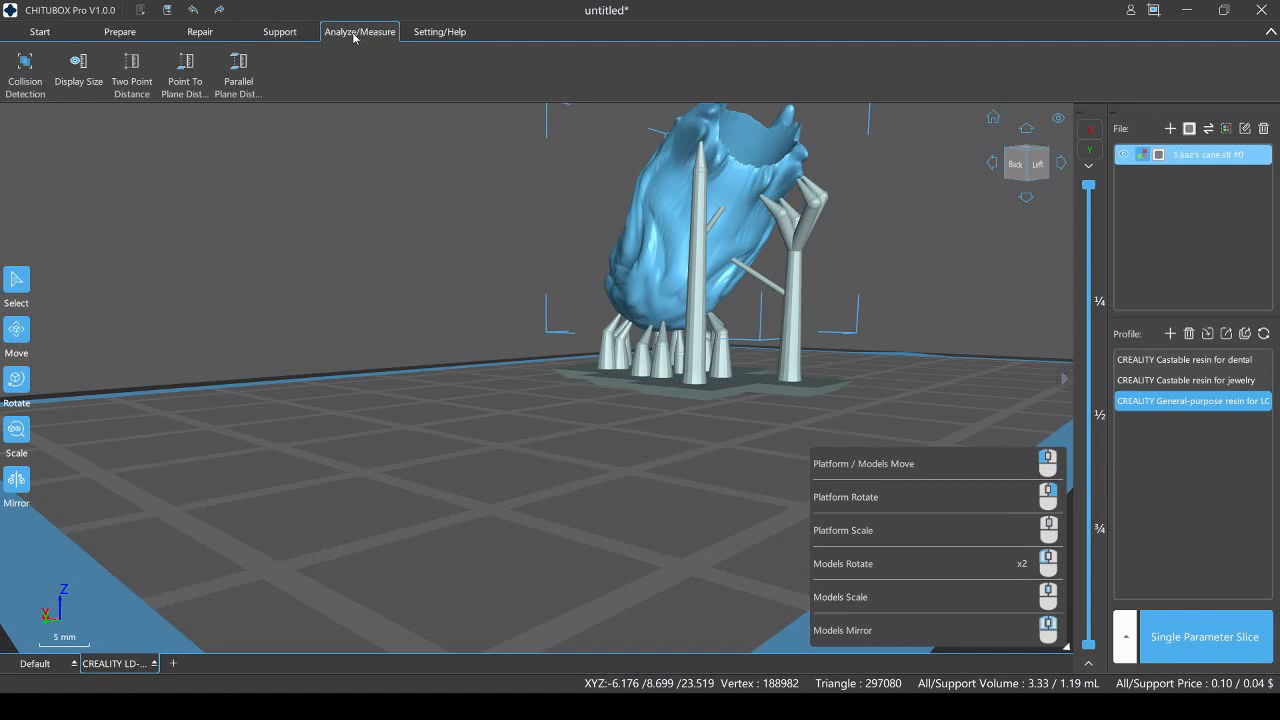
mouse_move(27, 31)
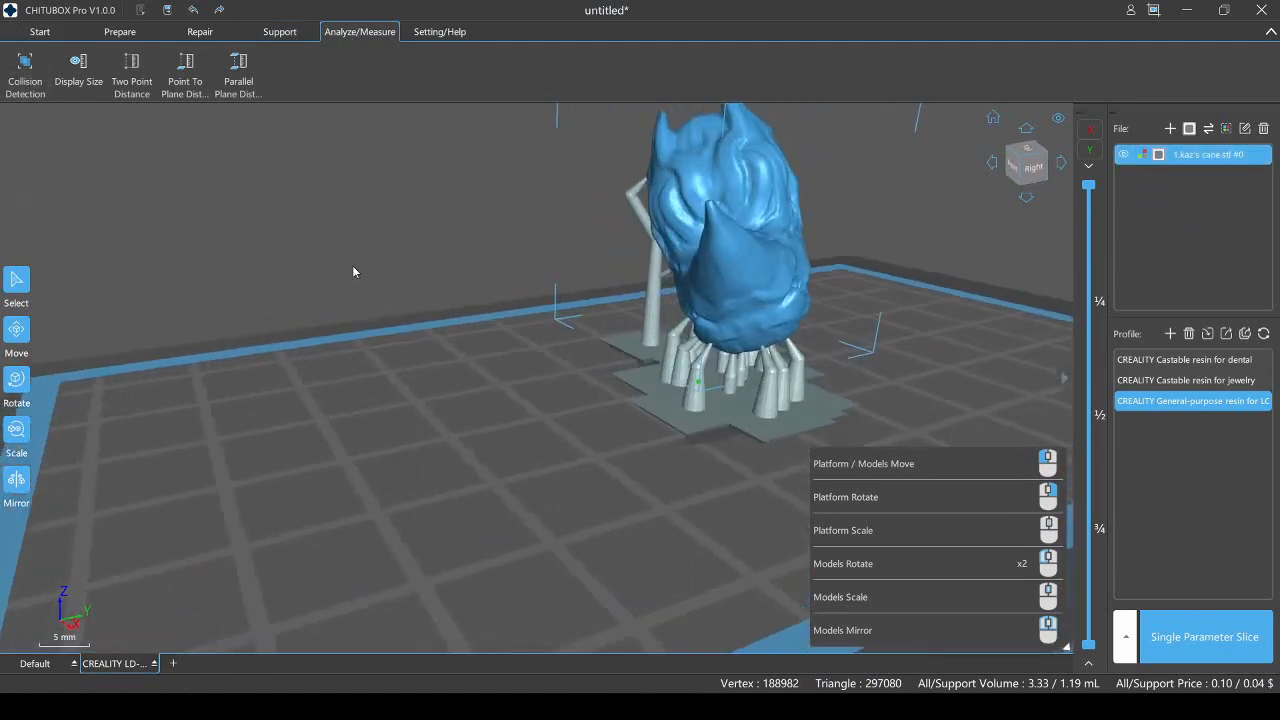
left_click(184, 75)
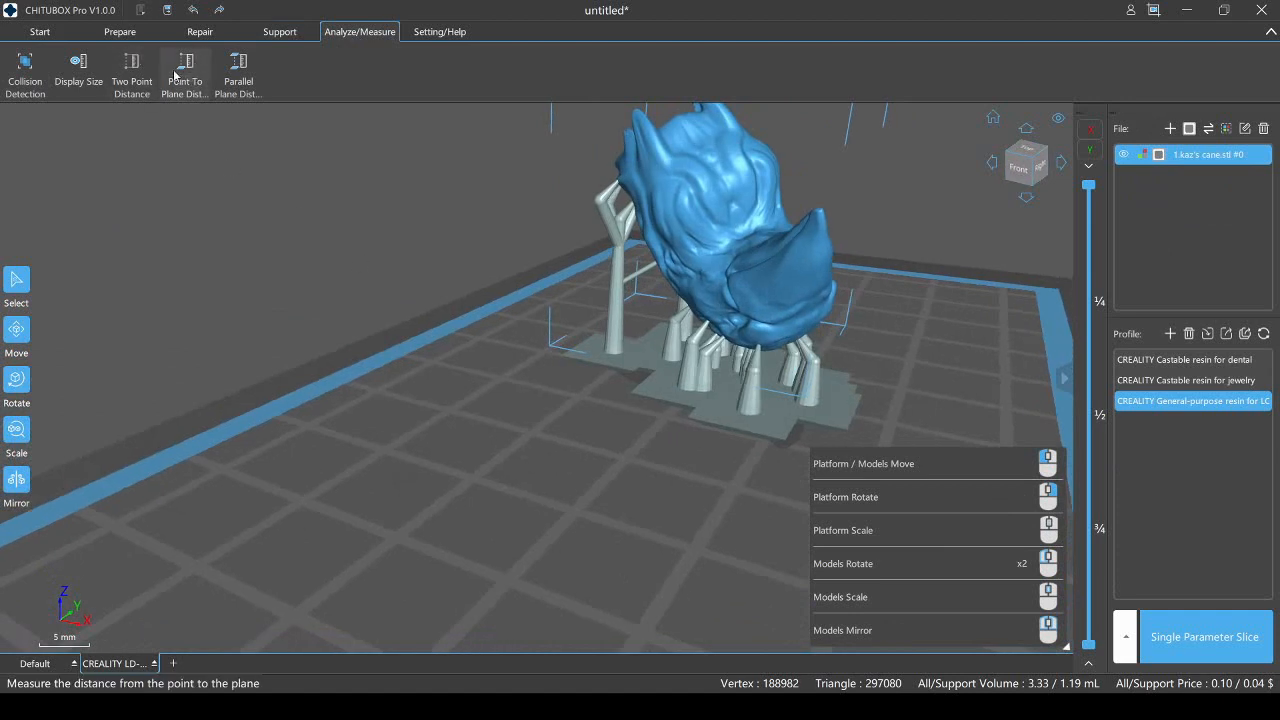
left_click(131, 75)
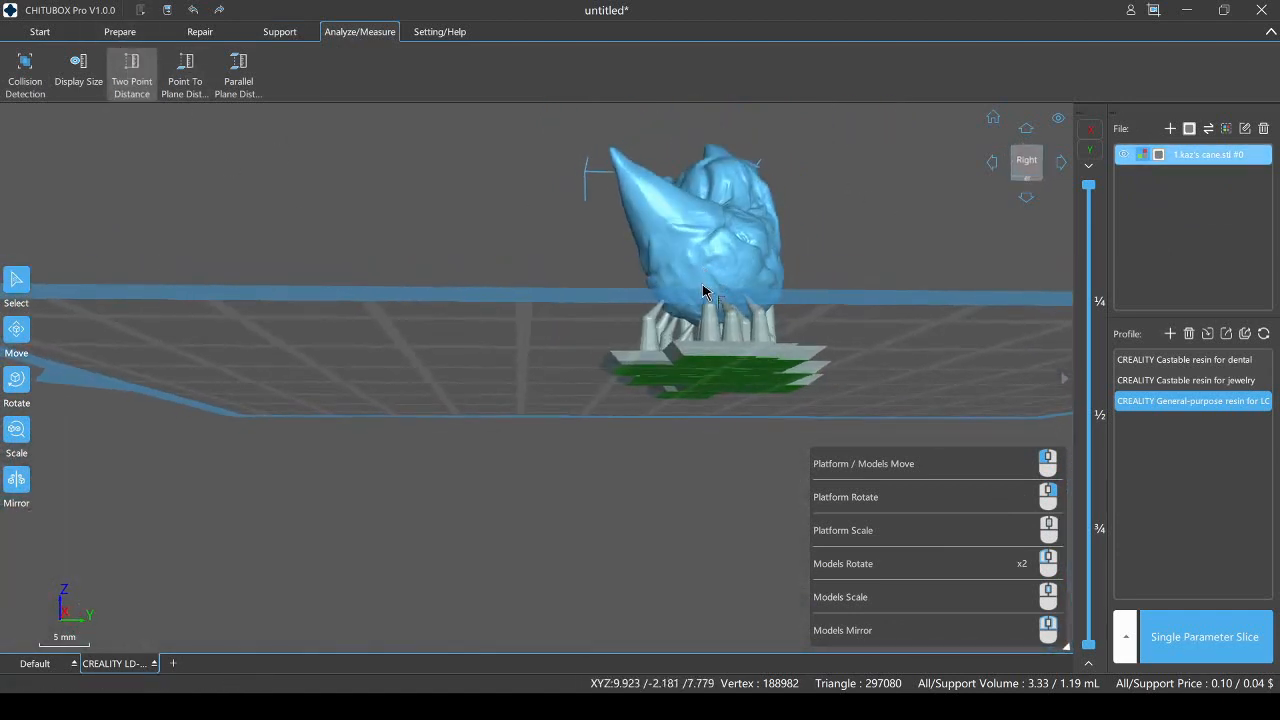
left_click_drag(705, 290, 838, 208)
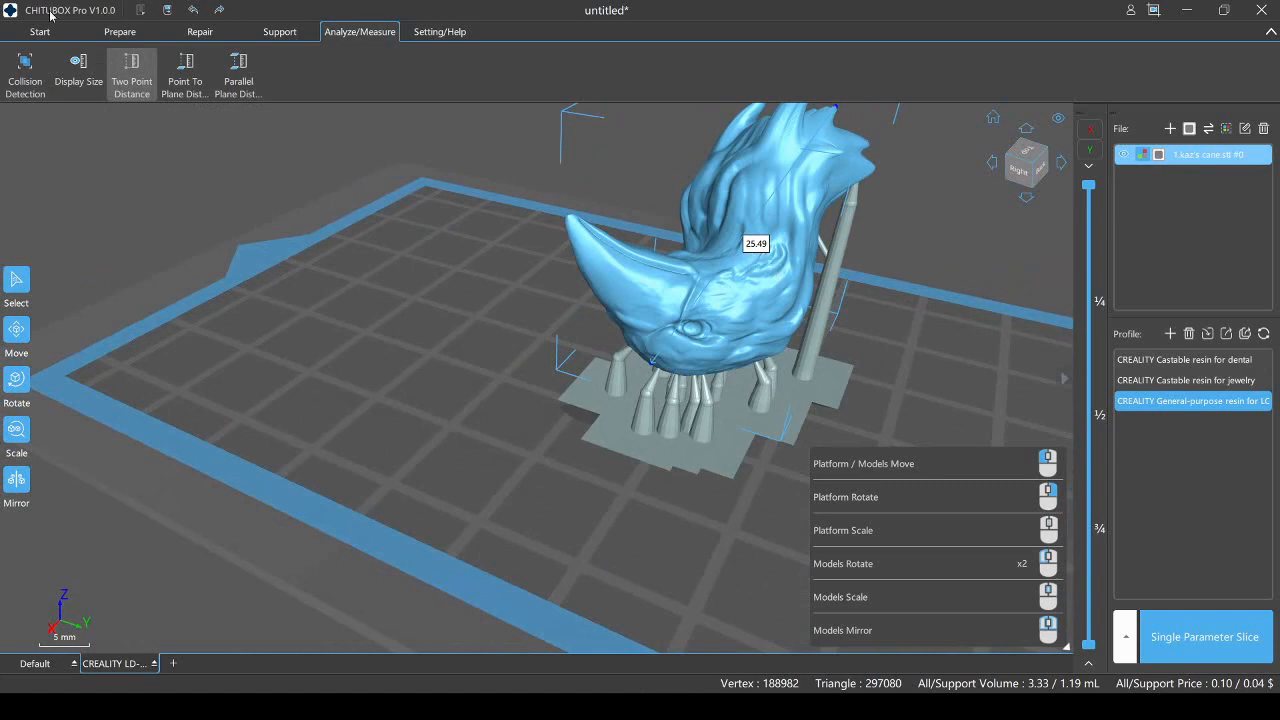
mouse_move(184, 72)
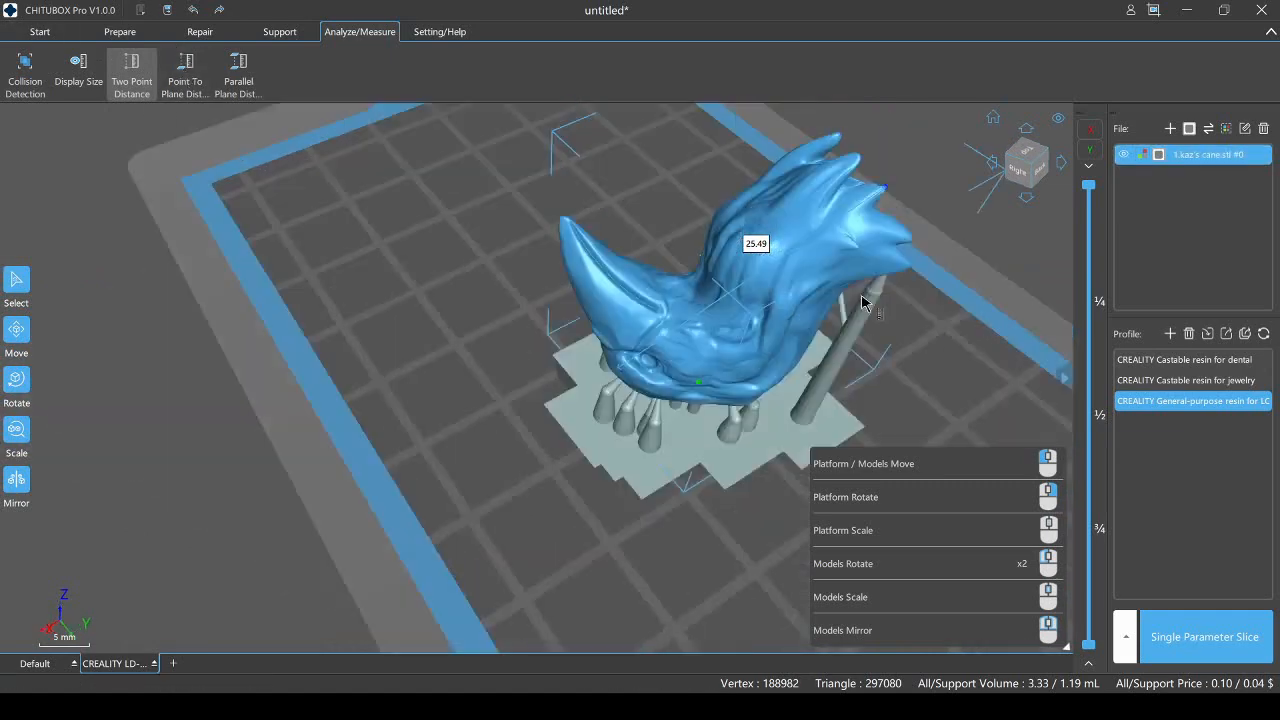
left_click_drag(865, 303, 710, 290)
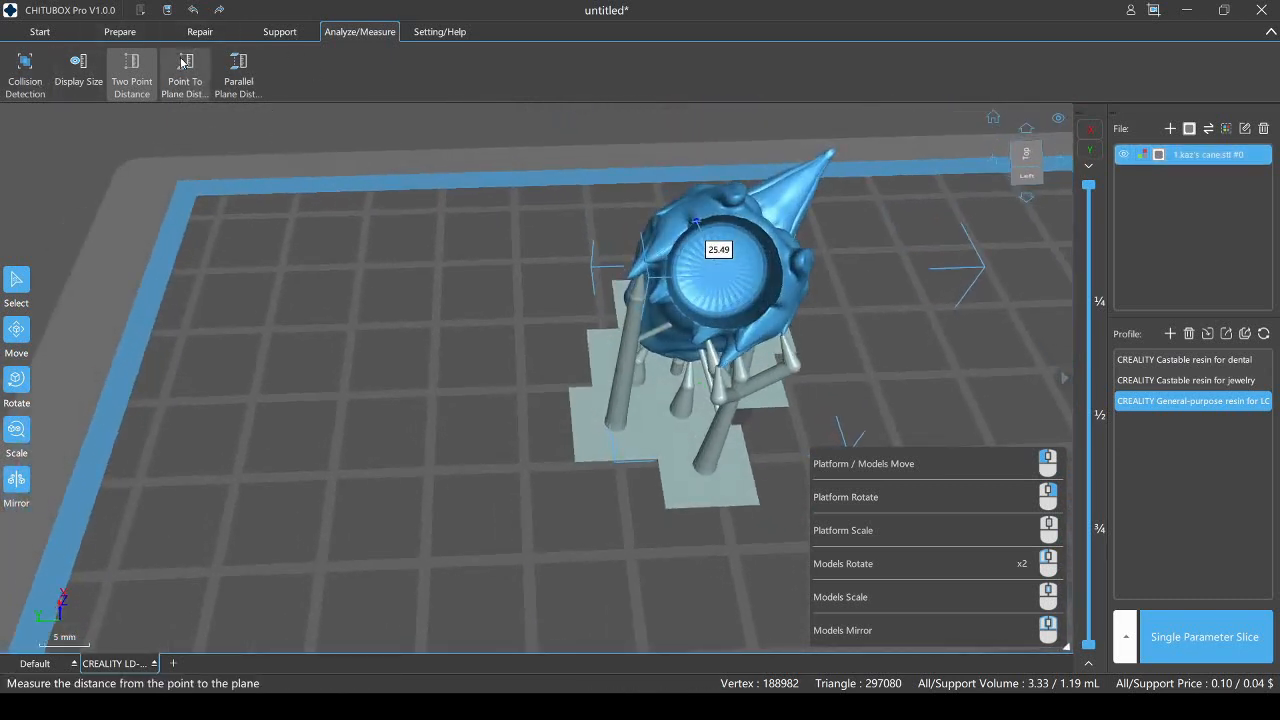
mouse_move(683, 237)
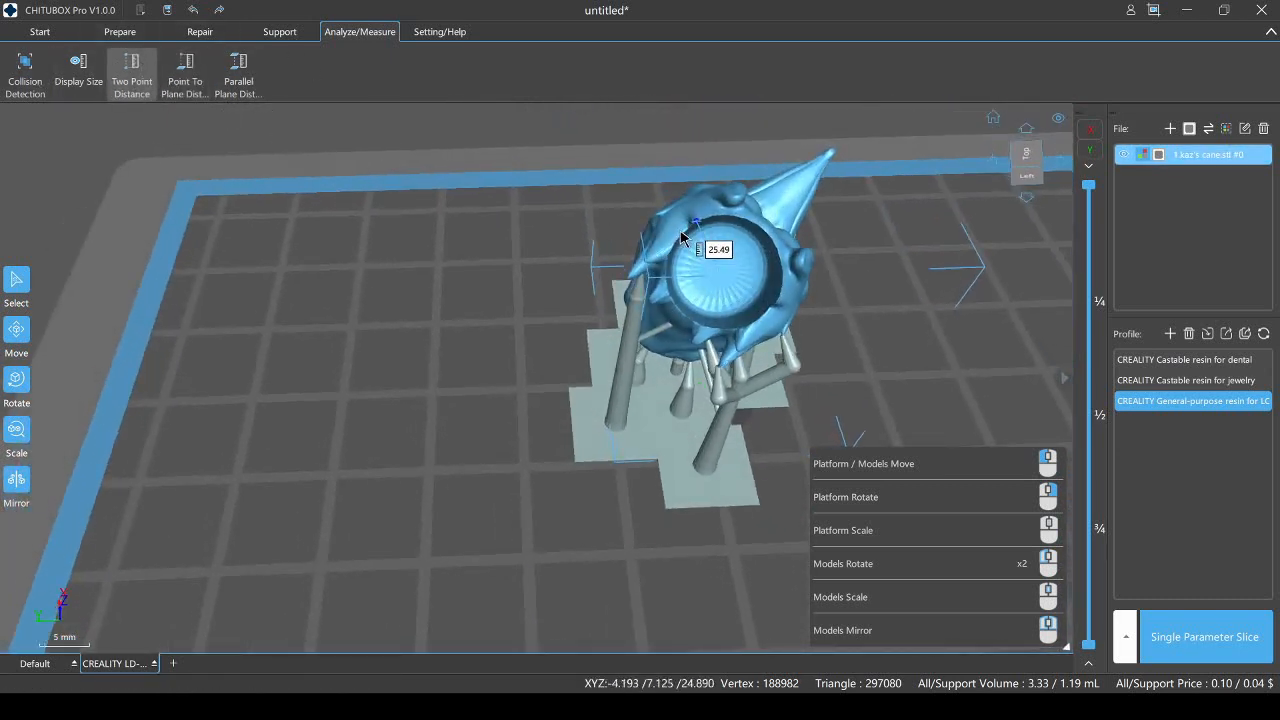
left_click(765, 315)
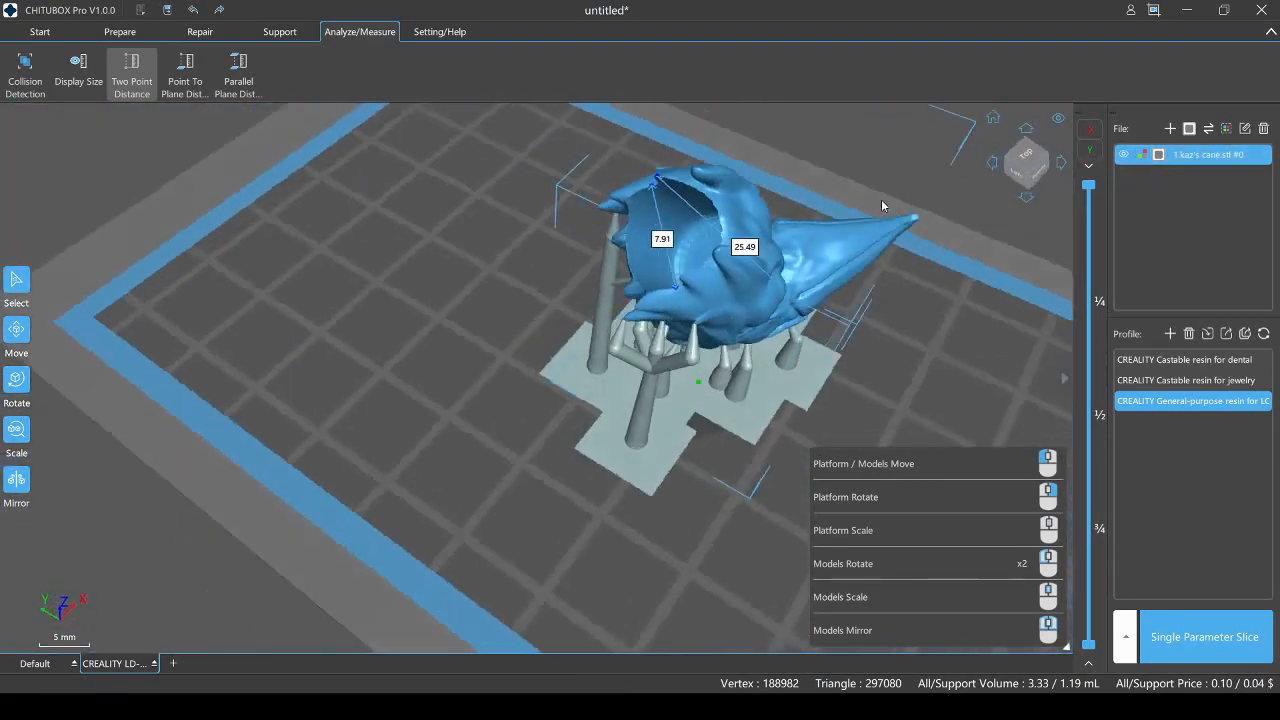
left_click_drag(880, 205, 924, 195)
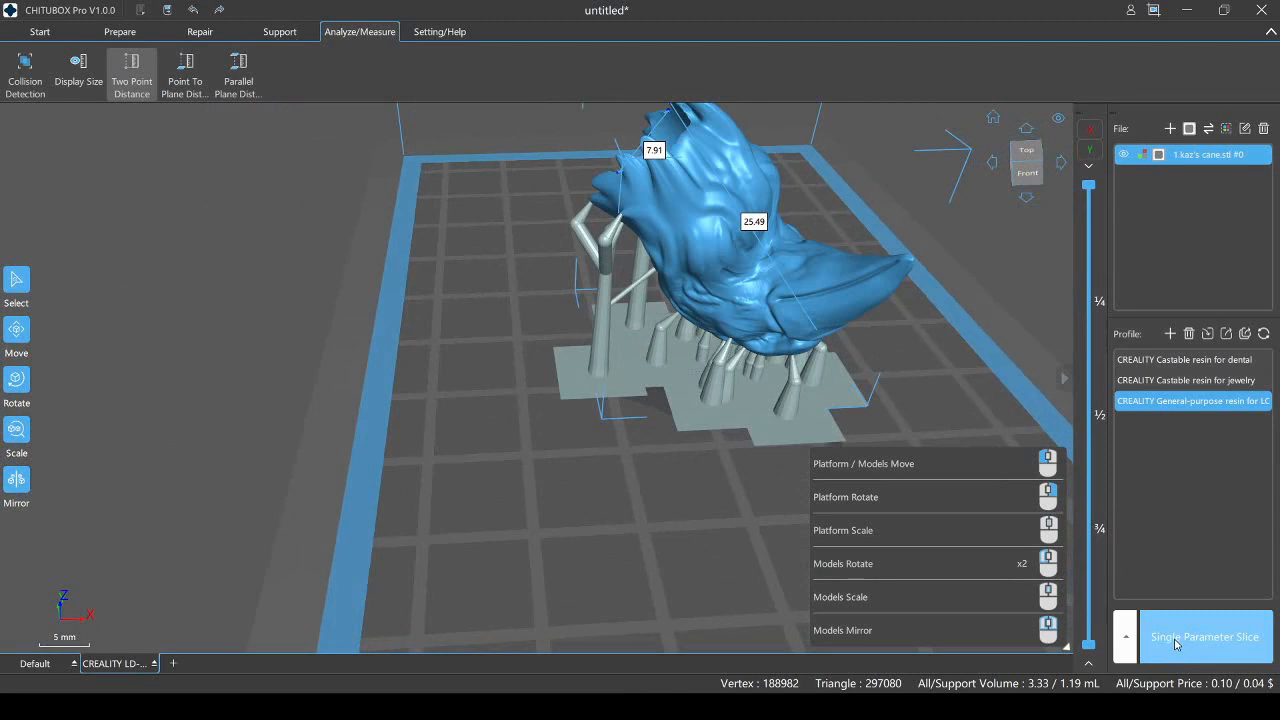
mouse_move(1220, 670)
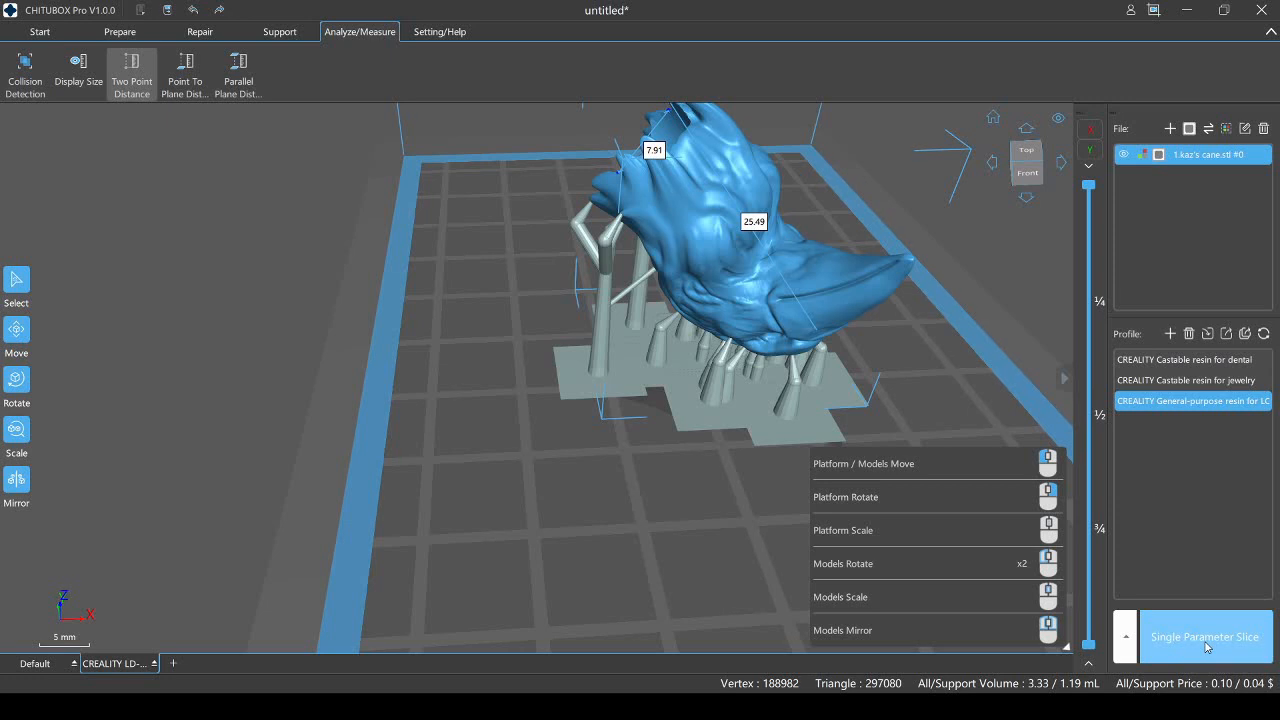
left_click(1124, 637)
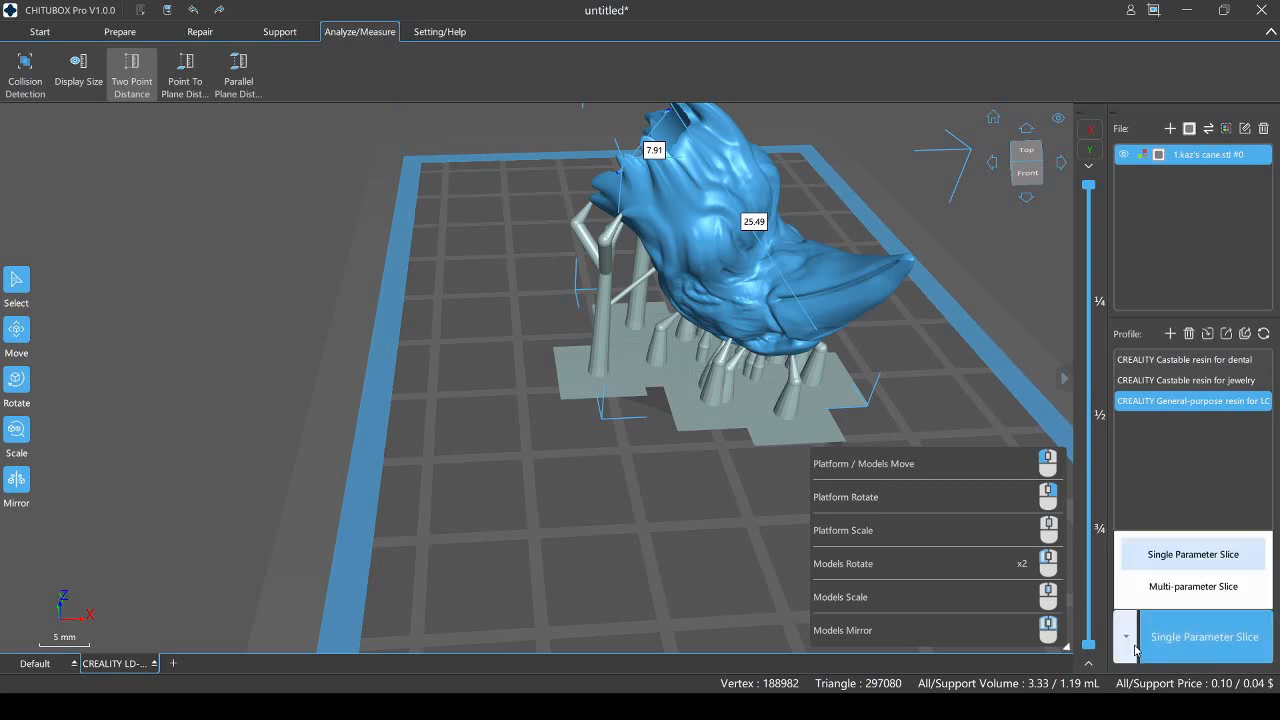
left_click(1192, 586)
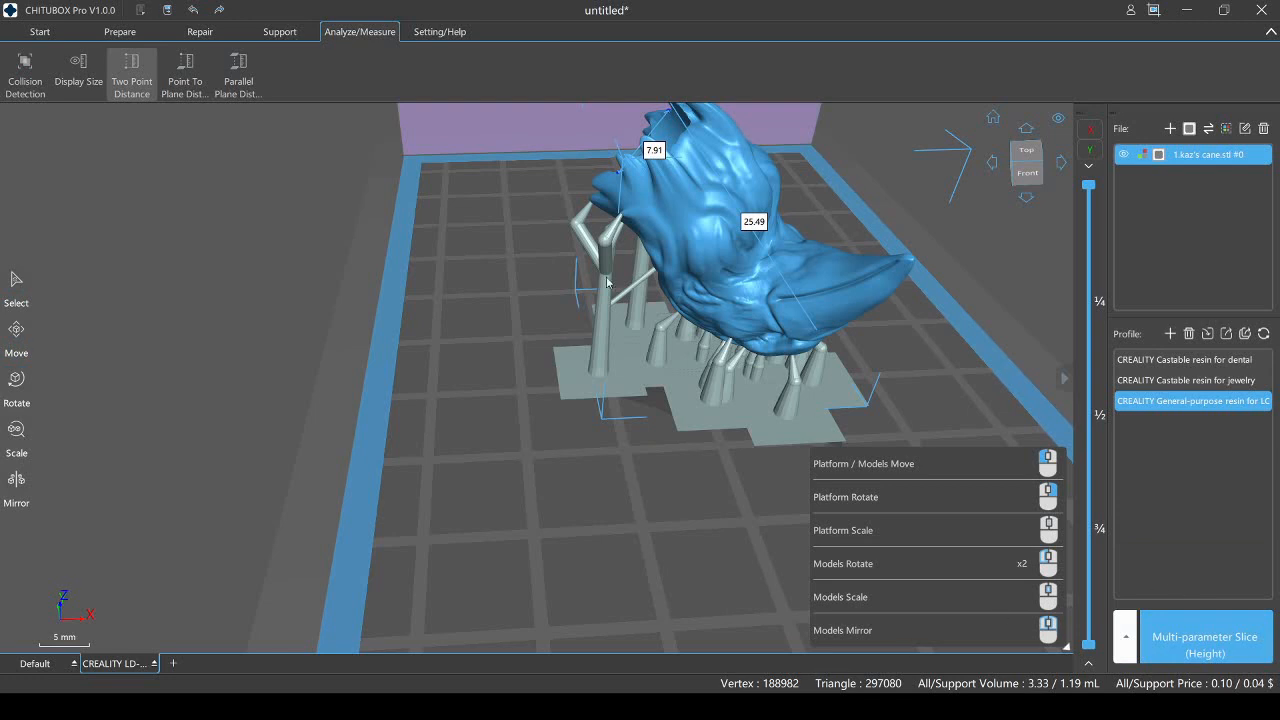
mouse_move(813, 276)
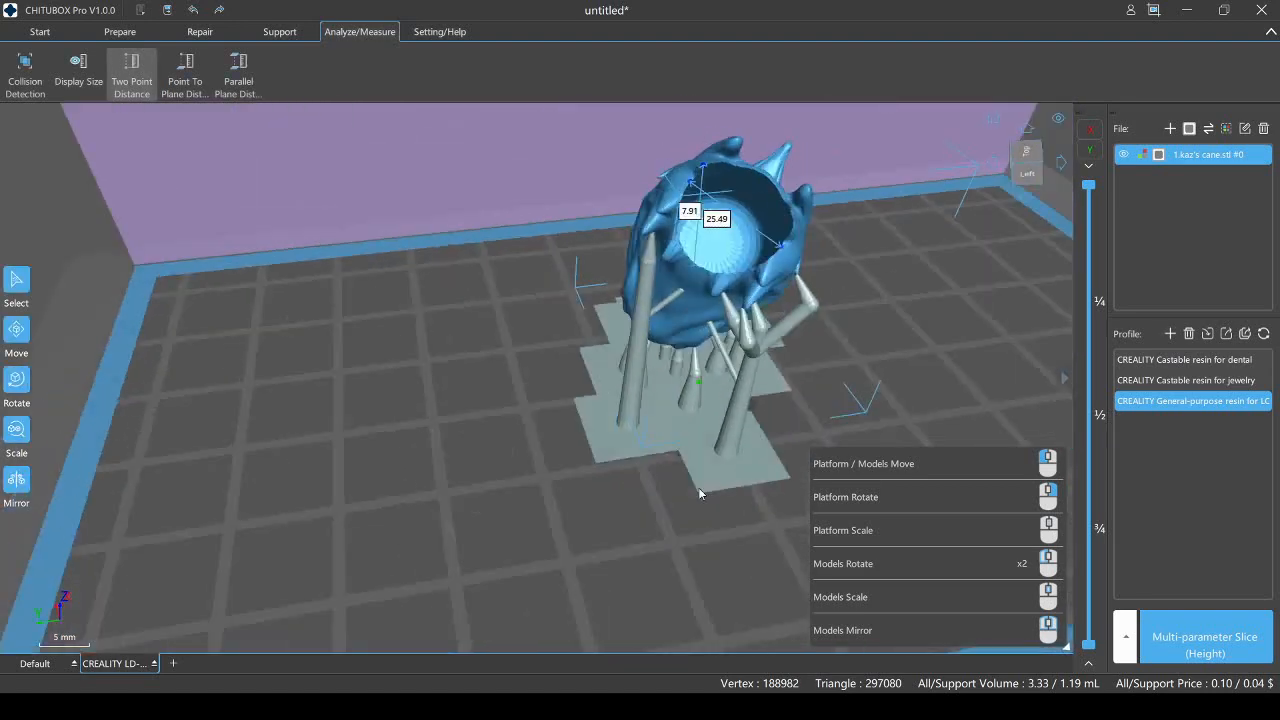
left_click_drag(700, 493, 591, 449)
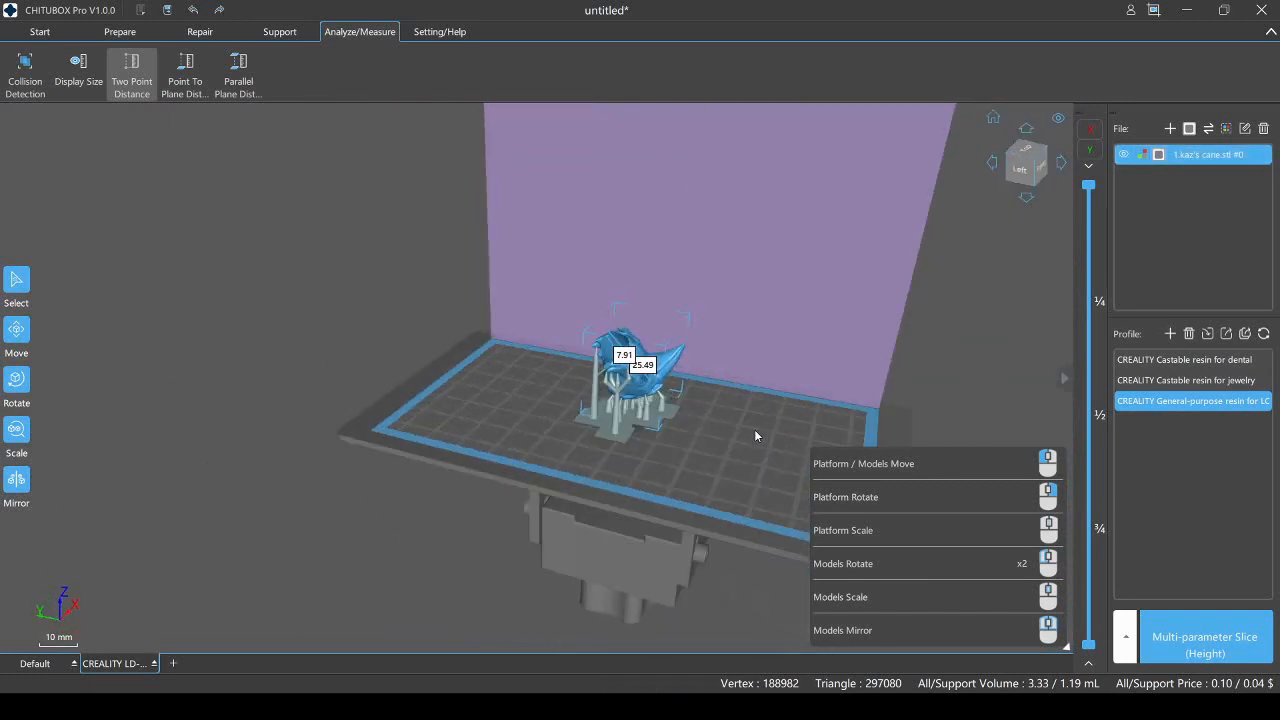
- Show the settings and help commands and orbit around the supported cane head from several angles
left_click(439, 31)
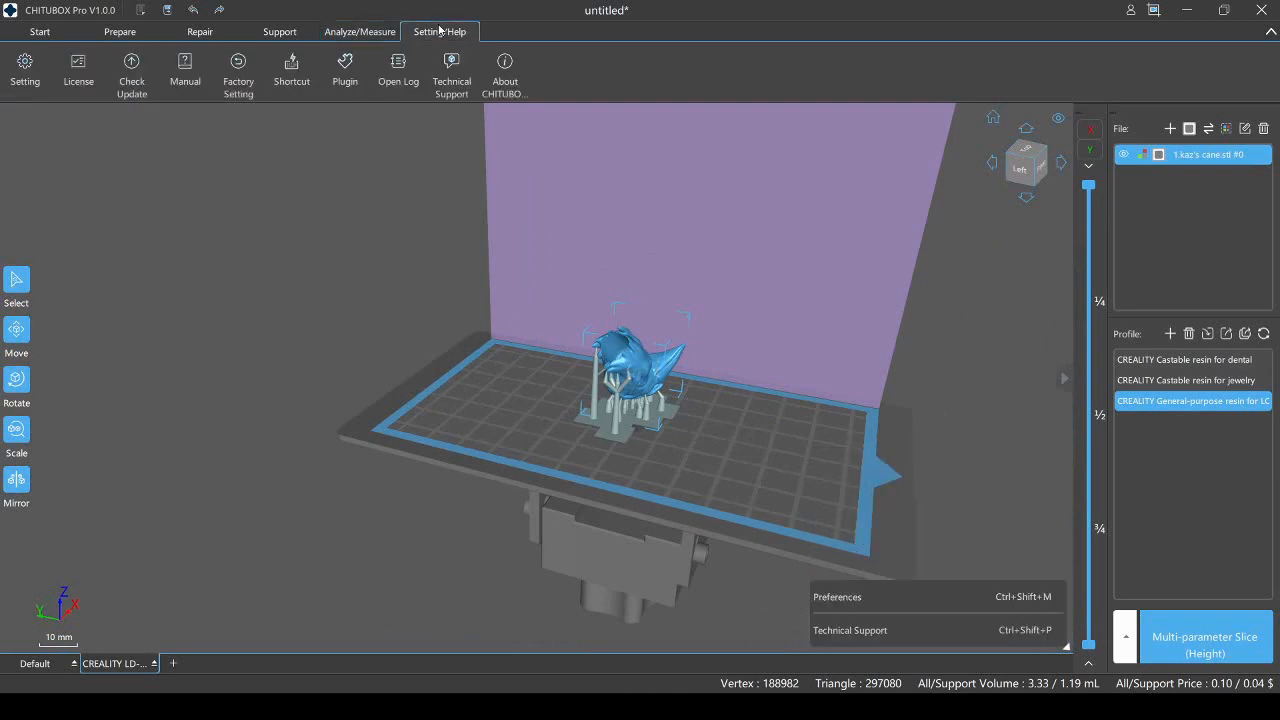
mouse_move(685, 314)
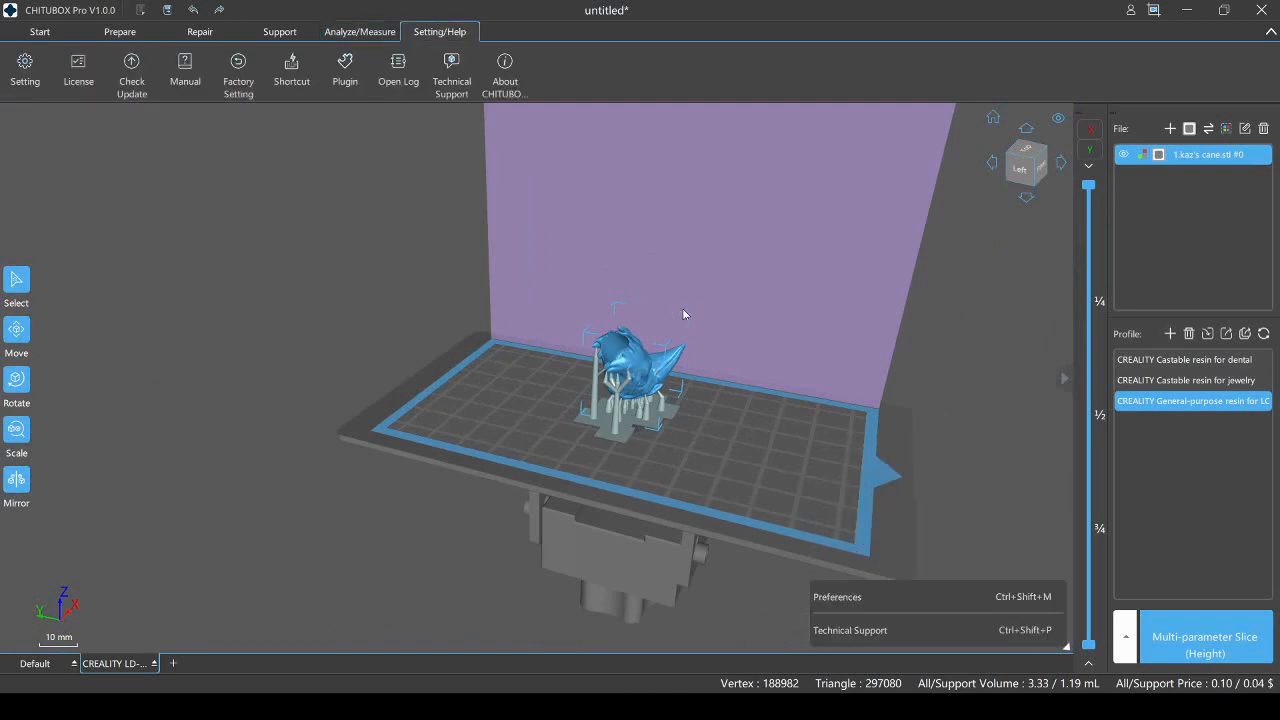
left_click_drag(685, 315, 645, 355)
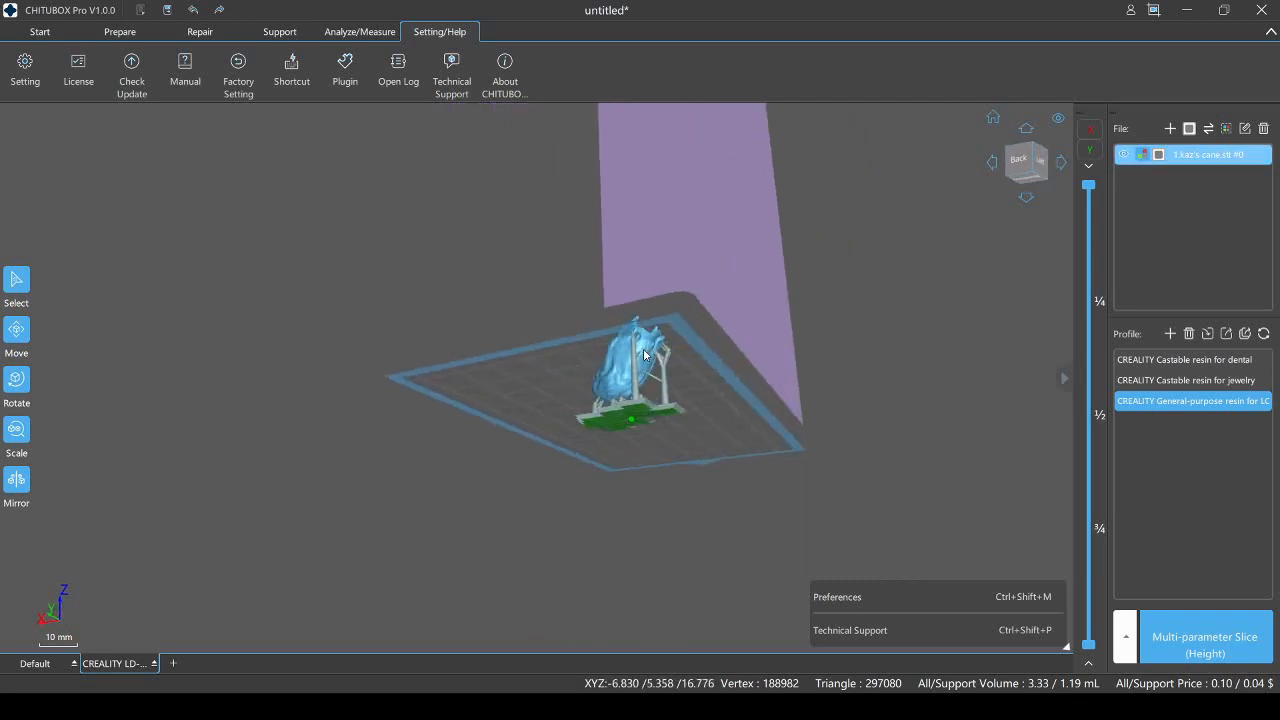
left_click_drag(645, 355, 510, 418)
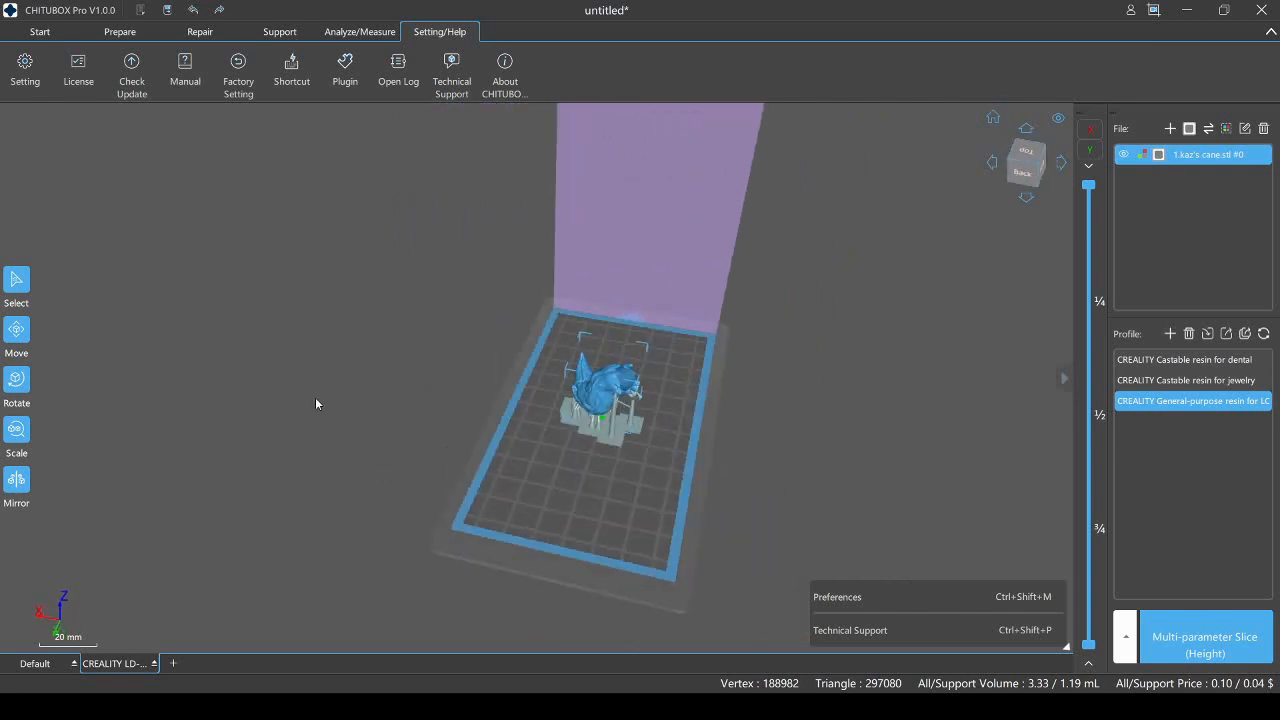
left_click_drag(316, 404, 840, 445)
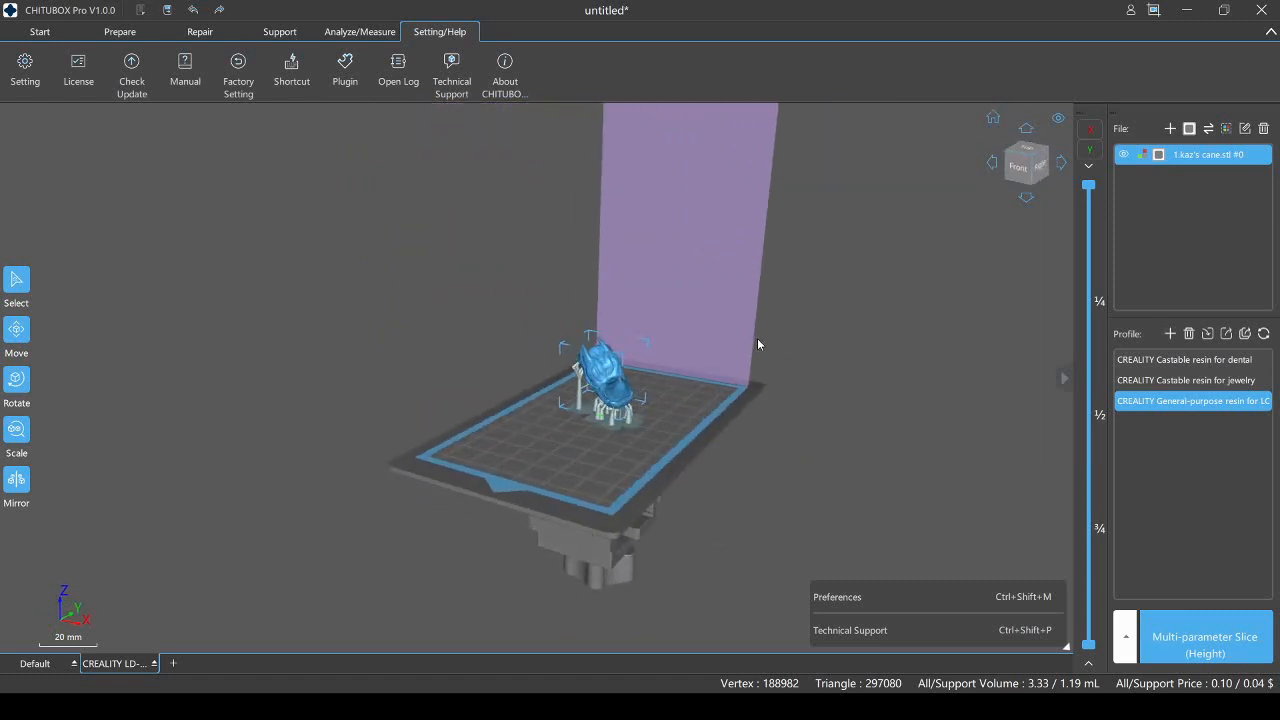
left_click_drag(758, 344, 798, 403)
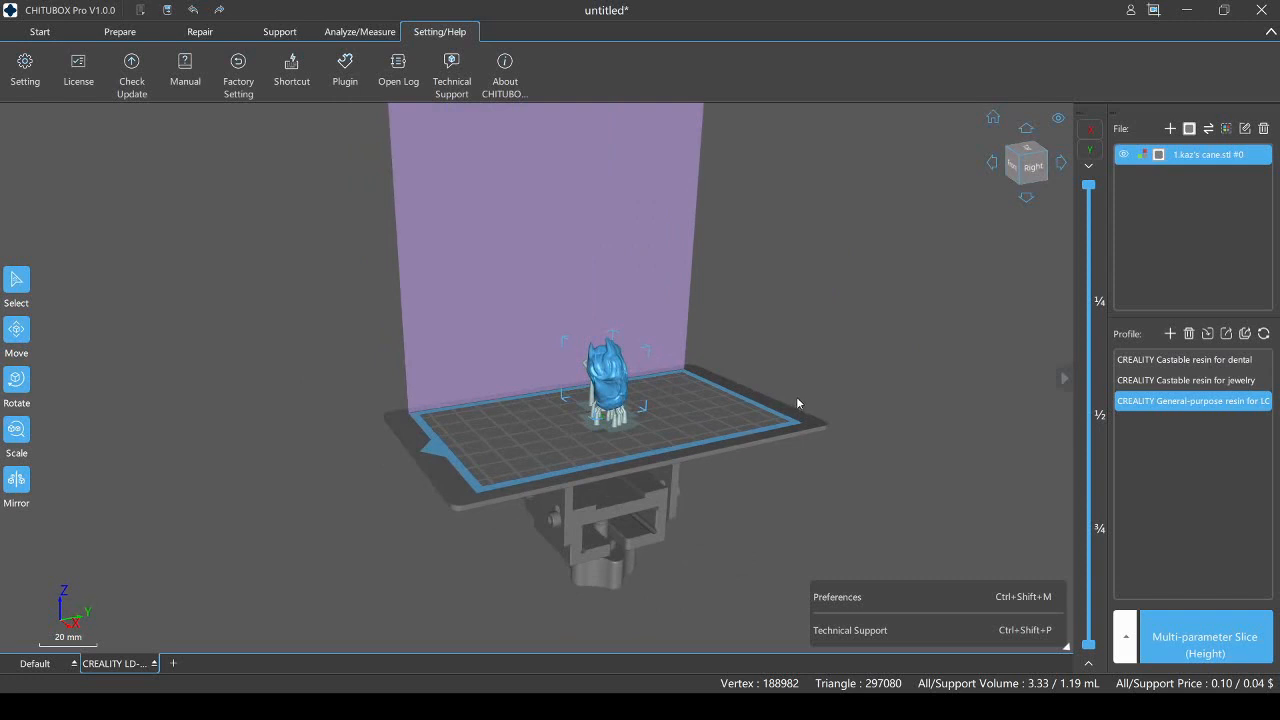
mouse_move(858, 407)
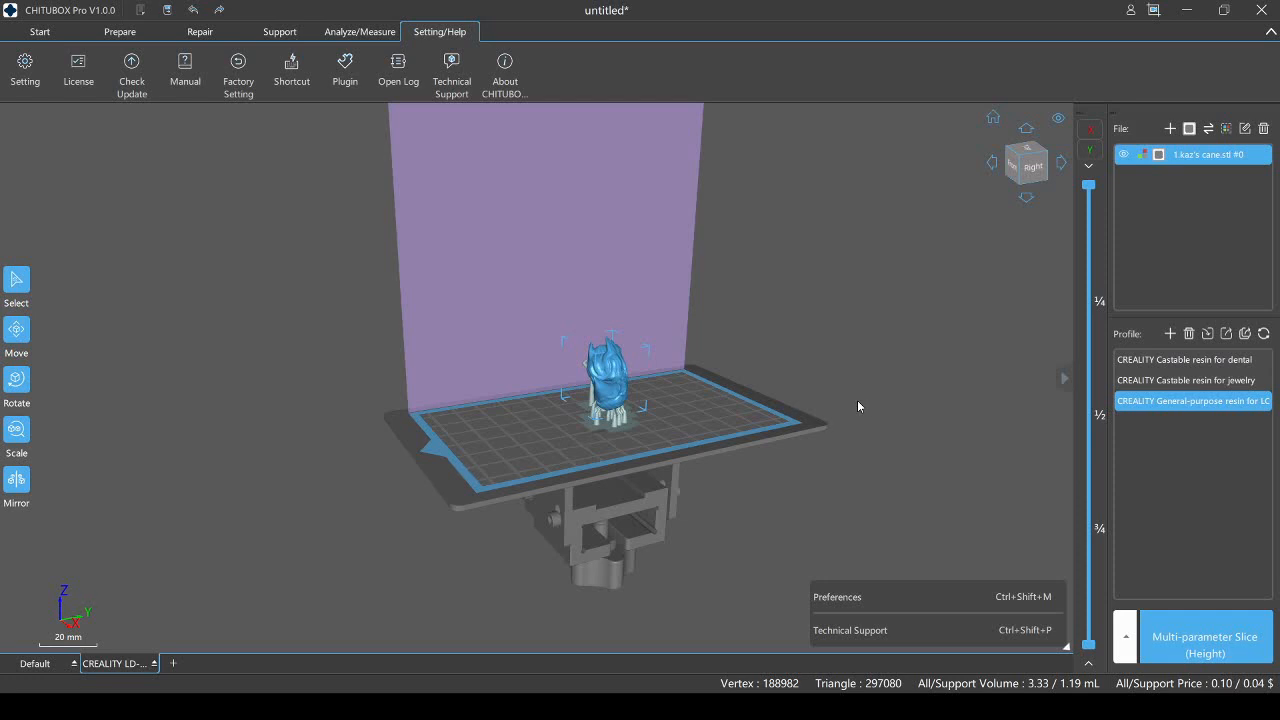
mouse_move(200, 31)
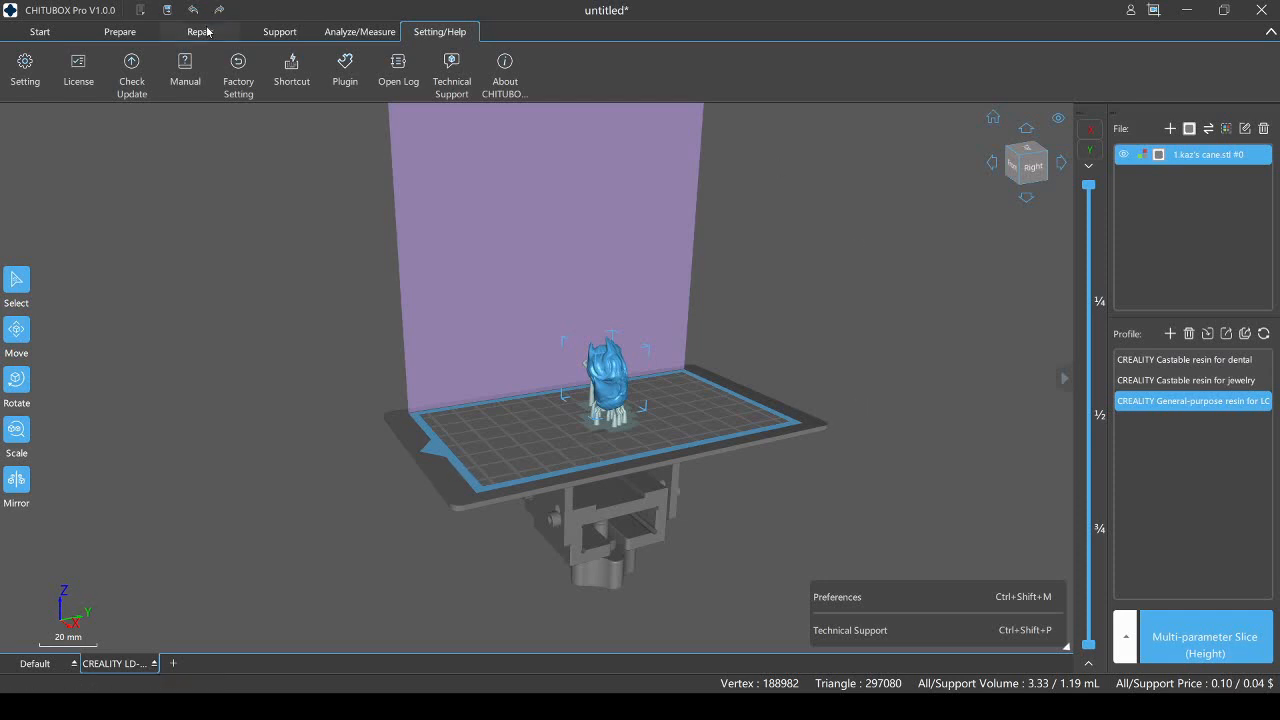
- Switch through the Repair and Start commands, ending on the Prepare commands
left_click(199, 31)
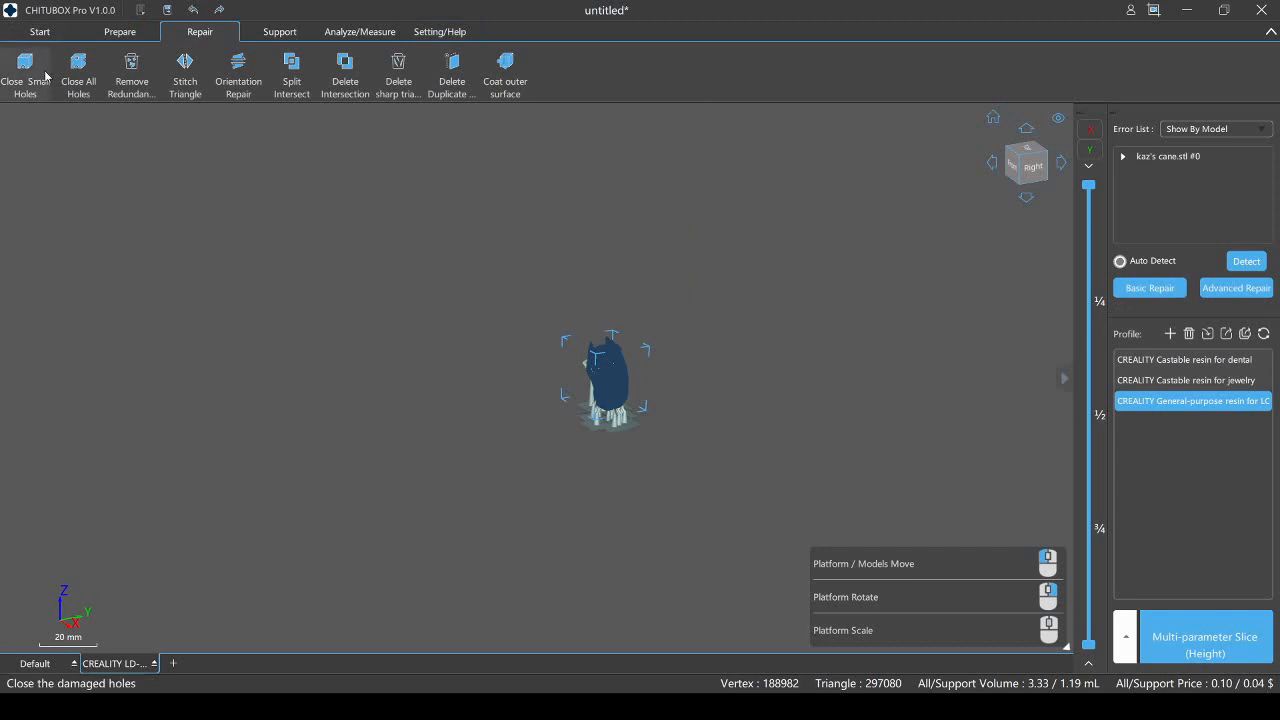
mouse_move(78, 73)
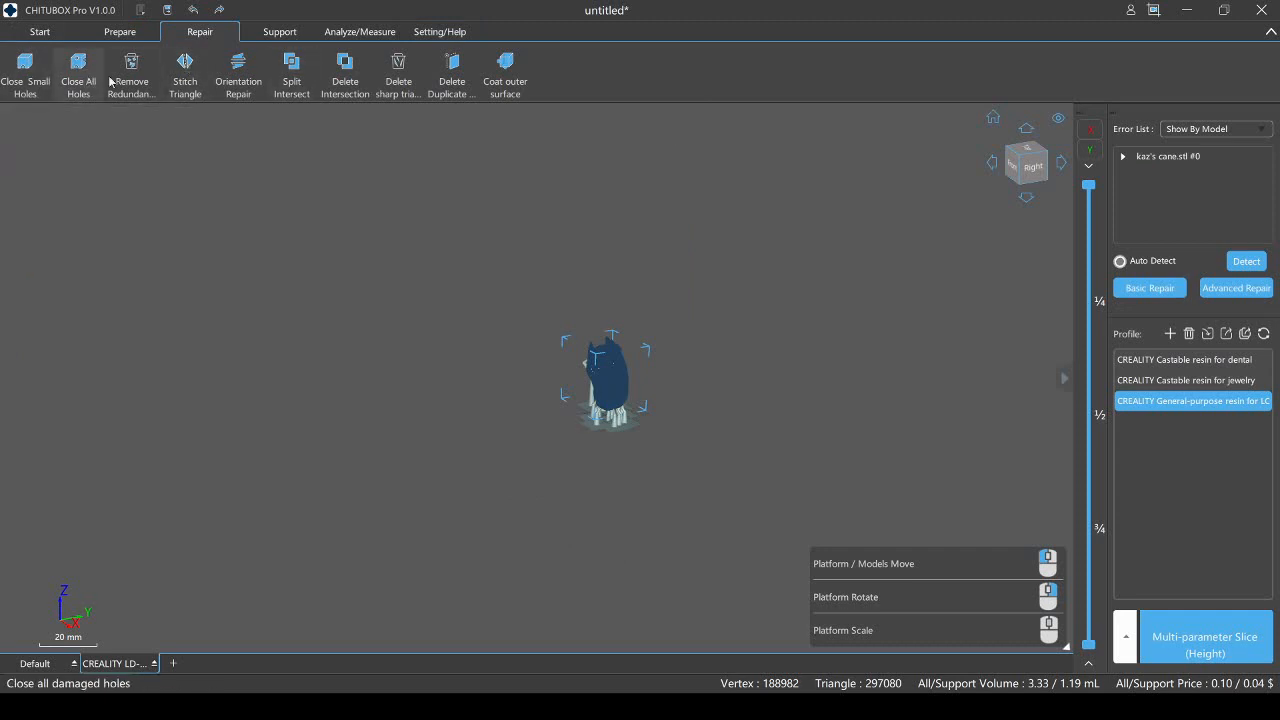
left_click(40, 31)
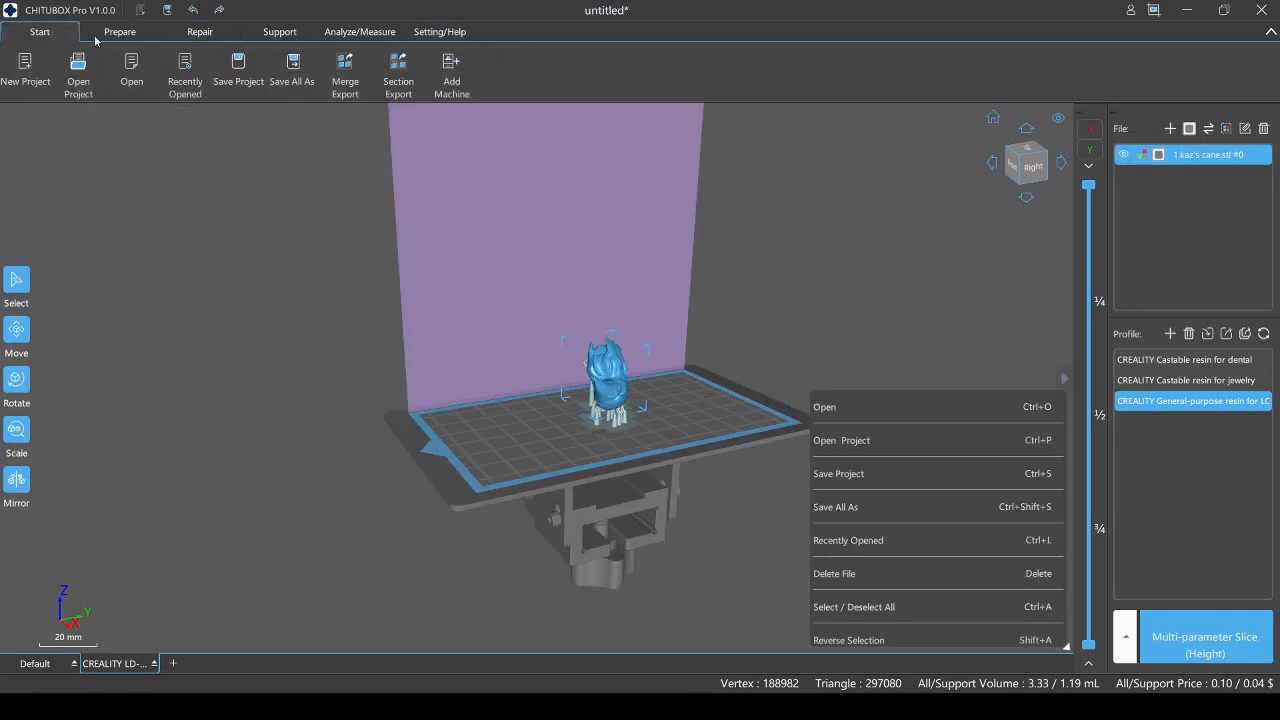
left_click(119, 31)
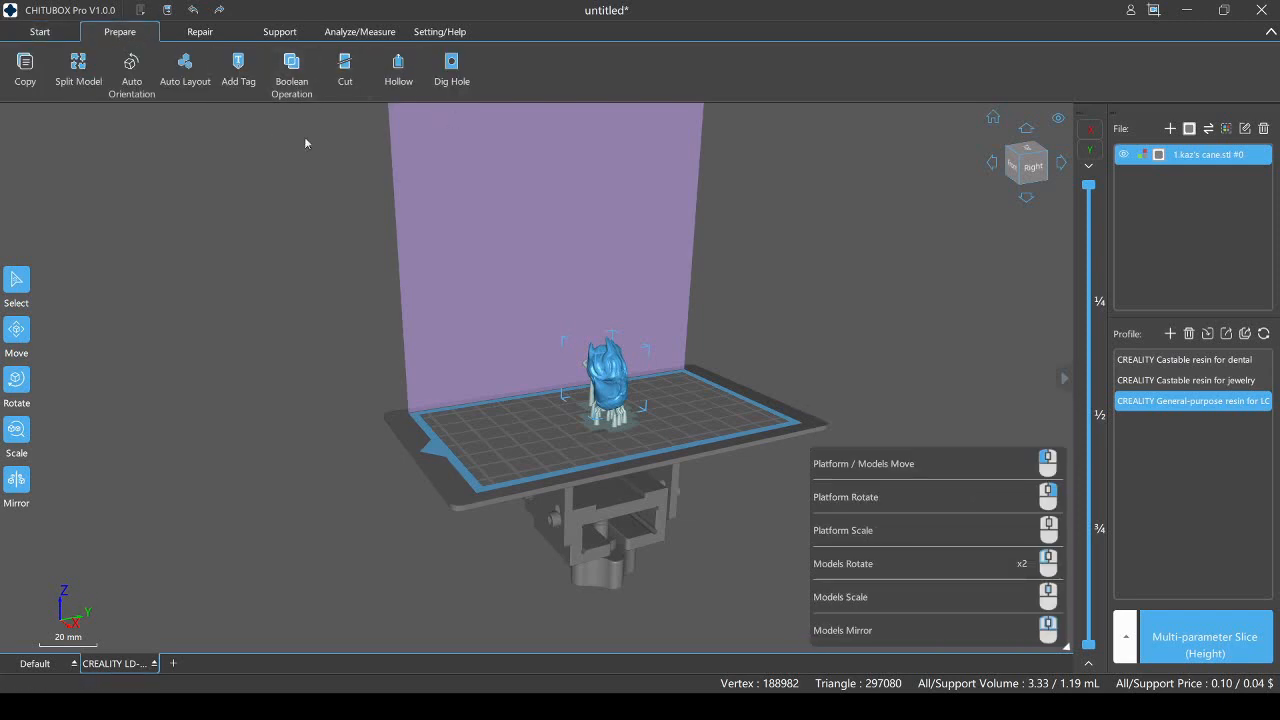
mouse_move(398, 65)
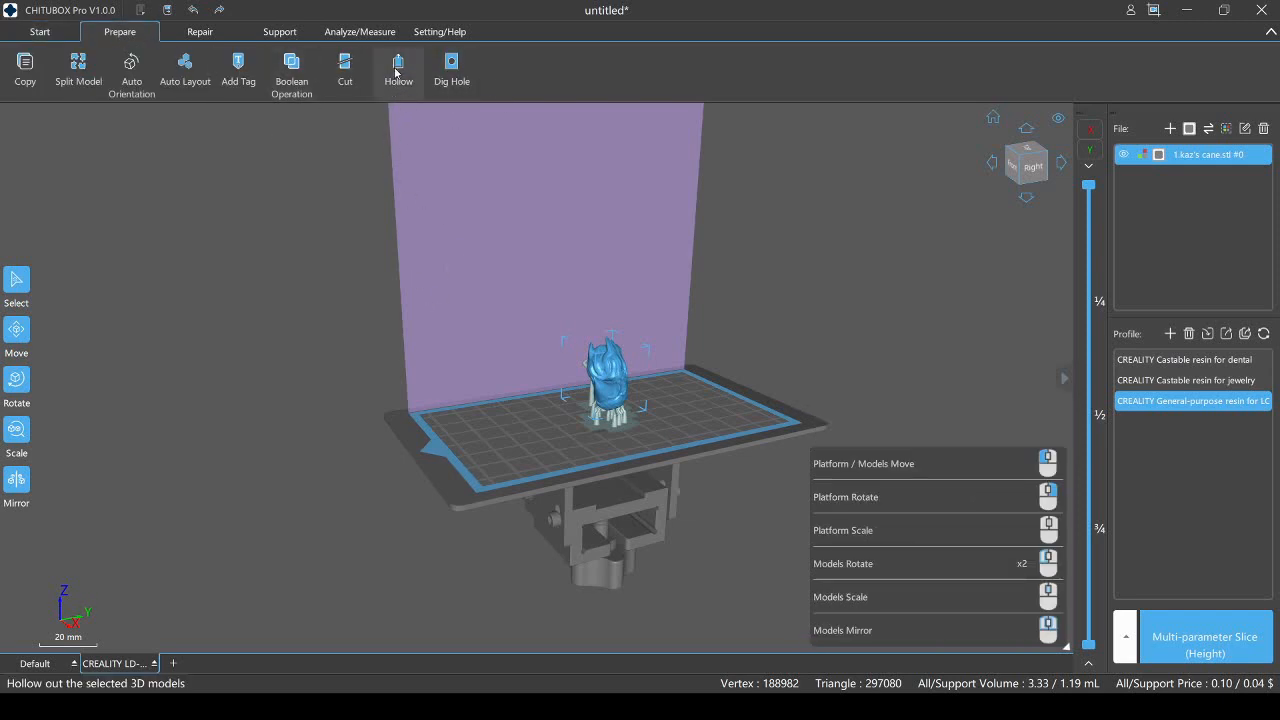
mouse_move(595, 473)
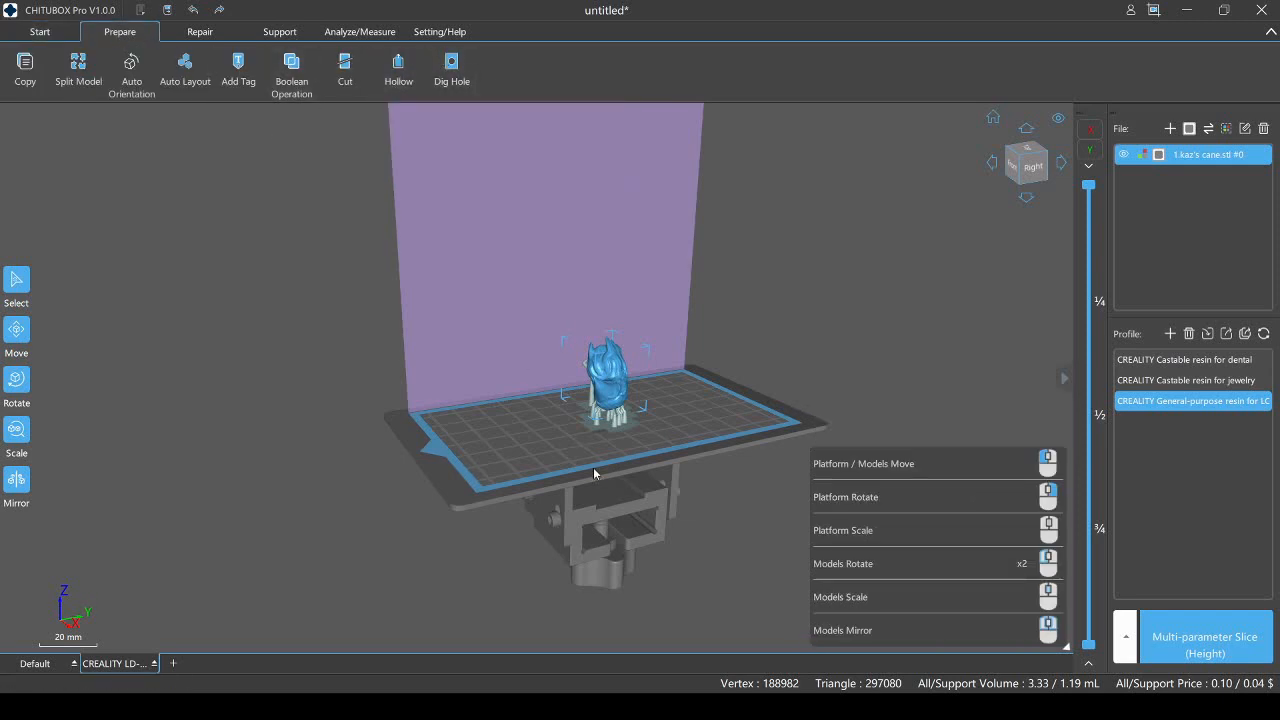
mouse_move(345, 68)
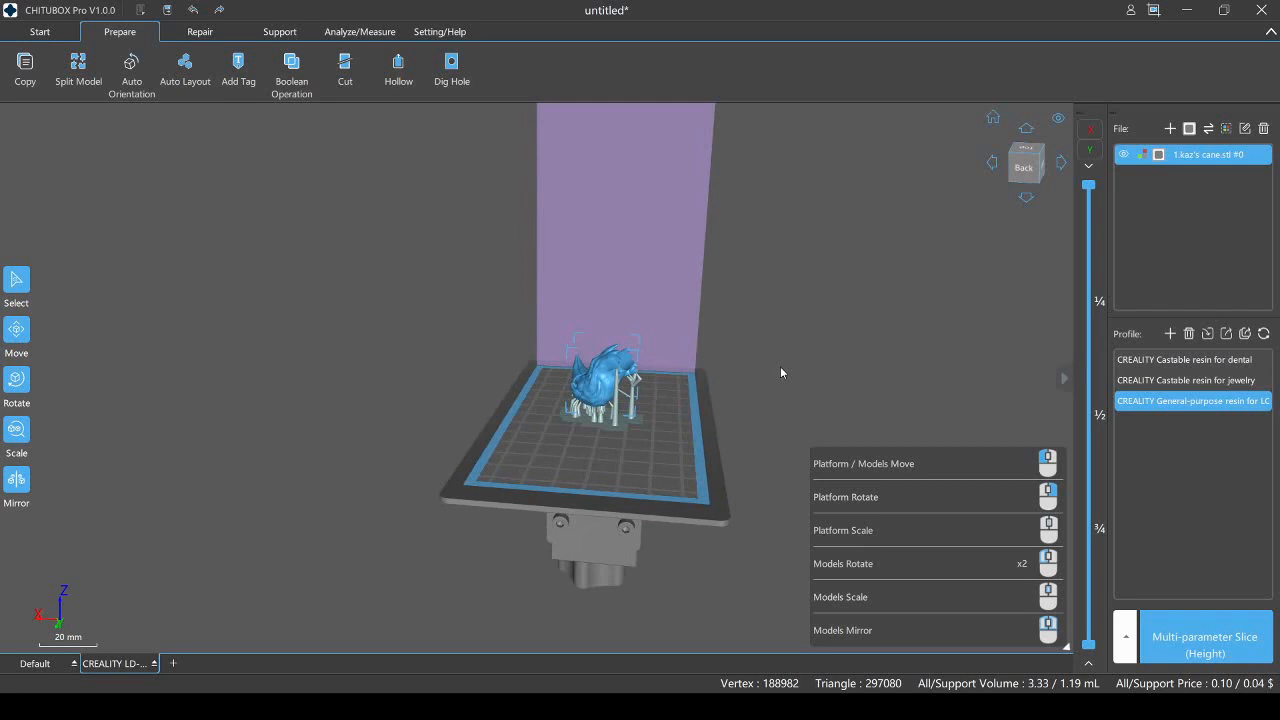
mouse_move(808, 374)
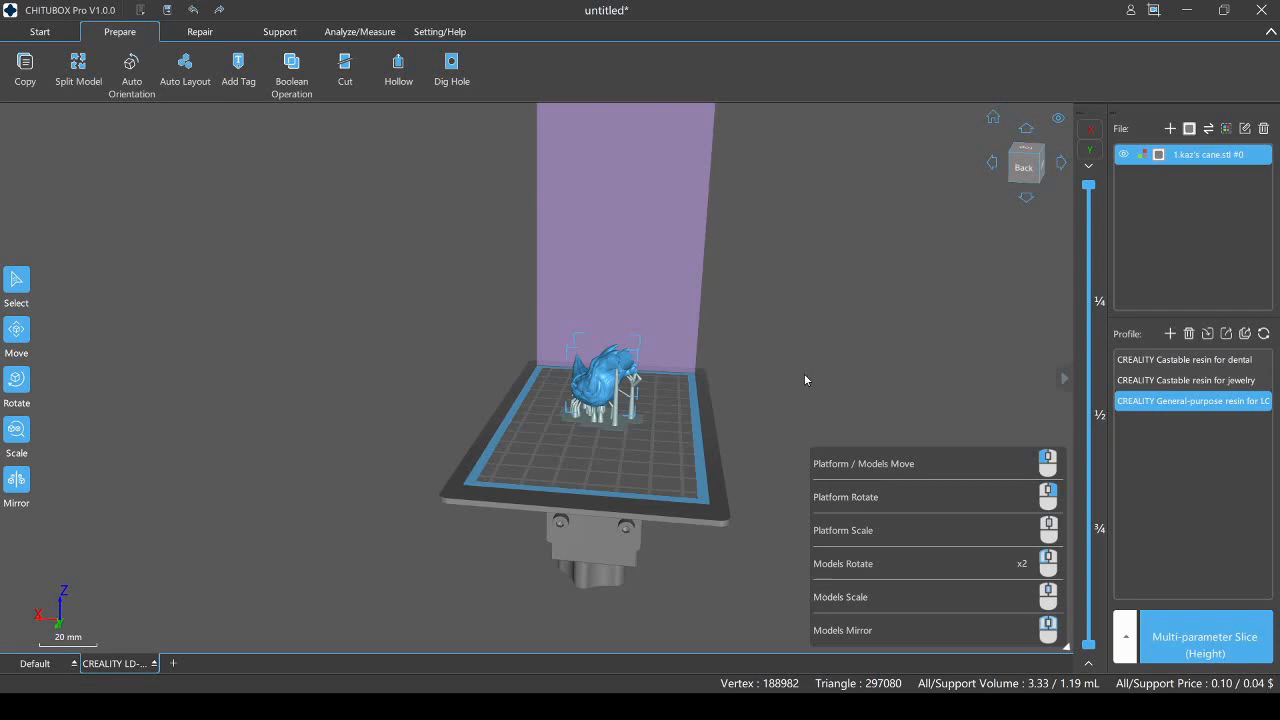
mouse_move(795, 378)
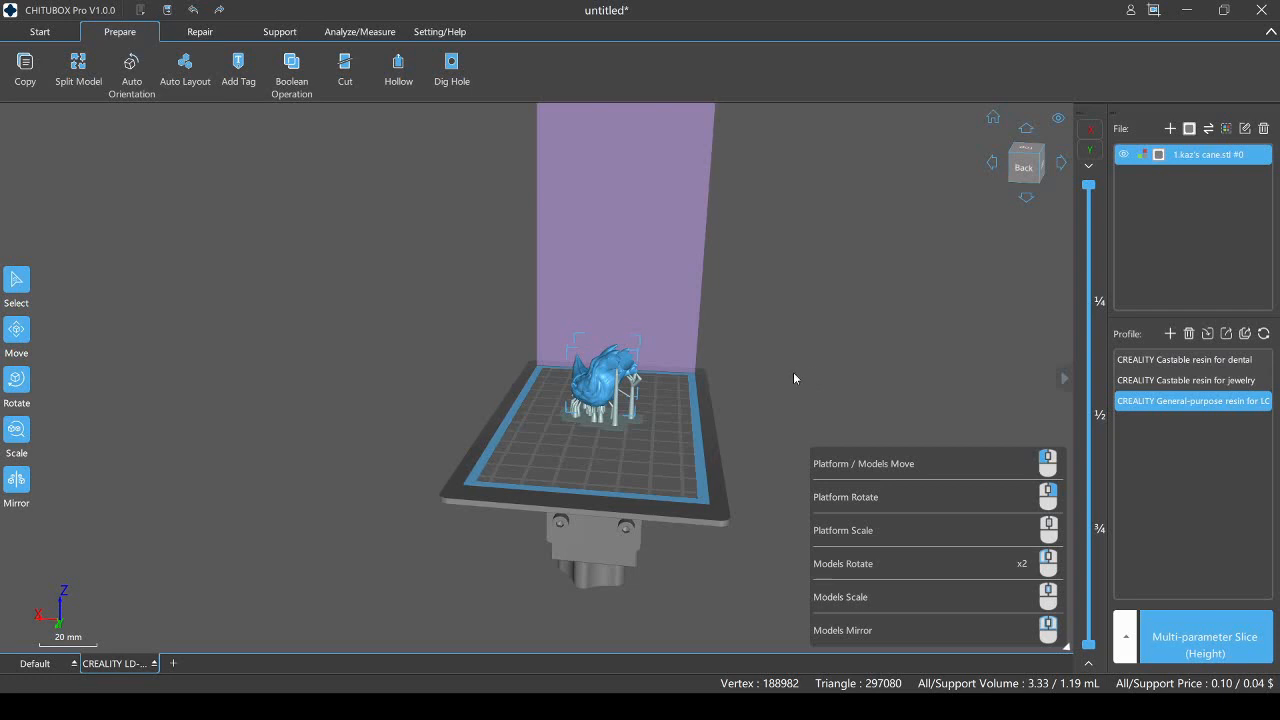
mouse_move(781, 374)
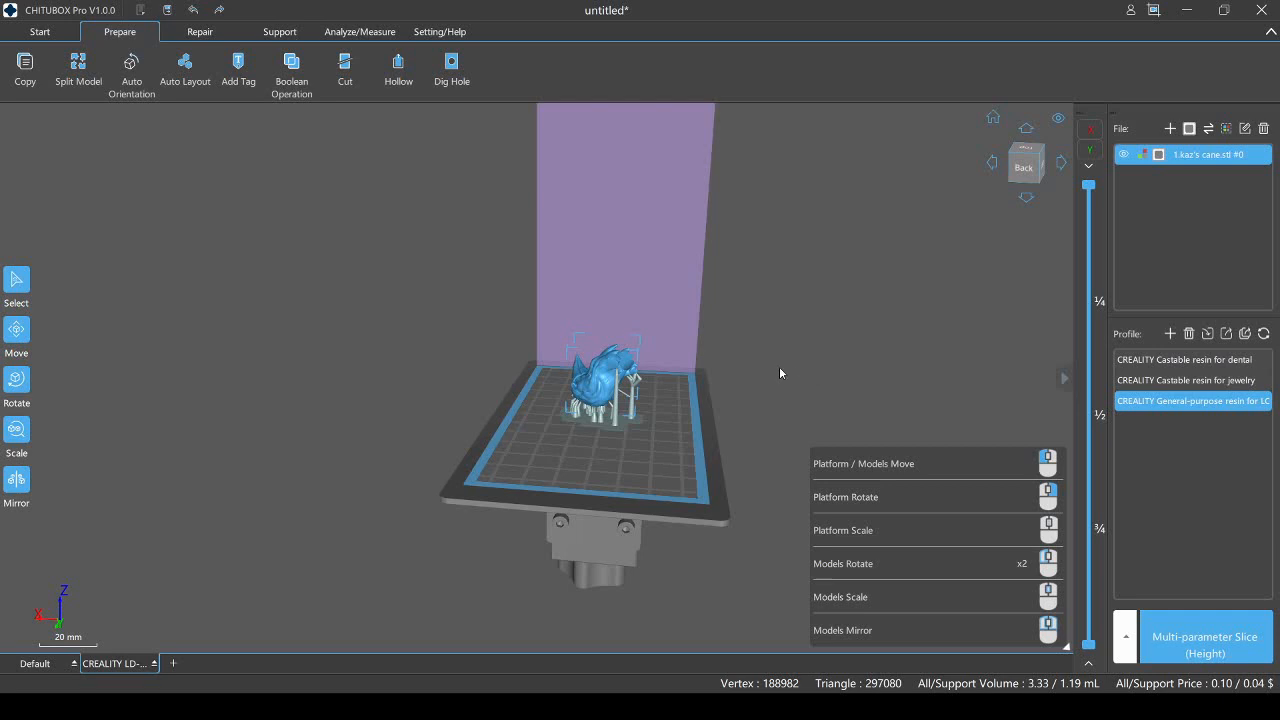
mouse_move(870, 304)
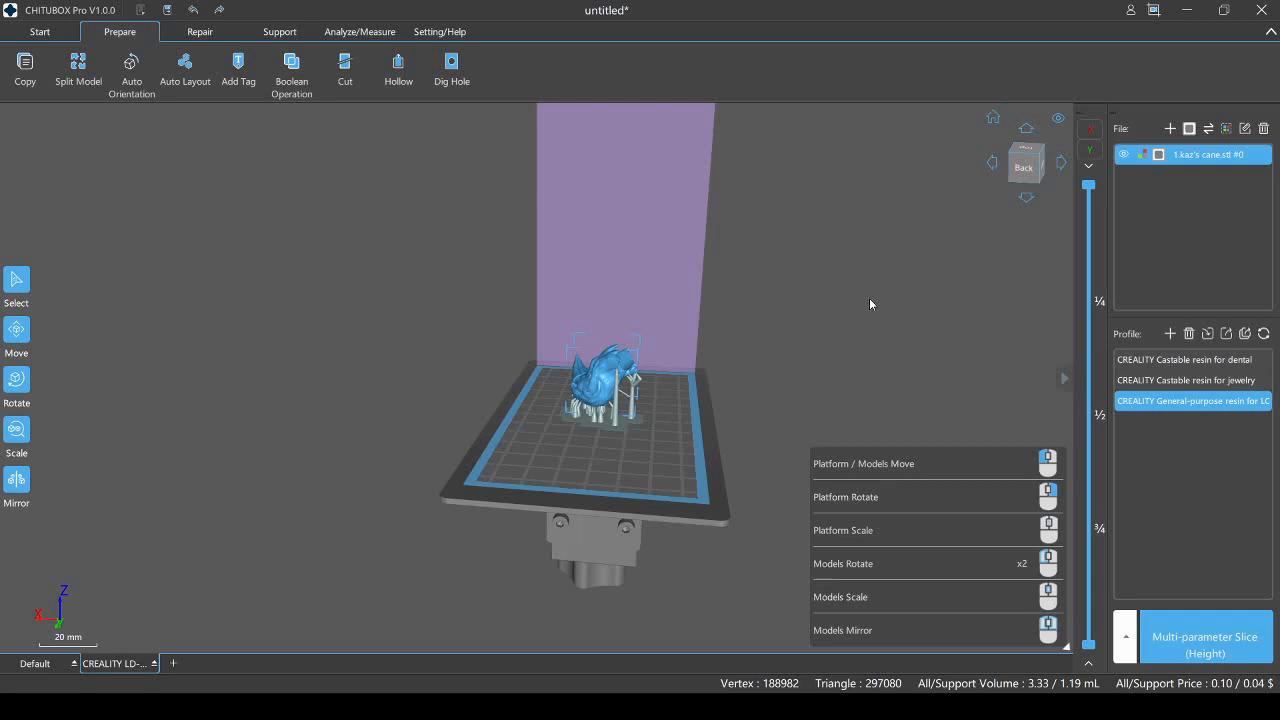
mouse_move(854, 304)
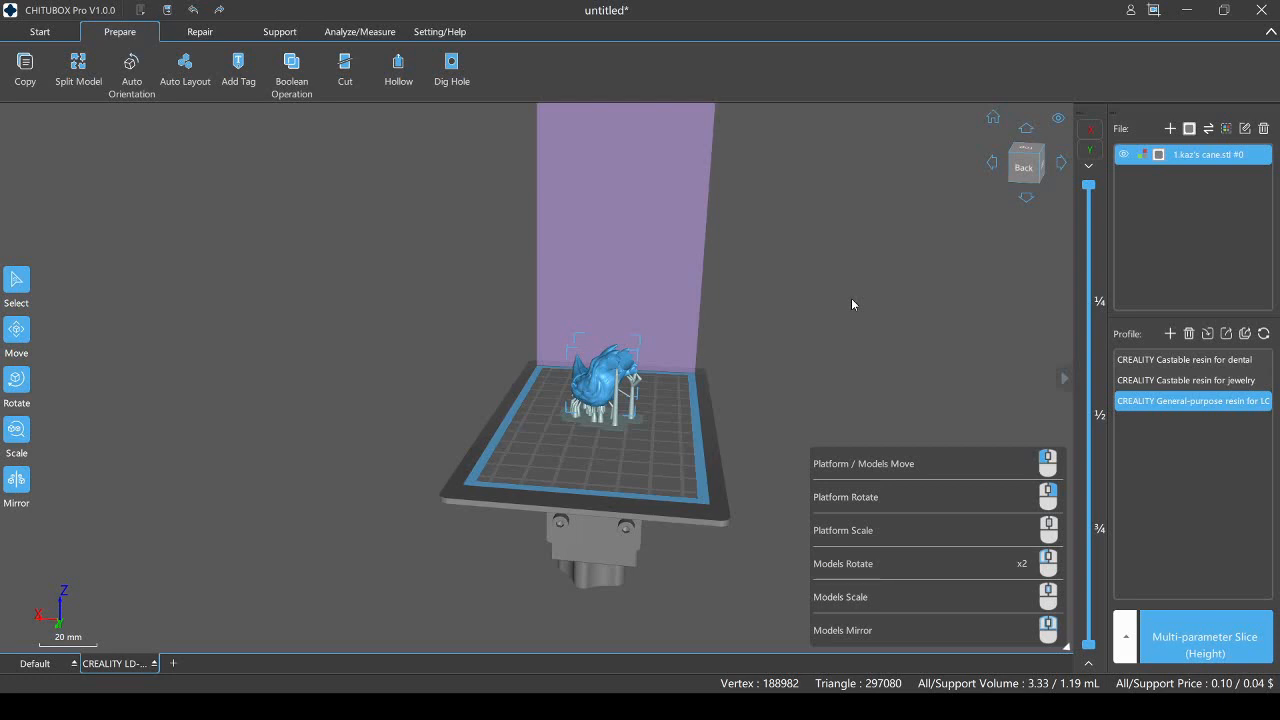
left_click_drag(853, 305, 723, 335)
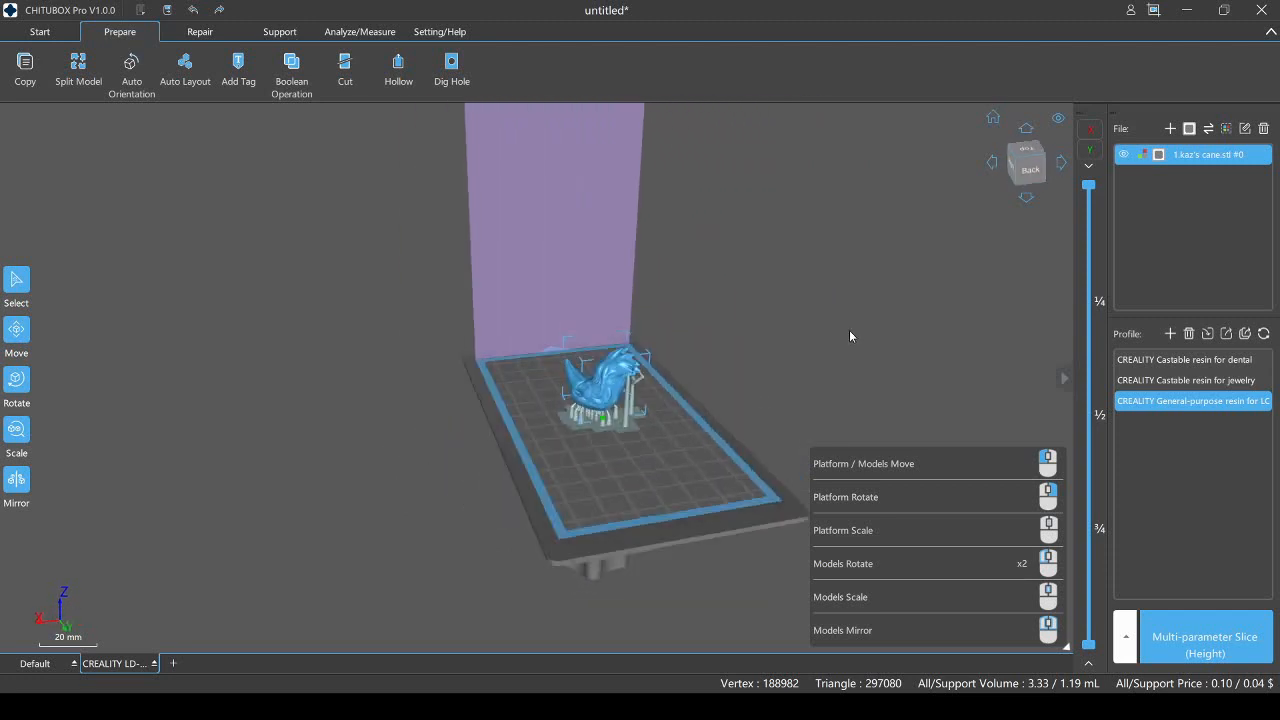
left_click_drag(850, 337, 808, 306)
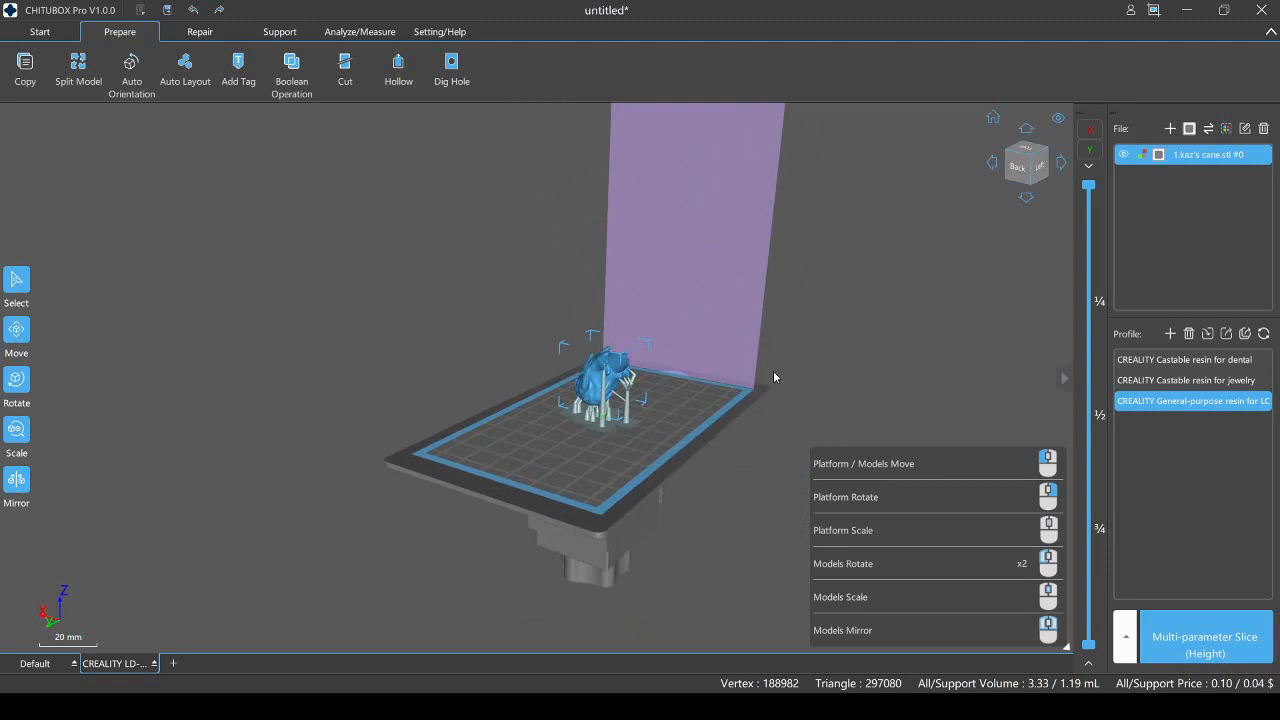
mouse_move(786, 371)
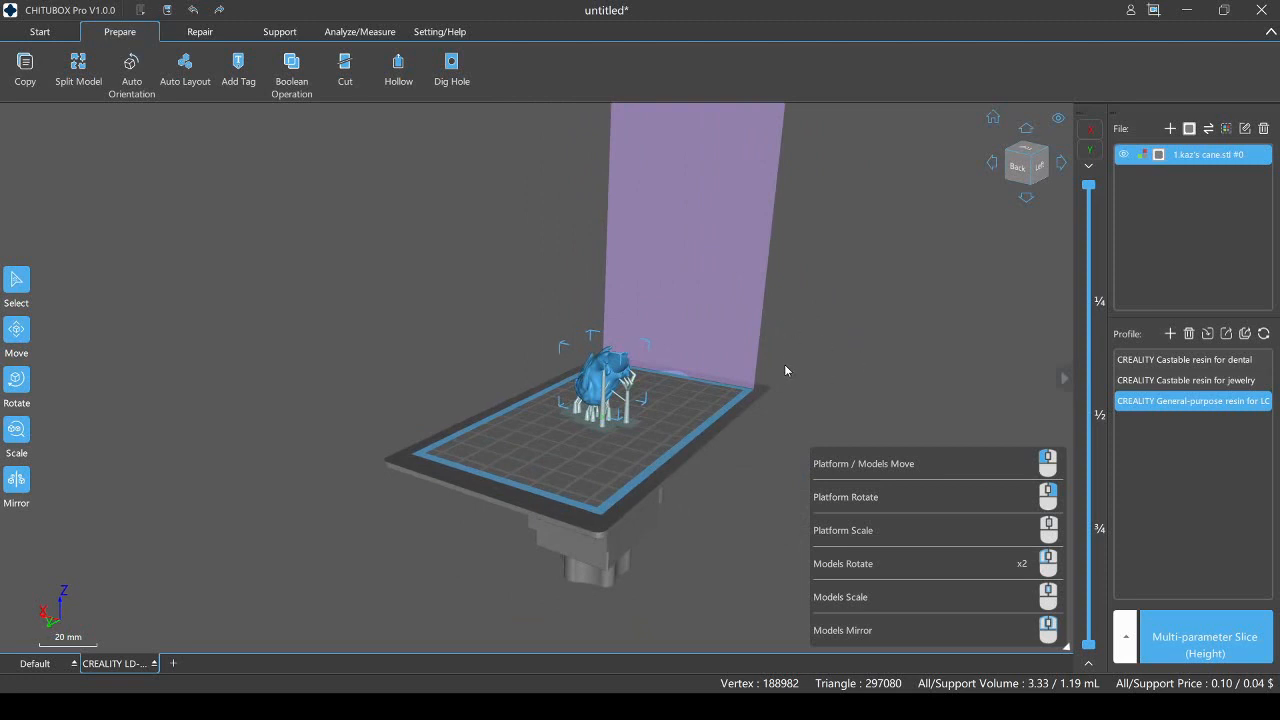
left_click_drag(785, 370, 726, 462)
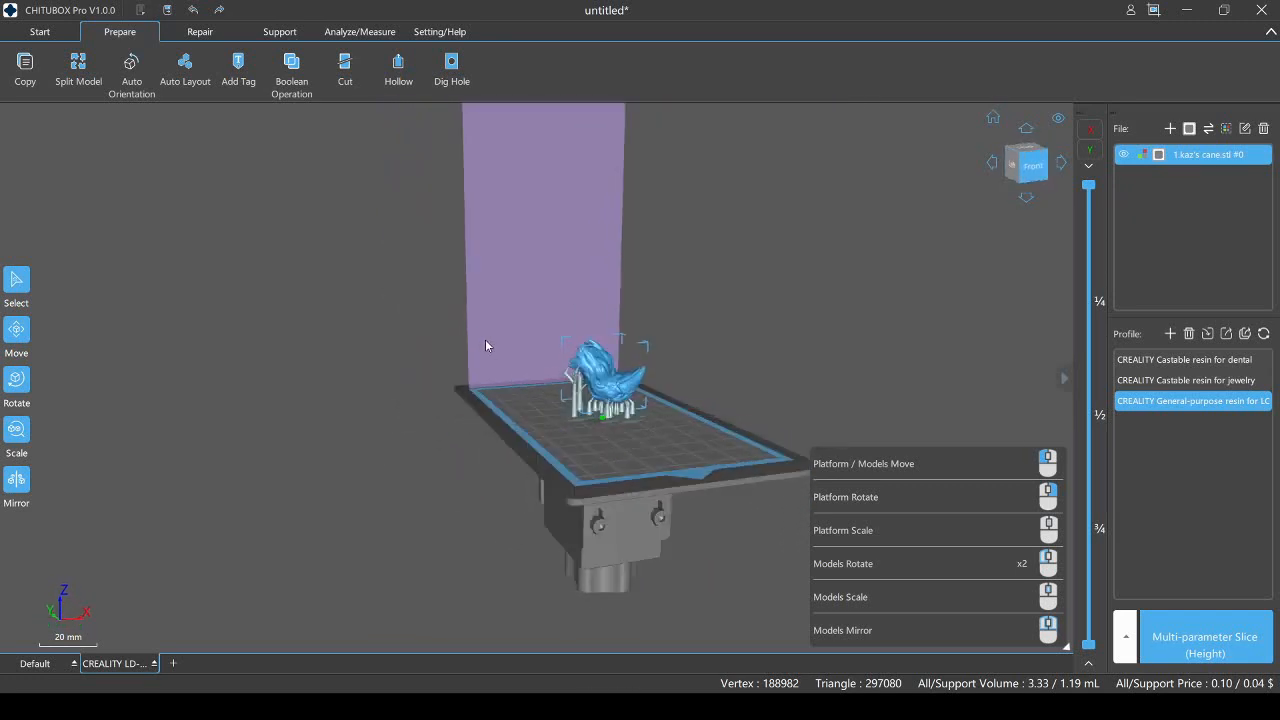
left_click_drag(485, 345, 315, 340)
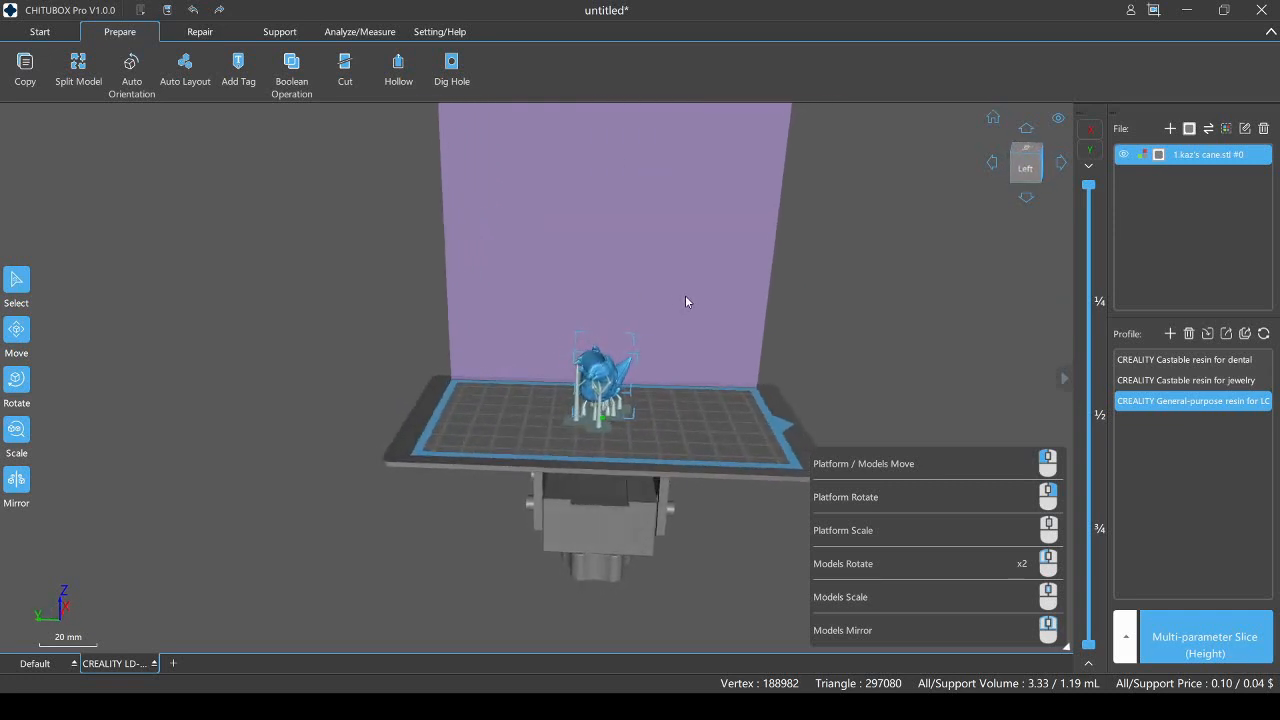
left_click_drag(687, 302, 755, 289)
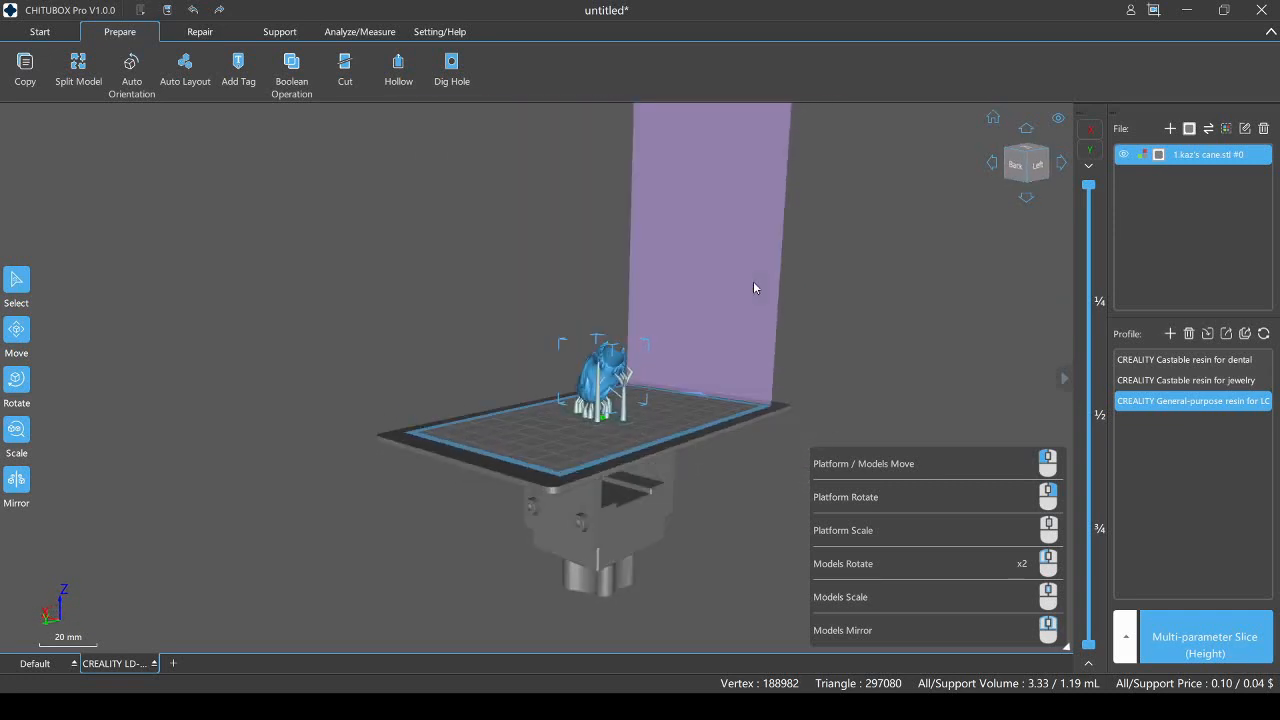